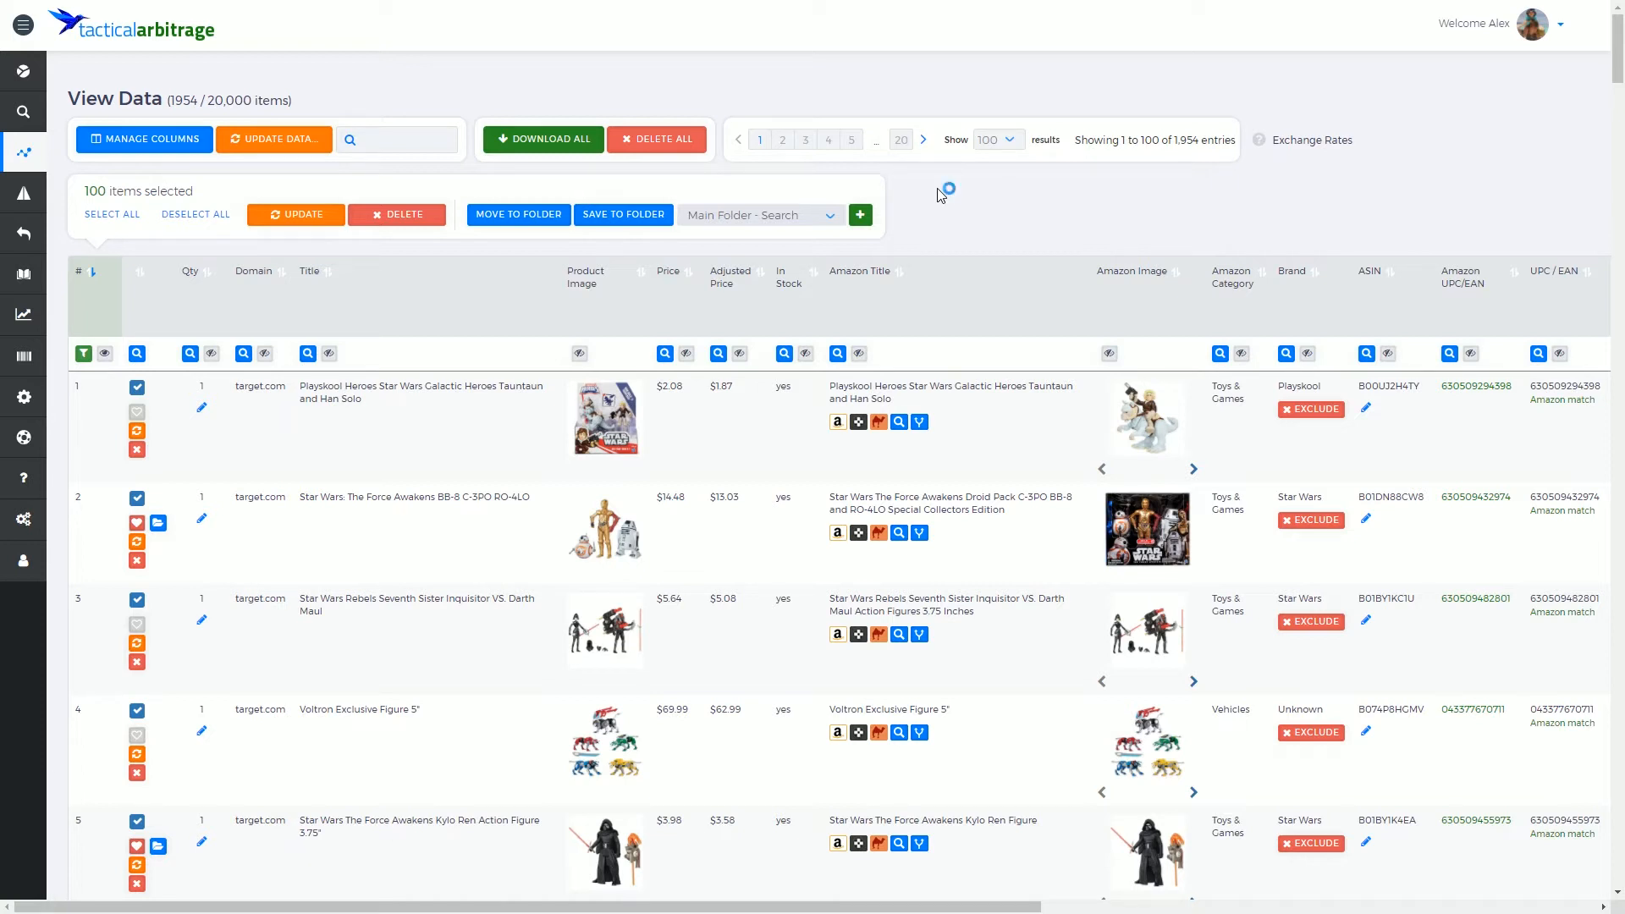
mouse_move(91, 592)
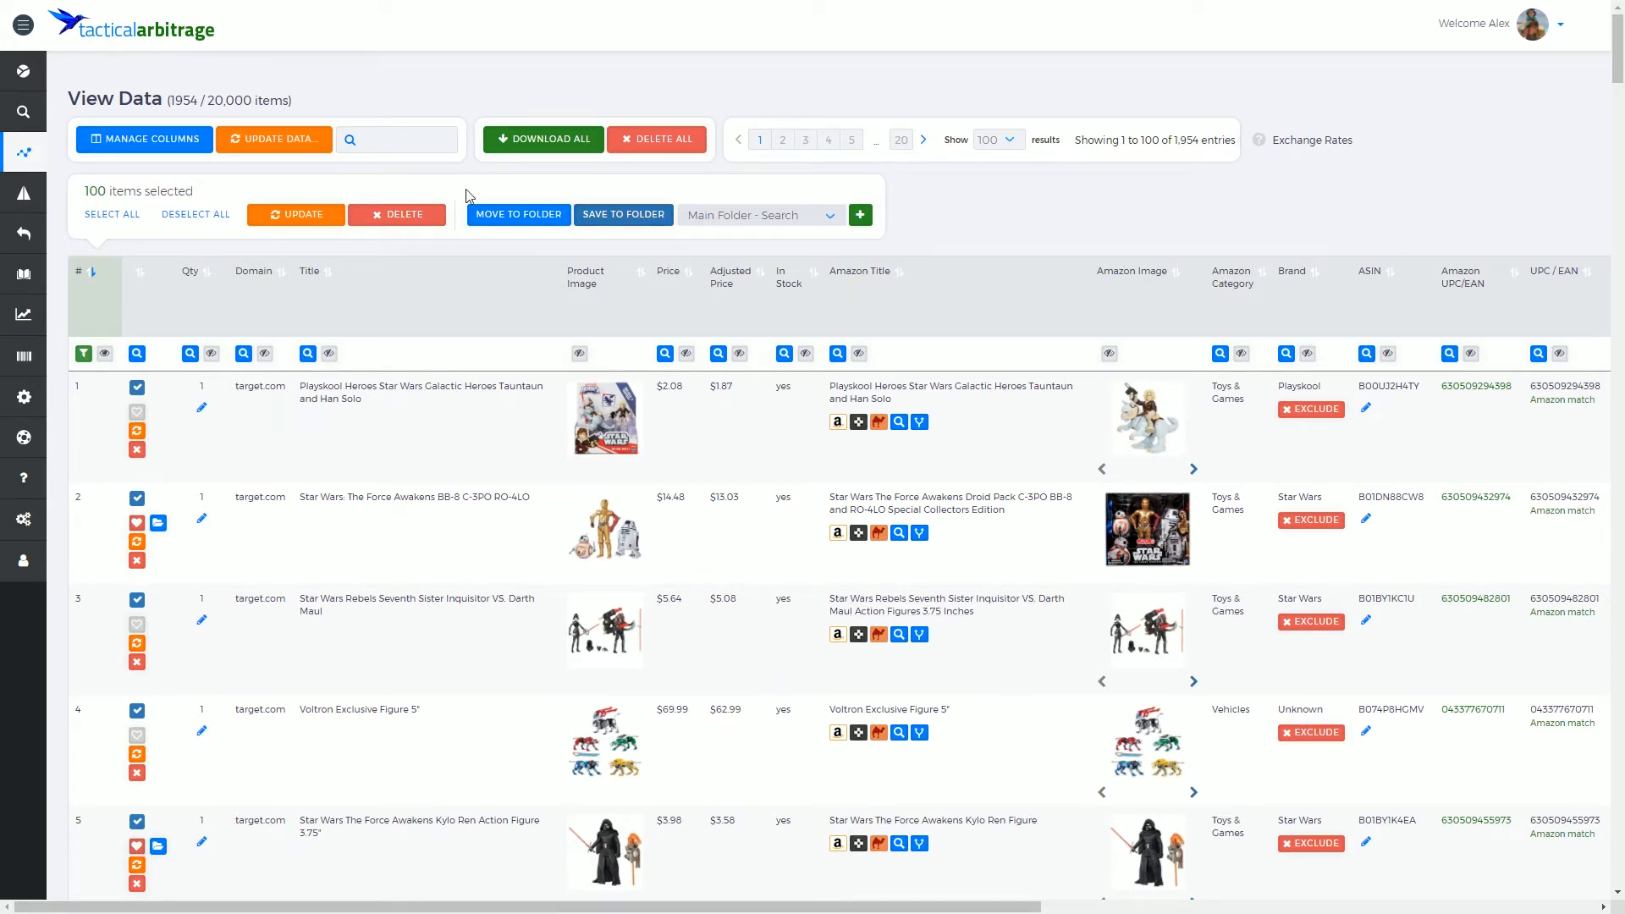
mouse_move(57, 471)
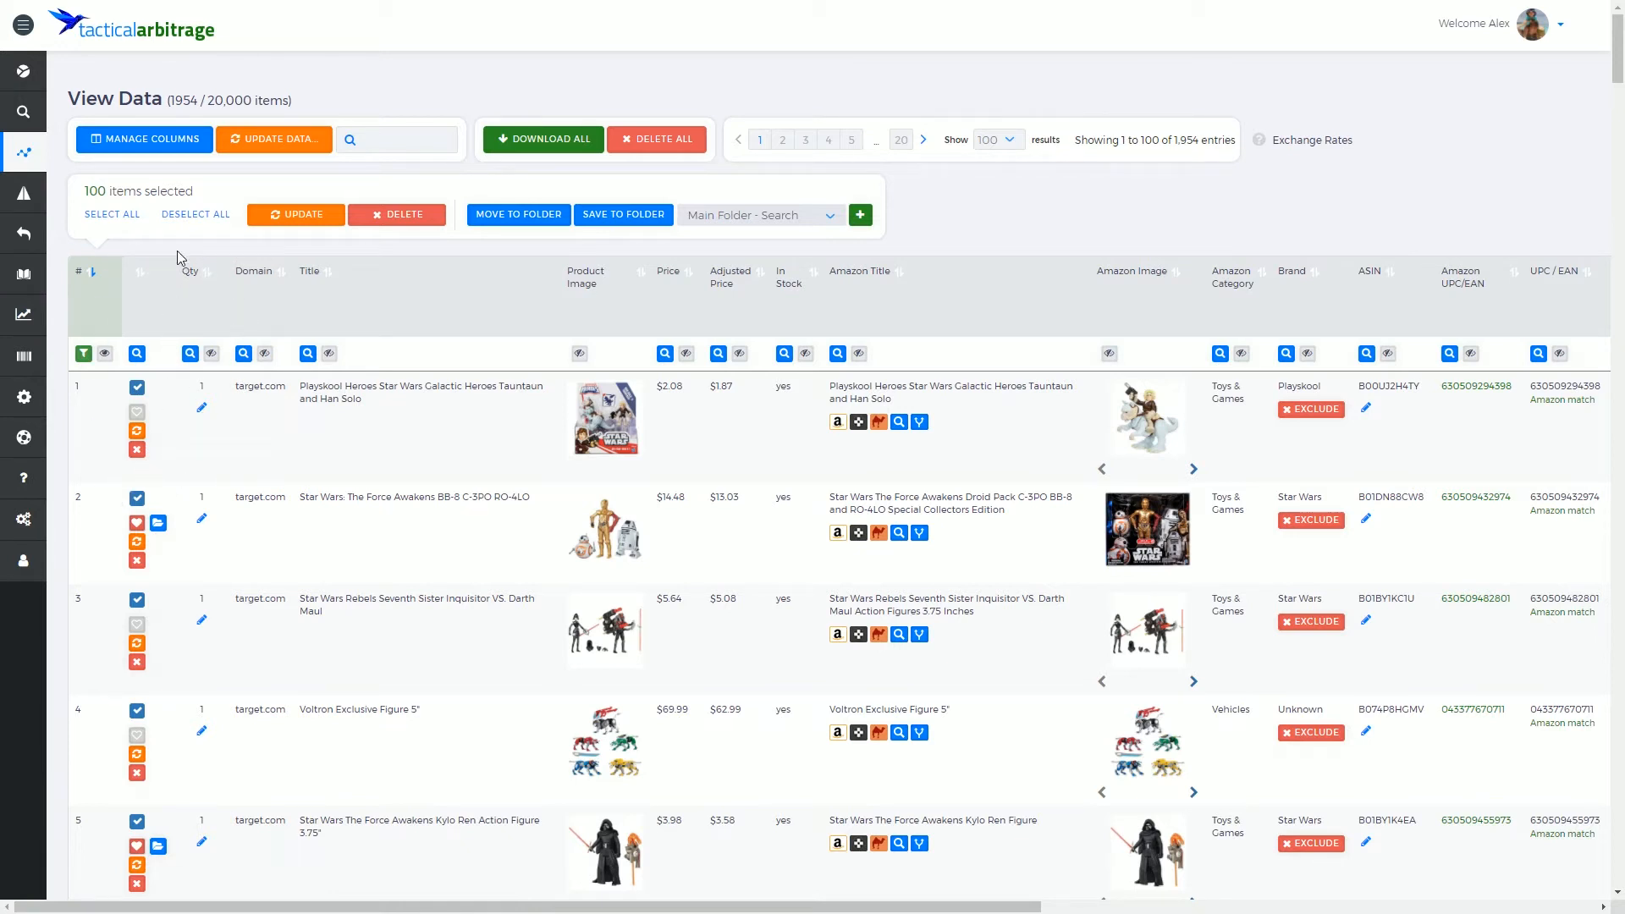
mouse_move(165, 251)
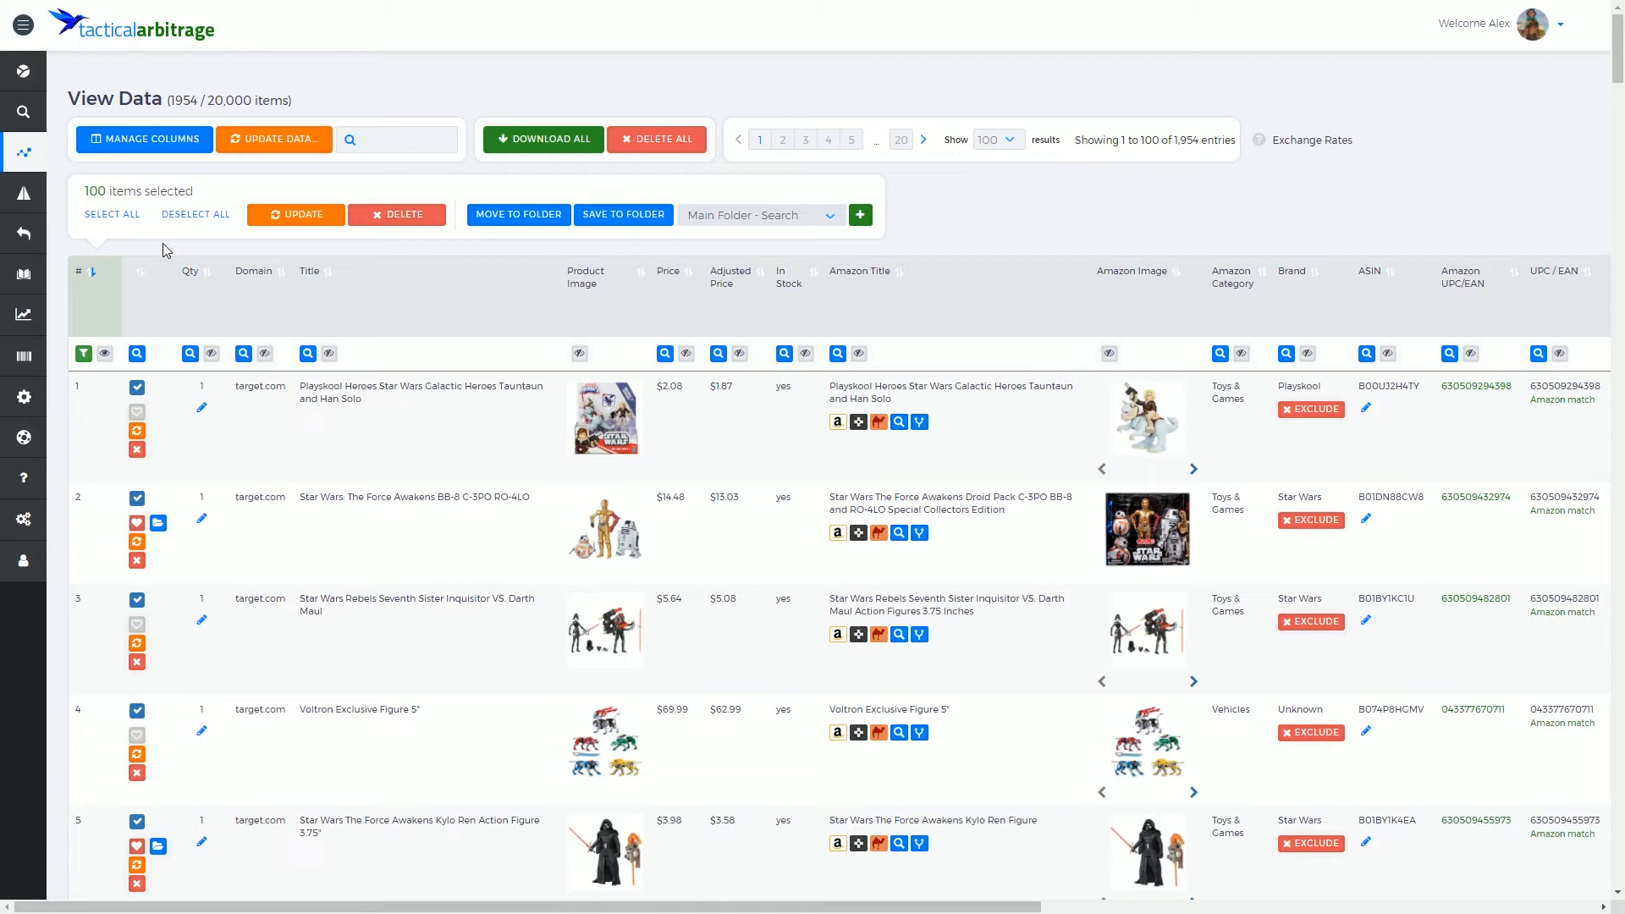
mouse_move(260, 278)
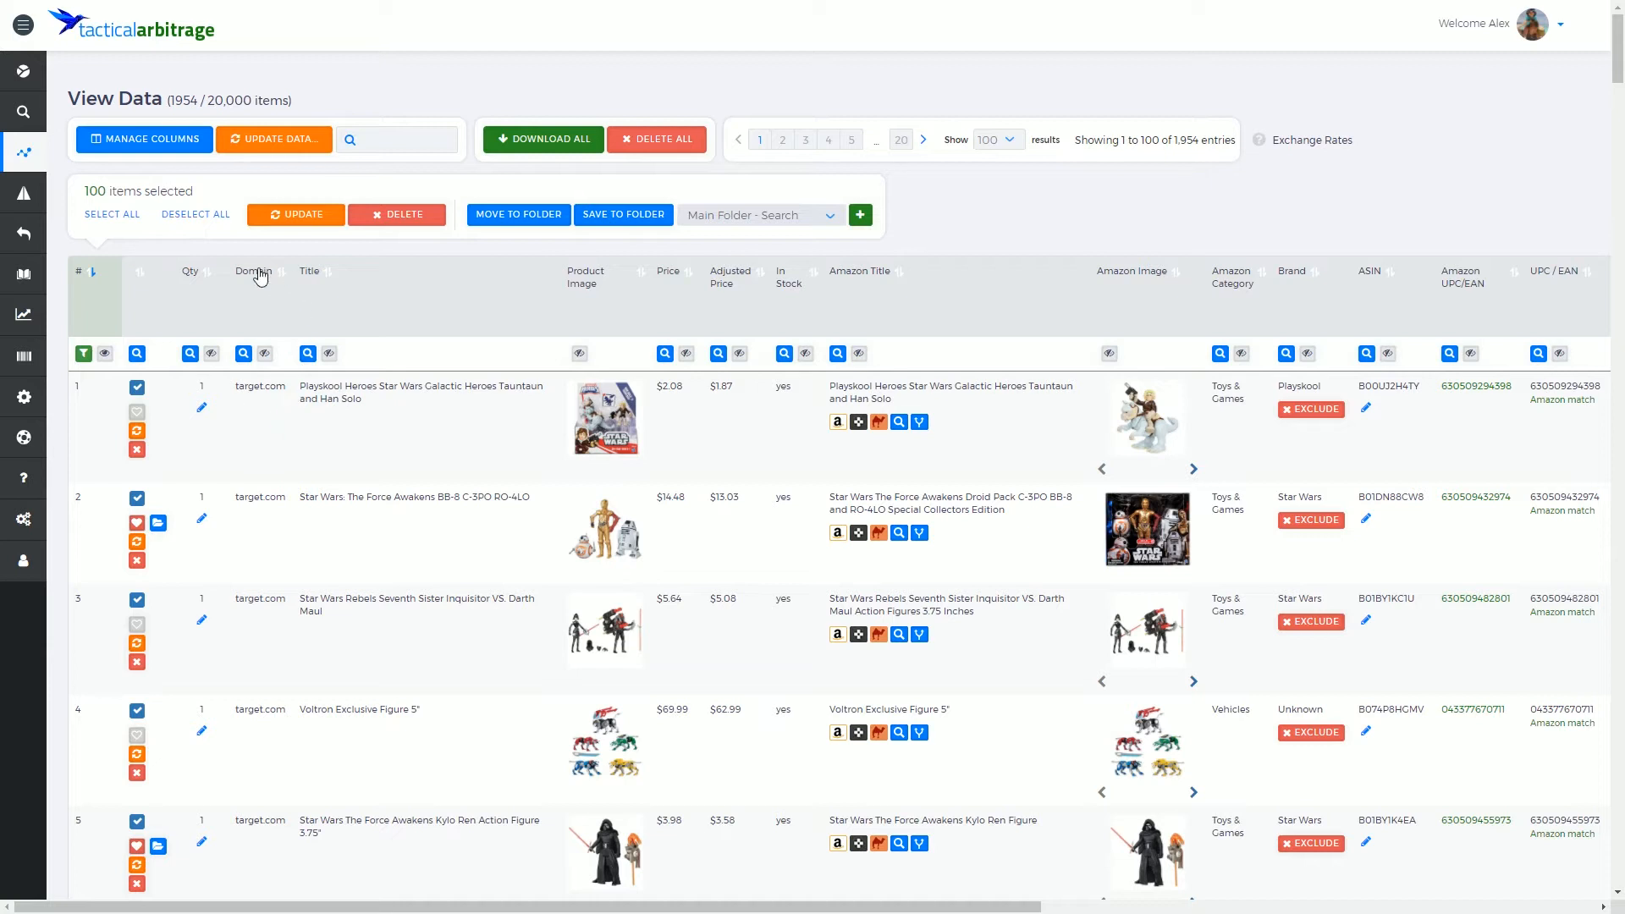
mouse_move(511, 391)
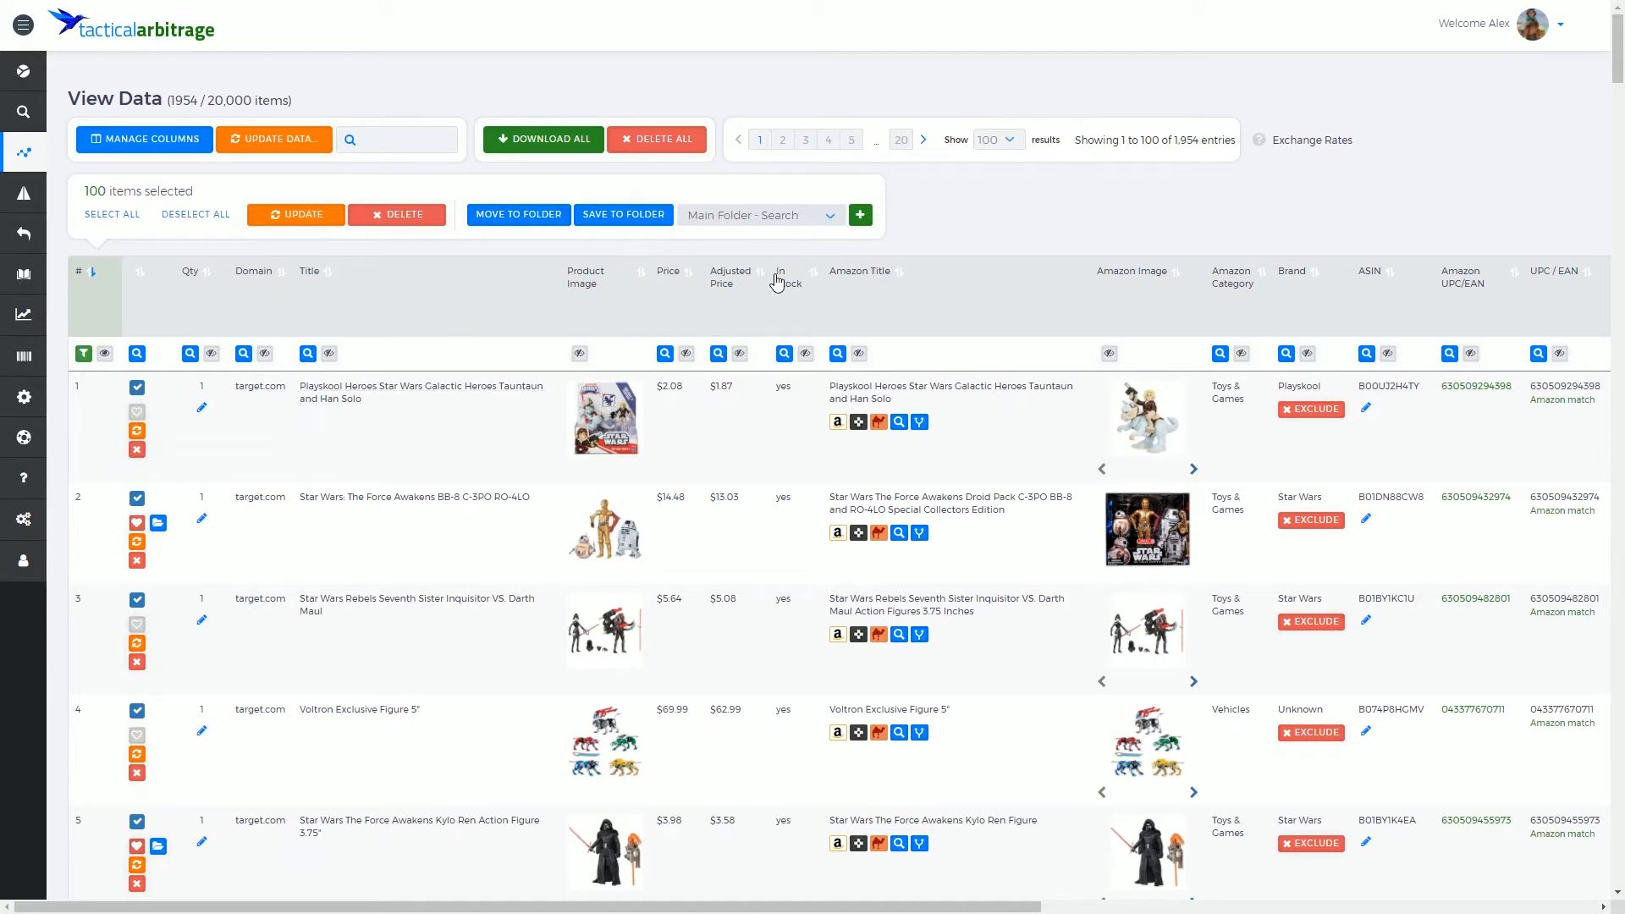
mouse_move(750, 264)
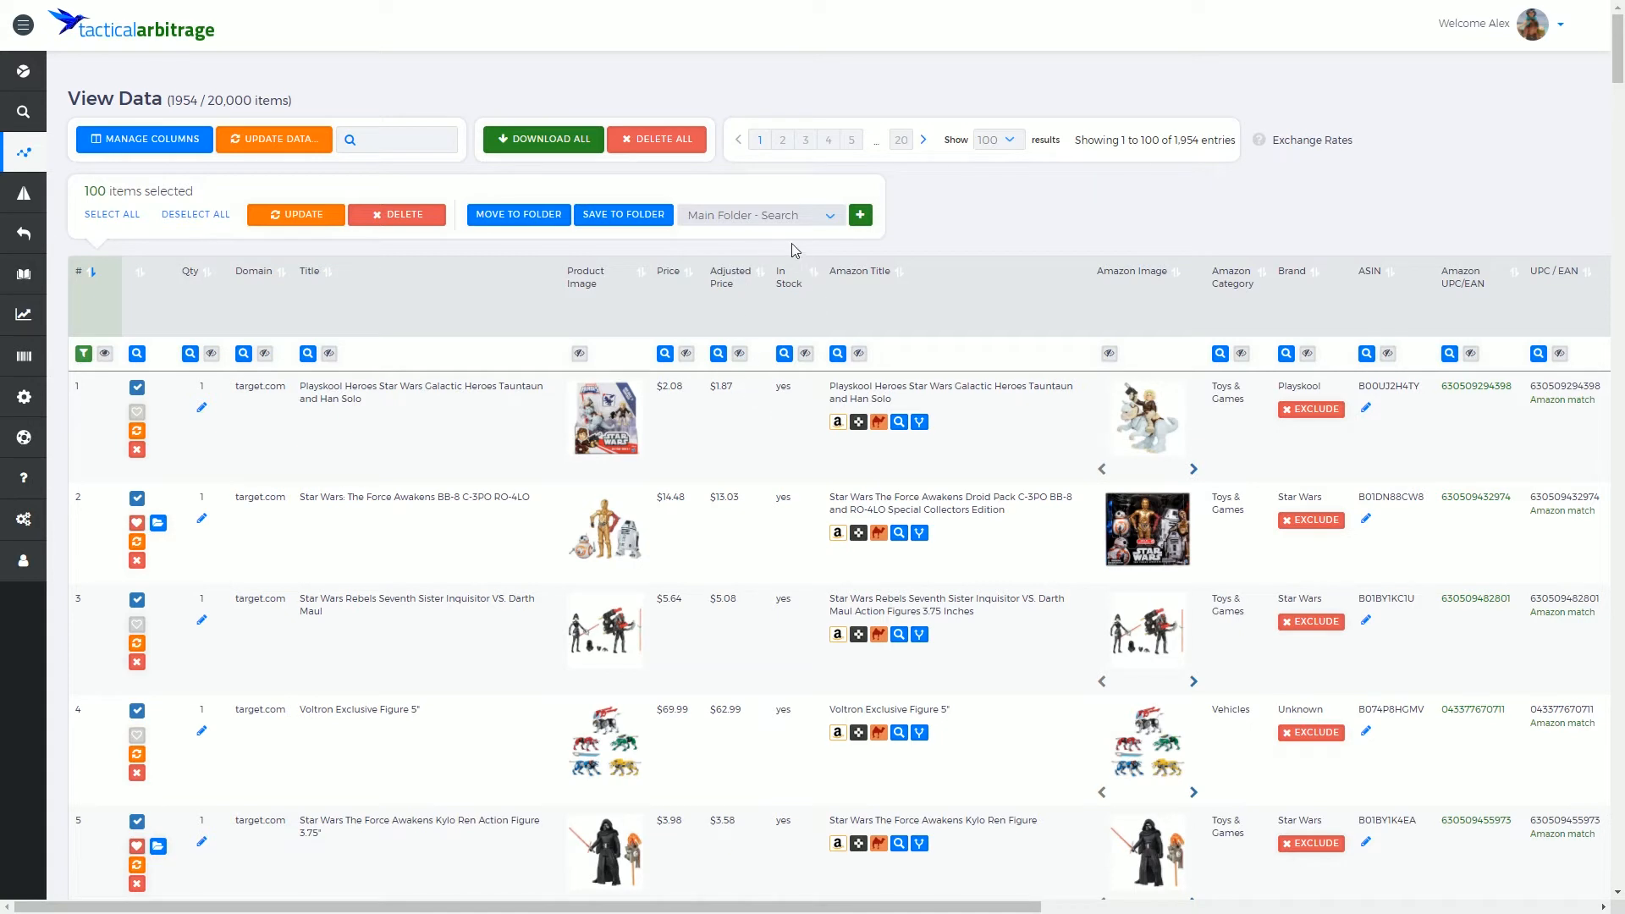
mouse_move(992, 273)
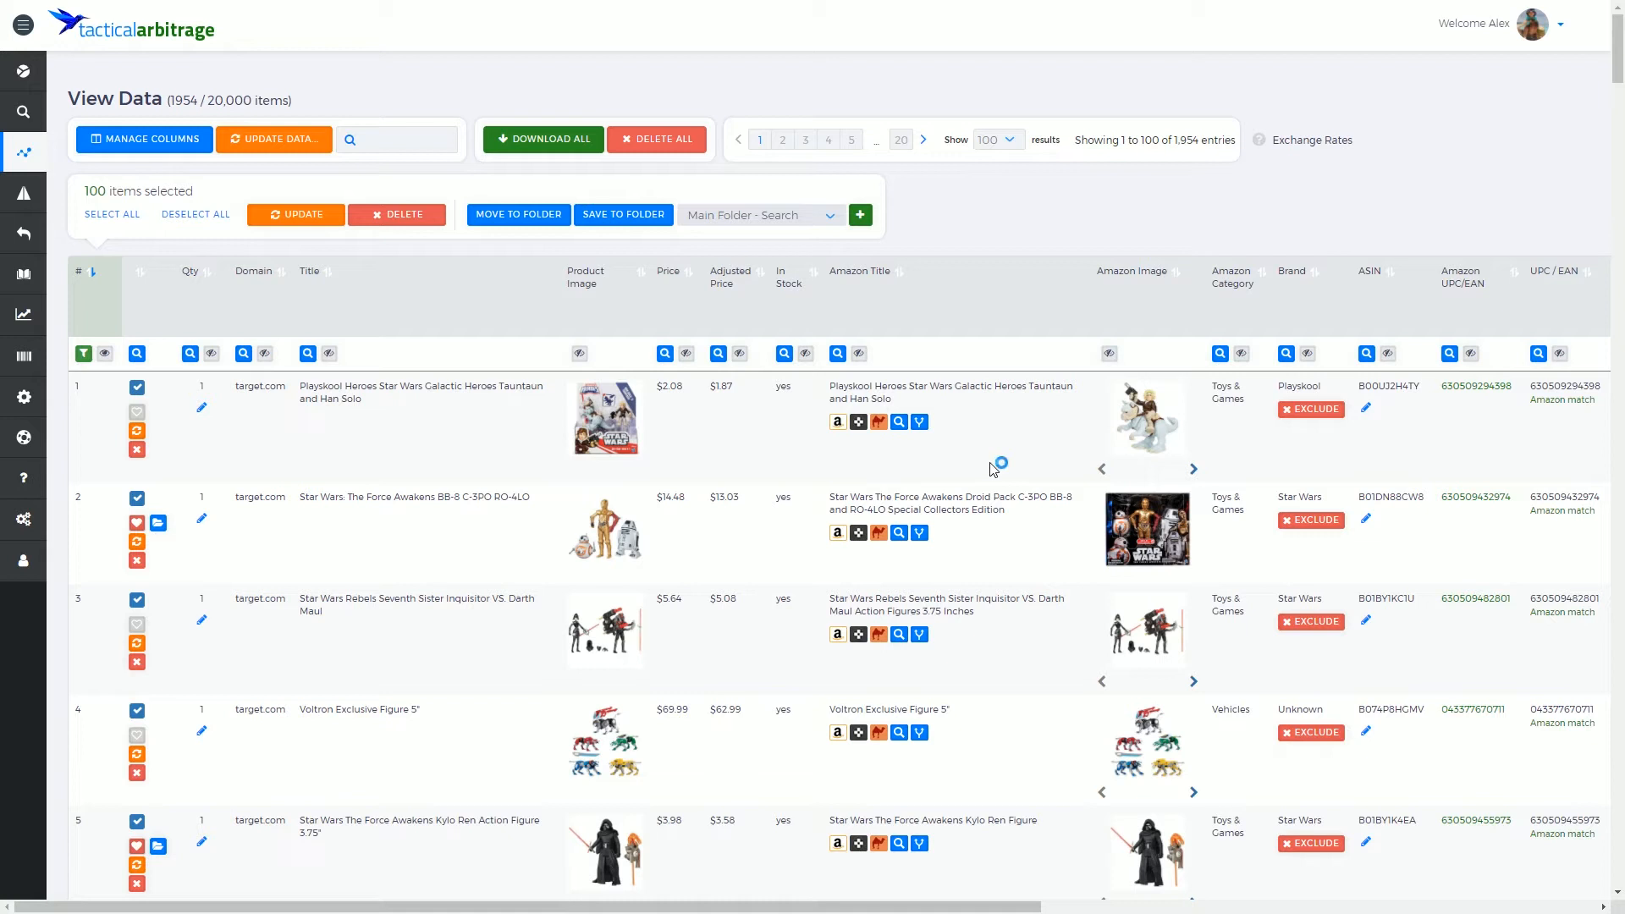
mouse_move(855, 261)
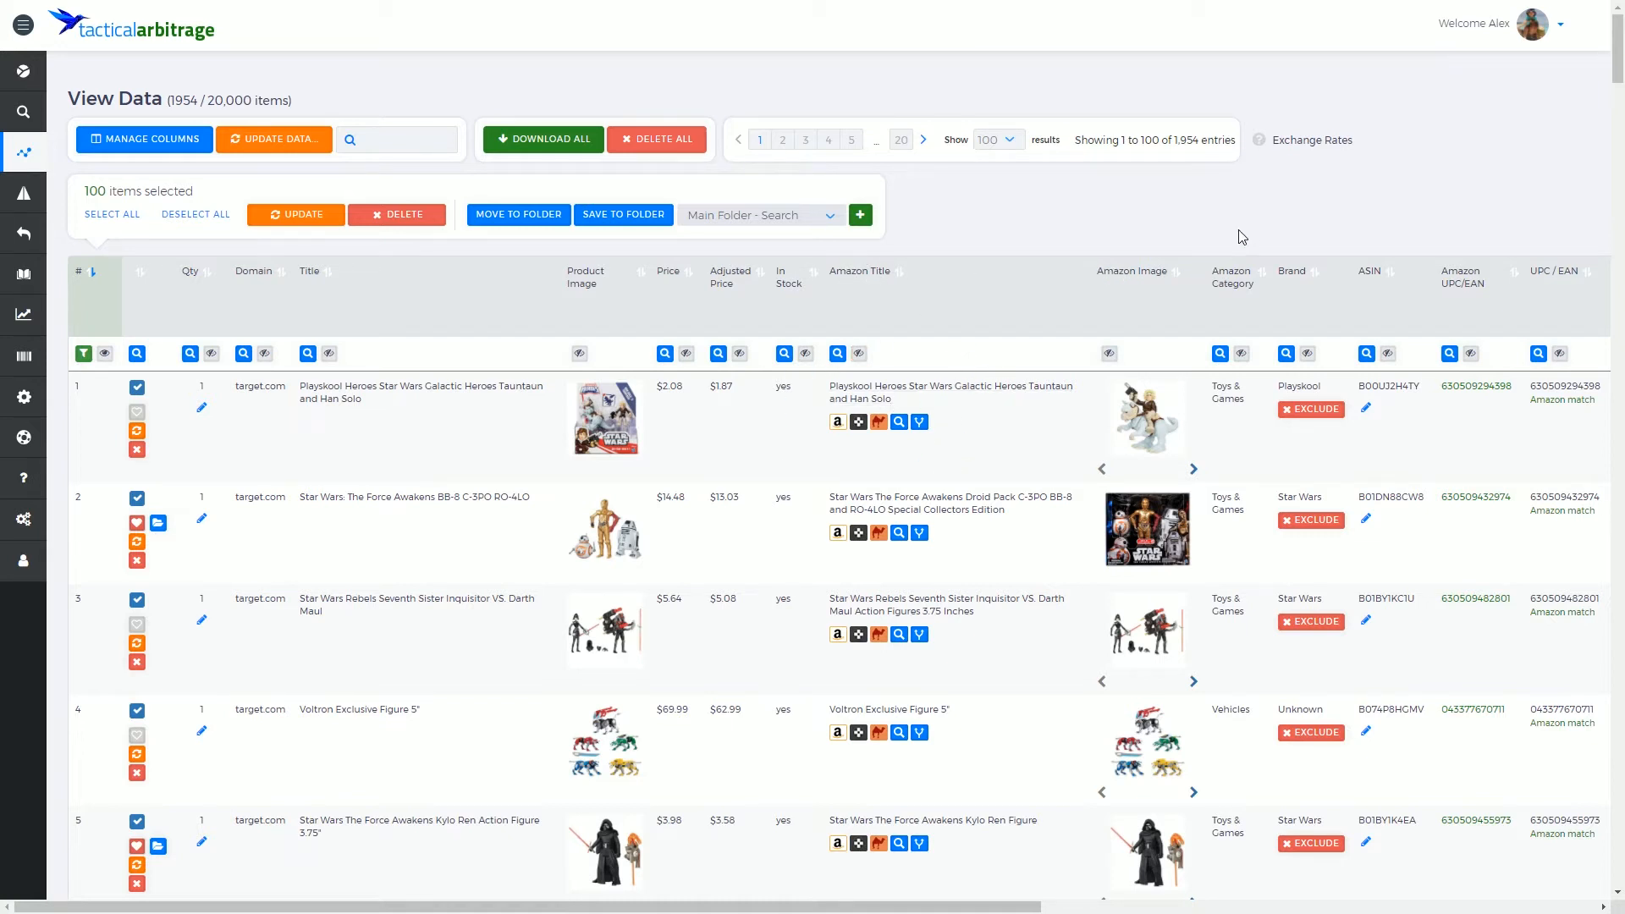
mouse_move(1230, 273)
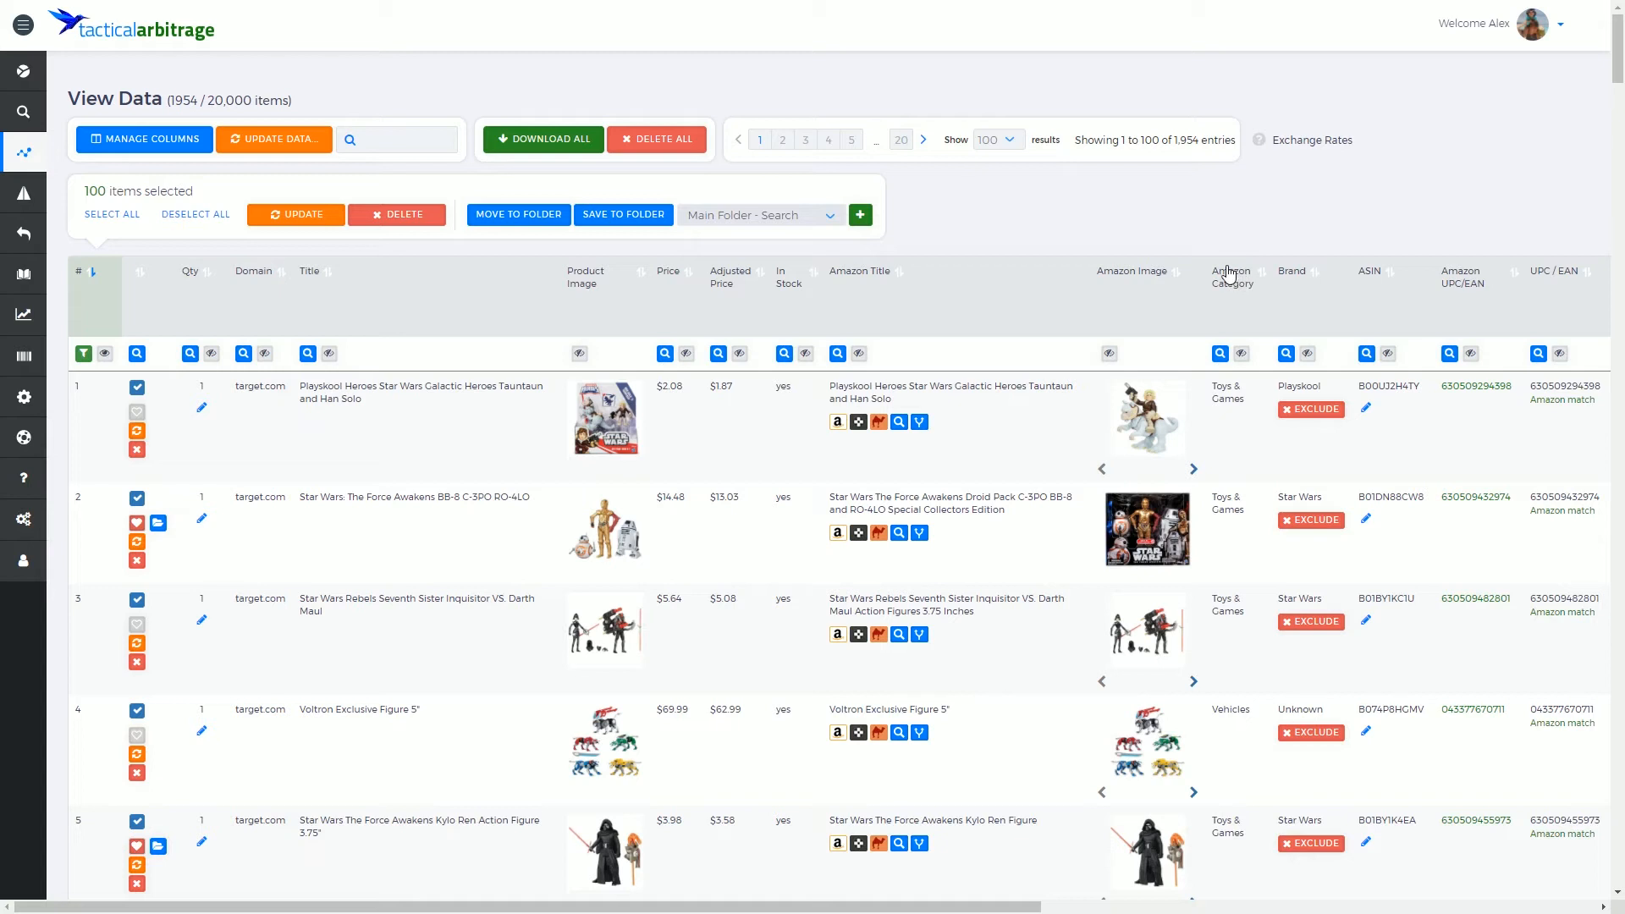
mouse_move(1397, 314)
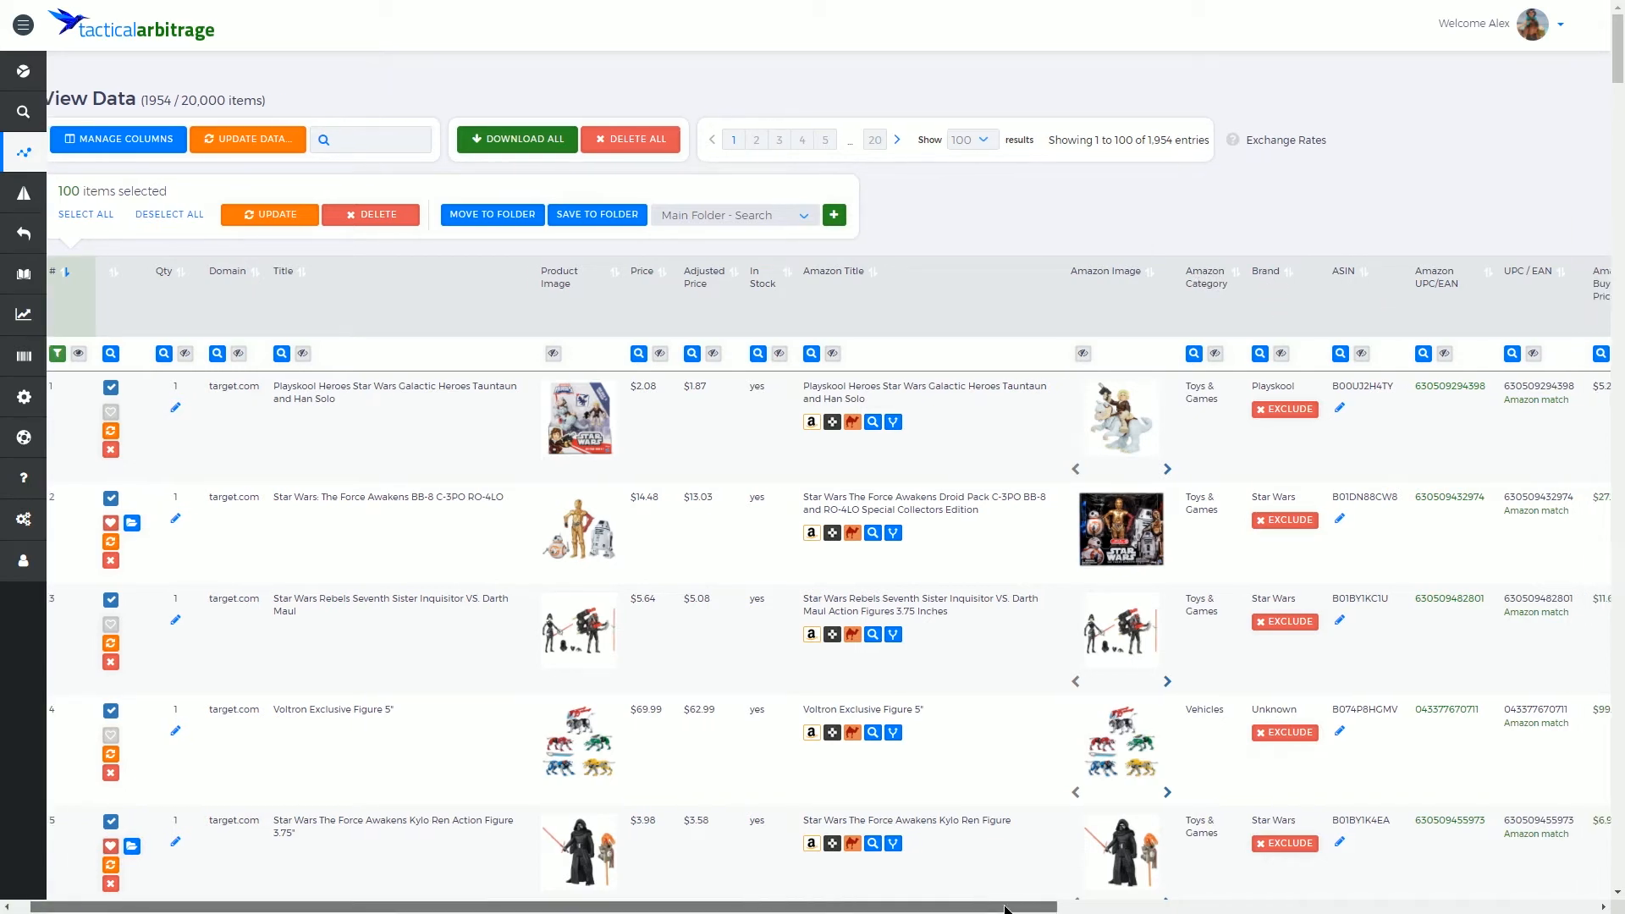
Open Manage Columns to show the Column's Visibility dialog listing every data column
scroll(right, 3)
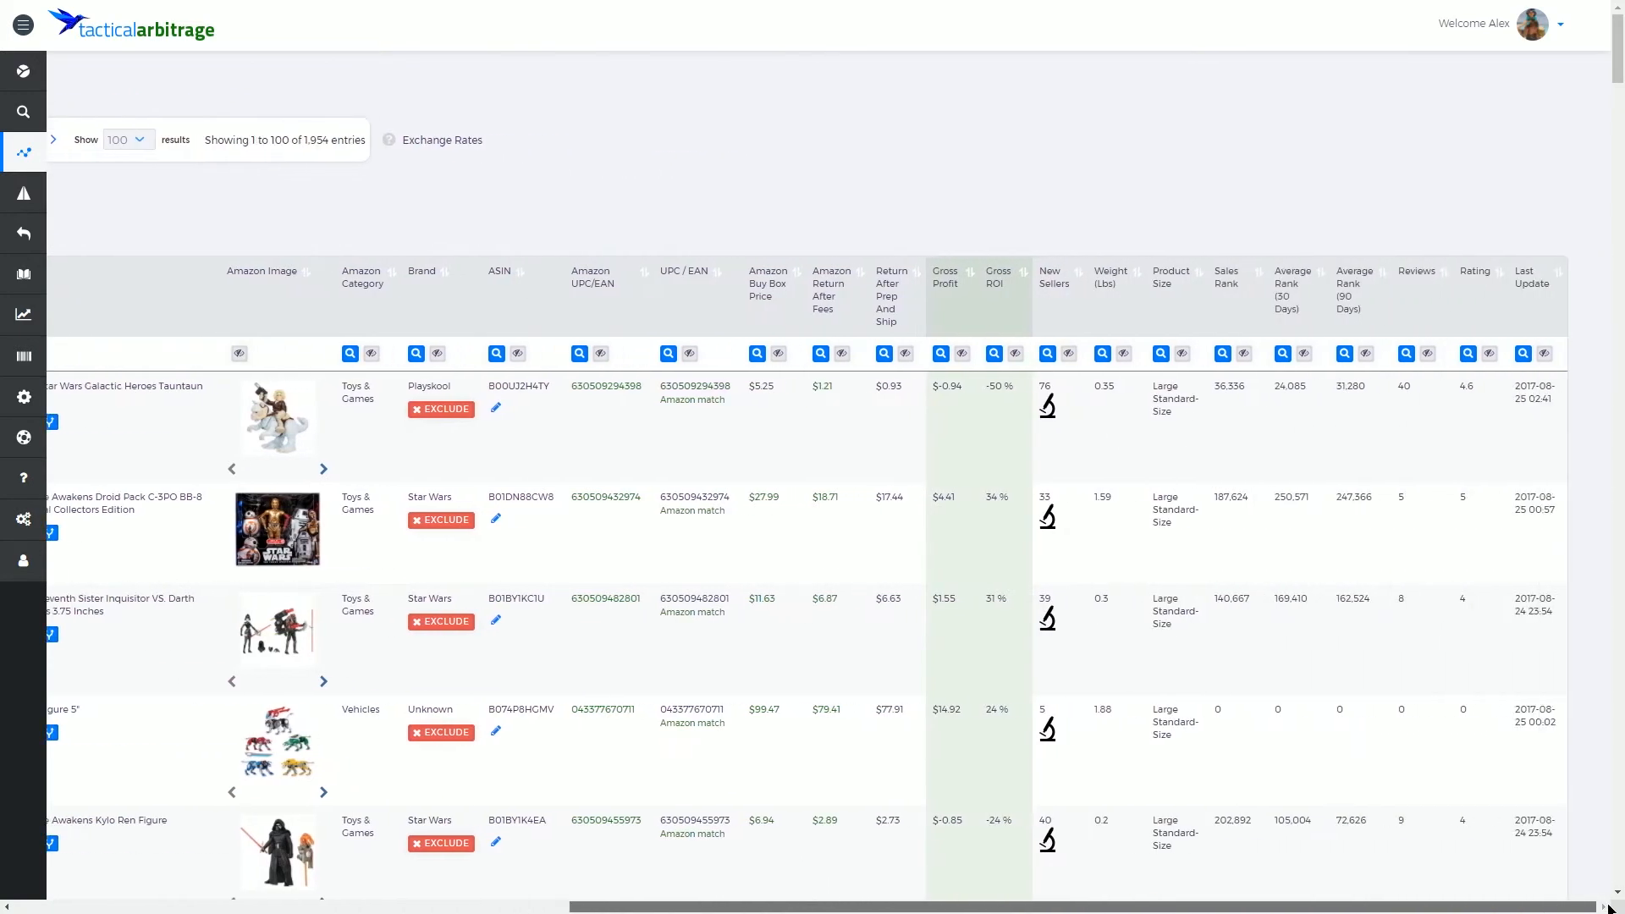
mouse_move(590, 284)
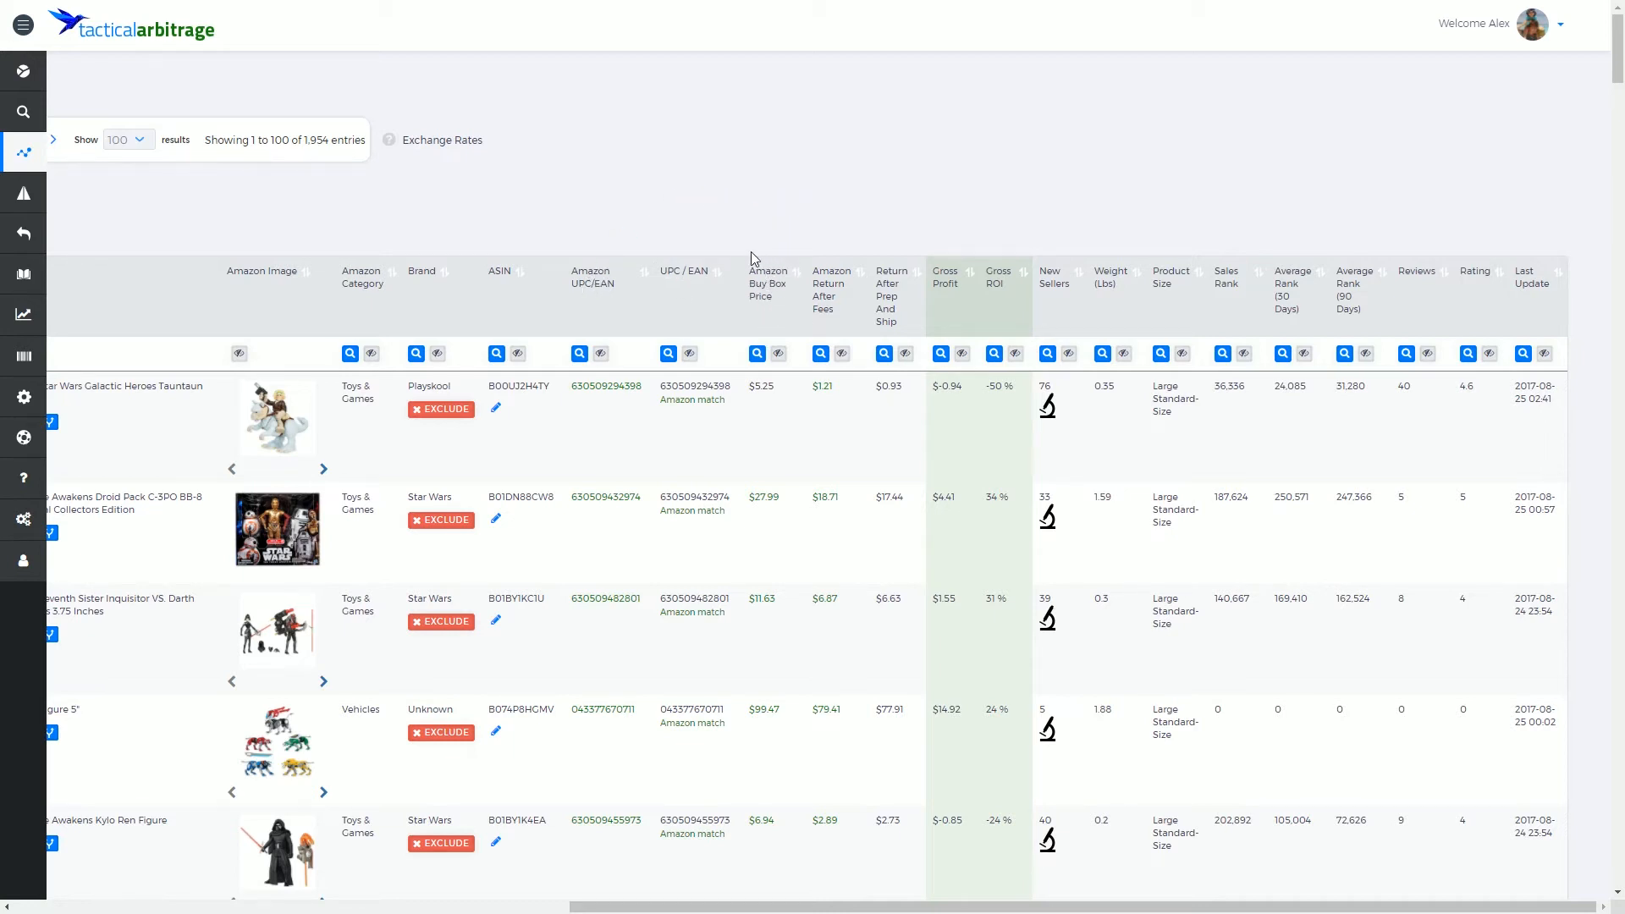
mouse_move(841, 273)
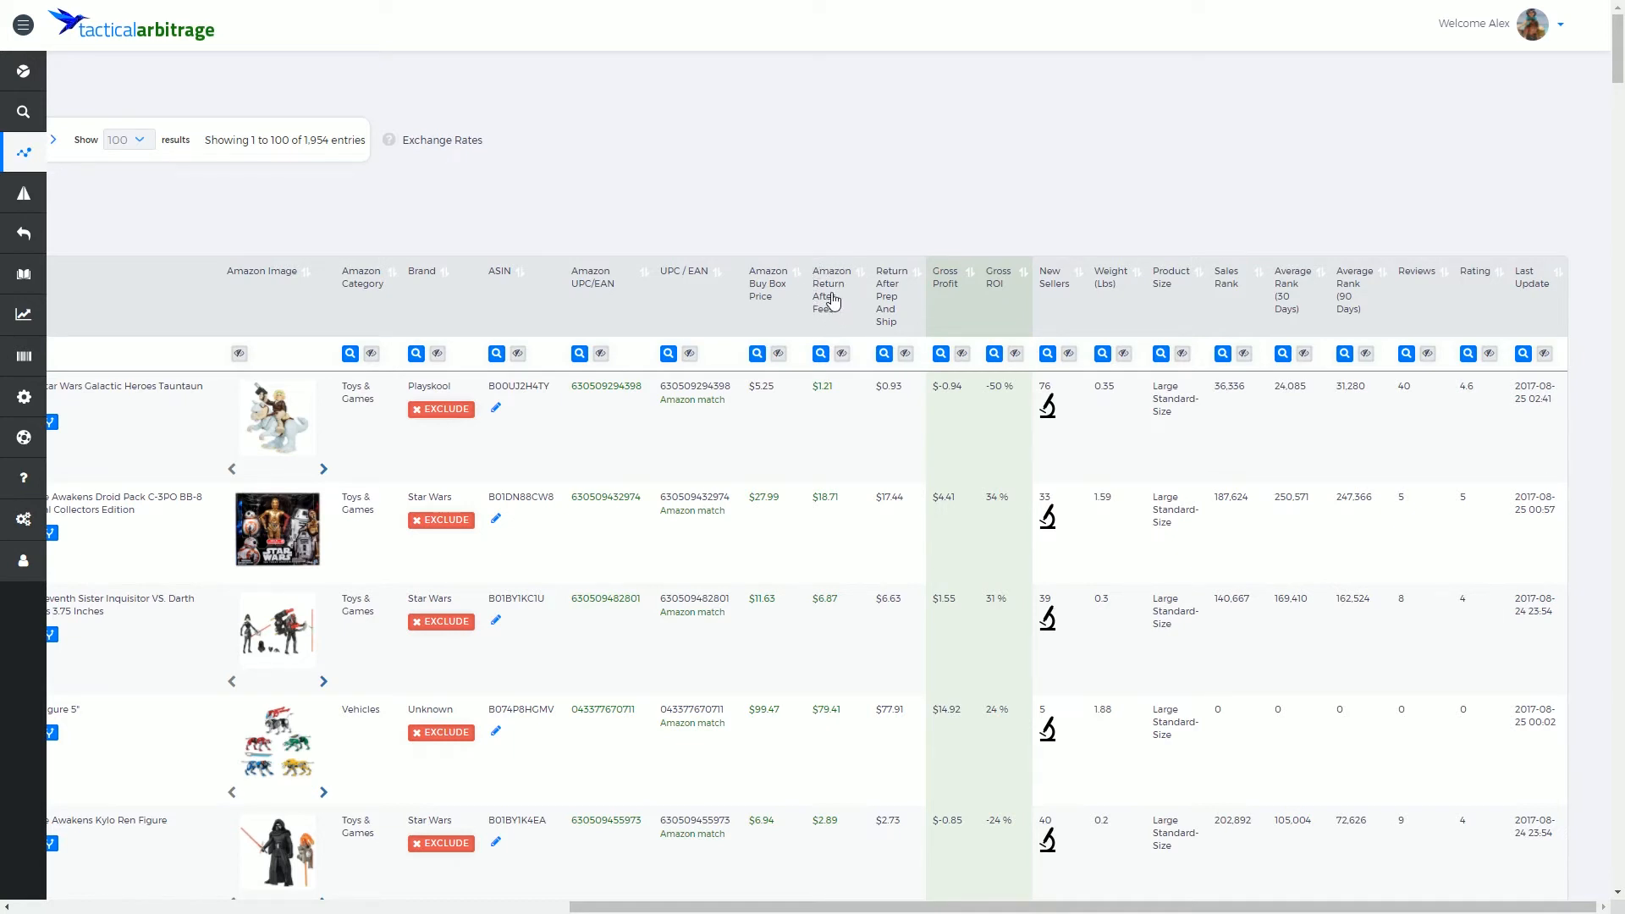
mouse_move(890, 273)
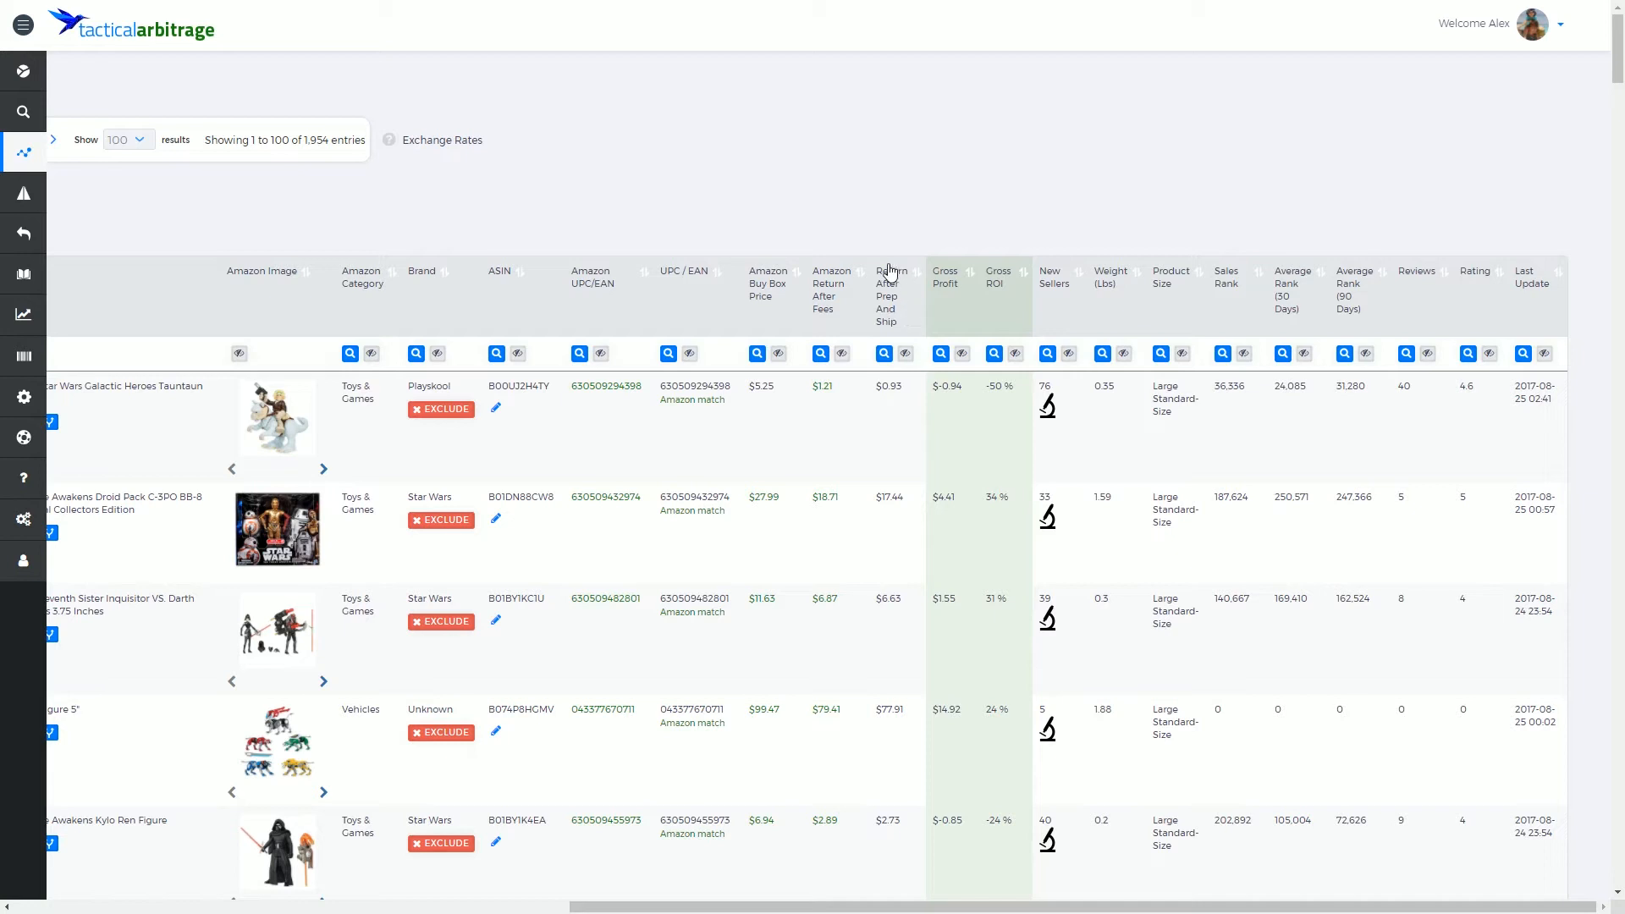
mouse_move(903, 316)
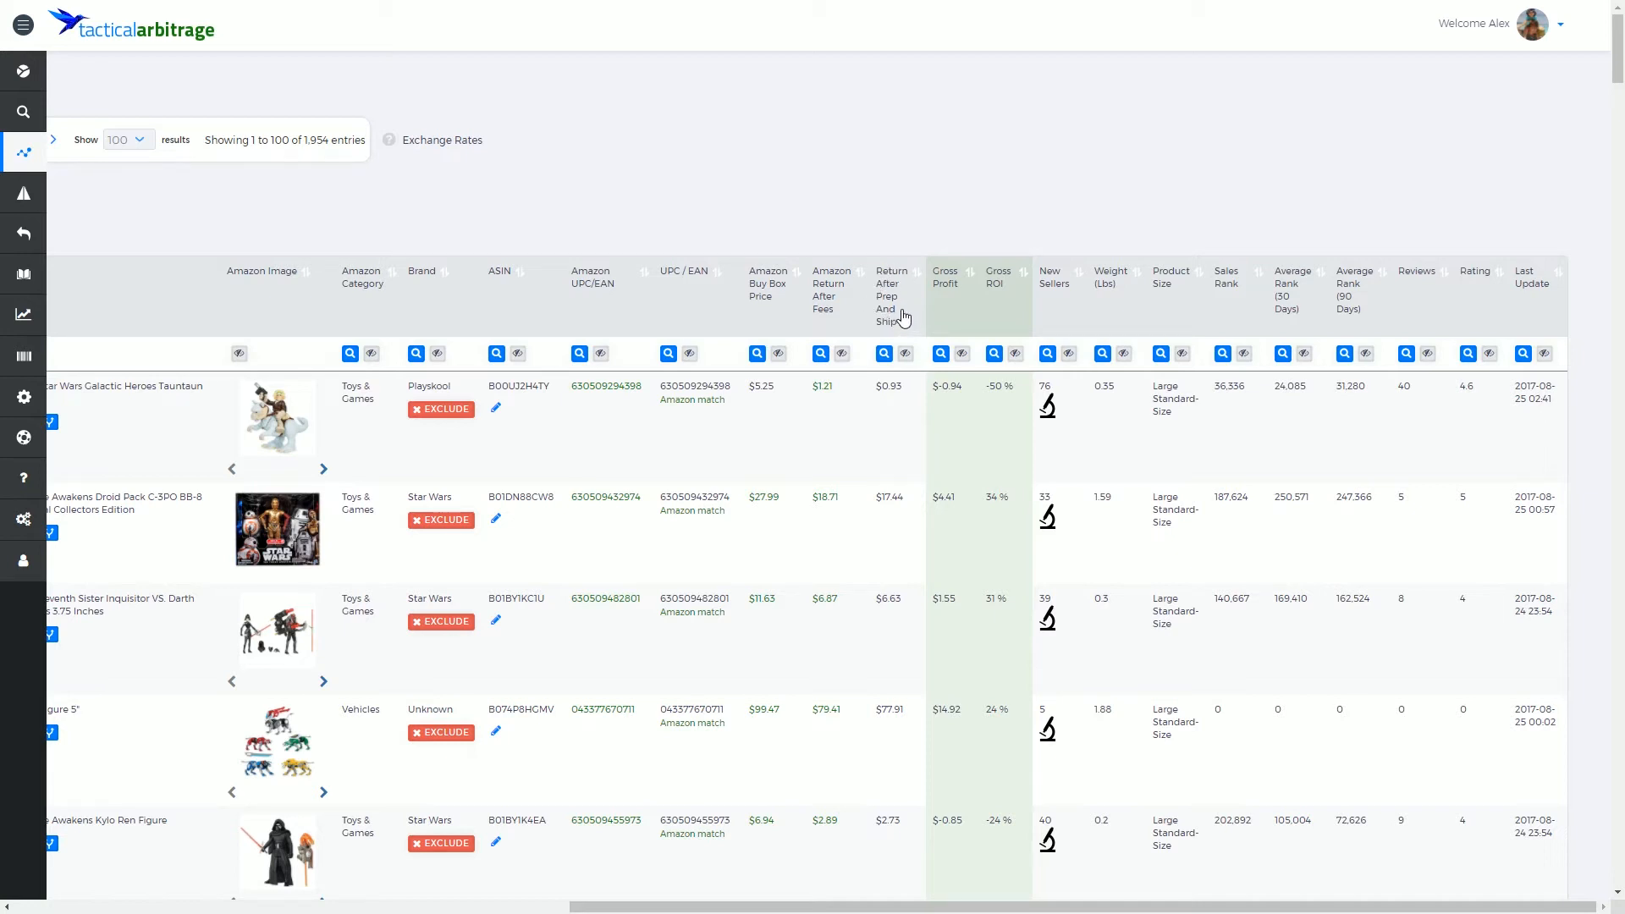
mouse_move(947, 267)
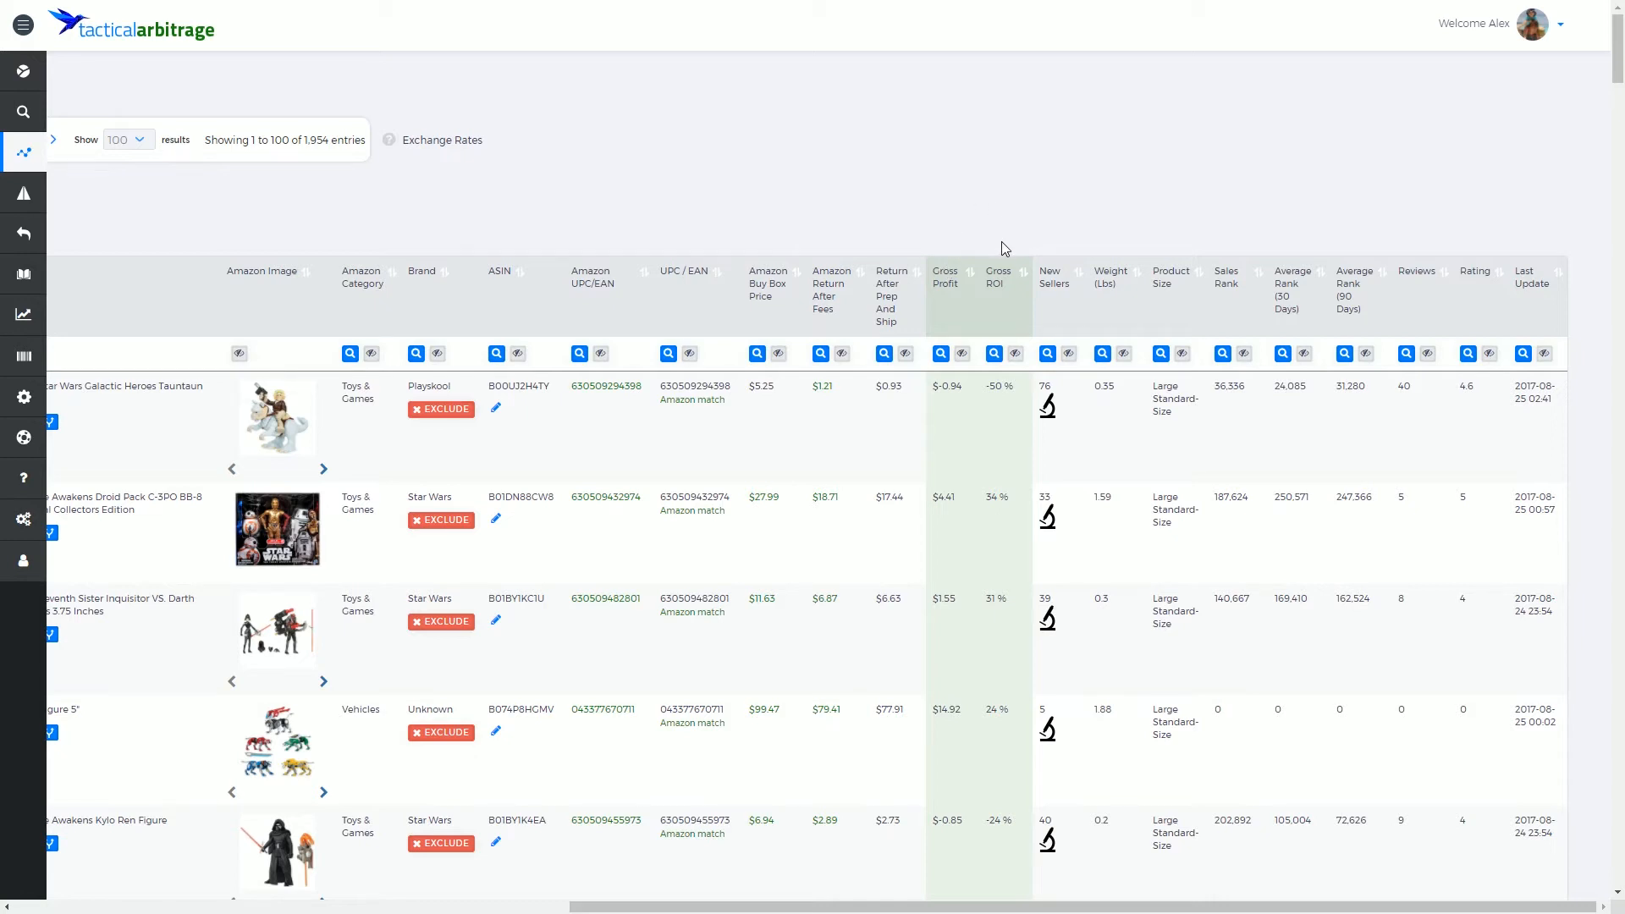
mouse_move(1051, 163)
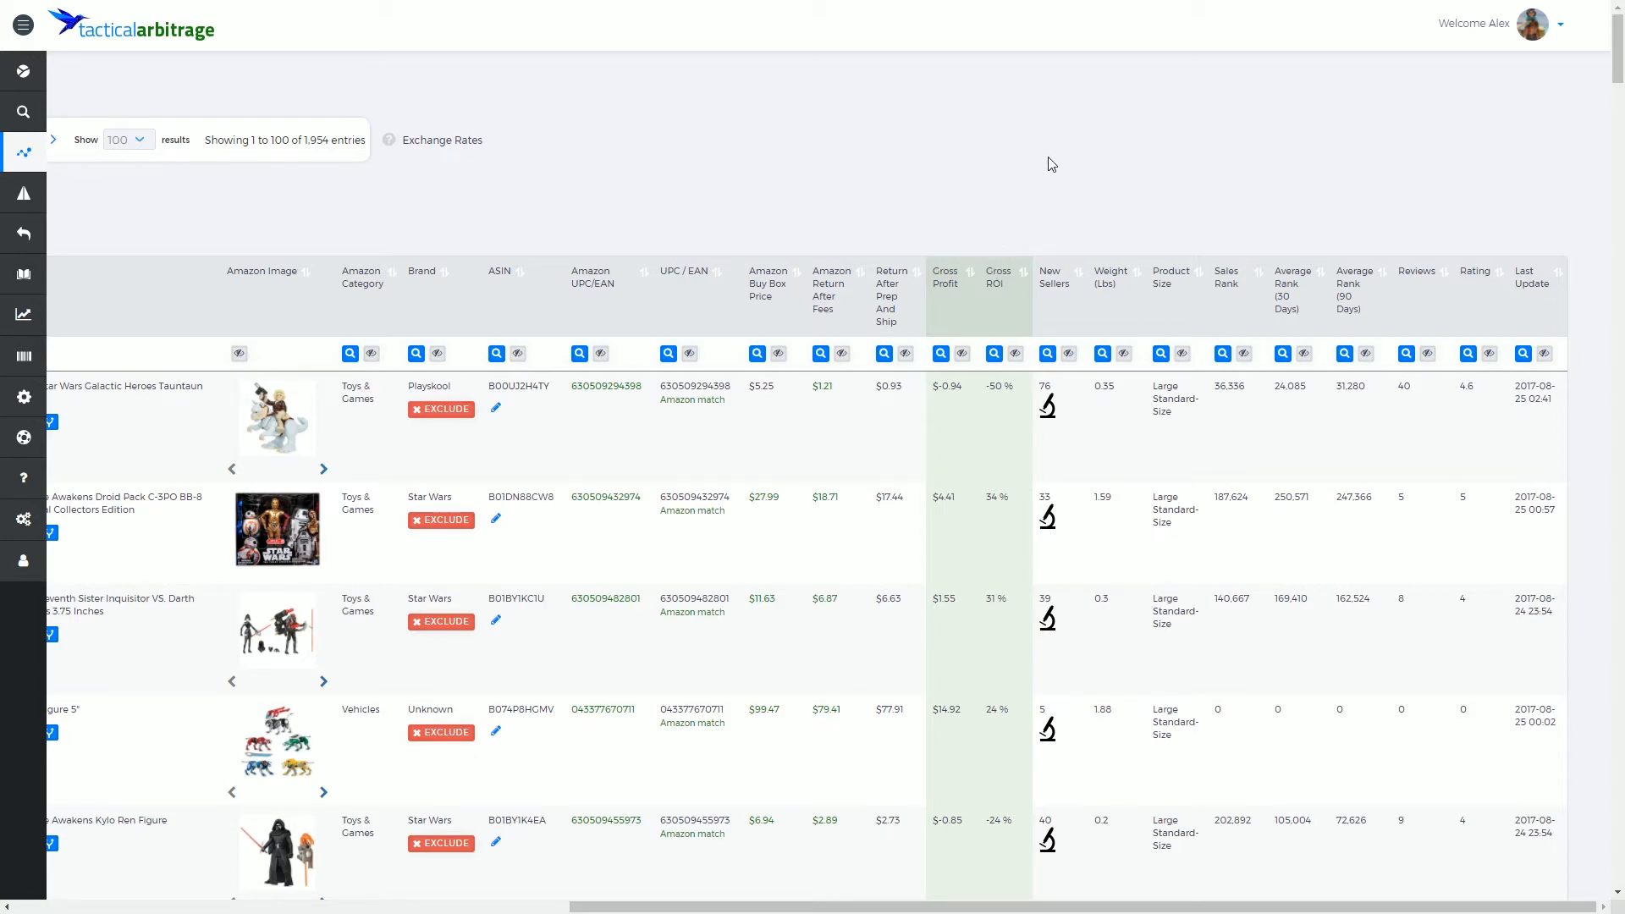
mouse_move(1059, 243)
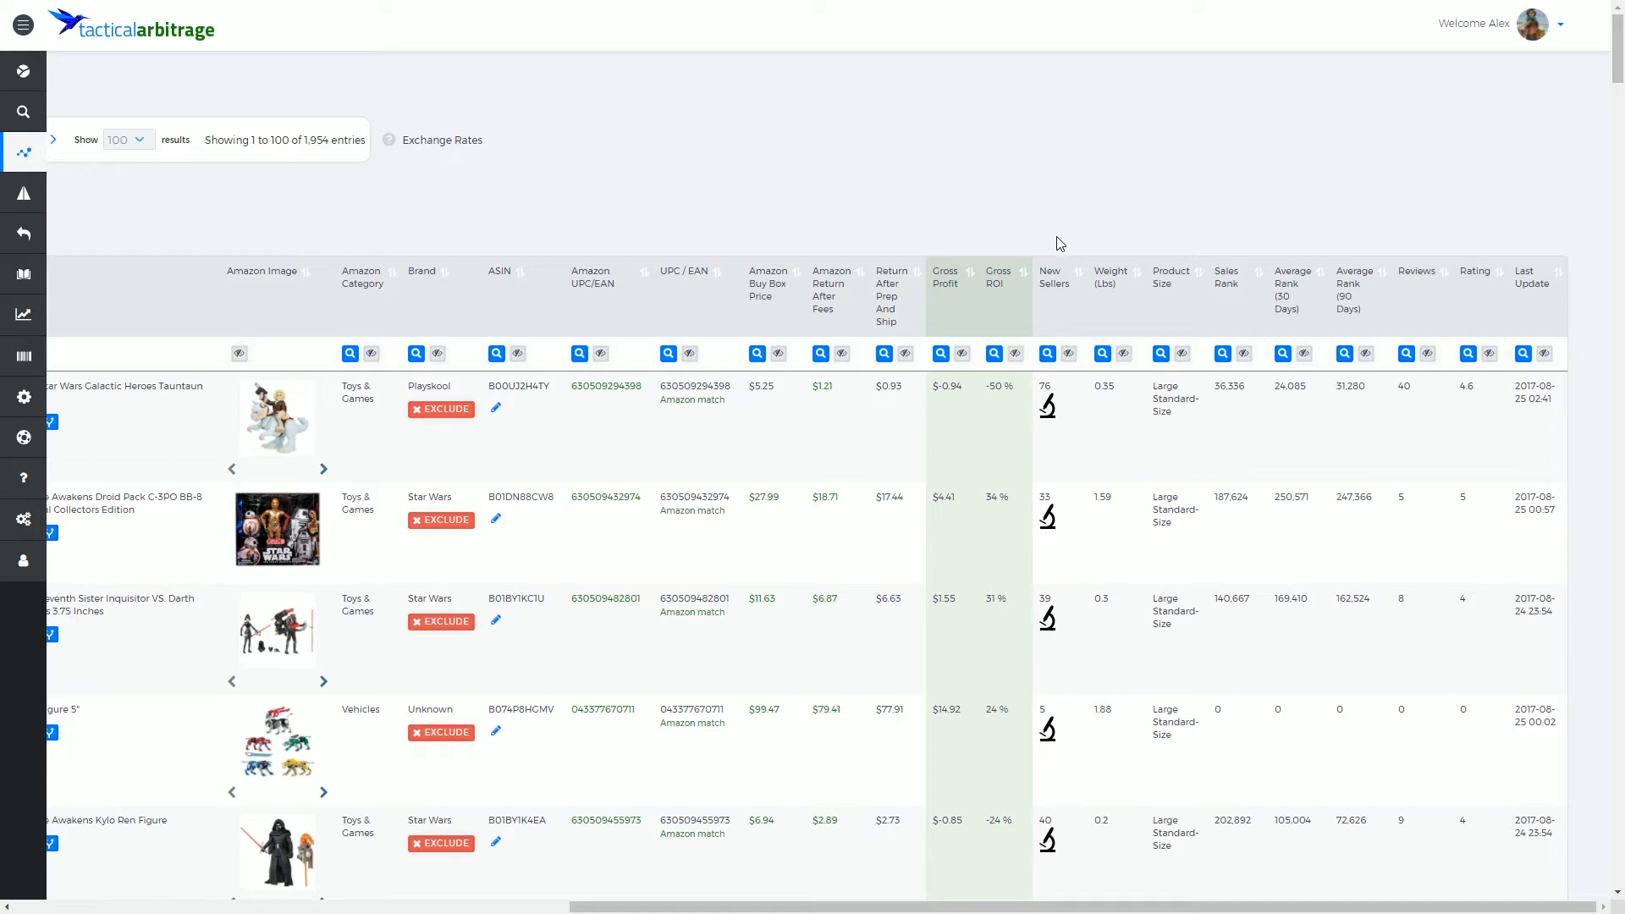
mouse_move(1070, 248)
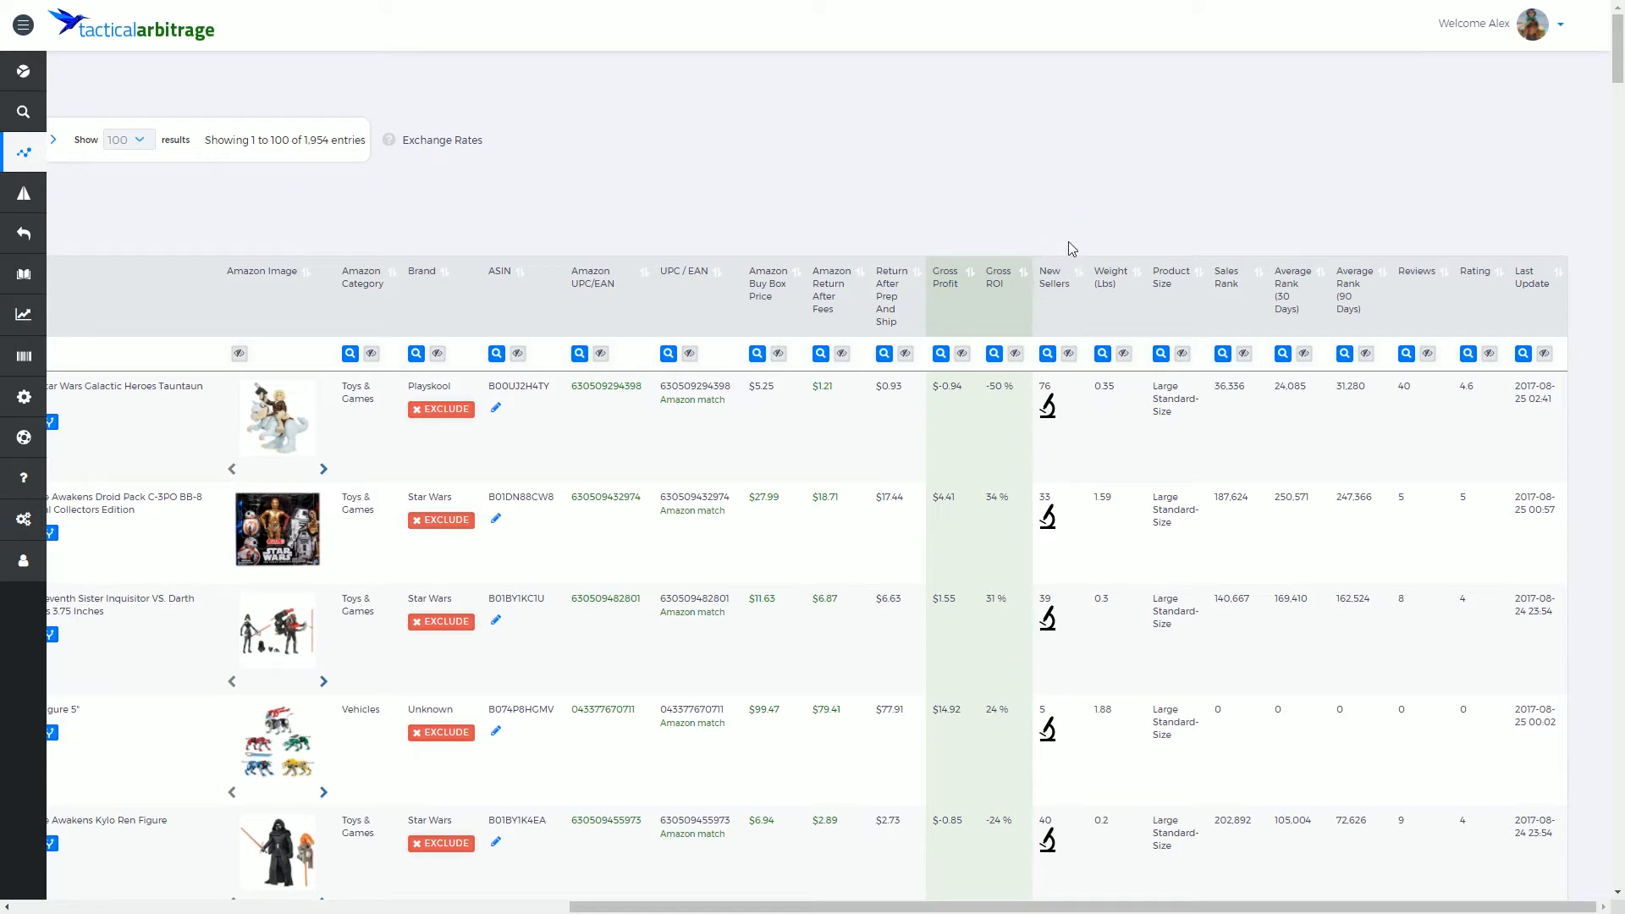
mouse_move(1127, 292)
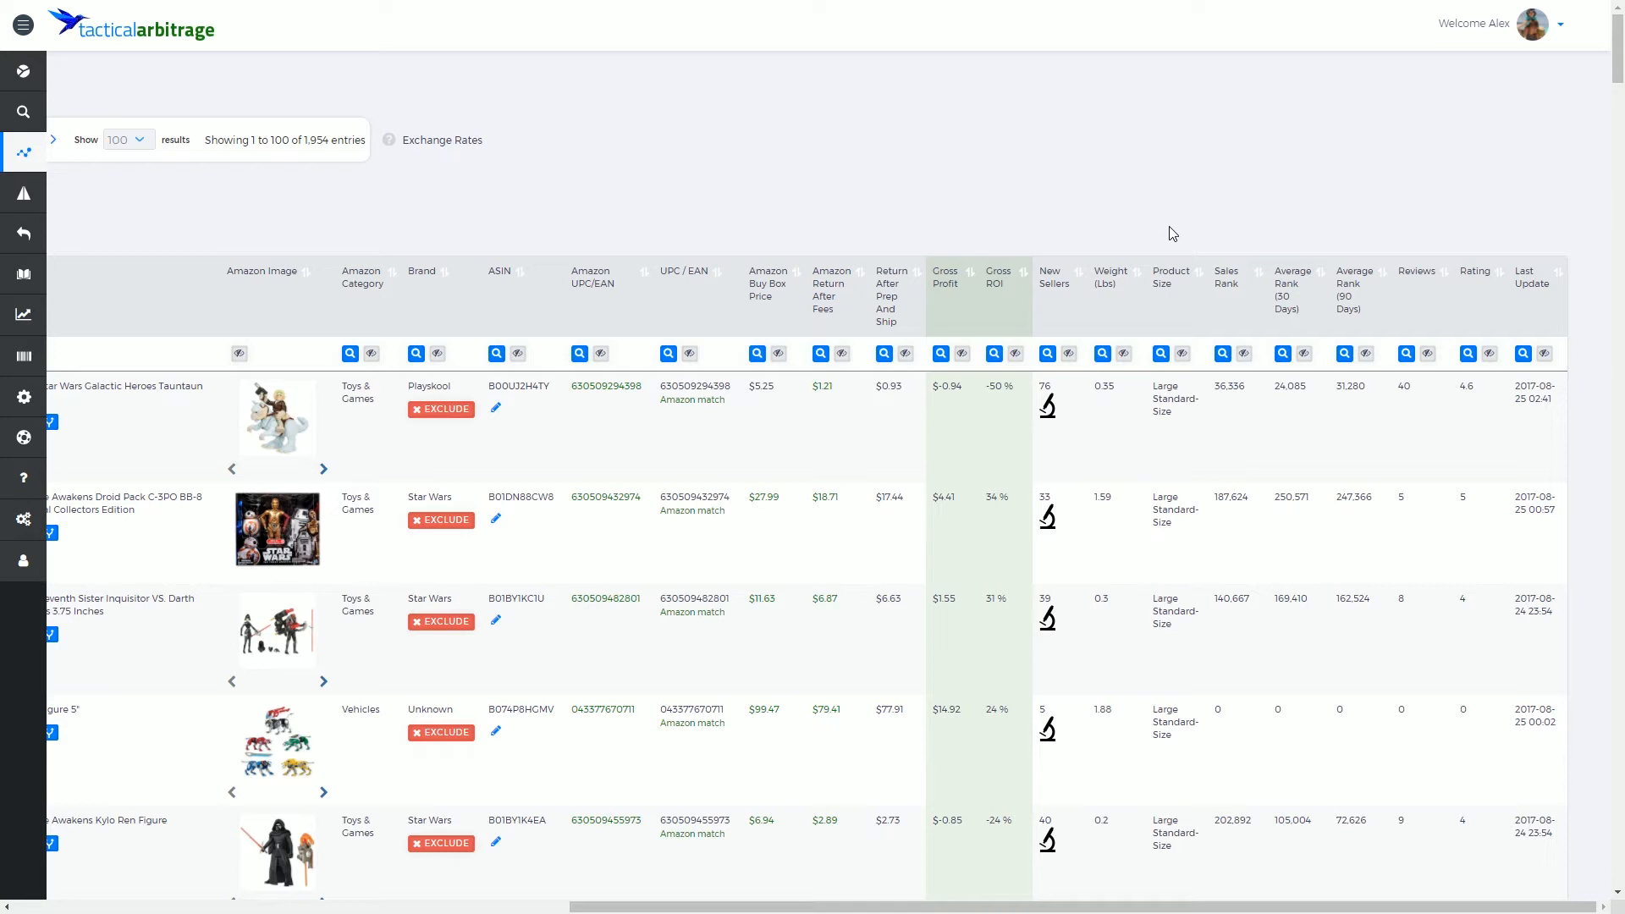
mouse_move(1201, 297)
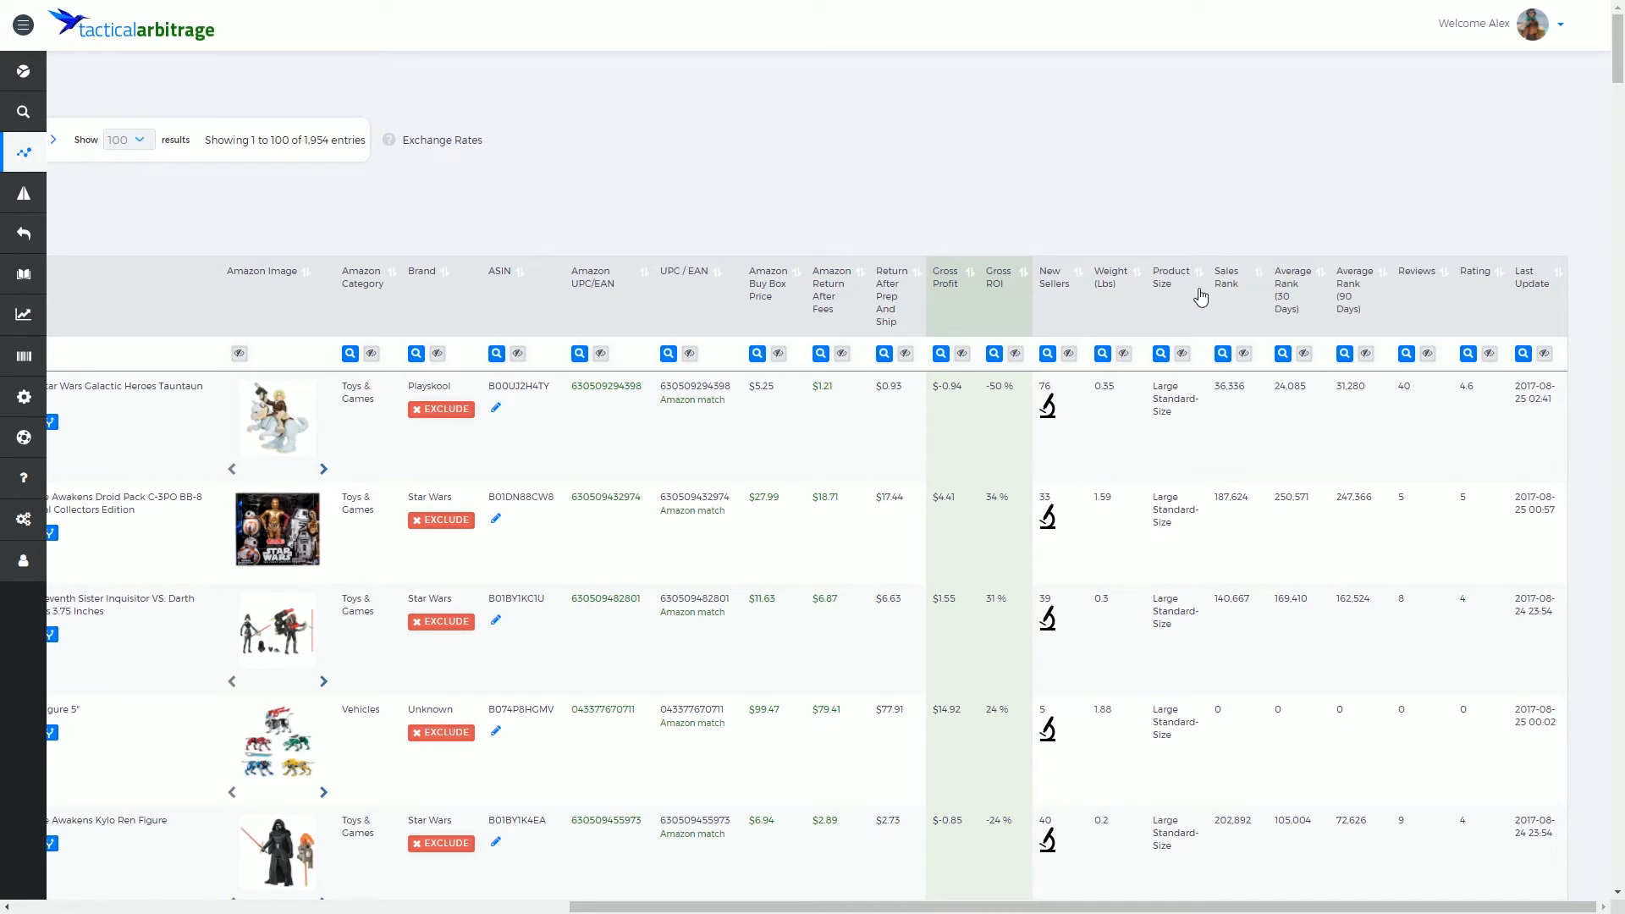
mouse_move(1272, 261)
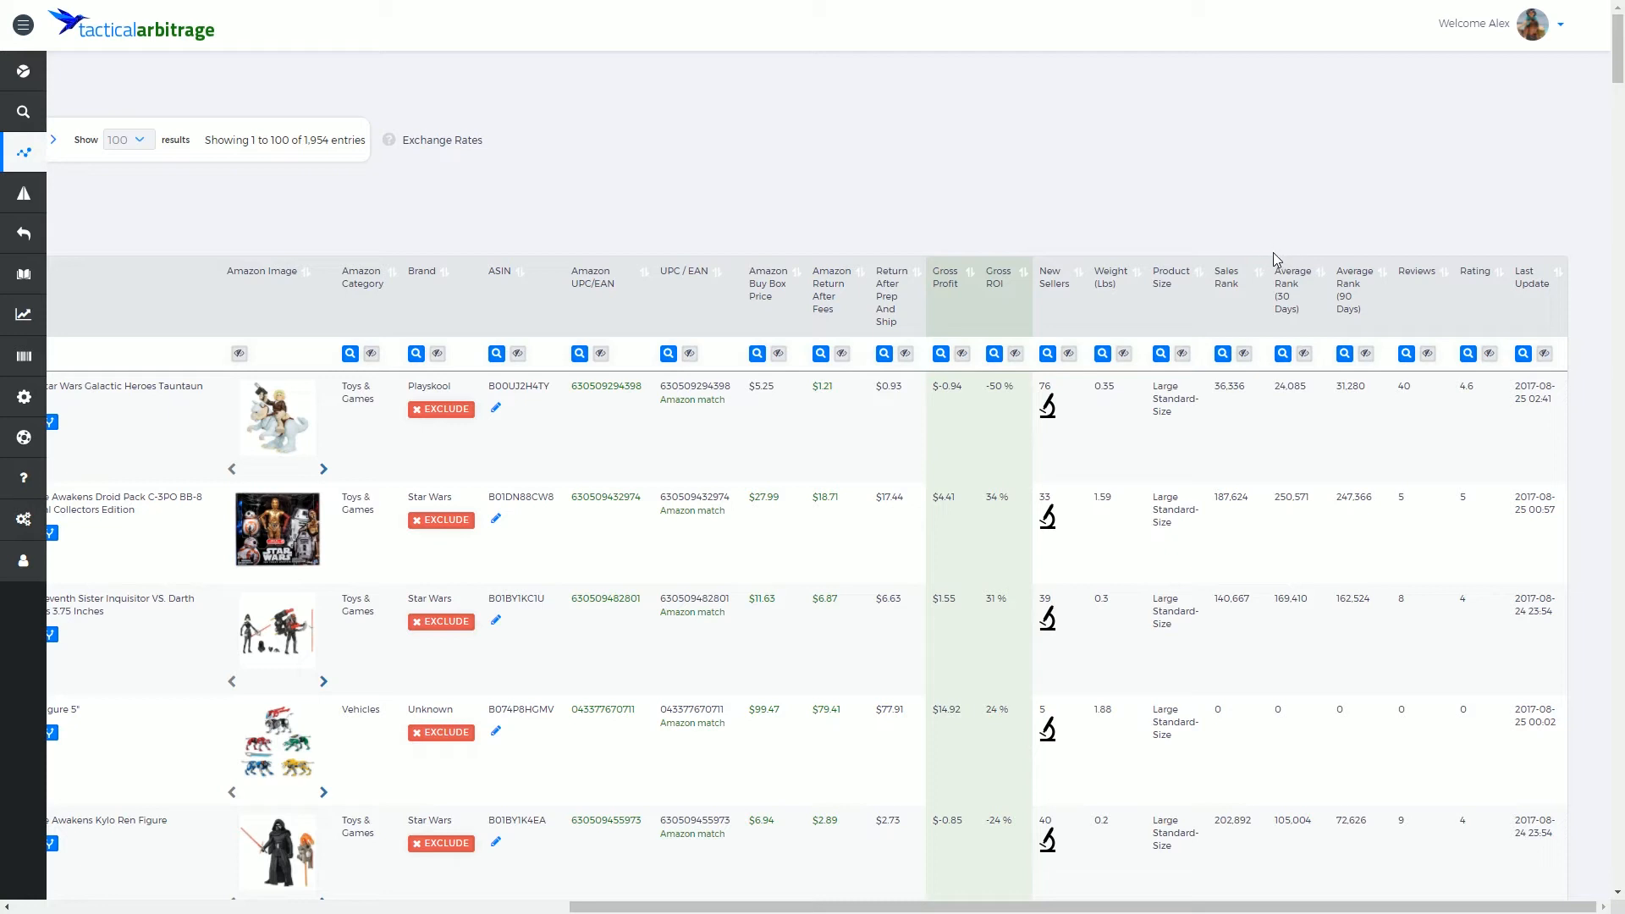
mouse_move(1263, 243)
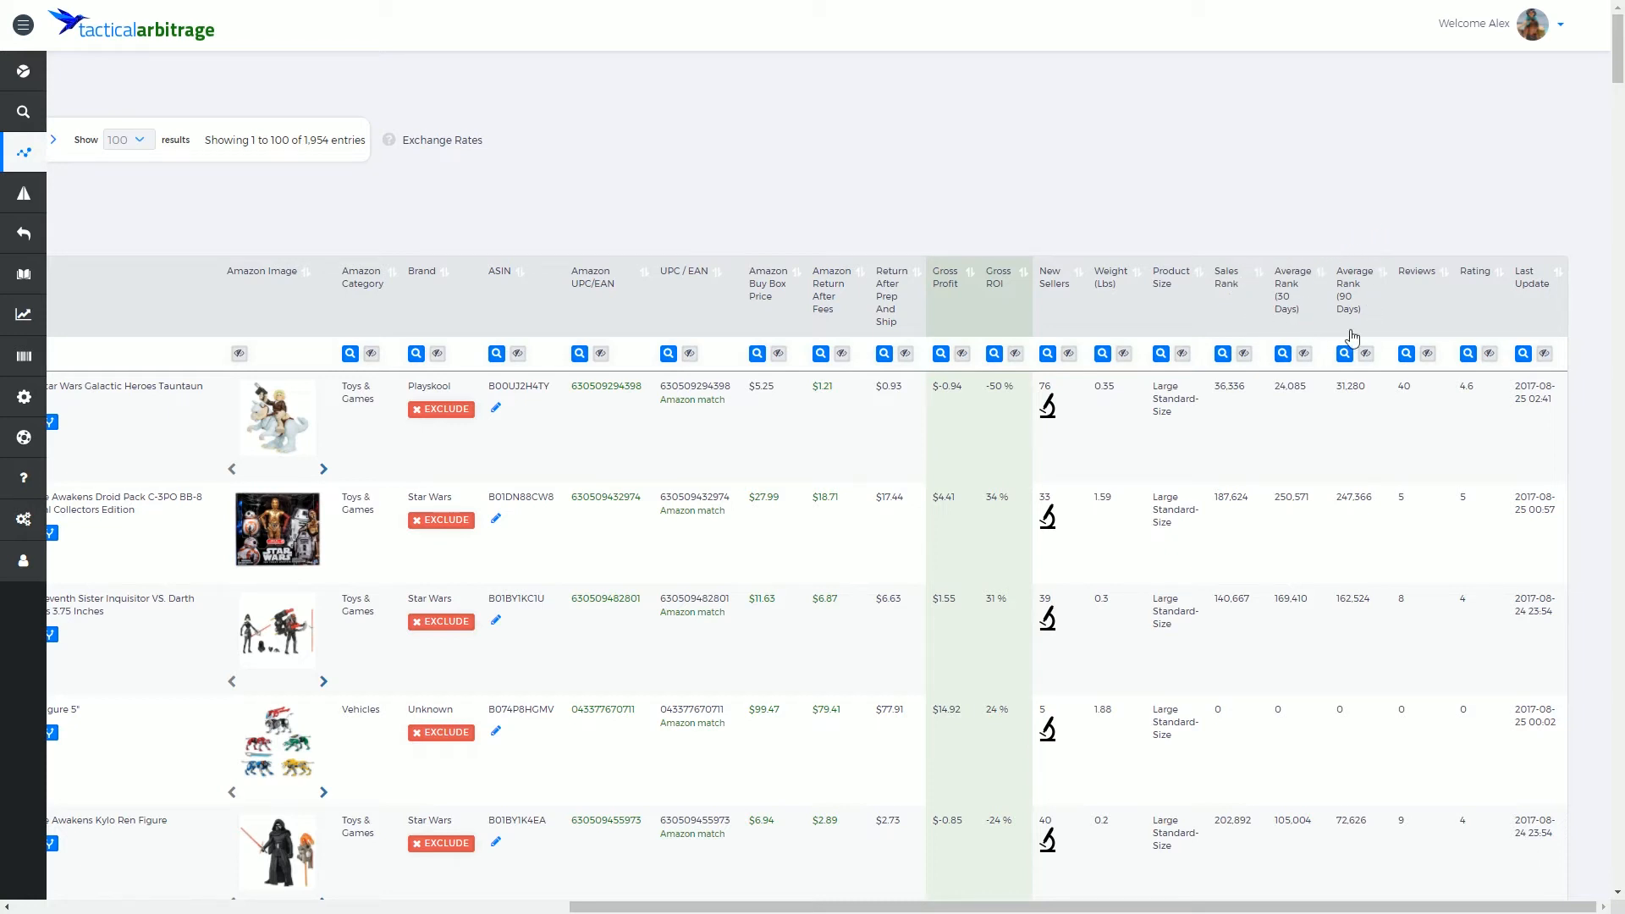
mouse_move(1250, 286)
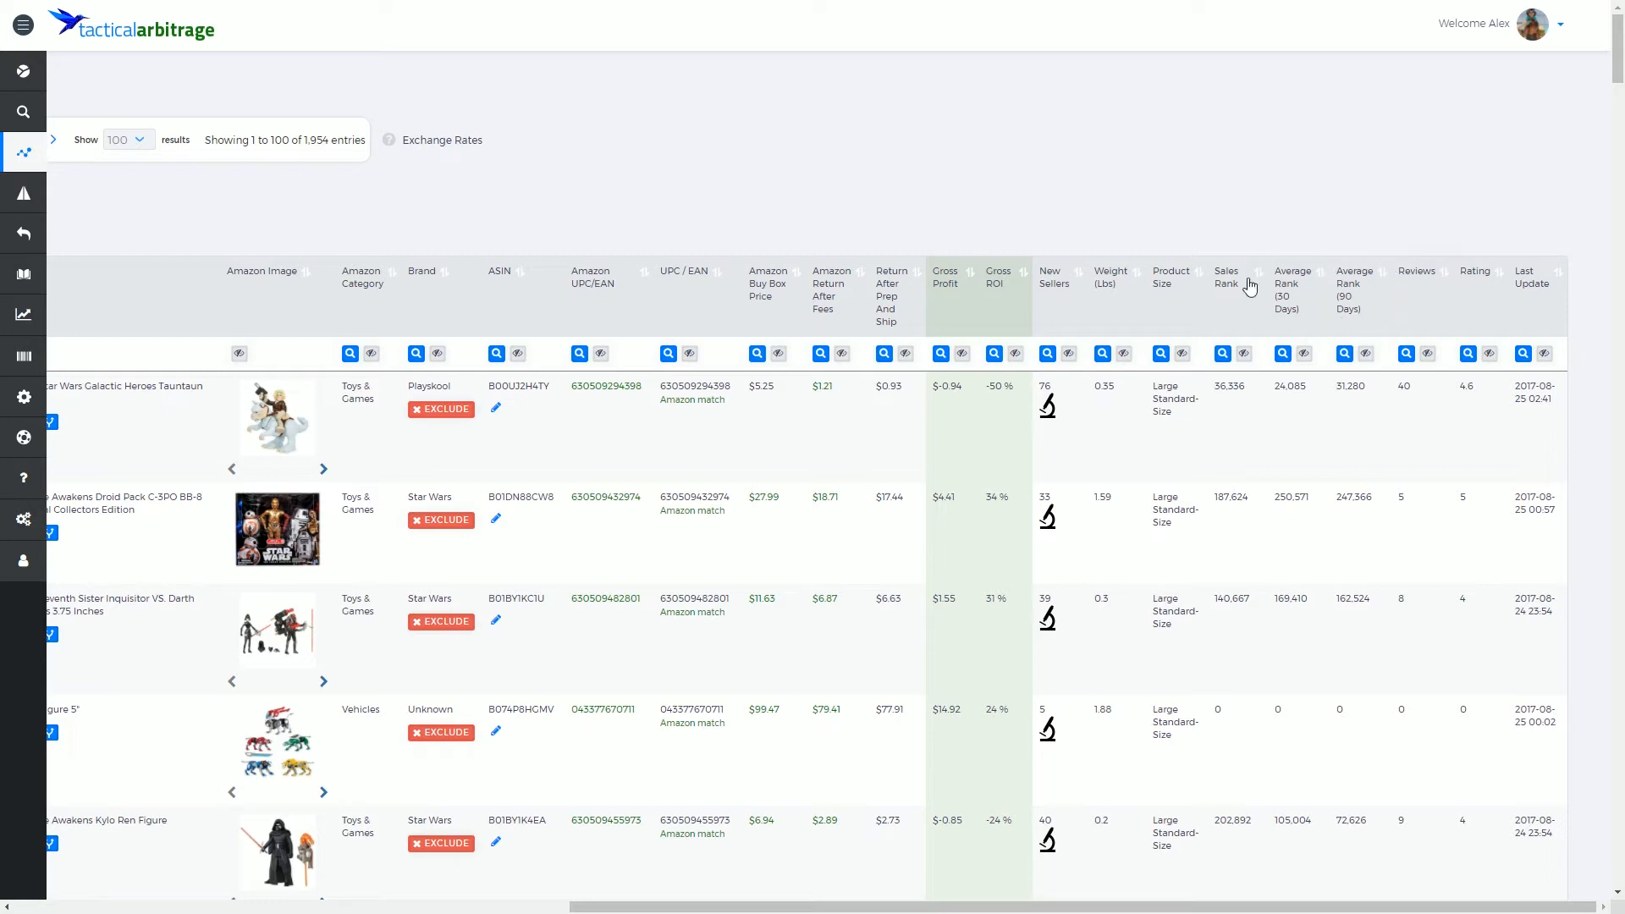
mouse_move(1308, 247)
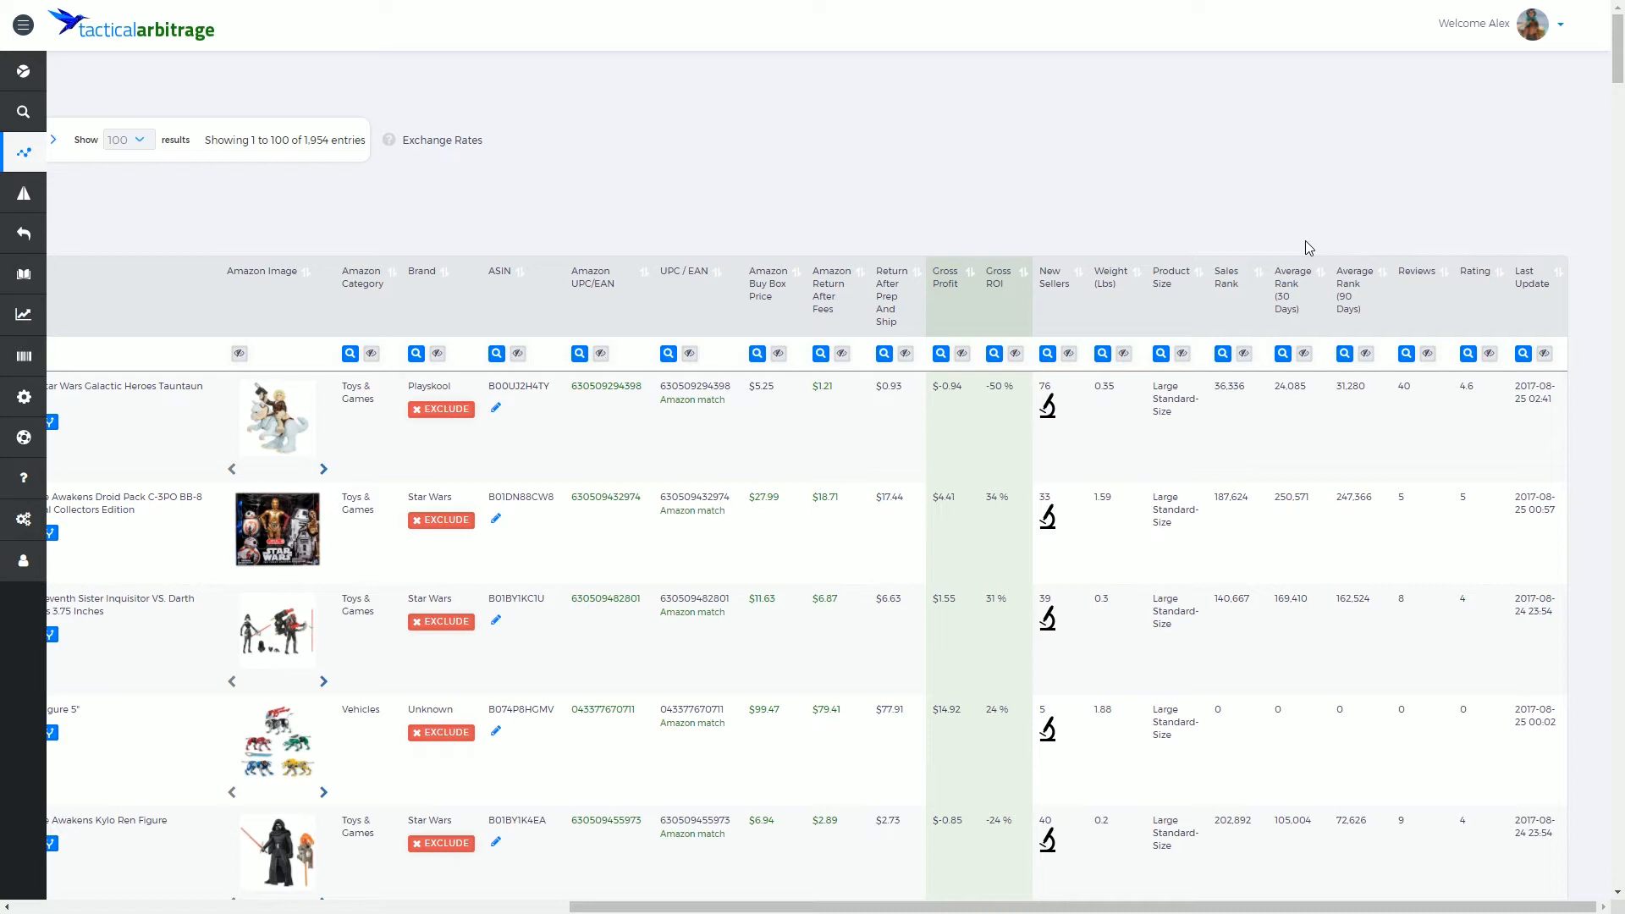
mouse_move(1436, 236)
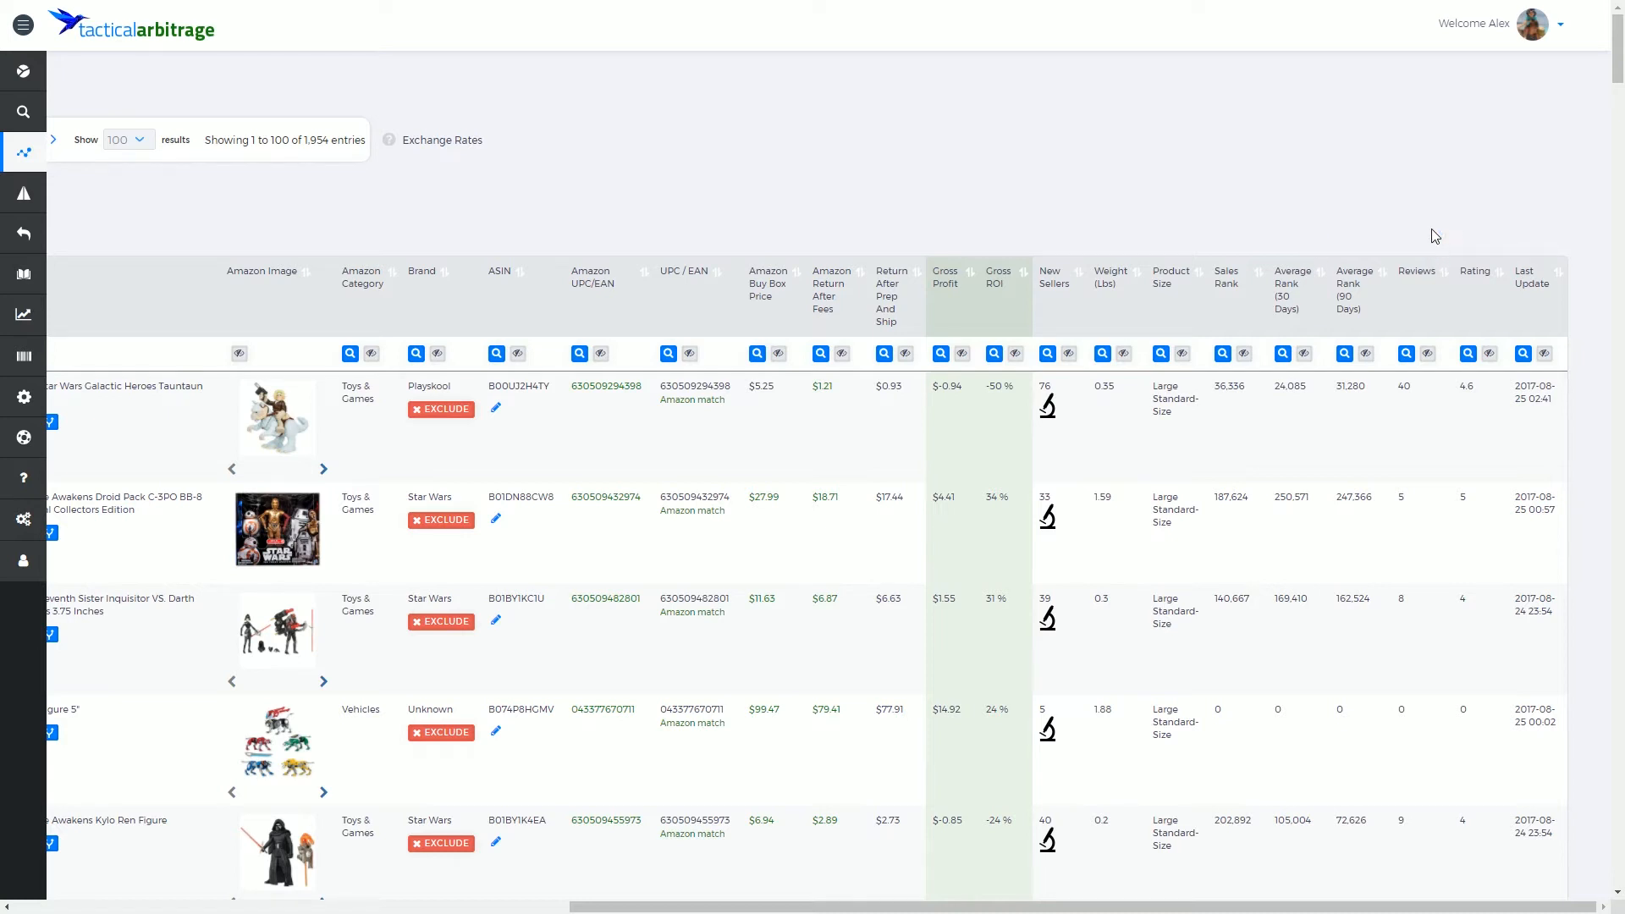
mouse_move(1435, 296)
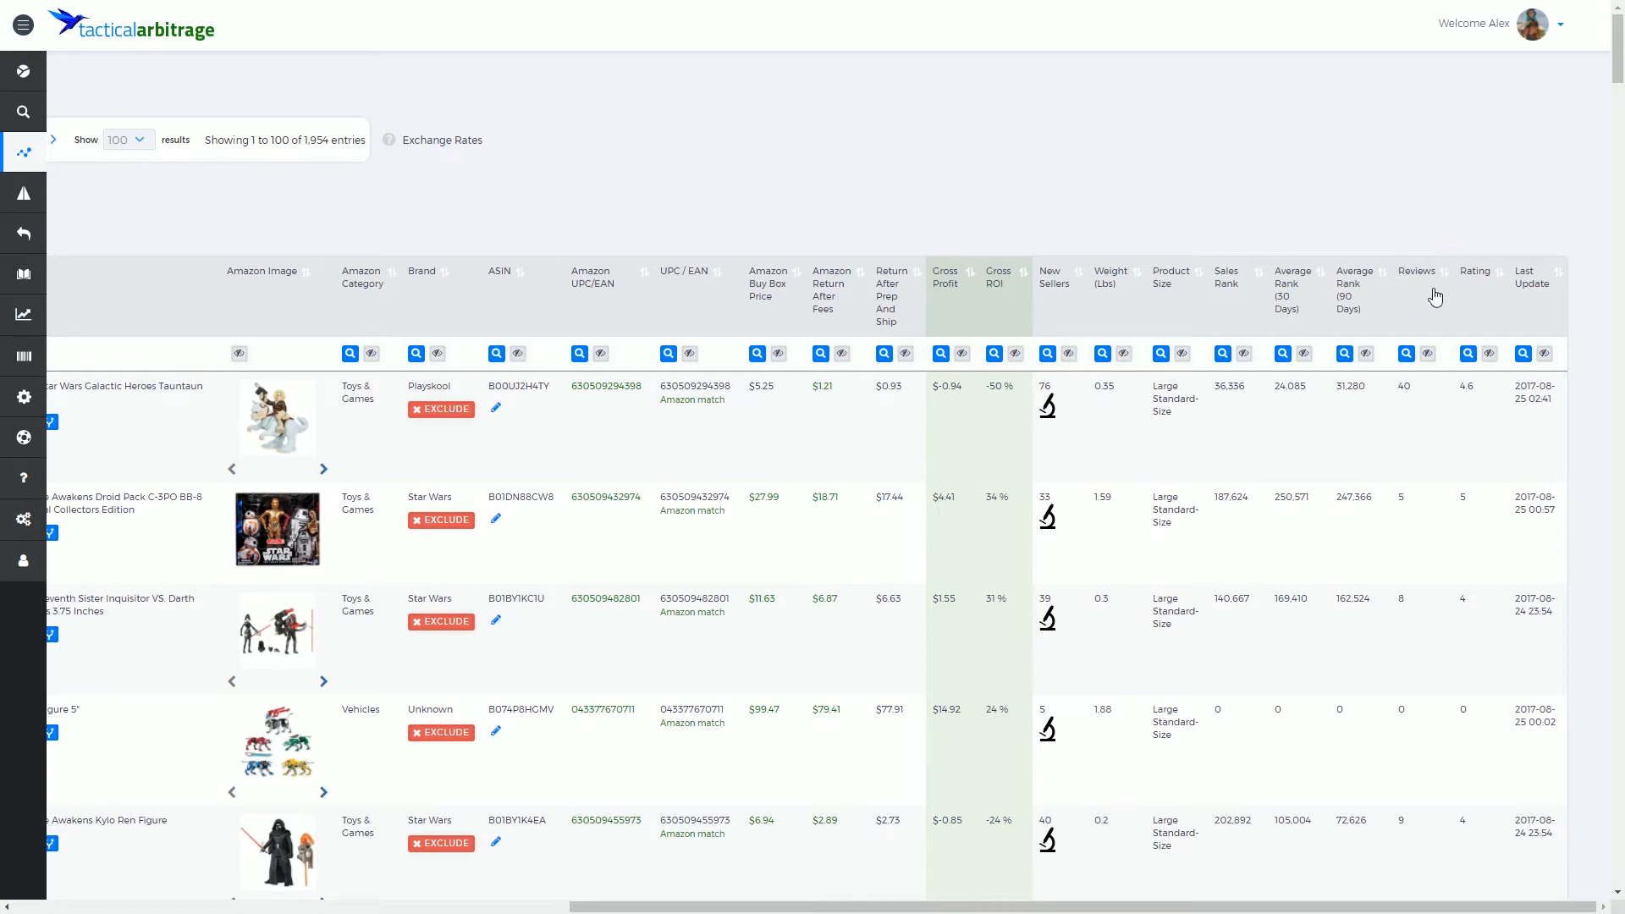
mouse_move(1481, 278)
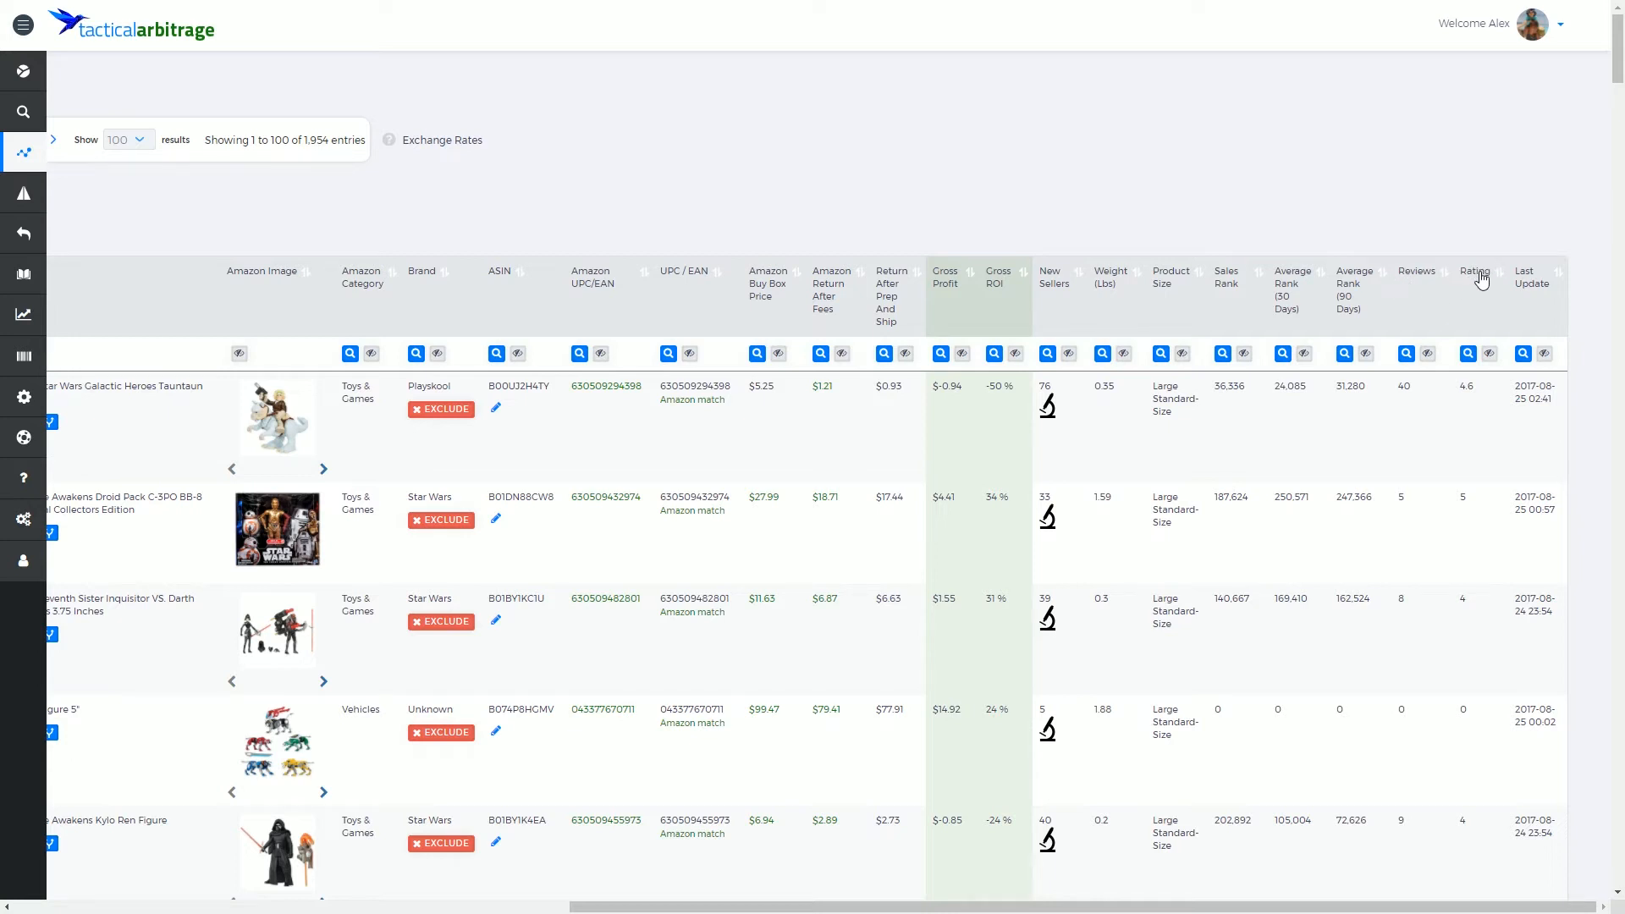
mouse_move(1534, 303)
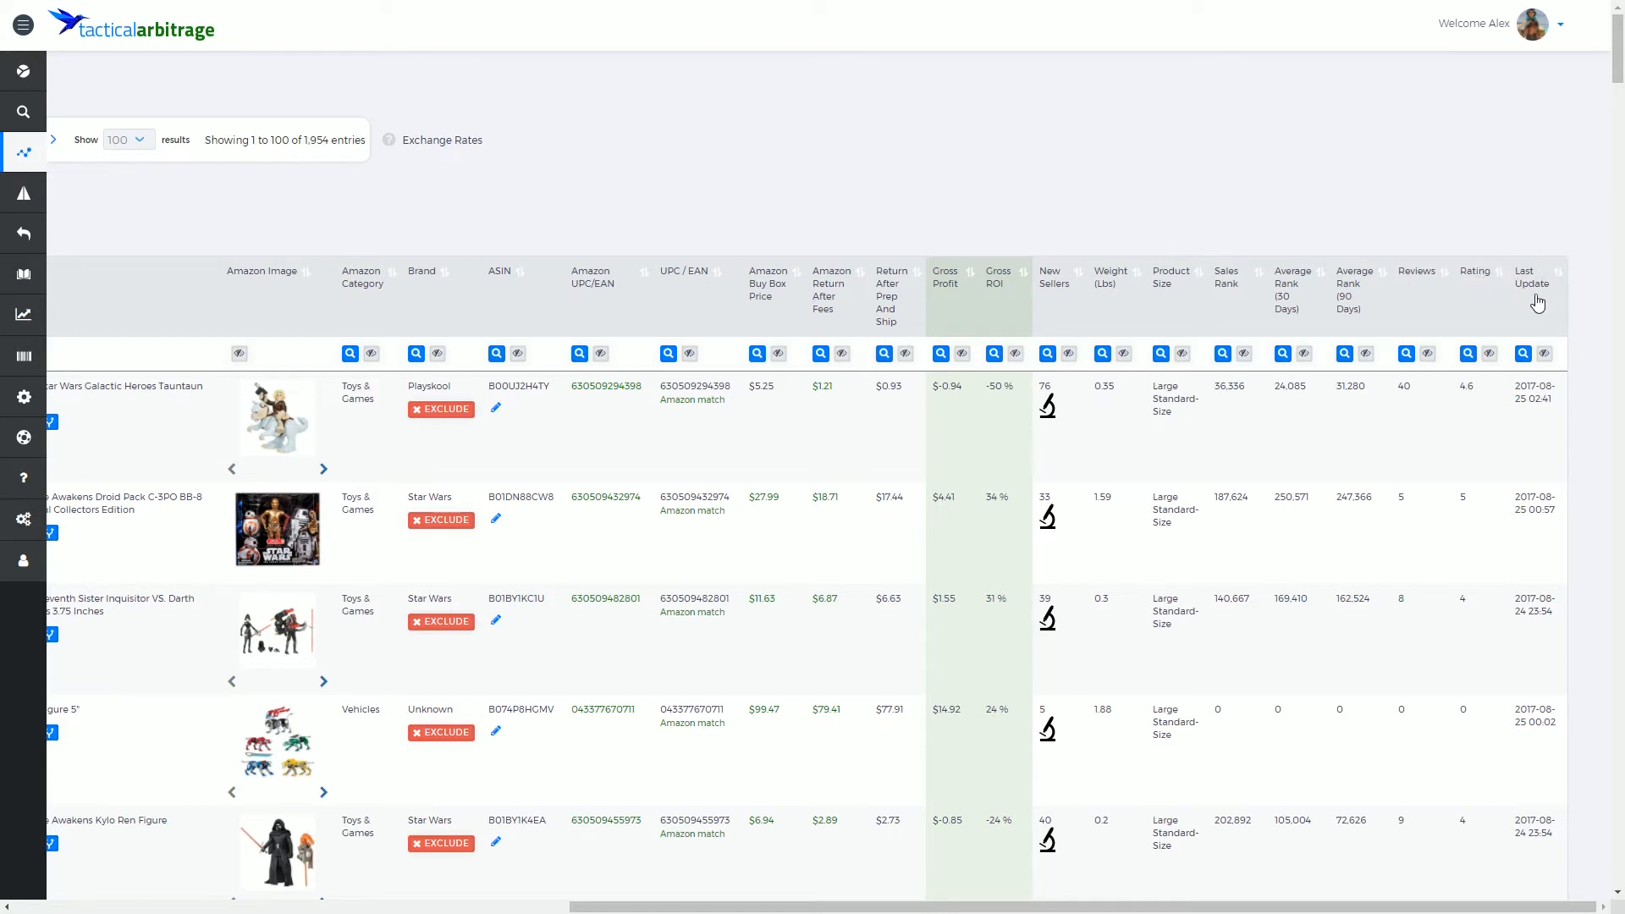
mouse_move(1525, 259)
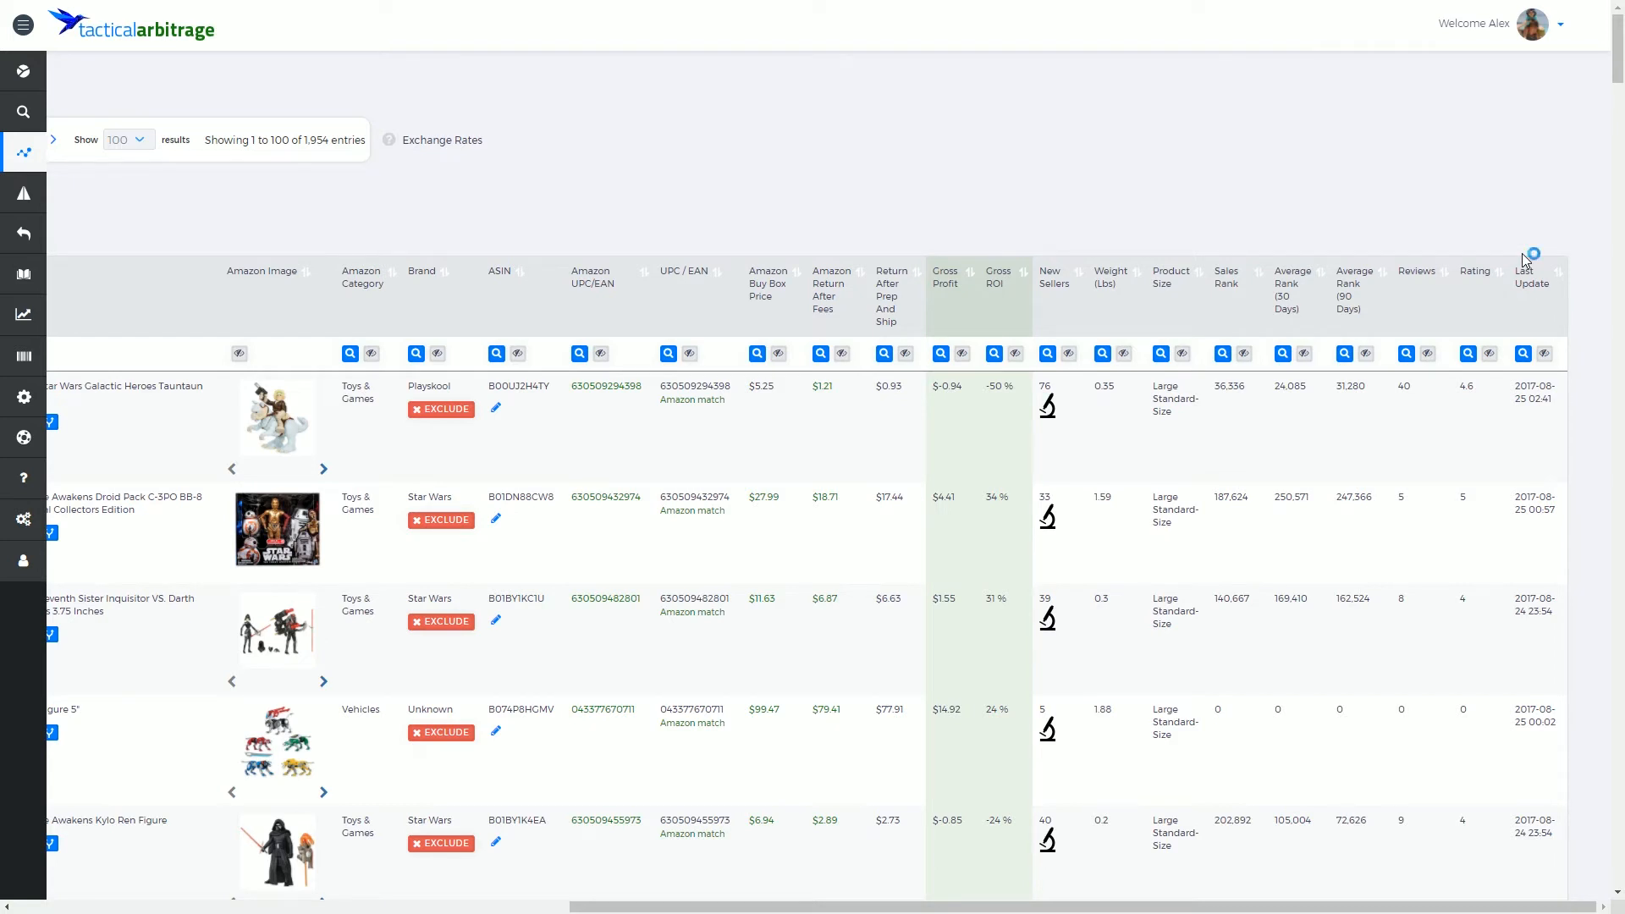
mouse_move(1553, 358)
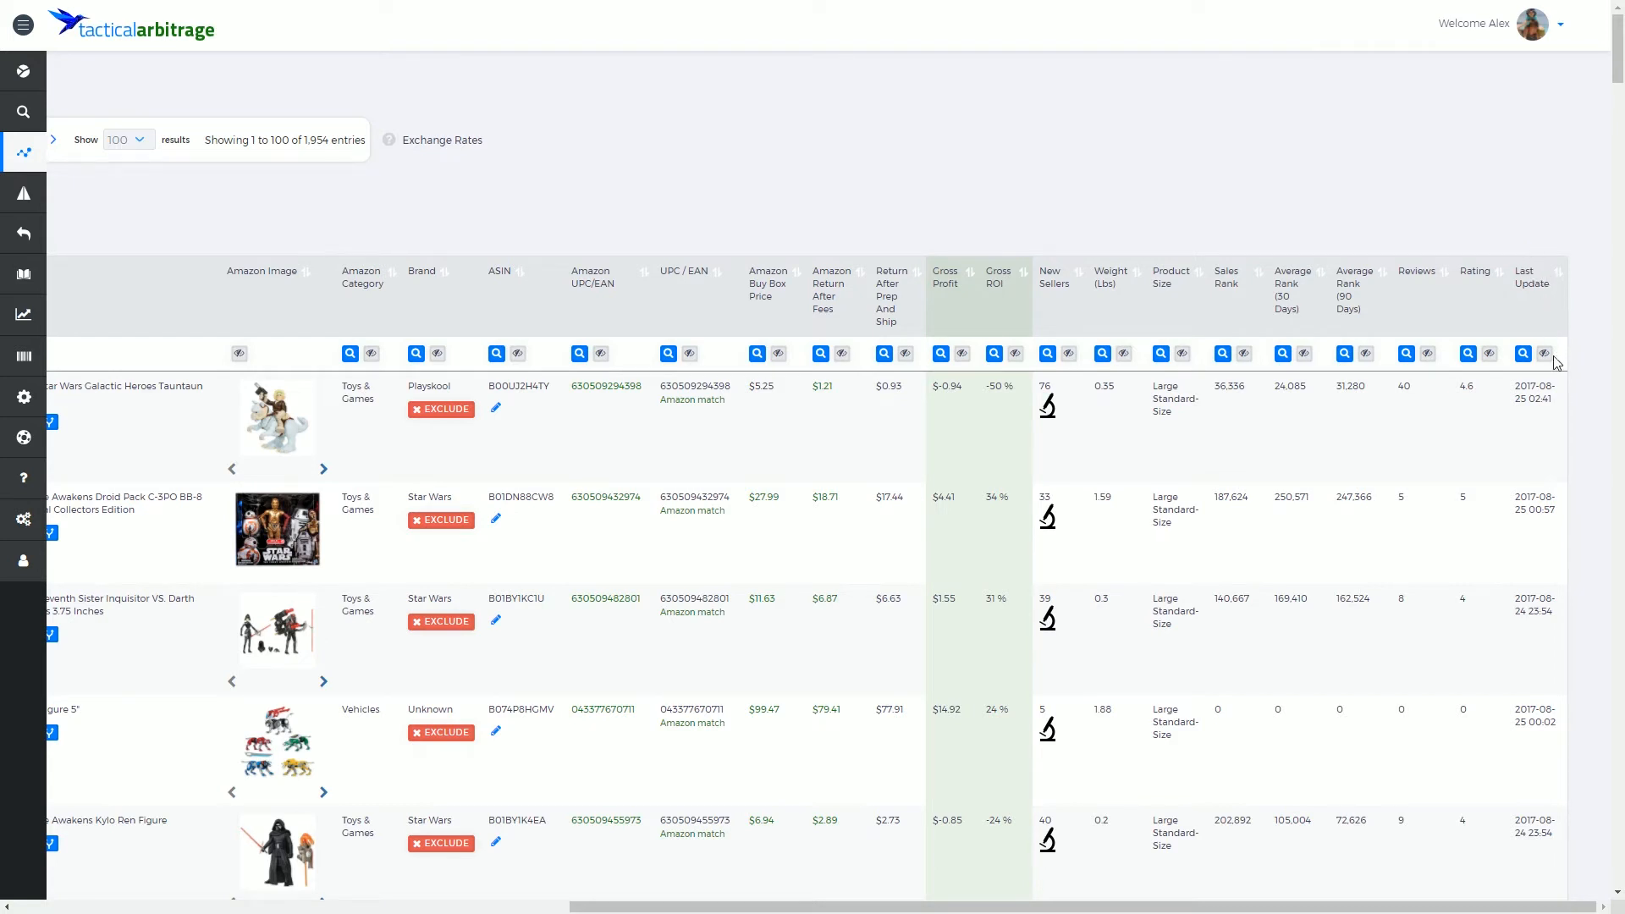
mouse_move(1539, 393)
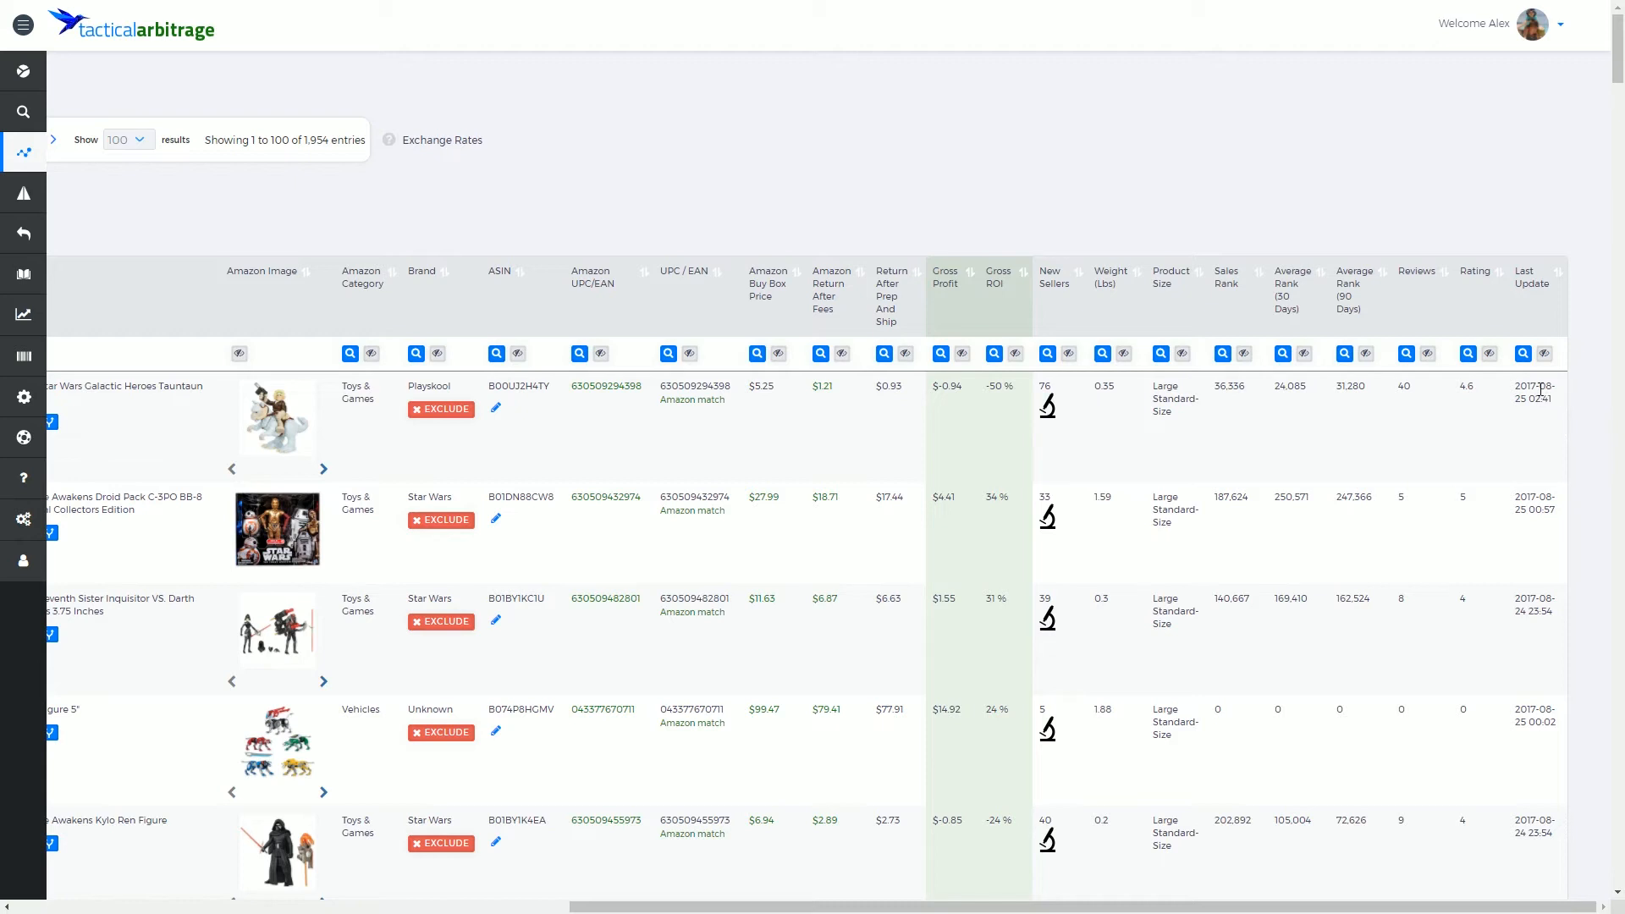
mouse_move(1541, 388)
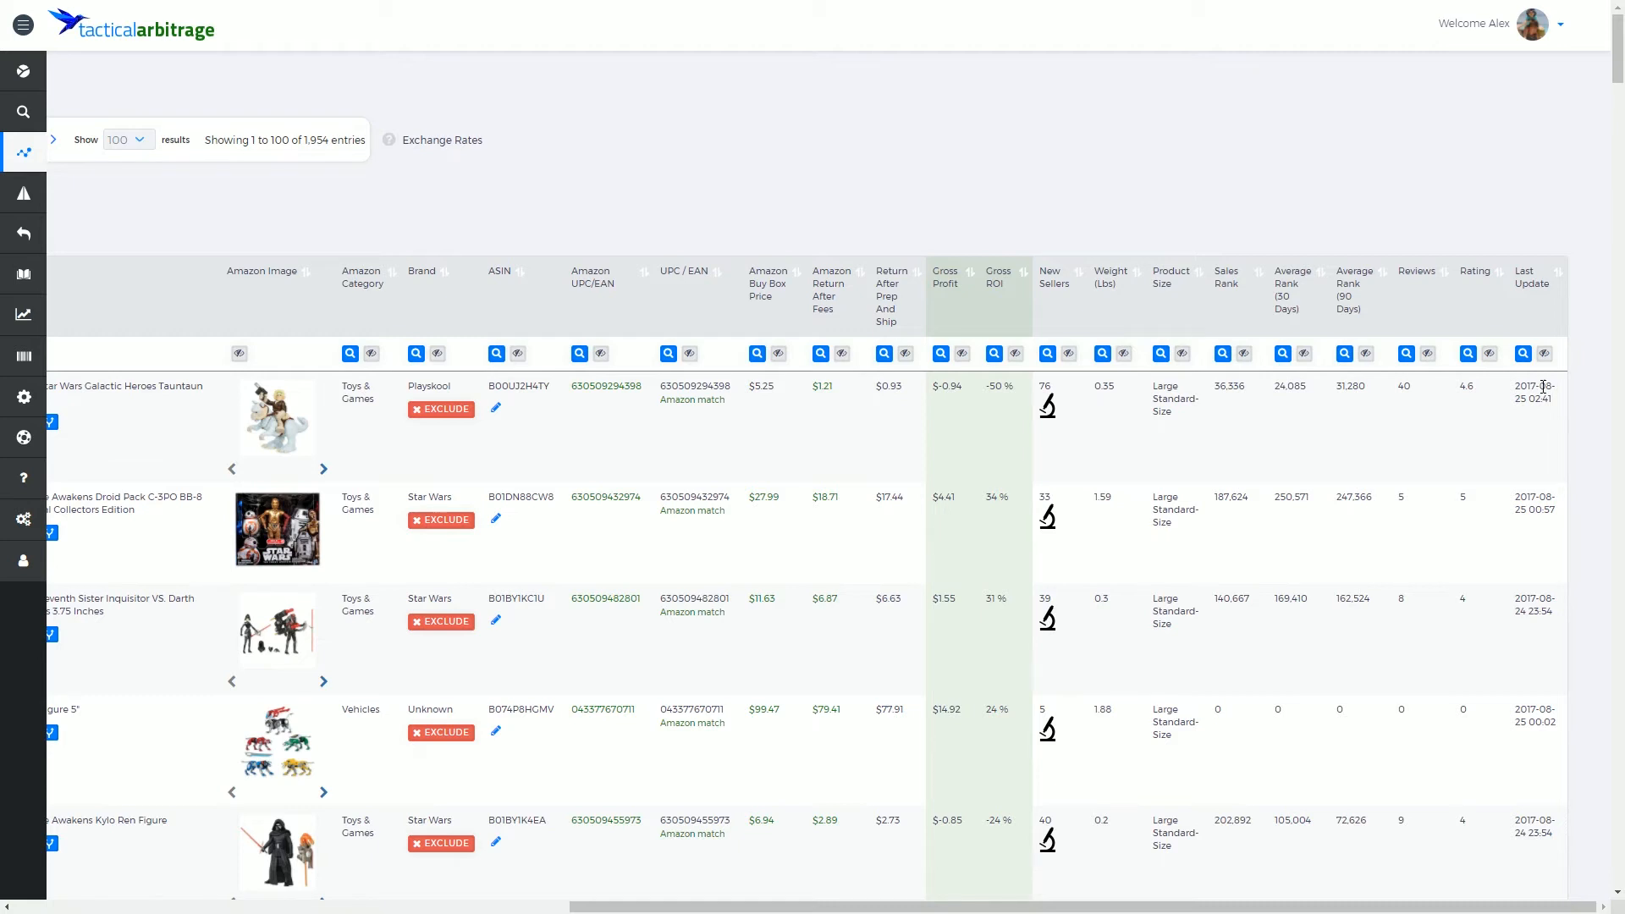
mouse_move(1604, 327)
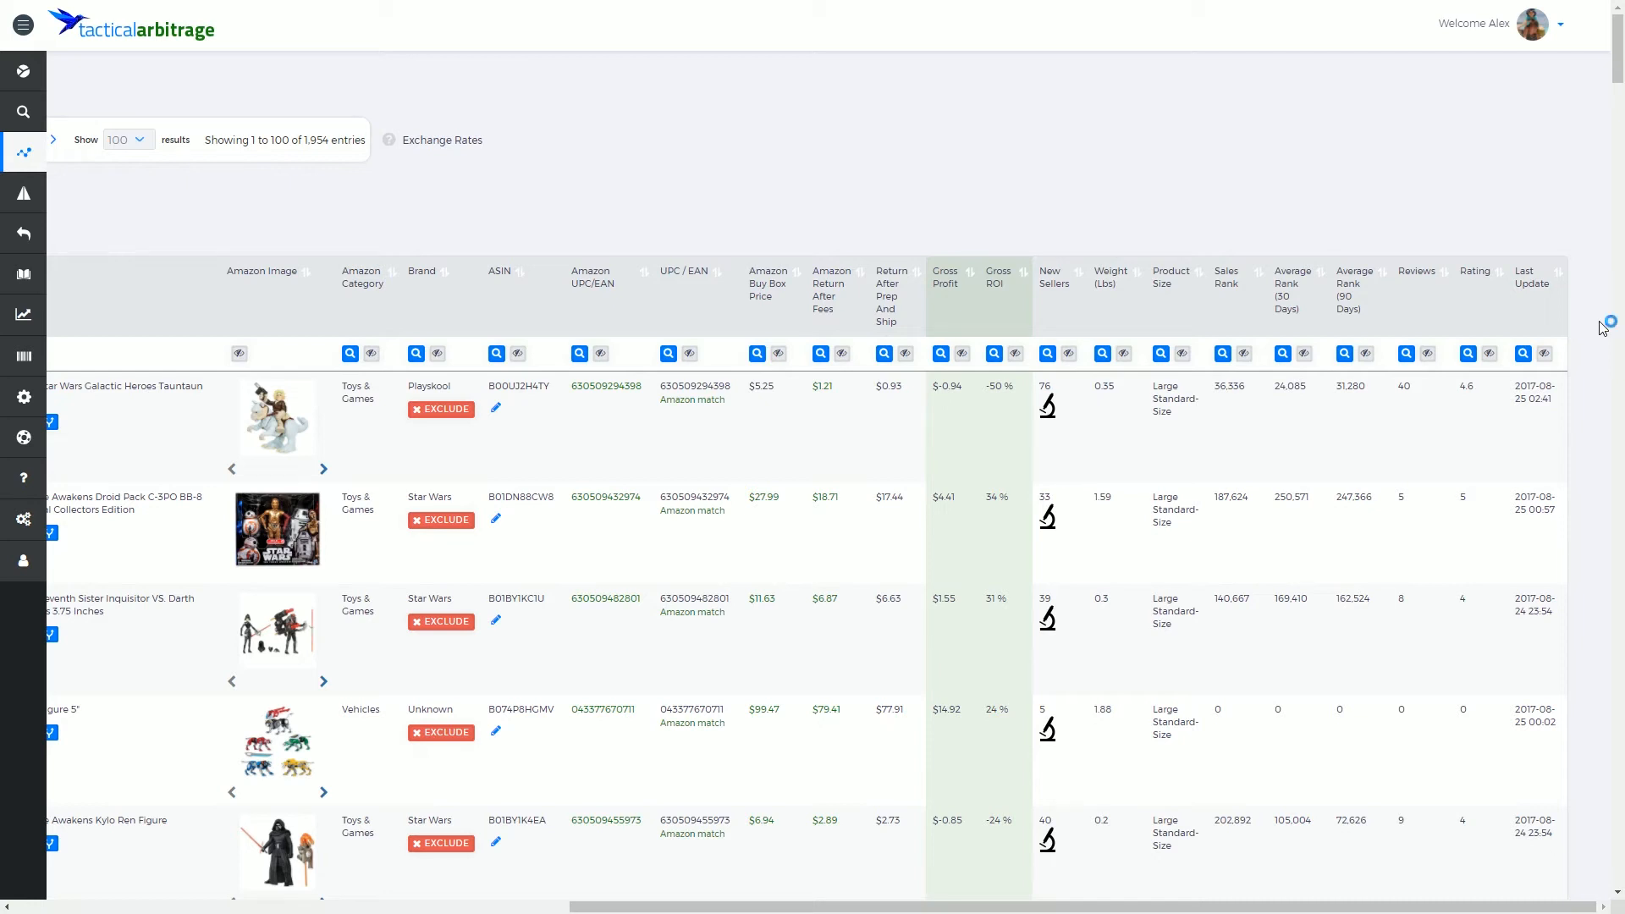
mouse_move(1581, 434)
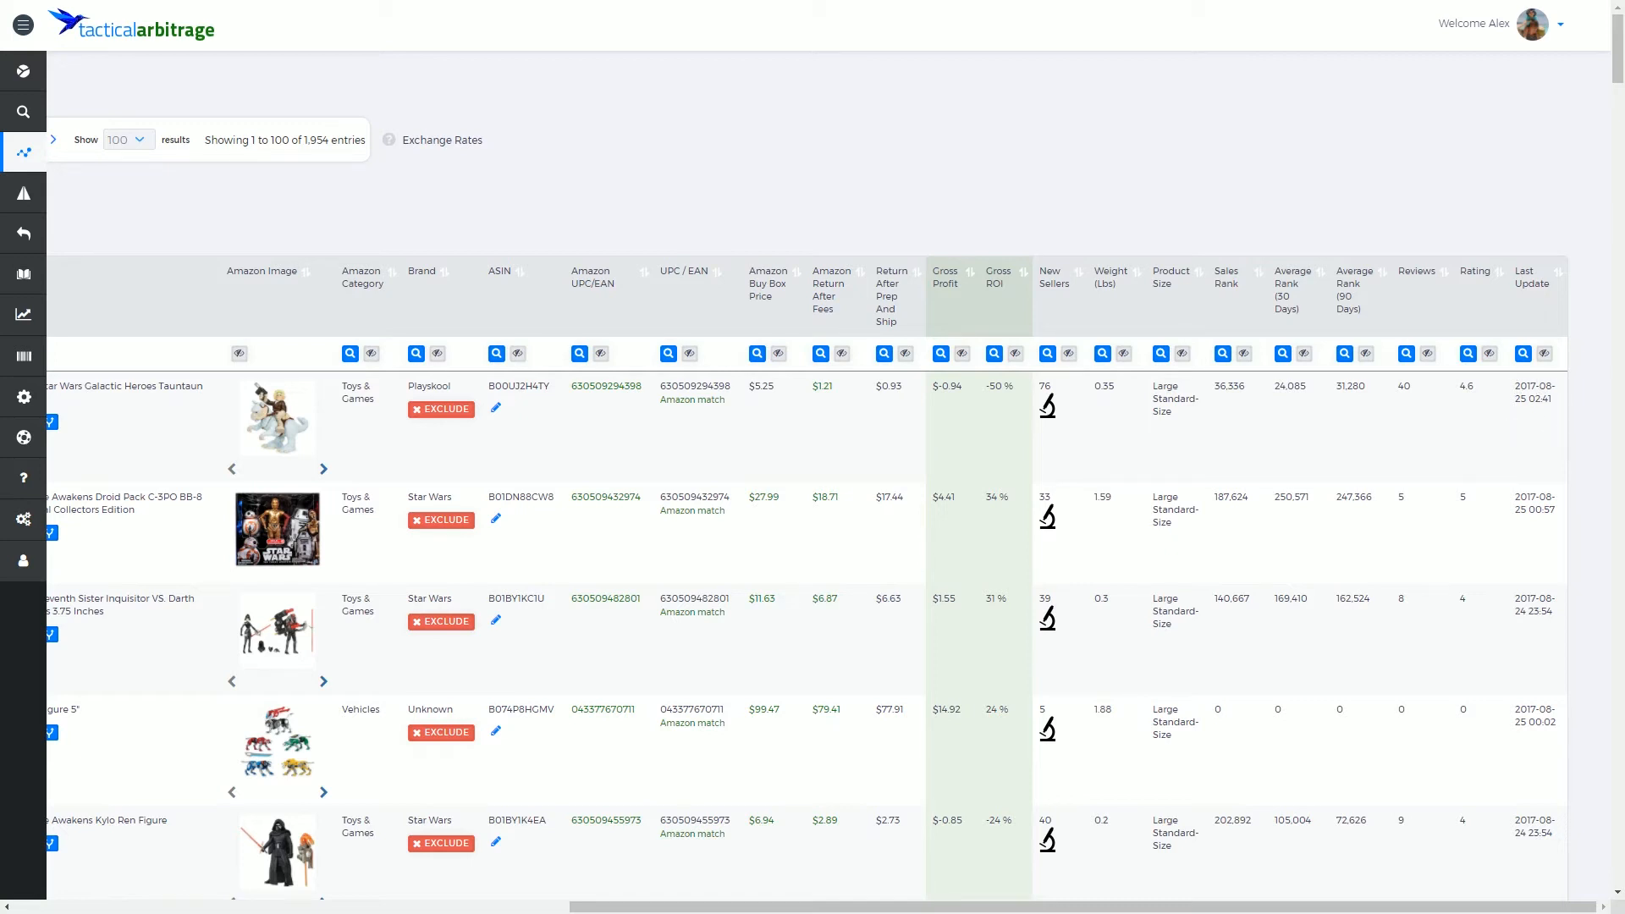
mouse_move(1517, 389)
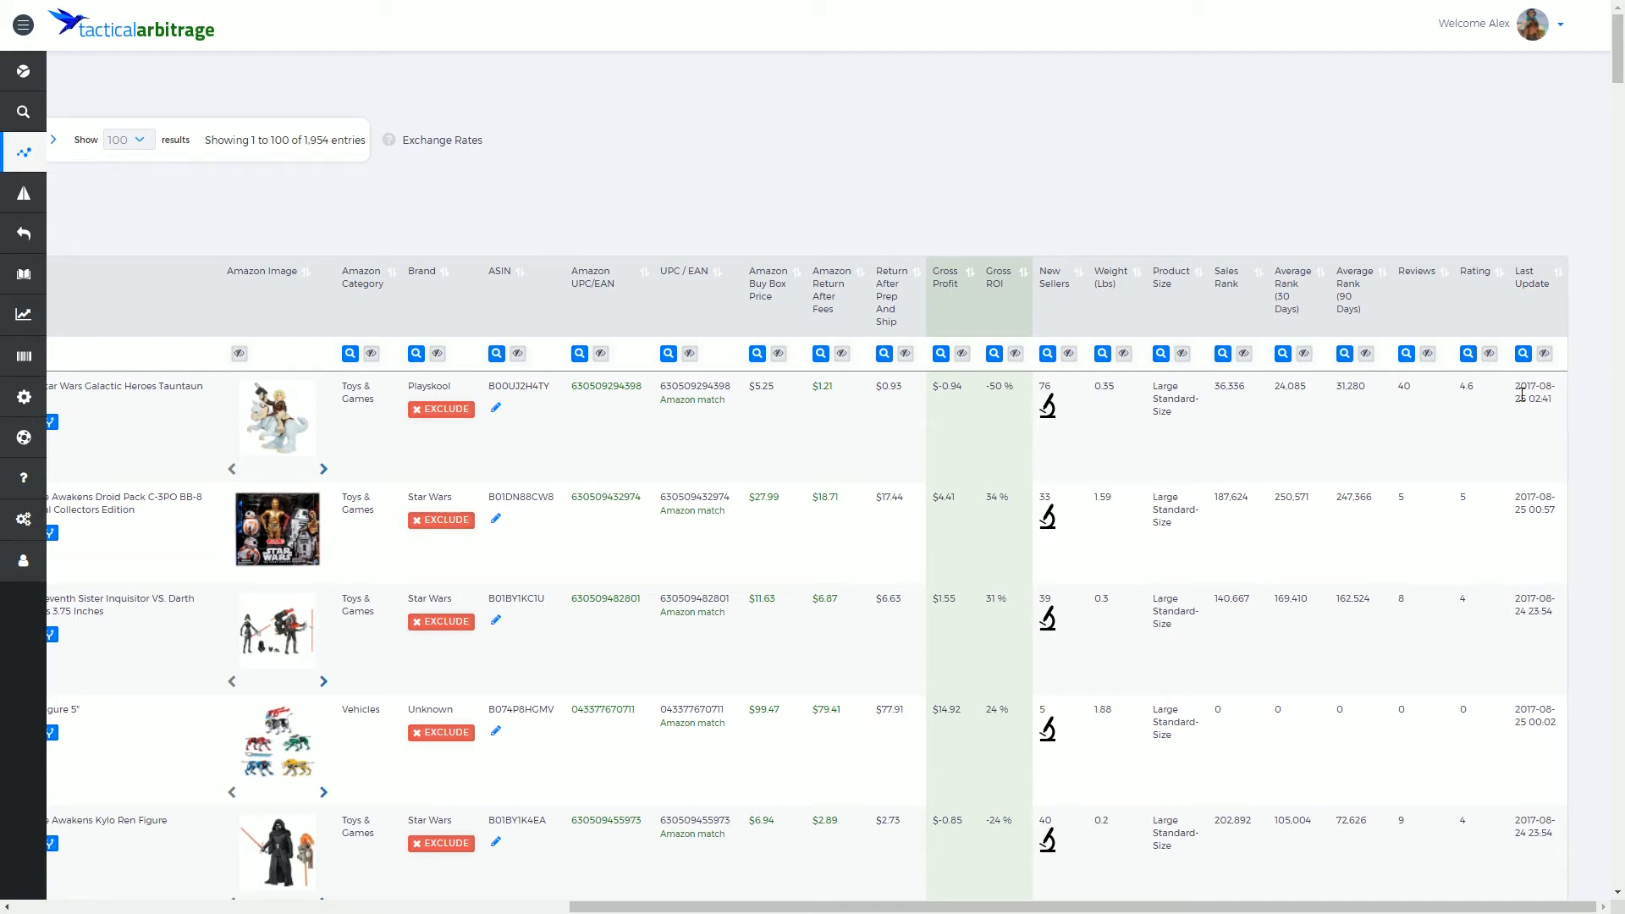
mouse_move(1527, 475)
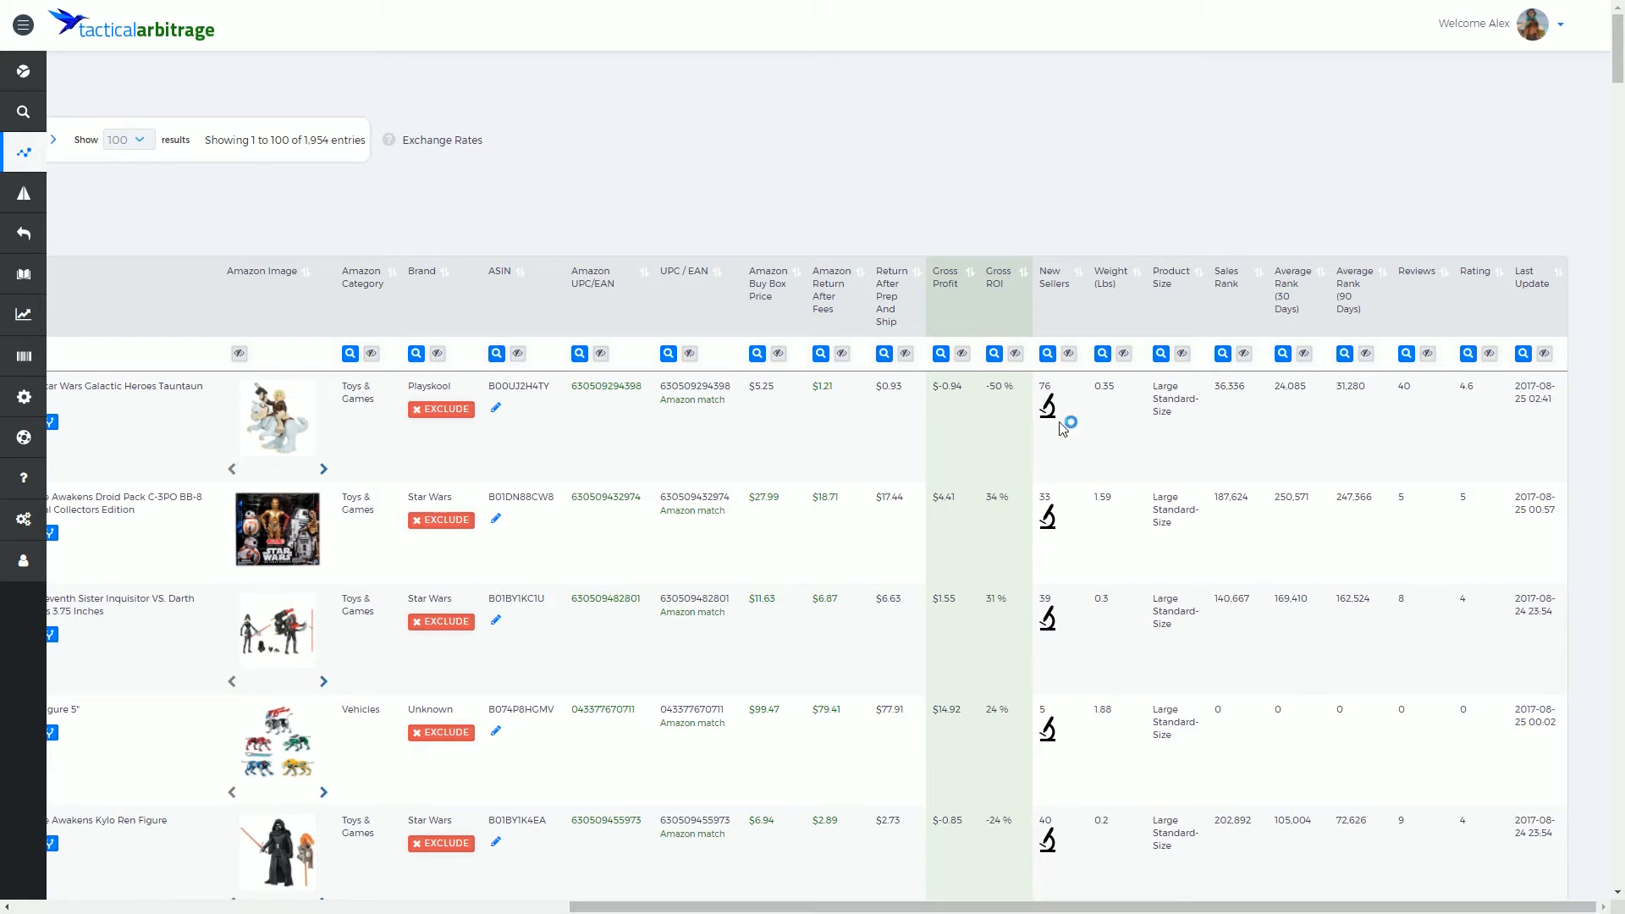
mouse_move(1048, 407)
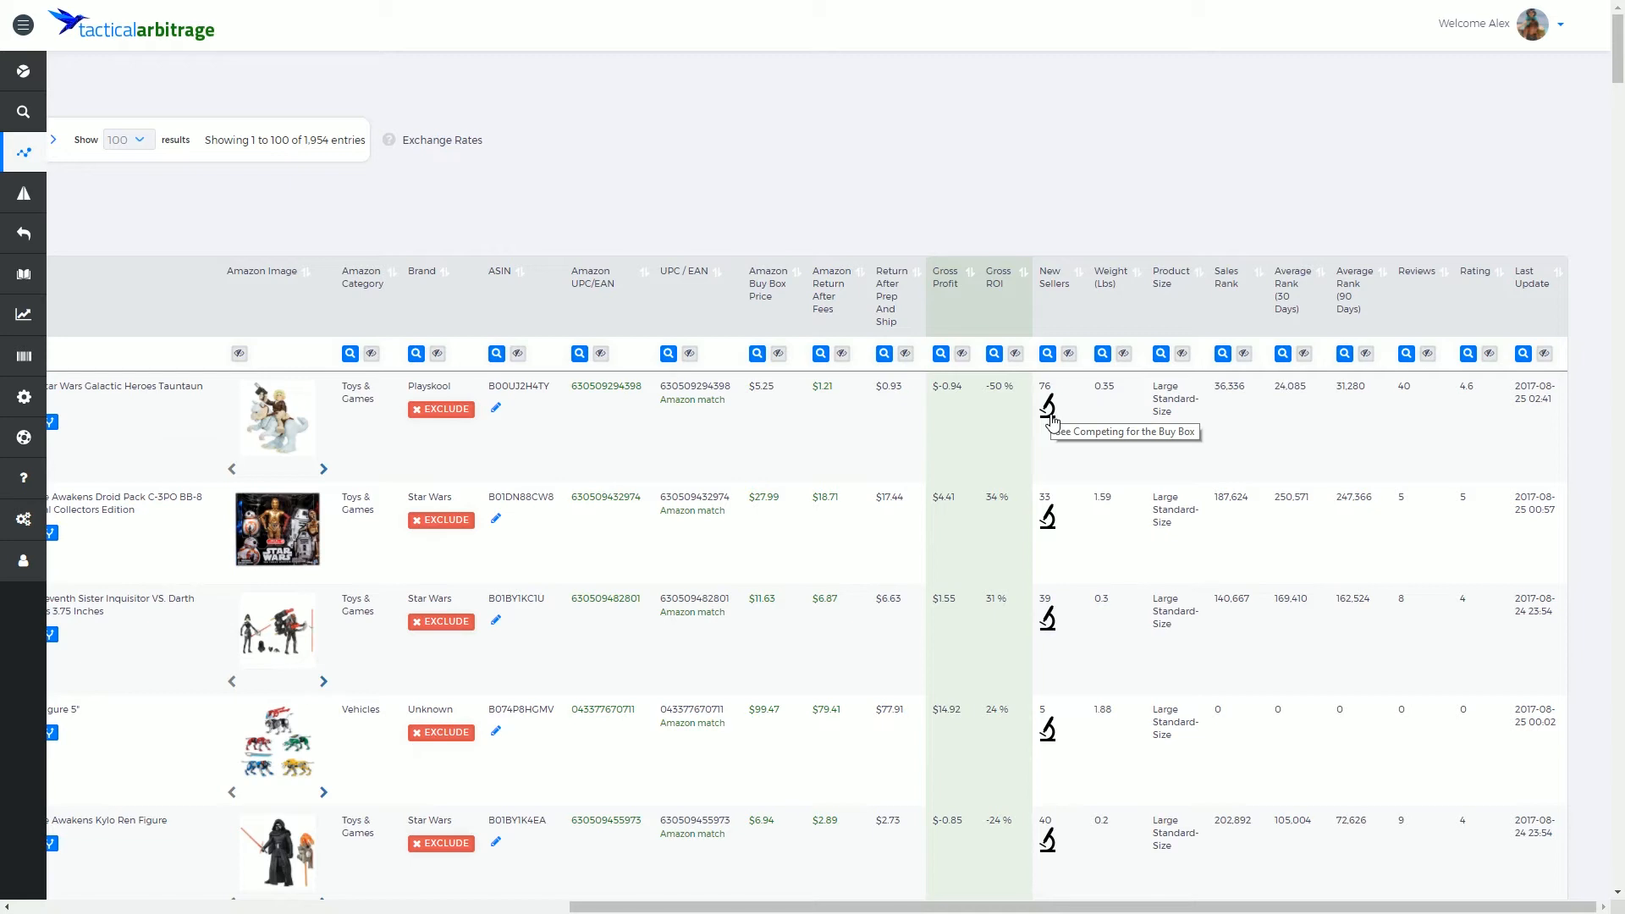
mouse_move(1198, 908)
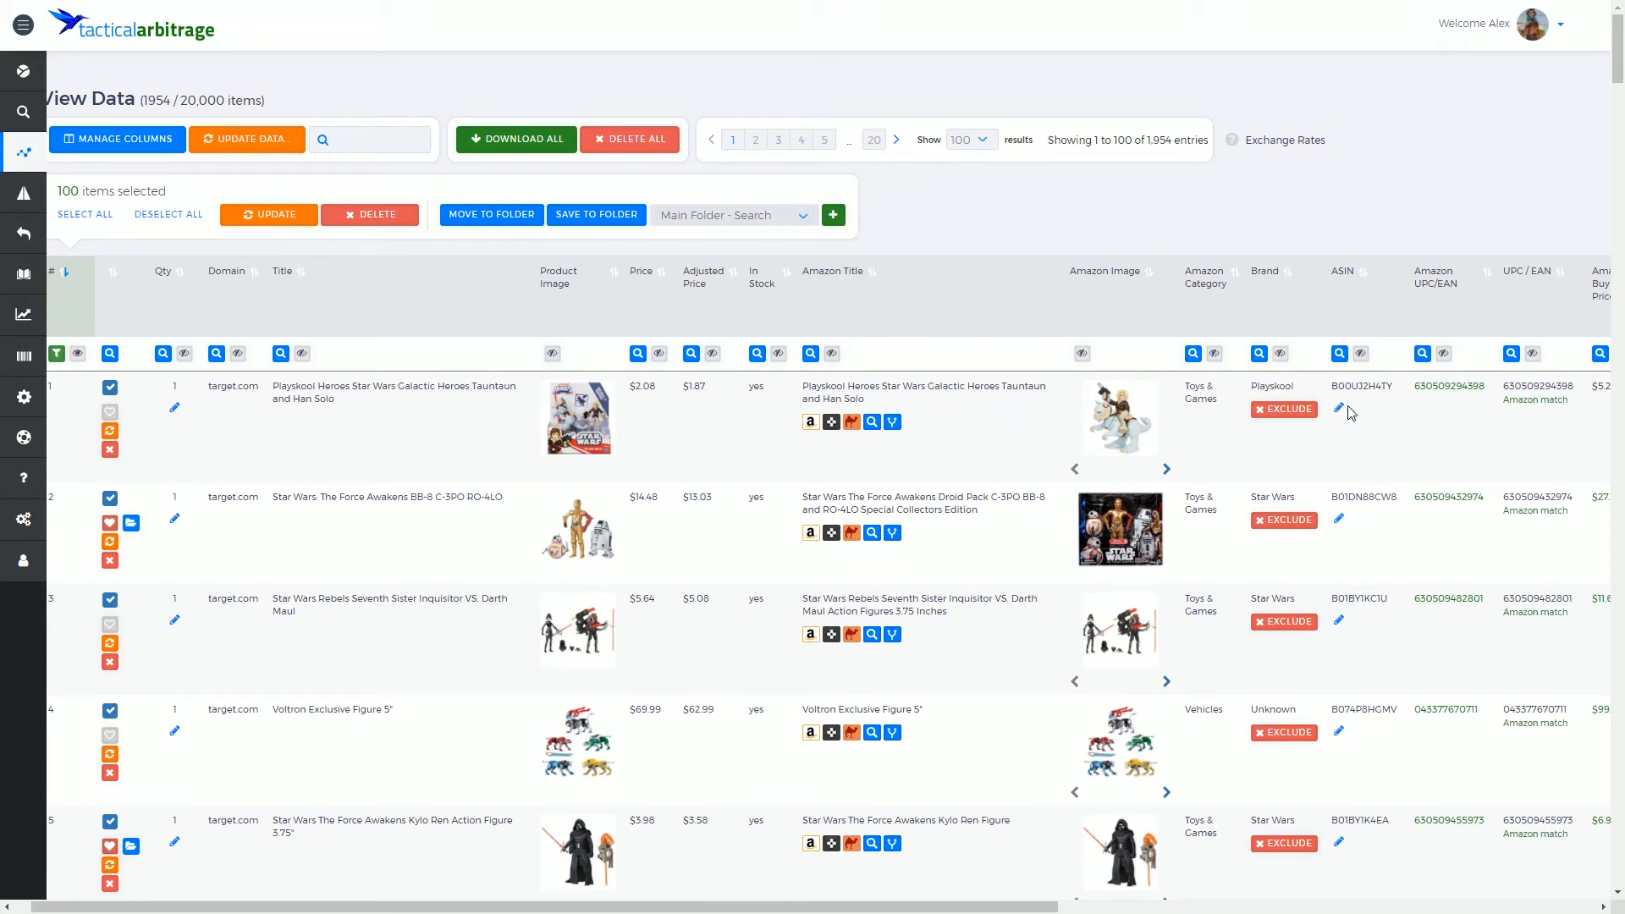
mouse_move(176, 419)
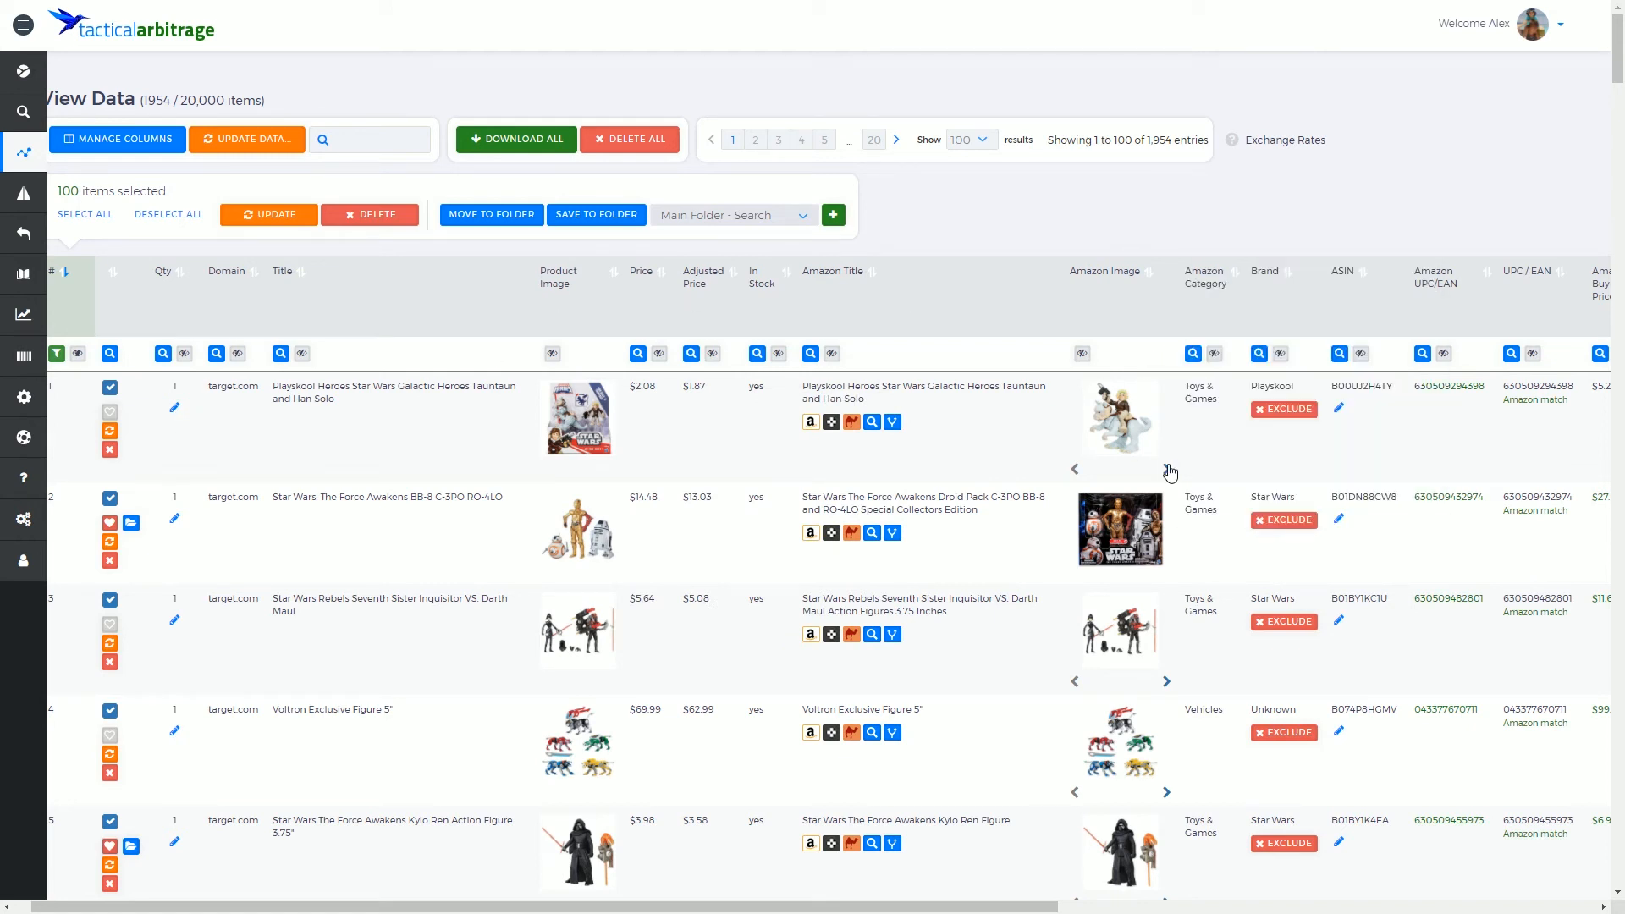
mouse_move(883, 446)
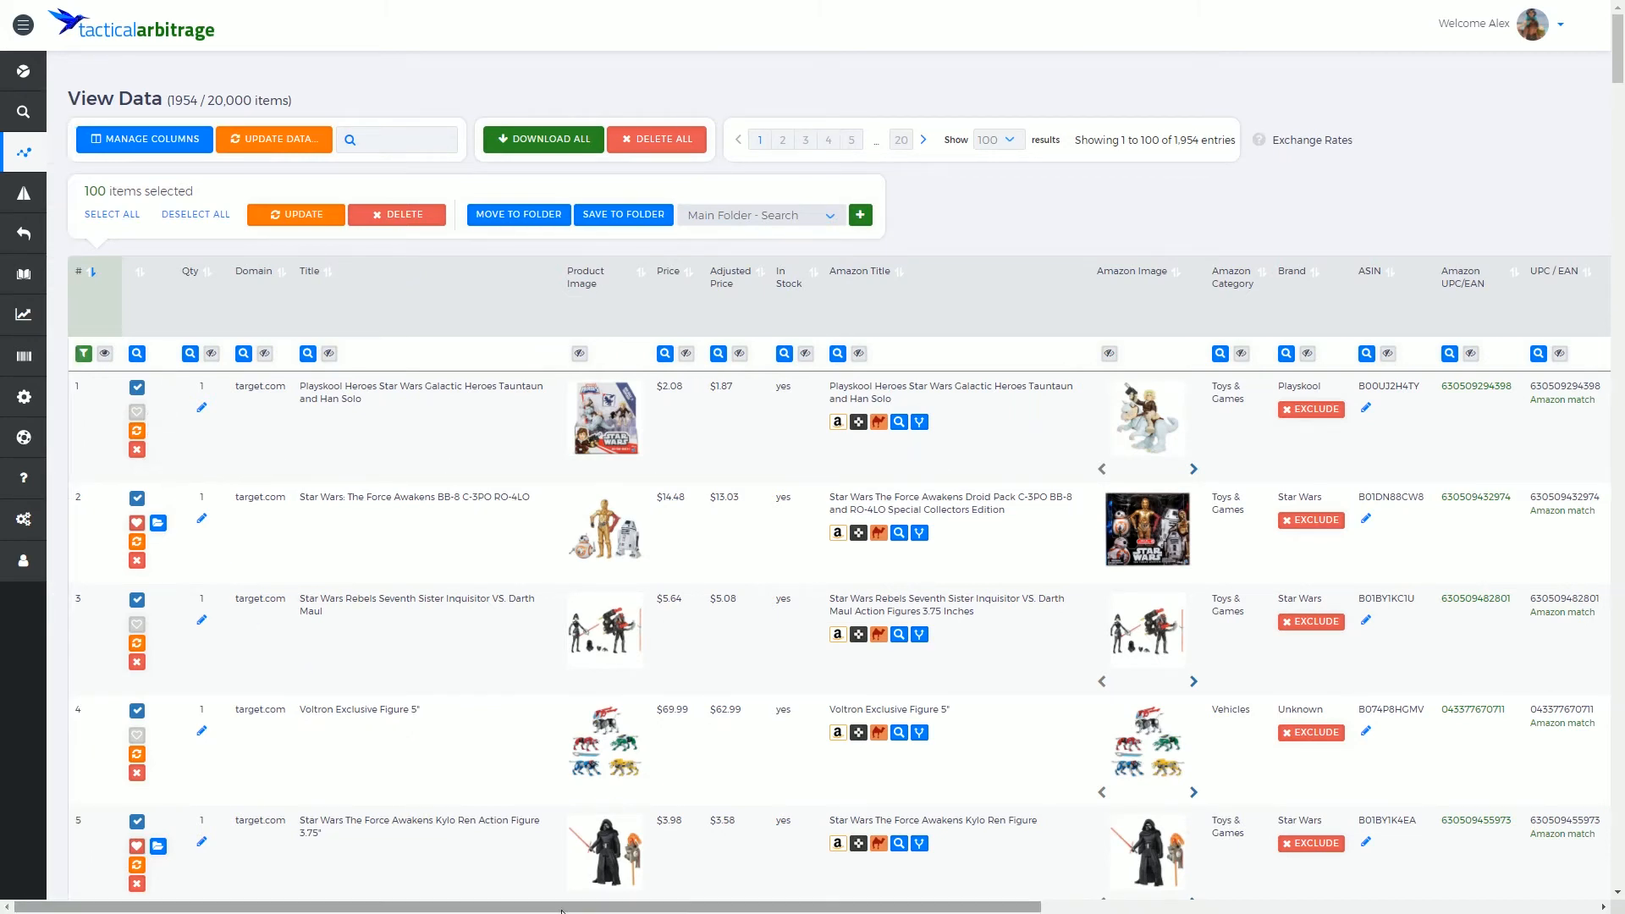
mouse_move(702, 321)
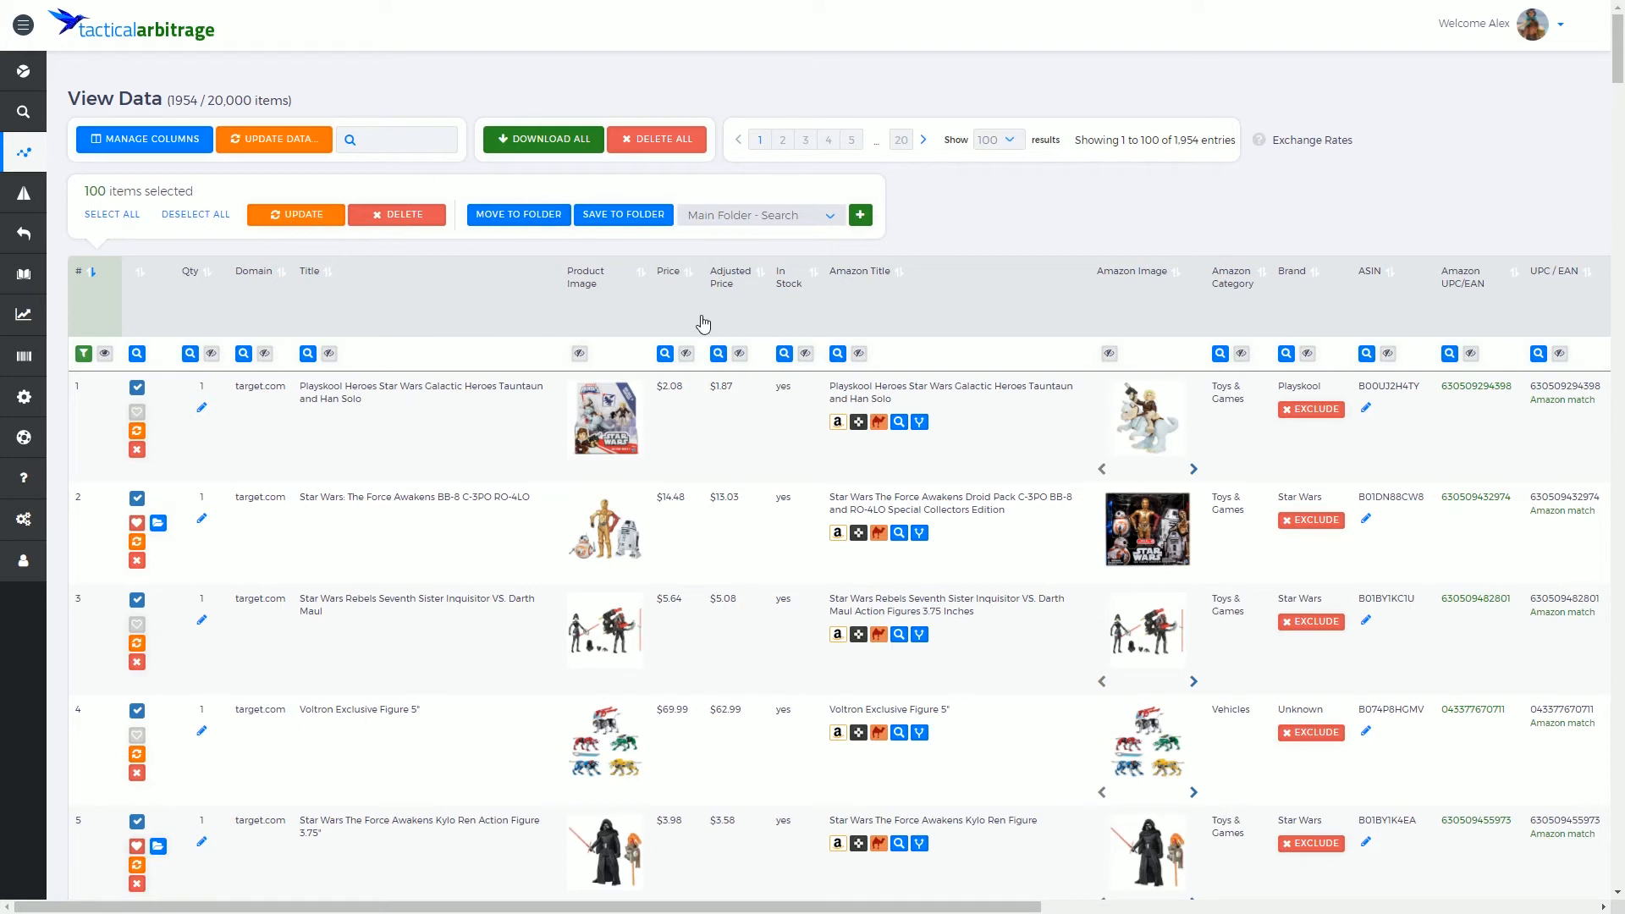
mouse_move(1174, 319)
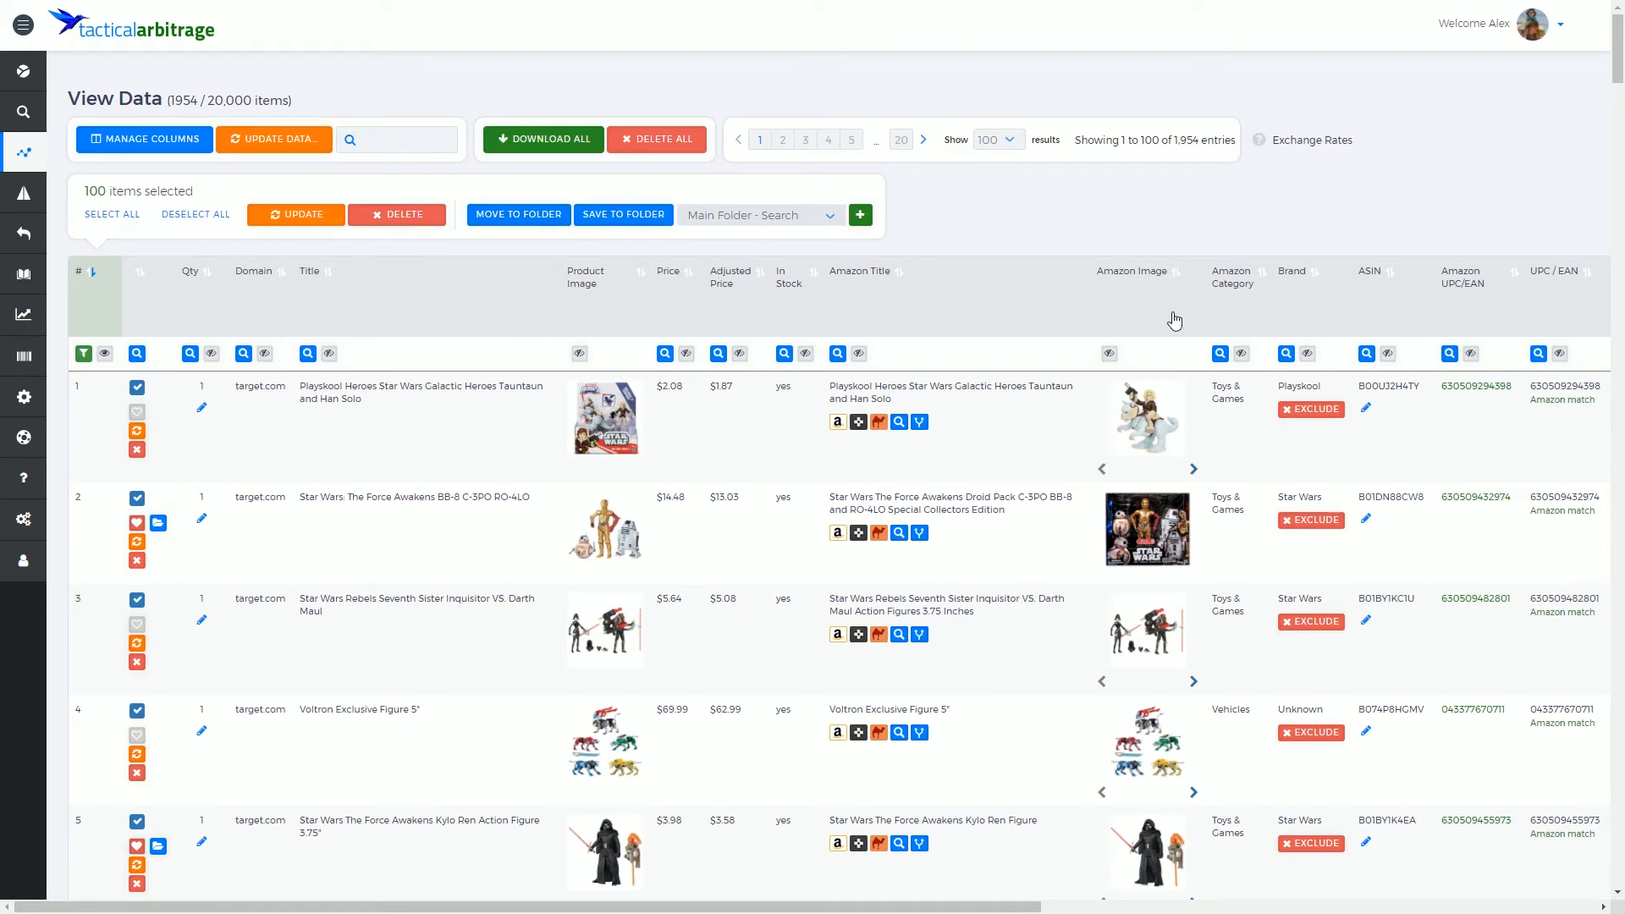
mouse_move(1201, 305)
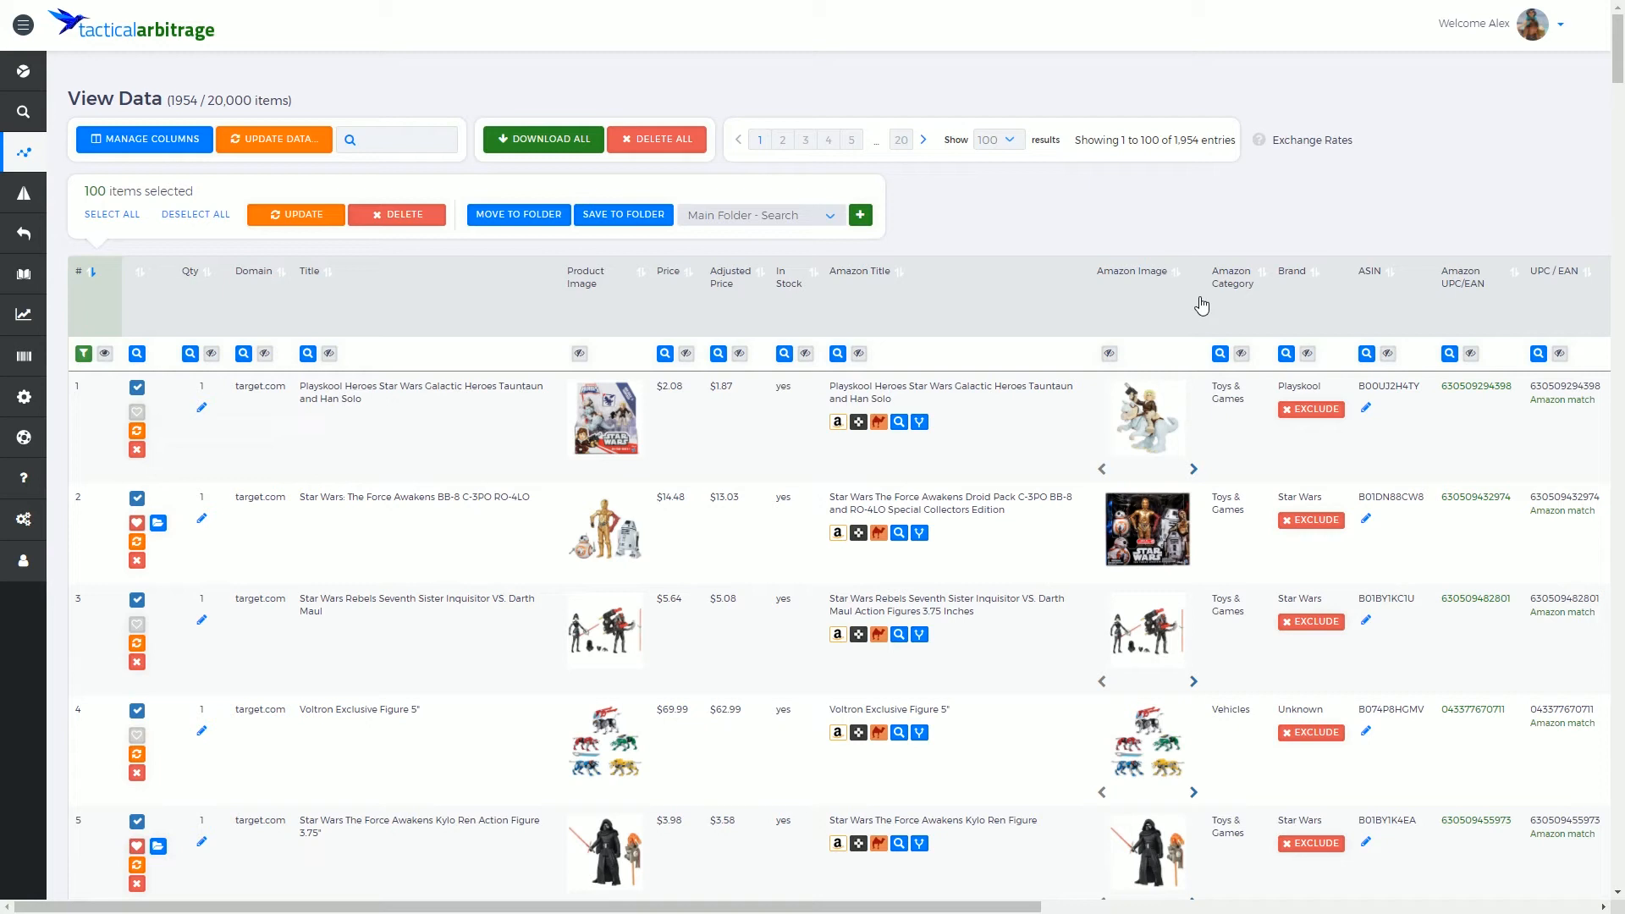
mouse_move(1547, 178)
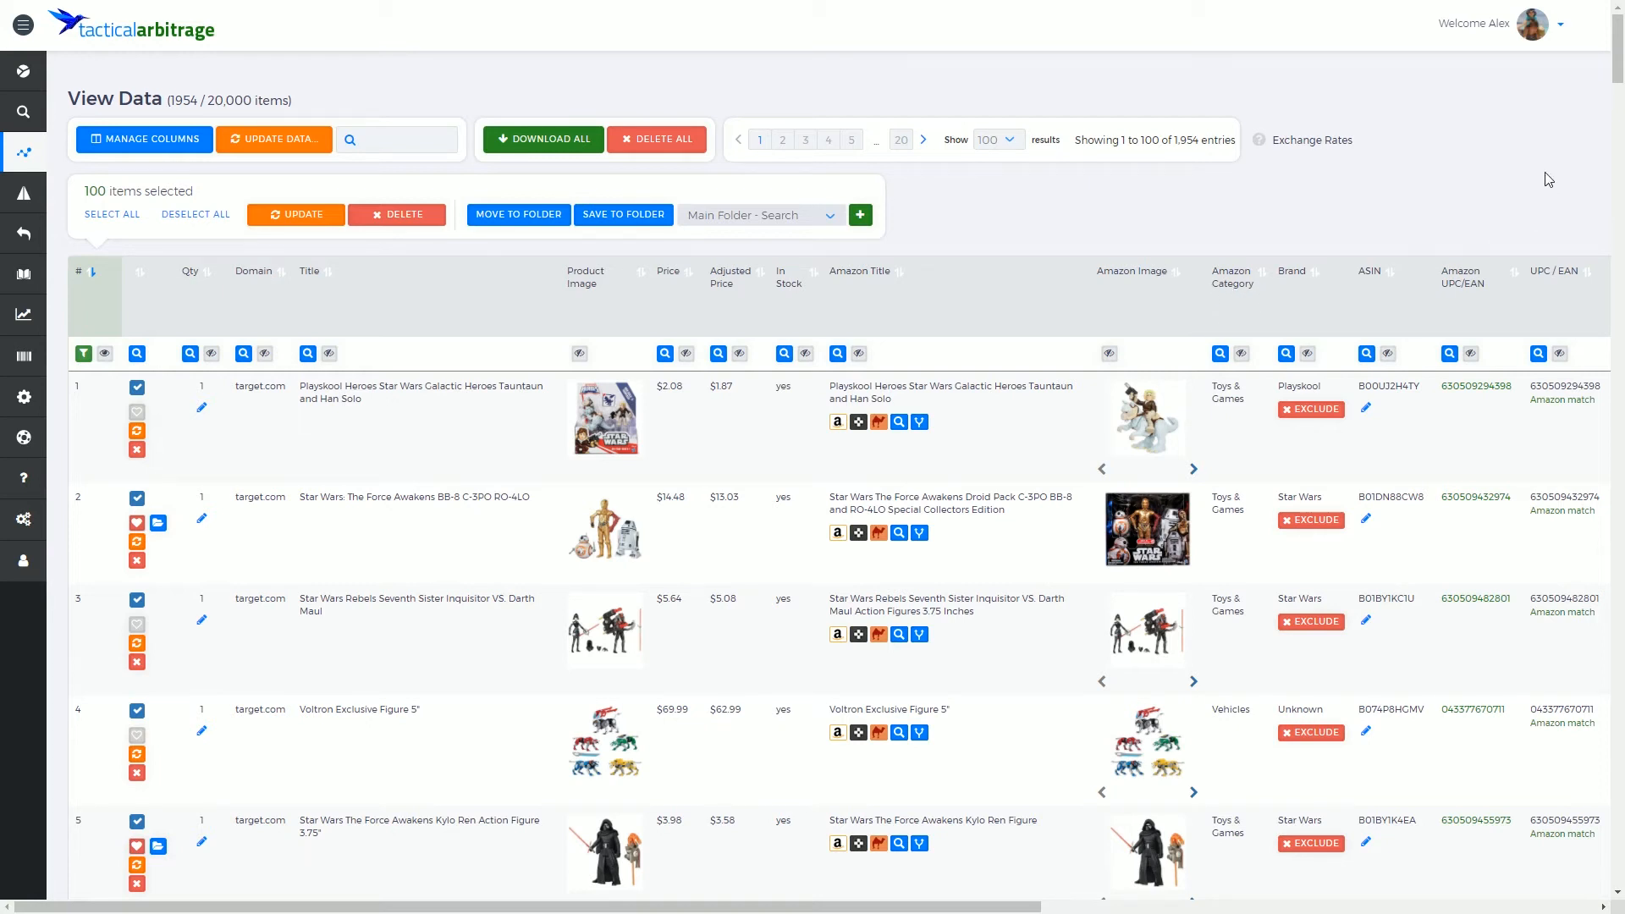
mouse_move(1549, 175)
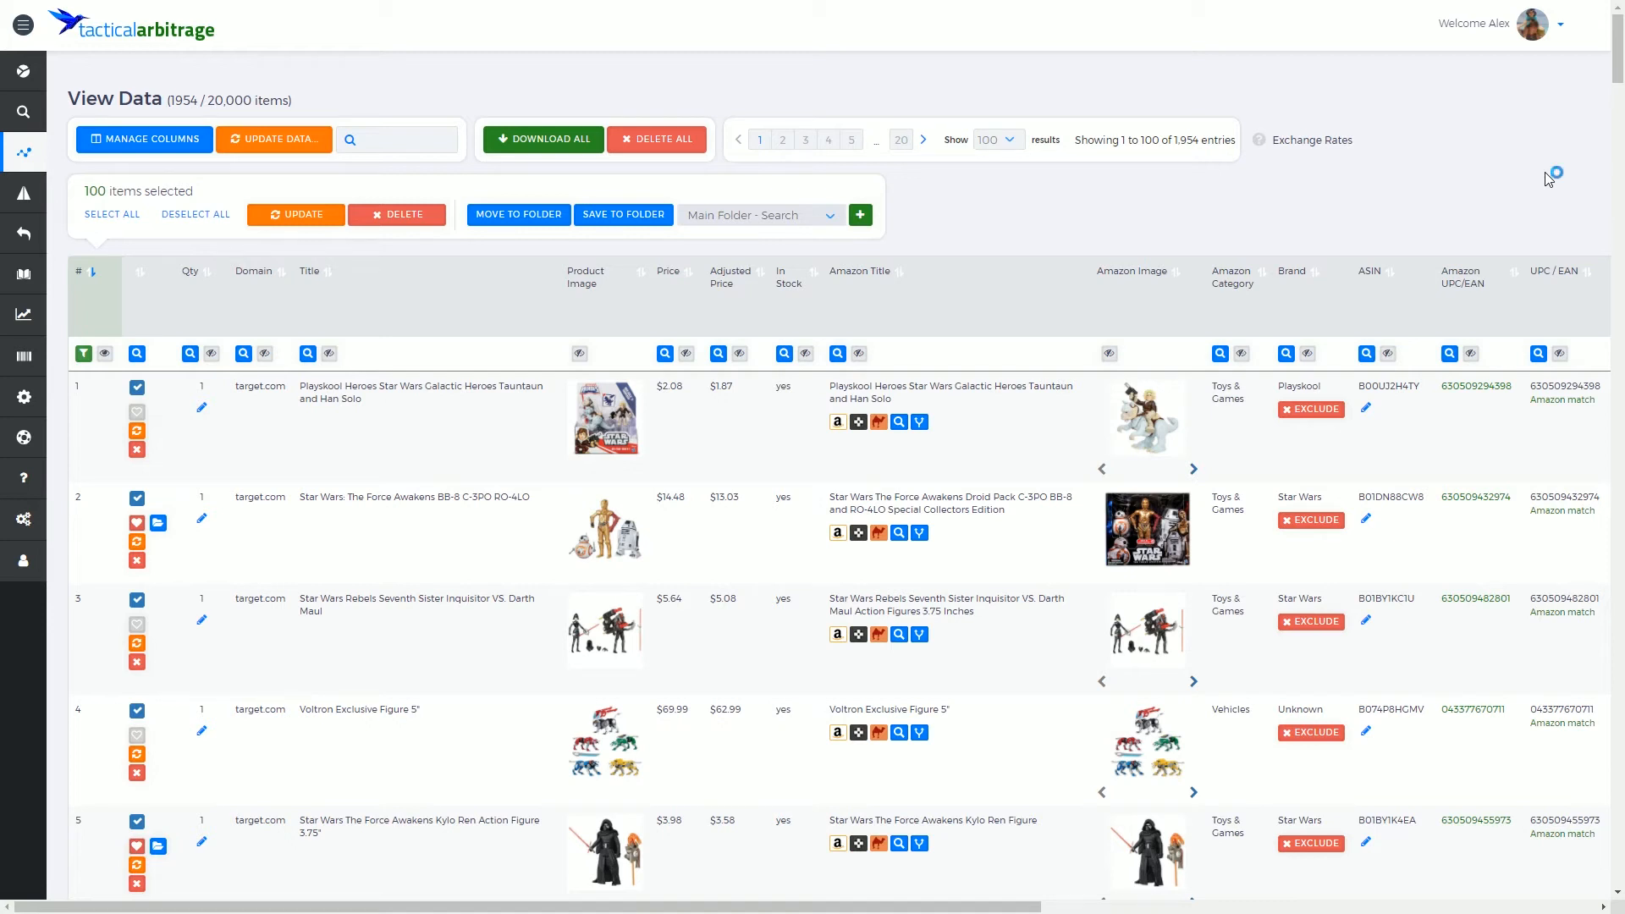
mouse_move(605, 634)
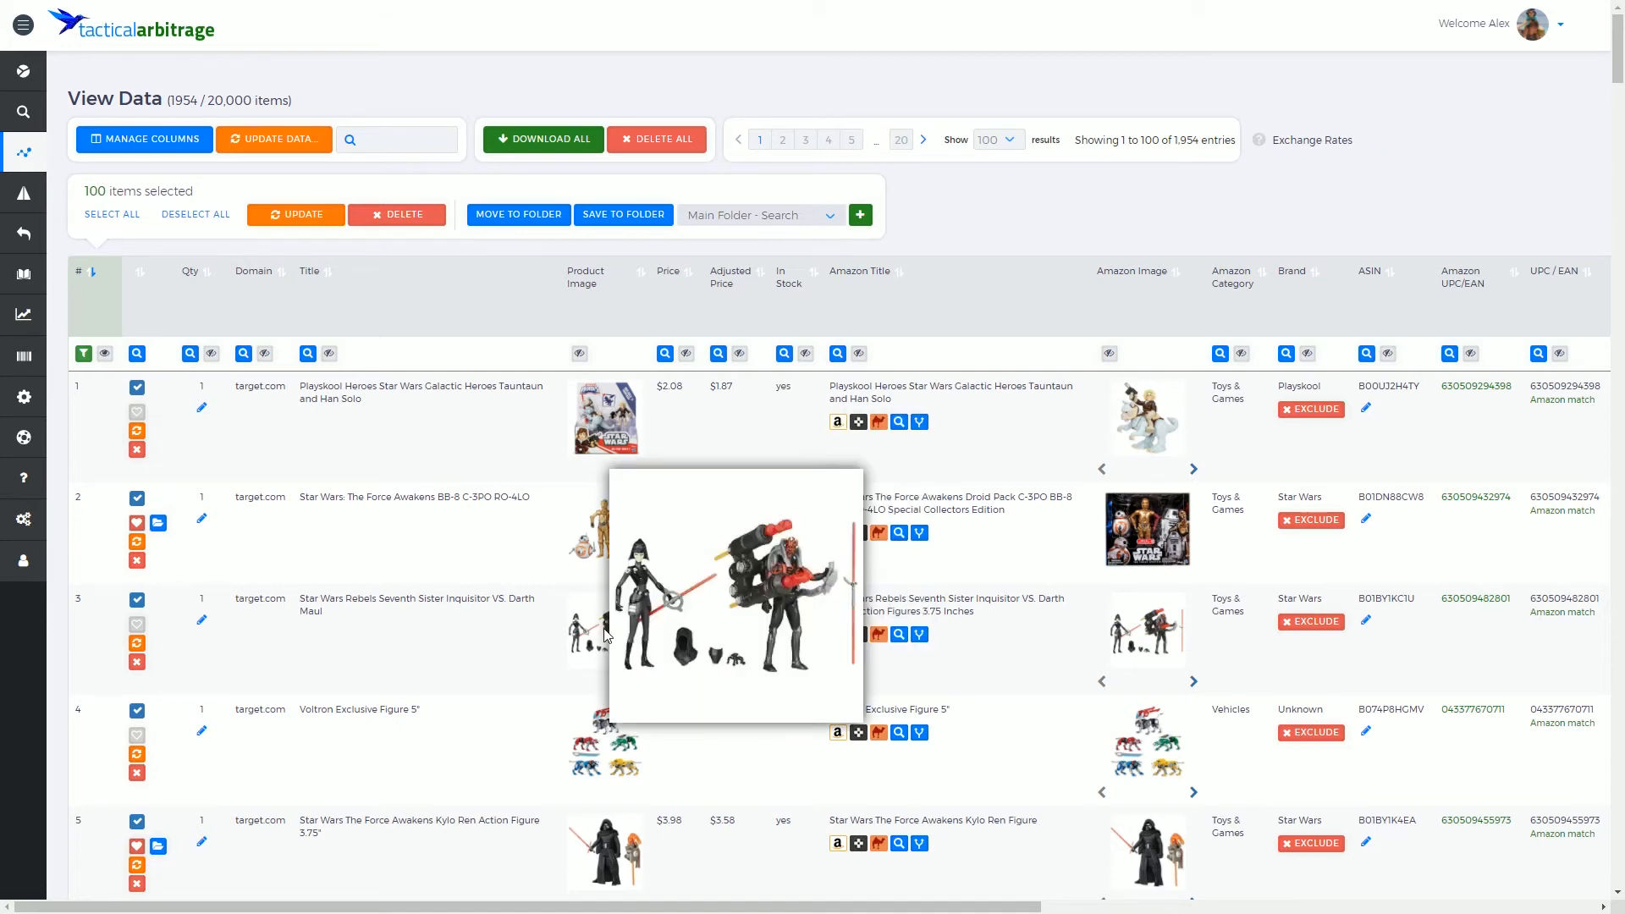
mouse_move(584, 626)
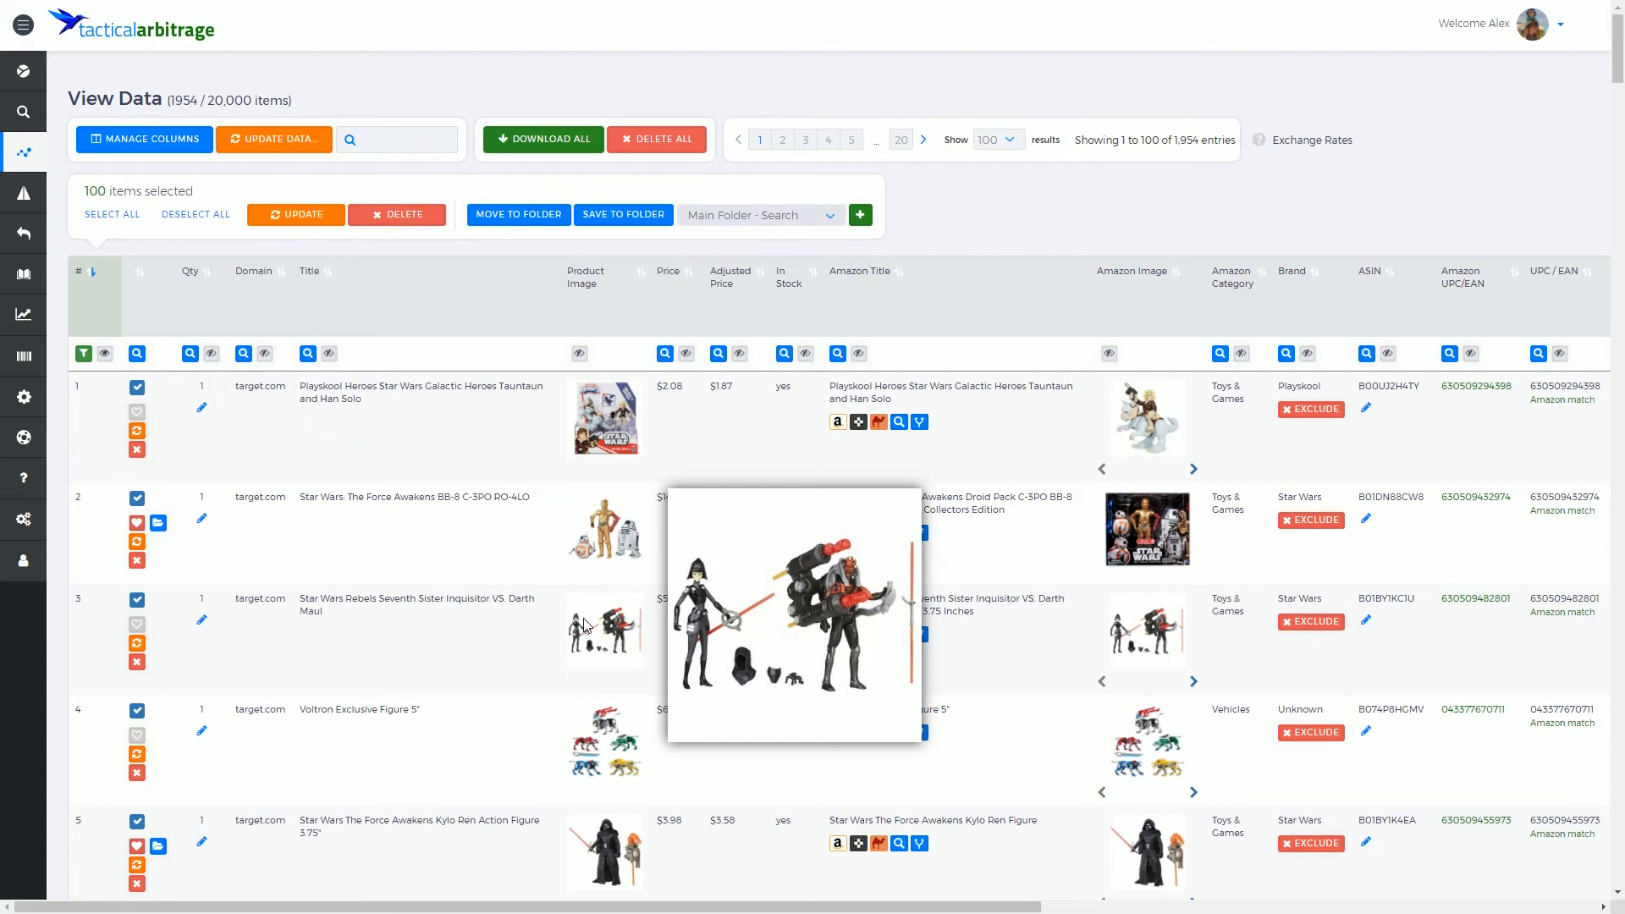
mouse_move(1178, 207)
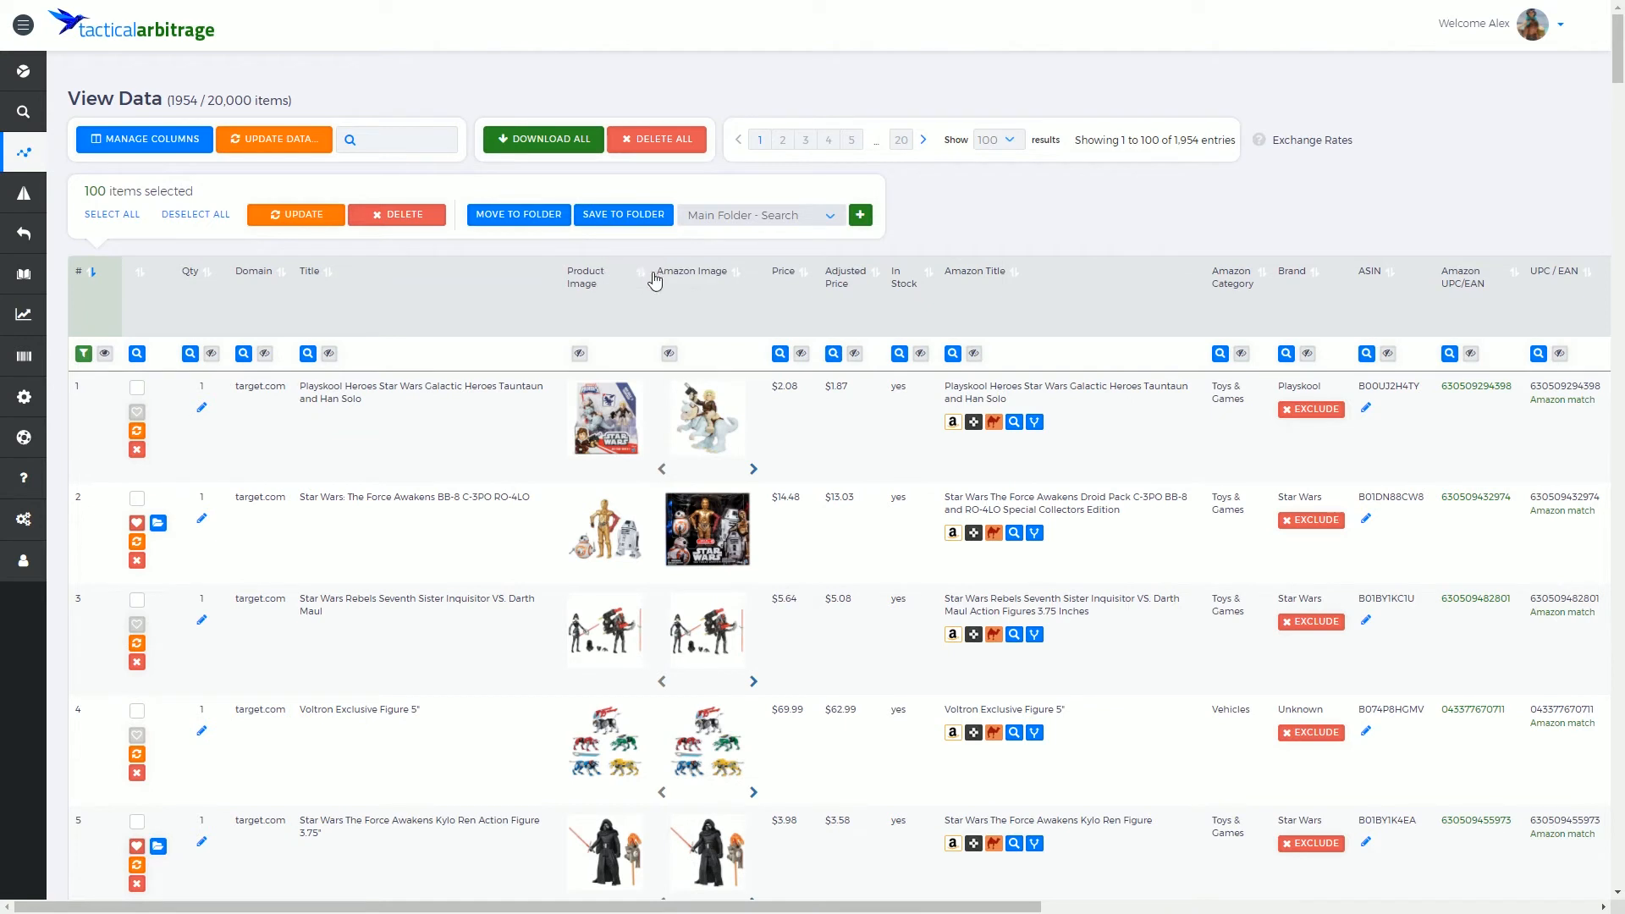
mouse_move(696, 633)
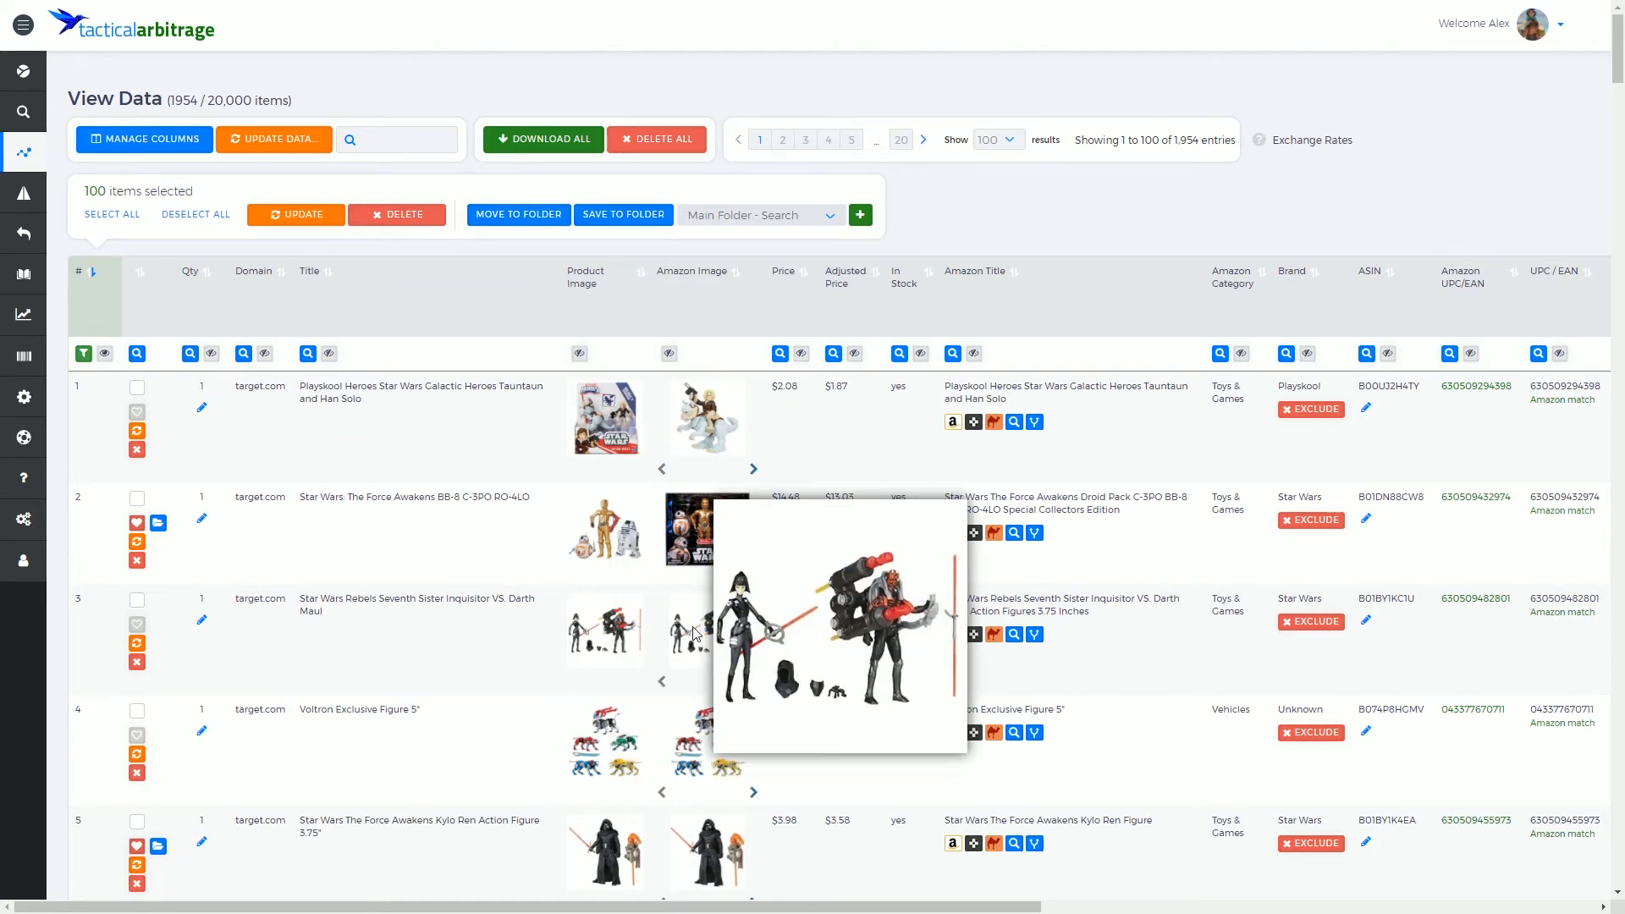
mouse_move(246, 91)
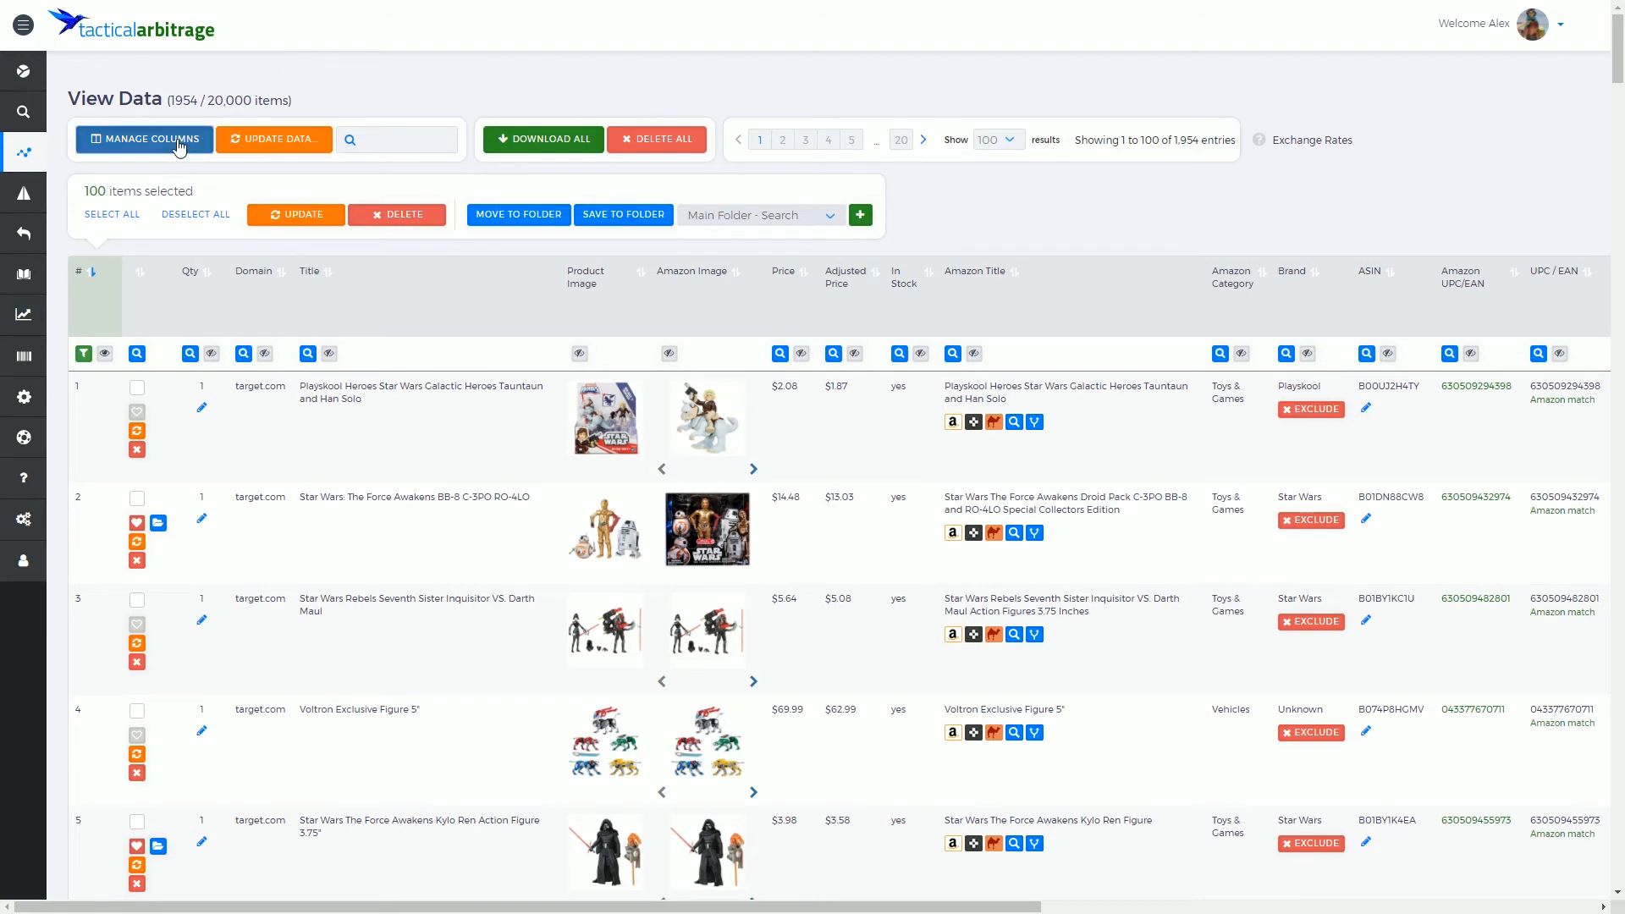
click(144, 139)
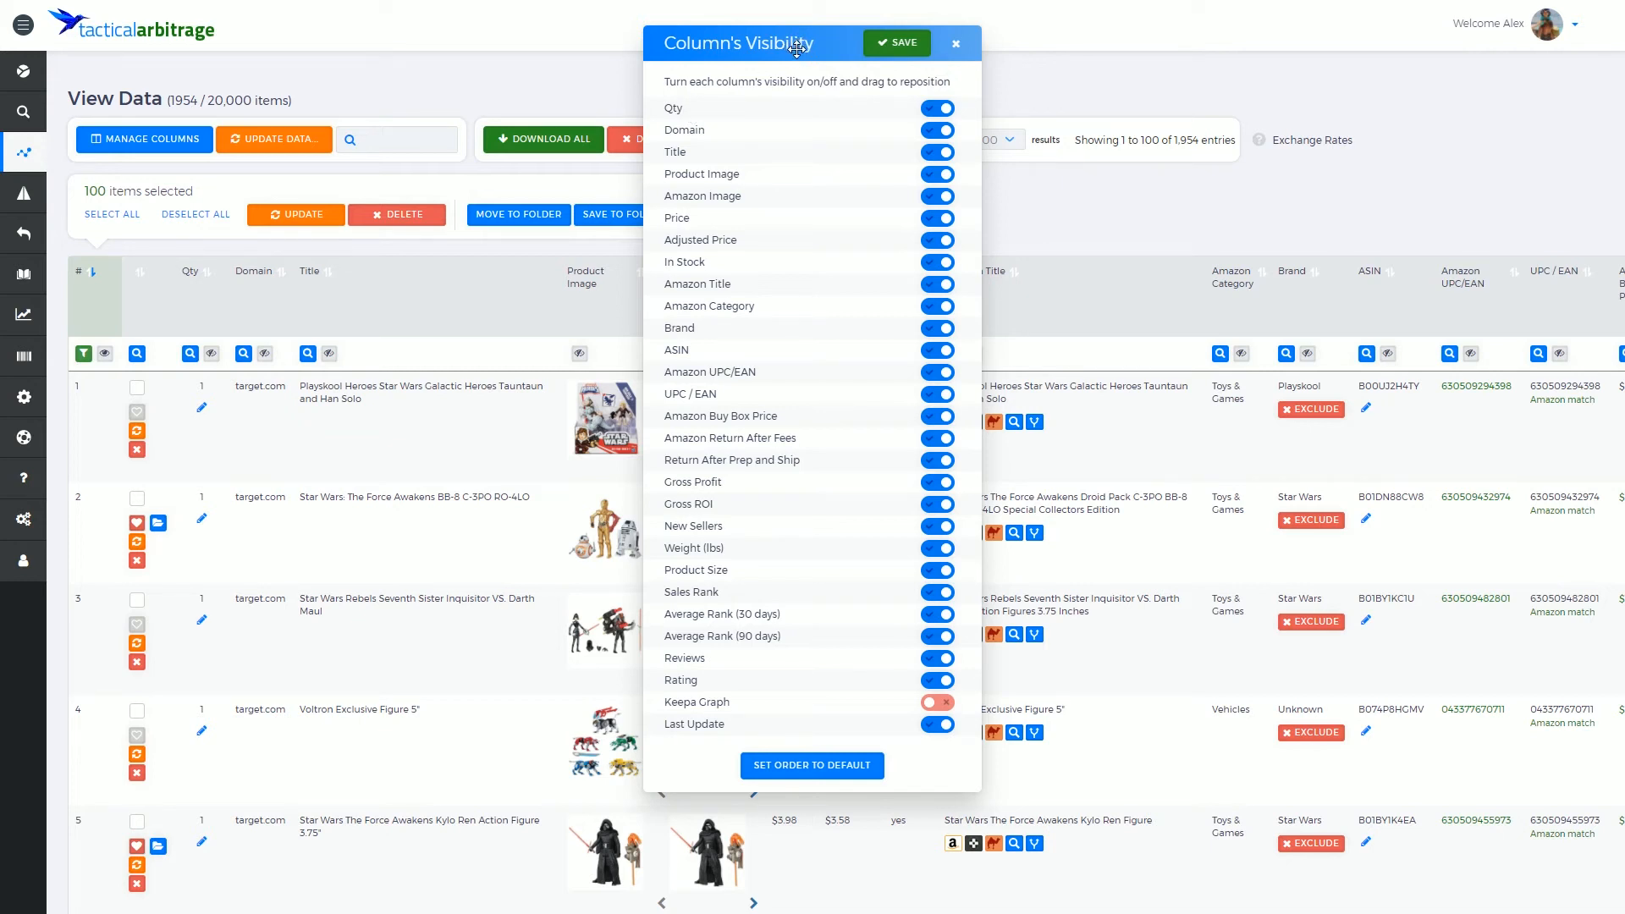
mouse_move(1017, 301)
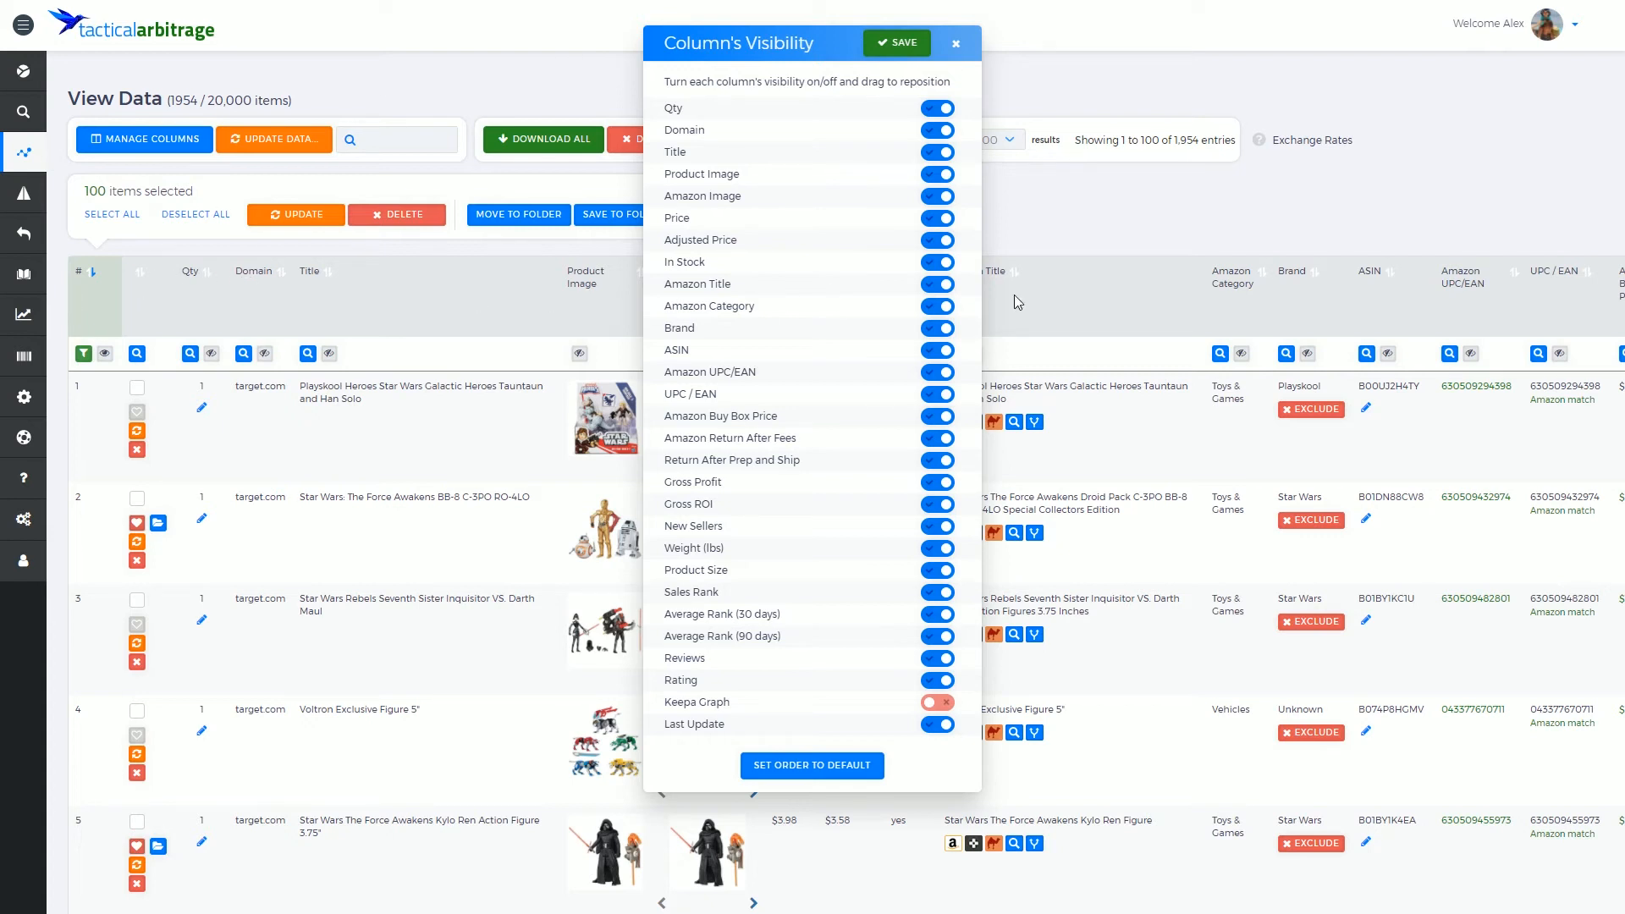
mouse_move(758, 292)
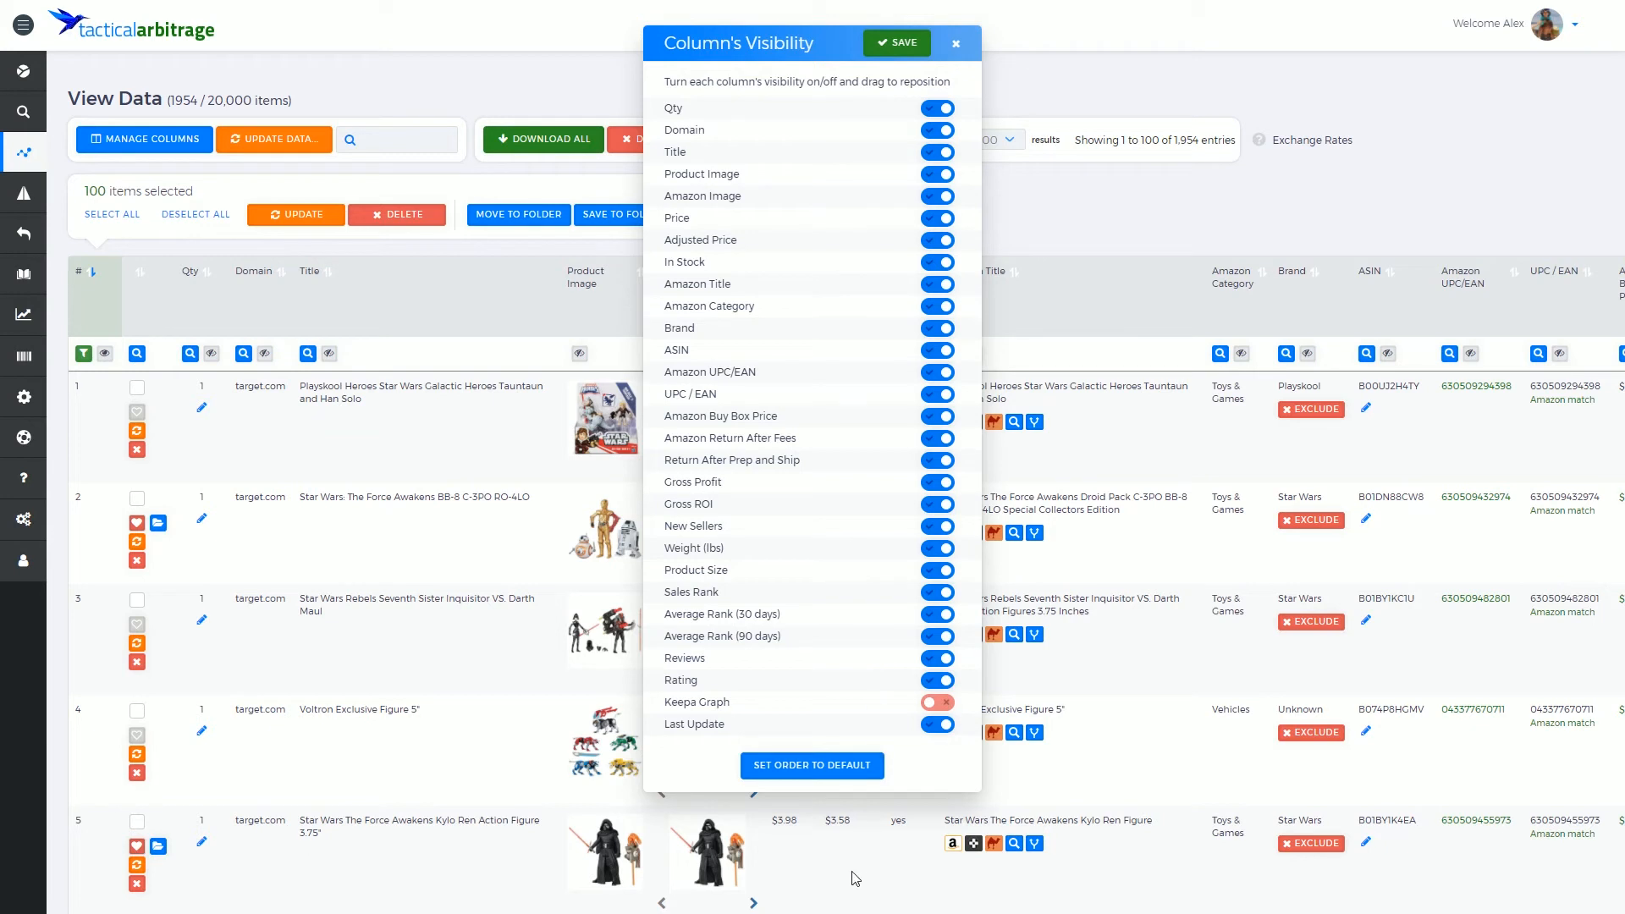
mouse_move(953, 42)
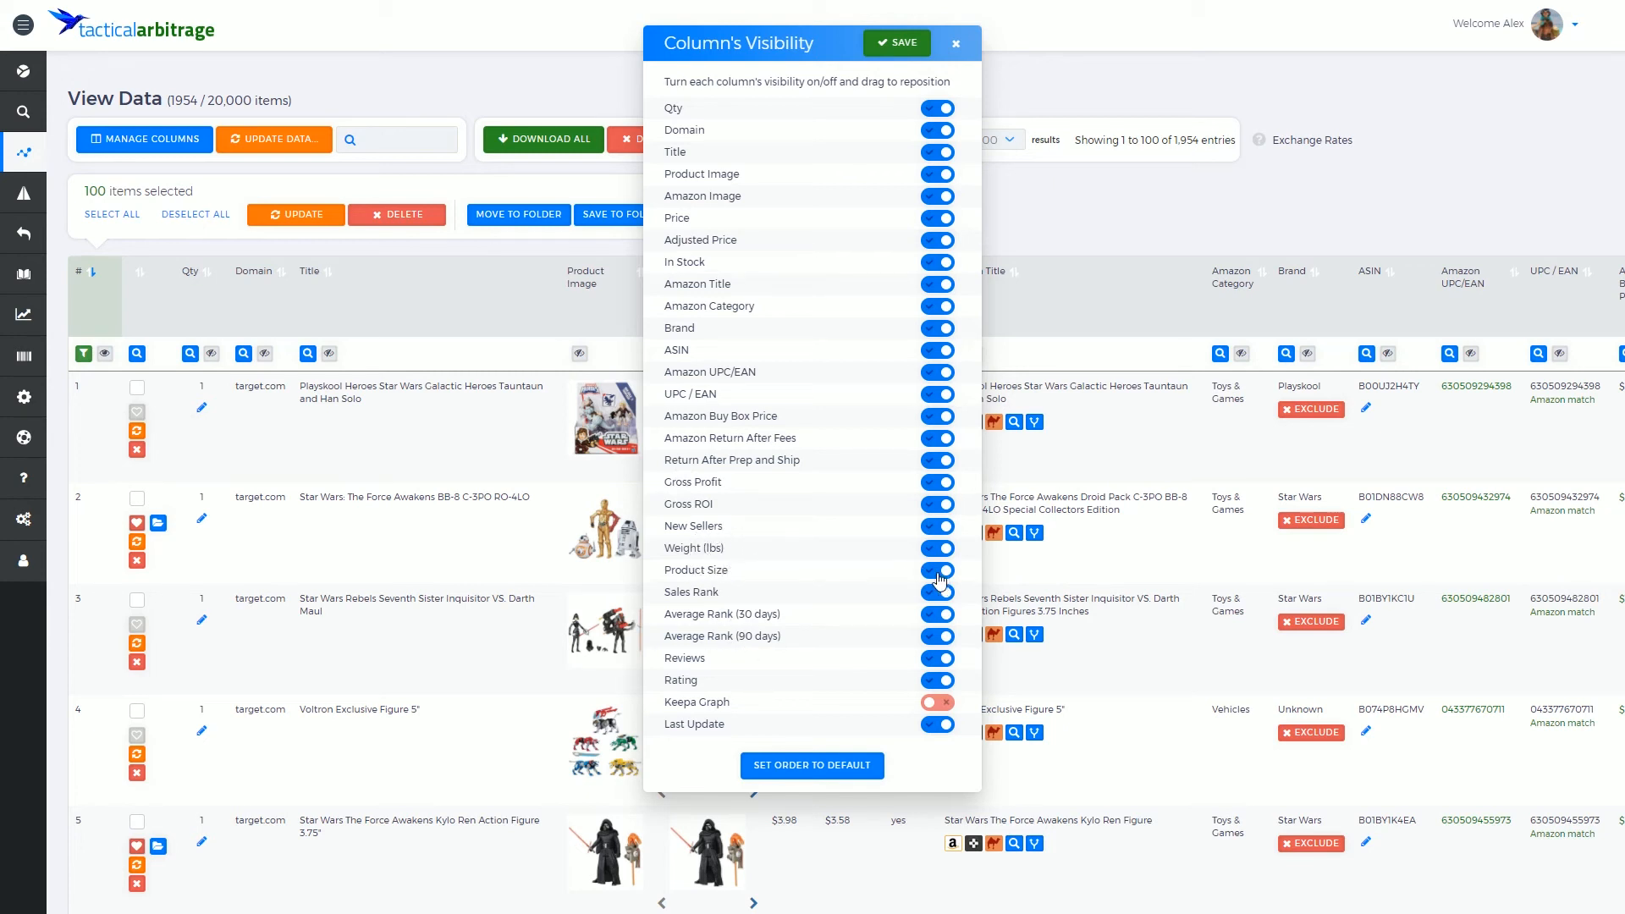
Switch off the Product Size and Brand column toggles
click(936, 569)
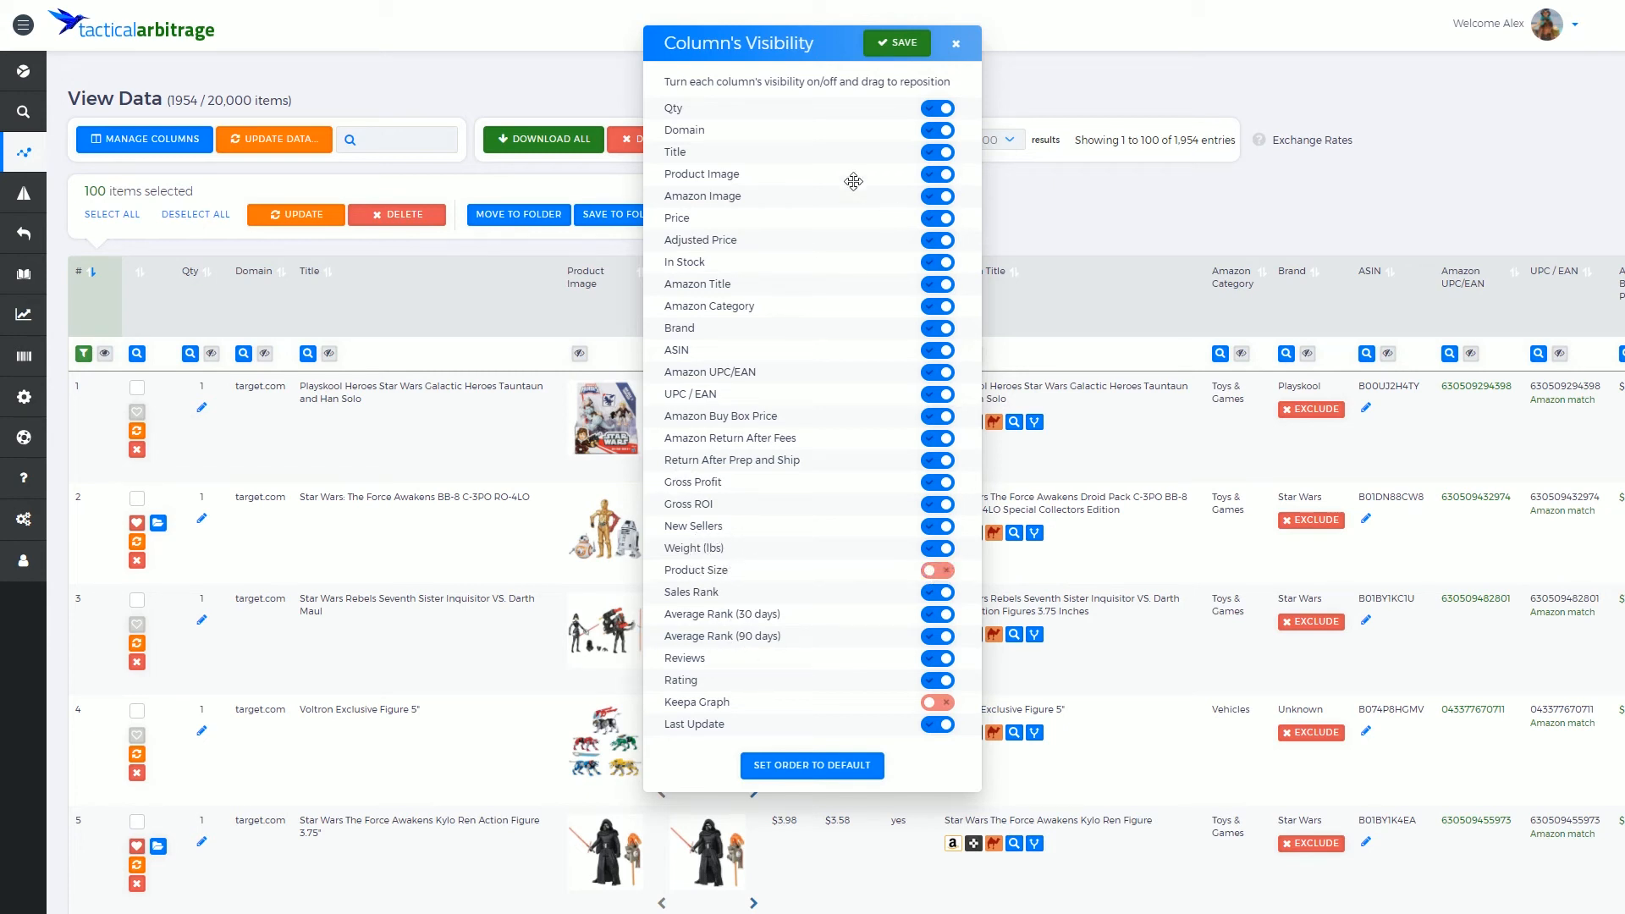
mouse_move(822, 179)
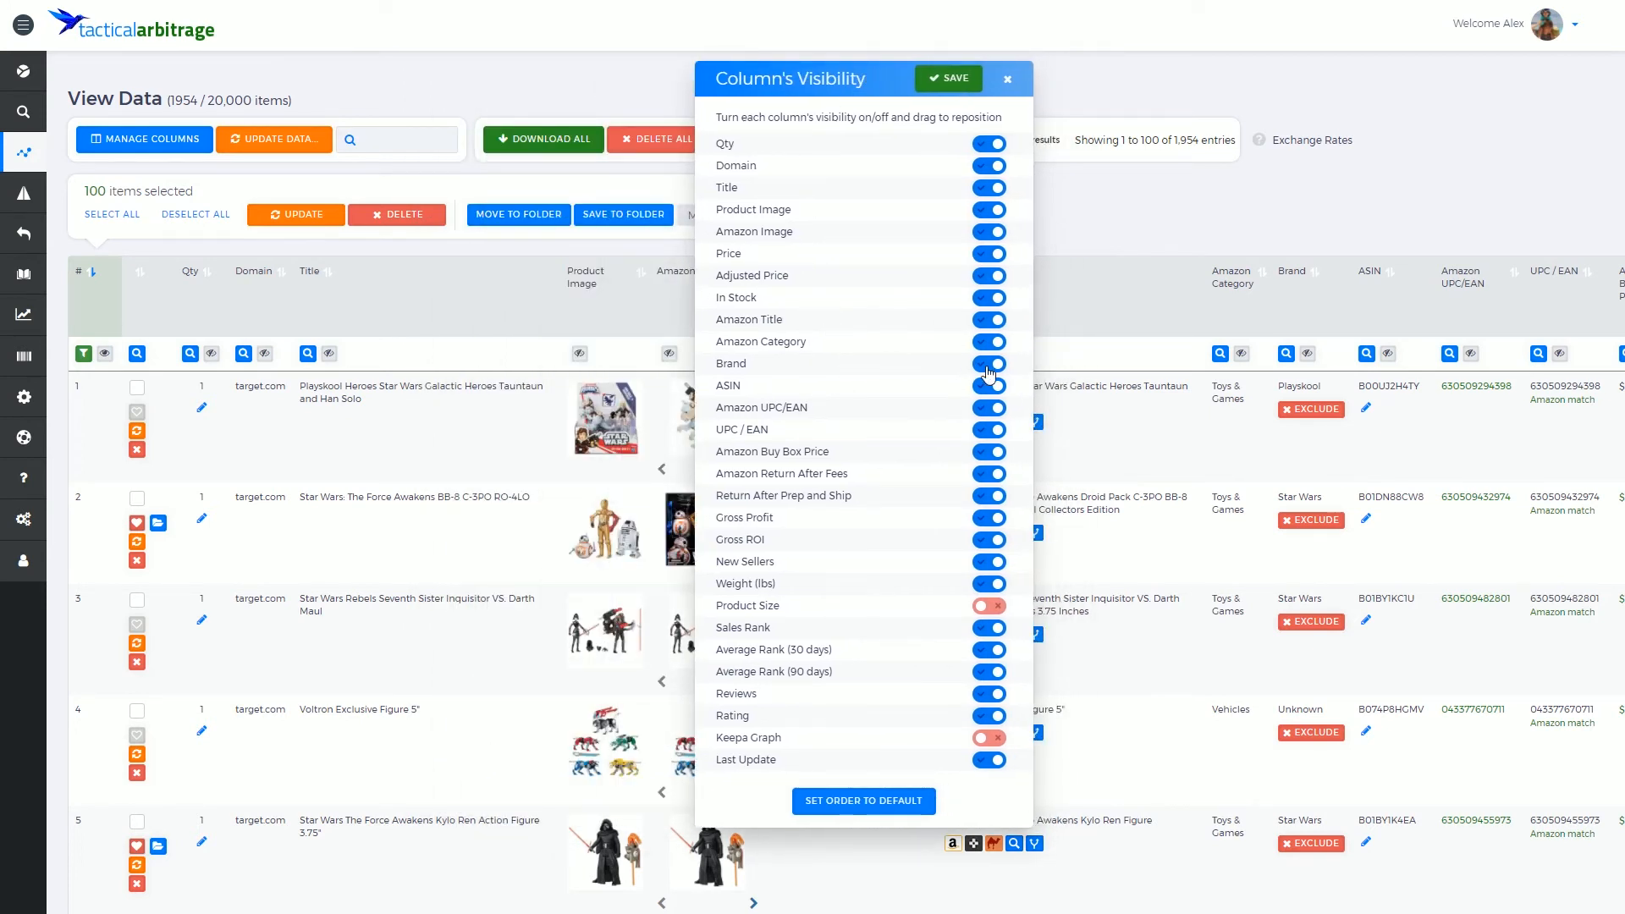
click(988, 363)
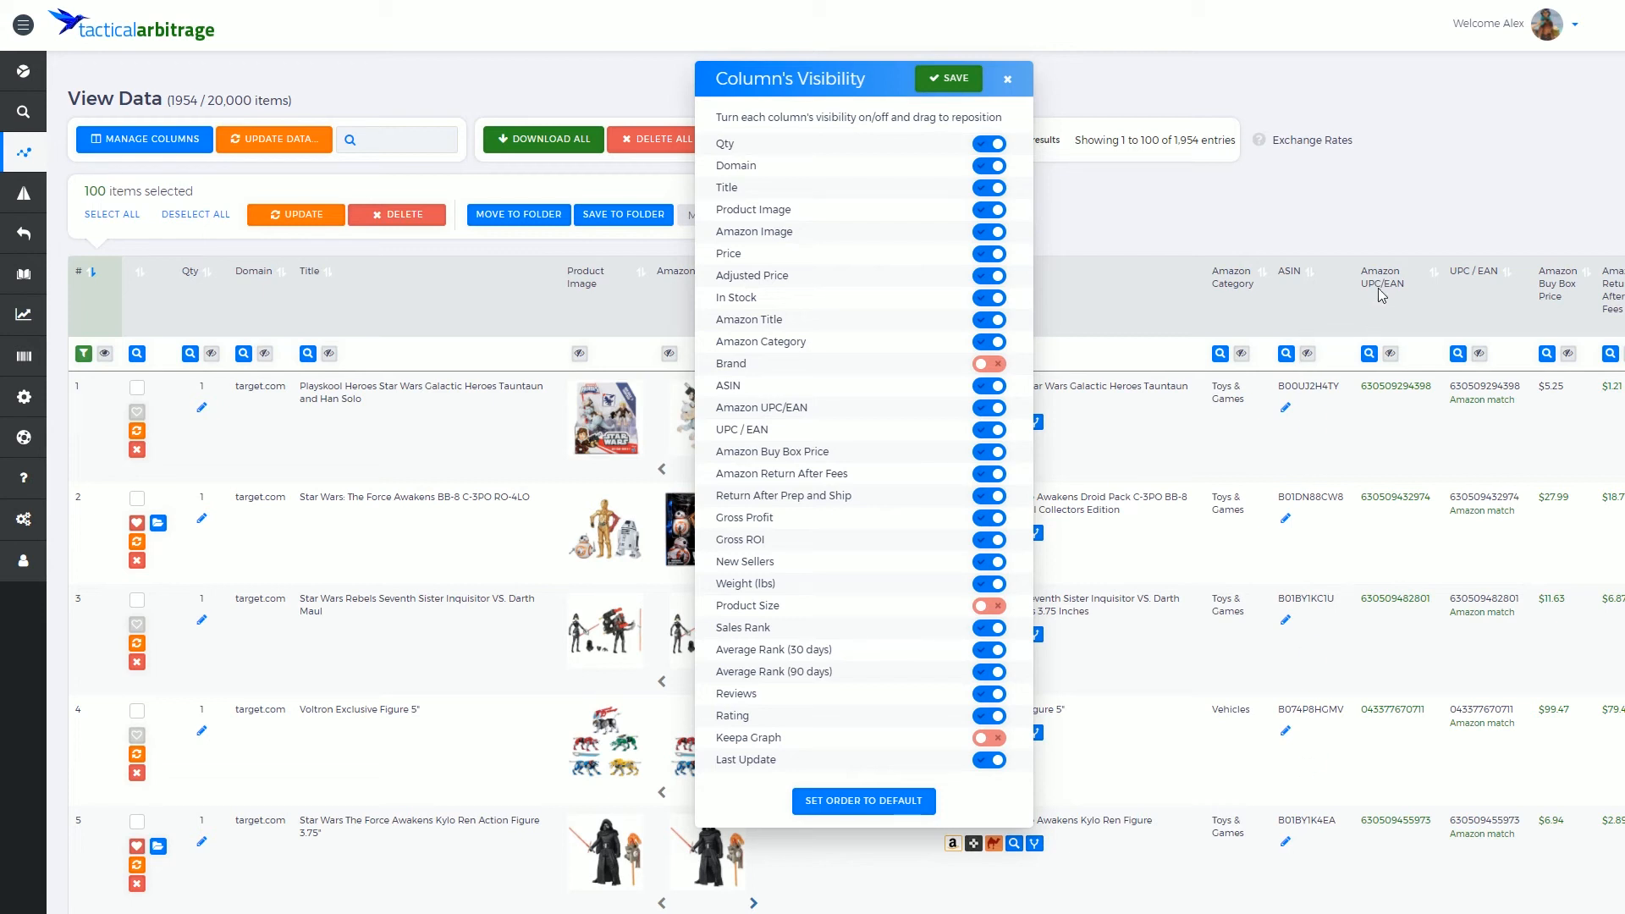
mouse_move(1435, 286)
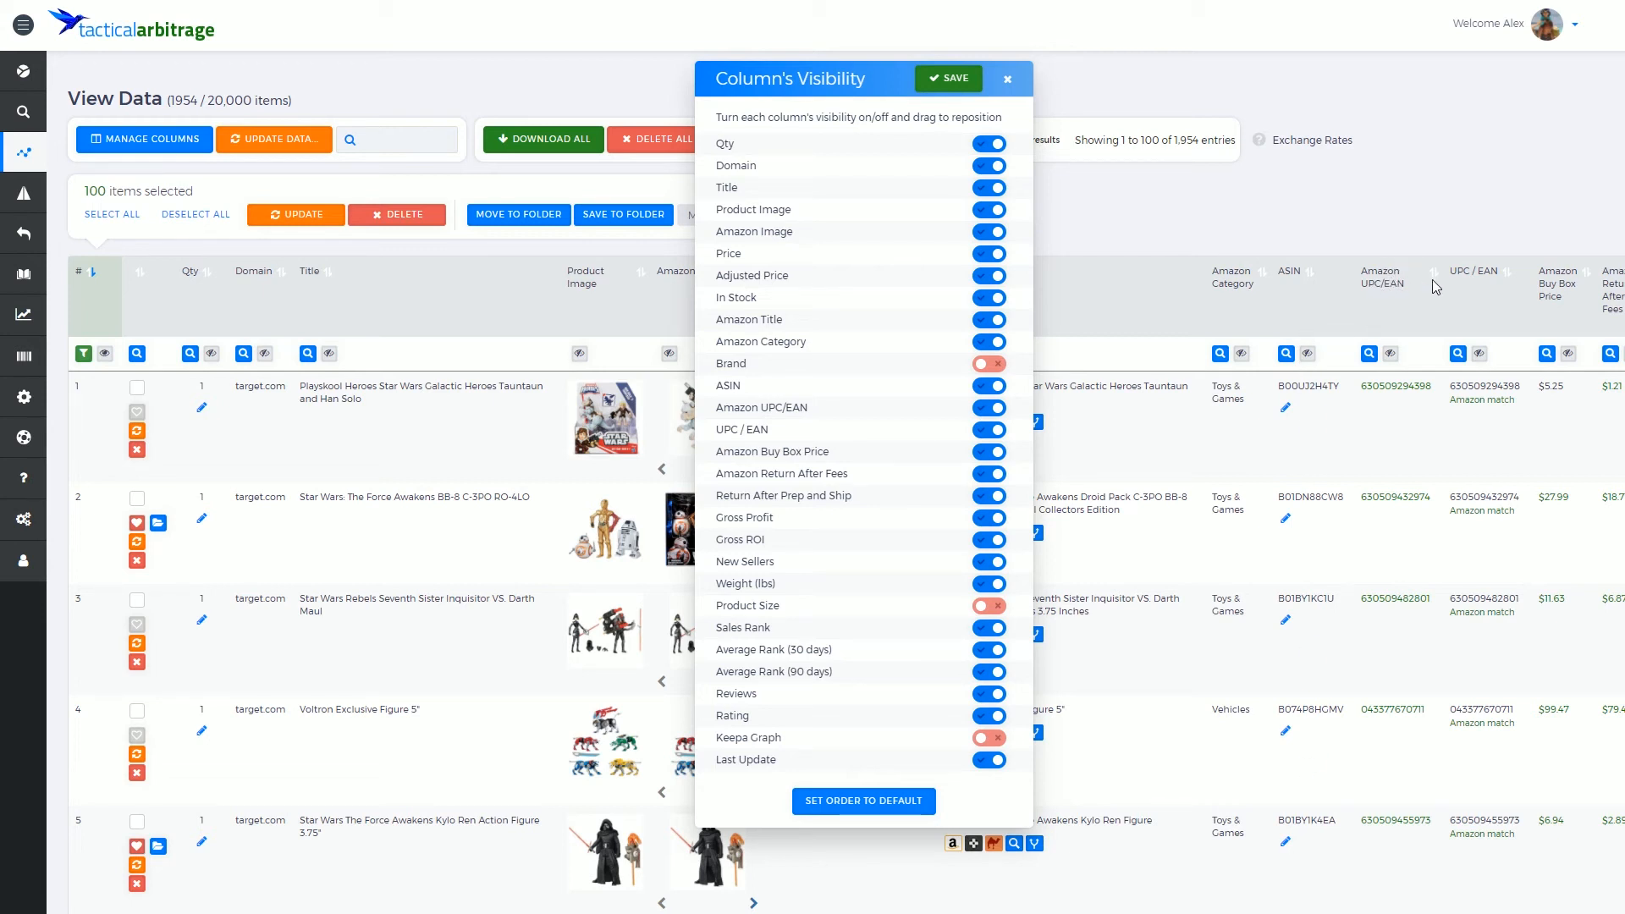
mouse_move(1419, 385)
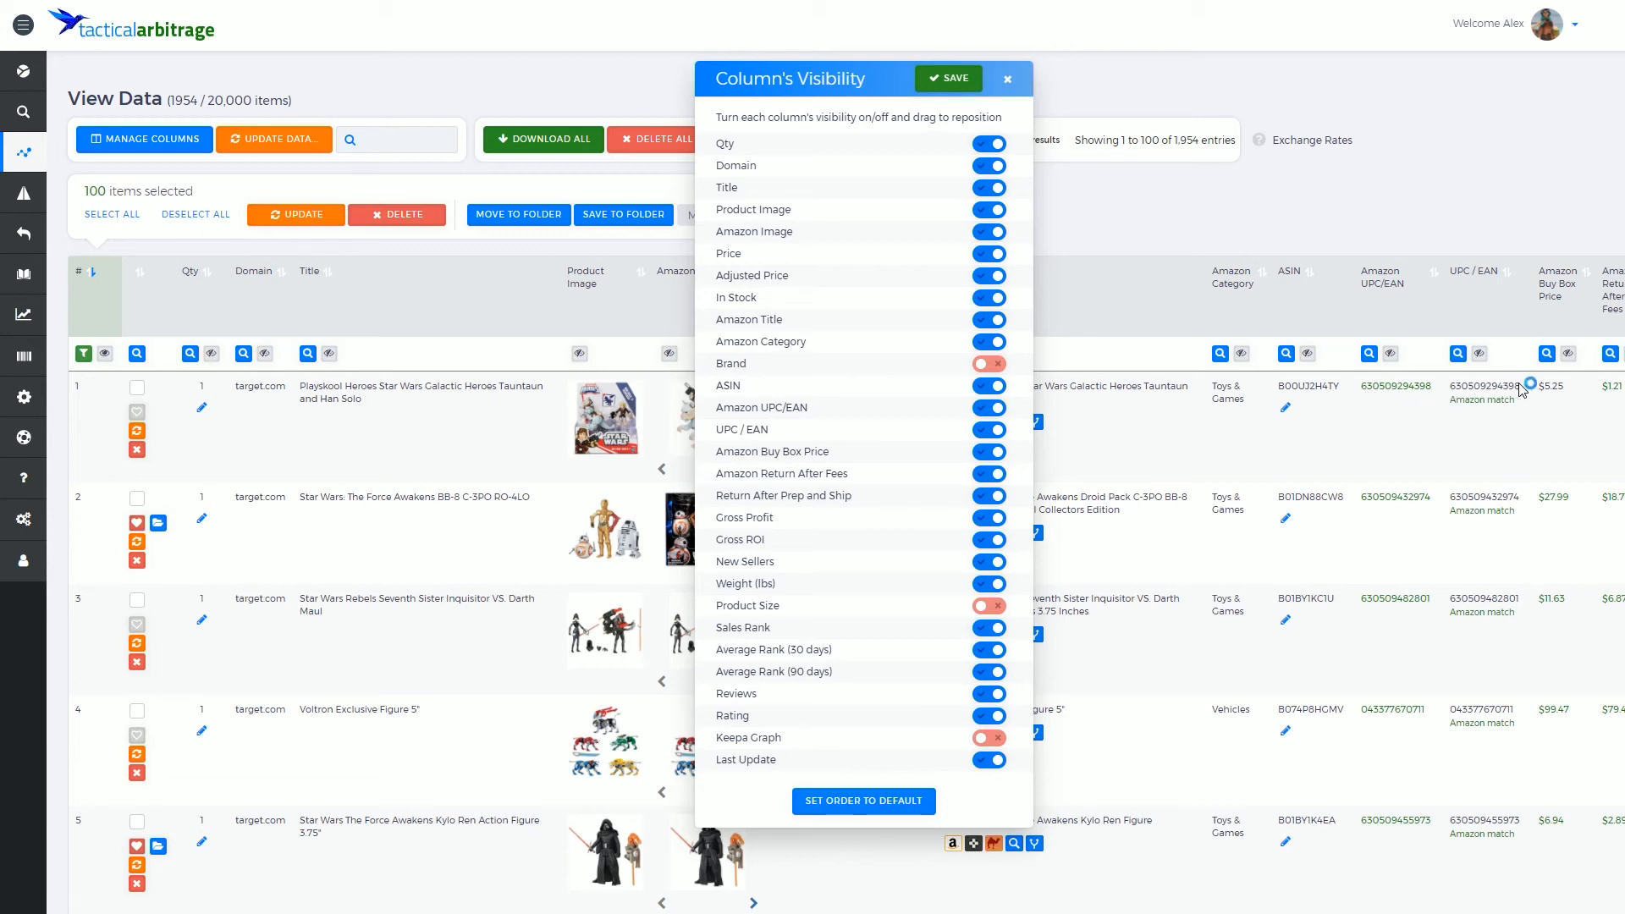
mouse_move(1504, 386)
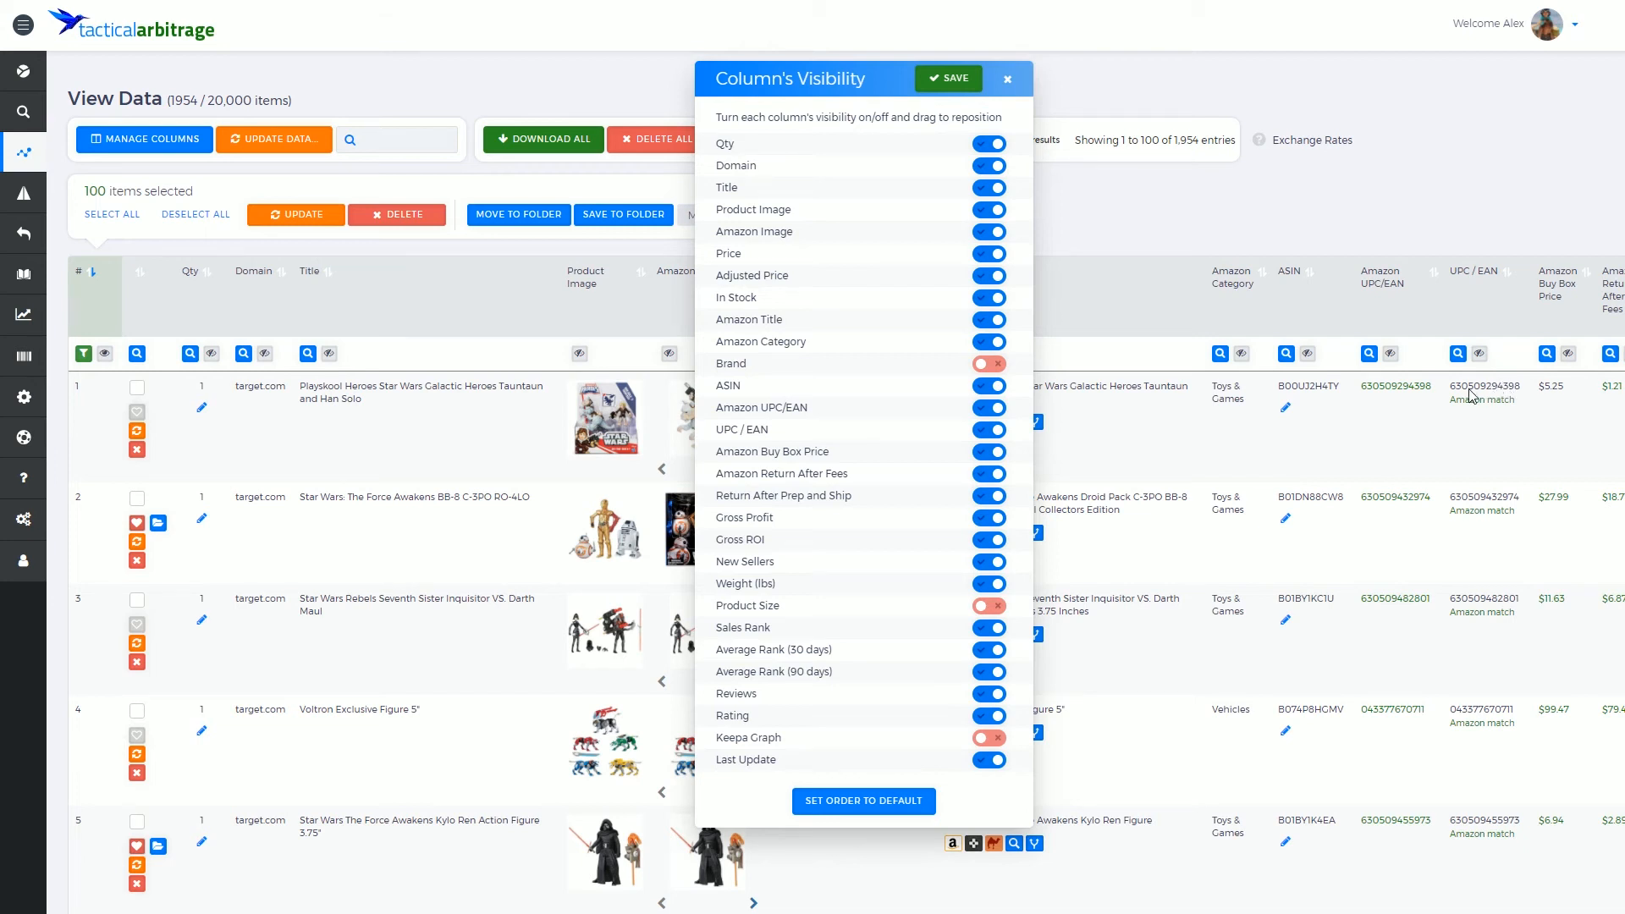
mouse_move(1402, 395)
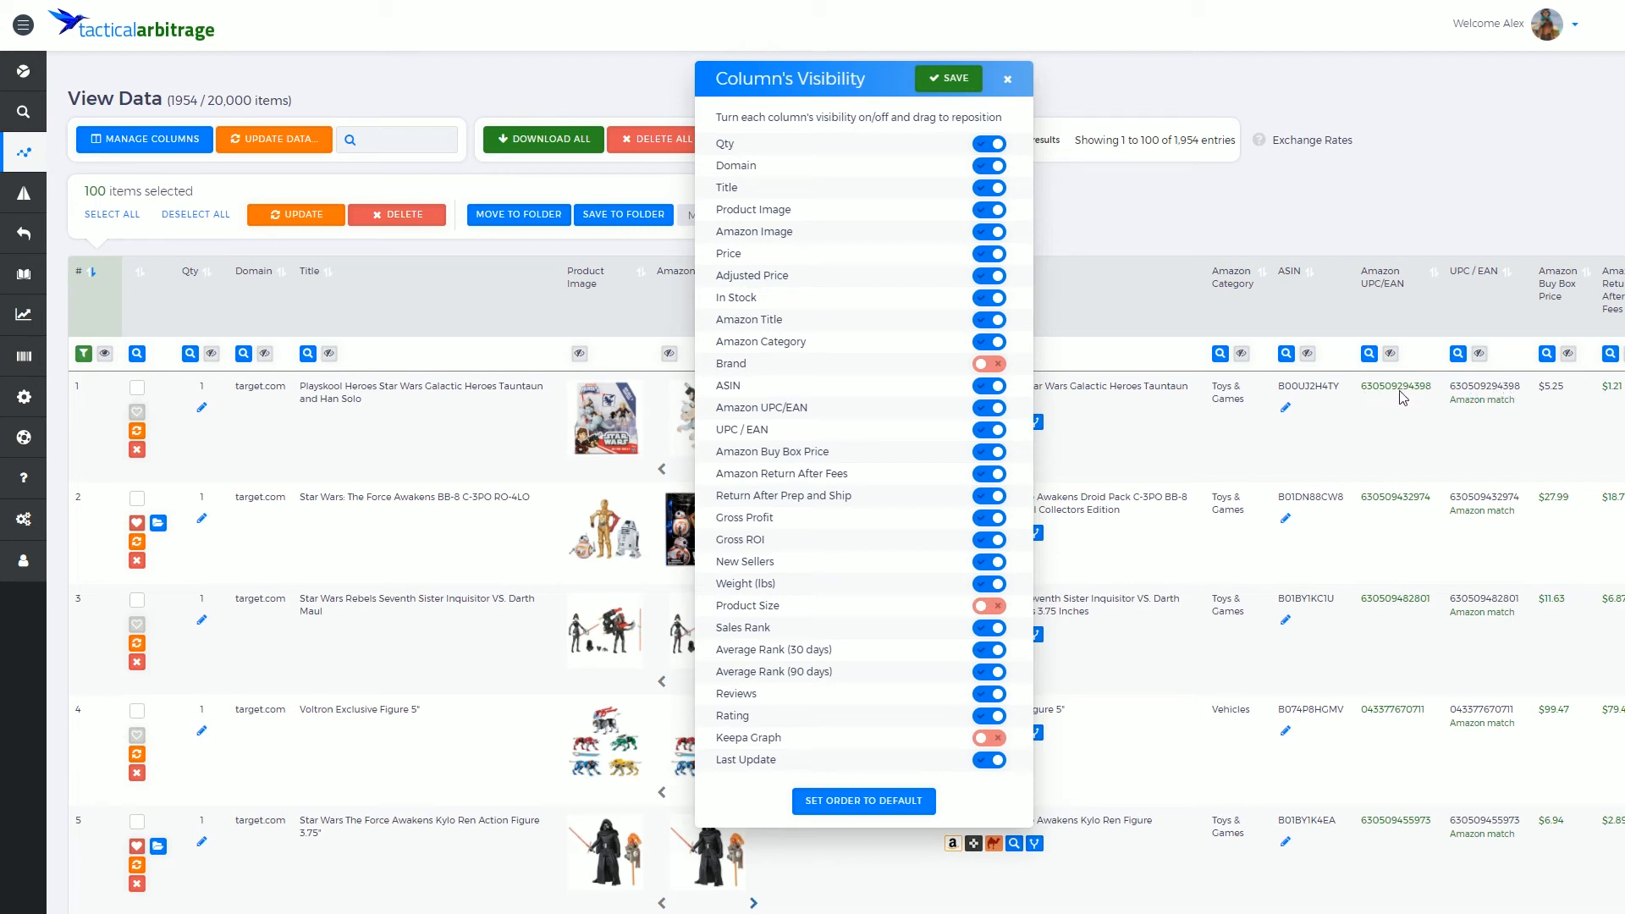
mouse_move(1388, 399)
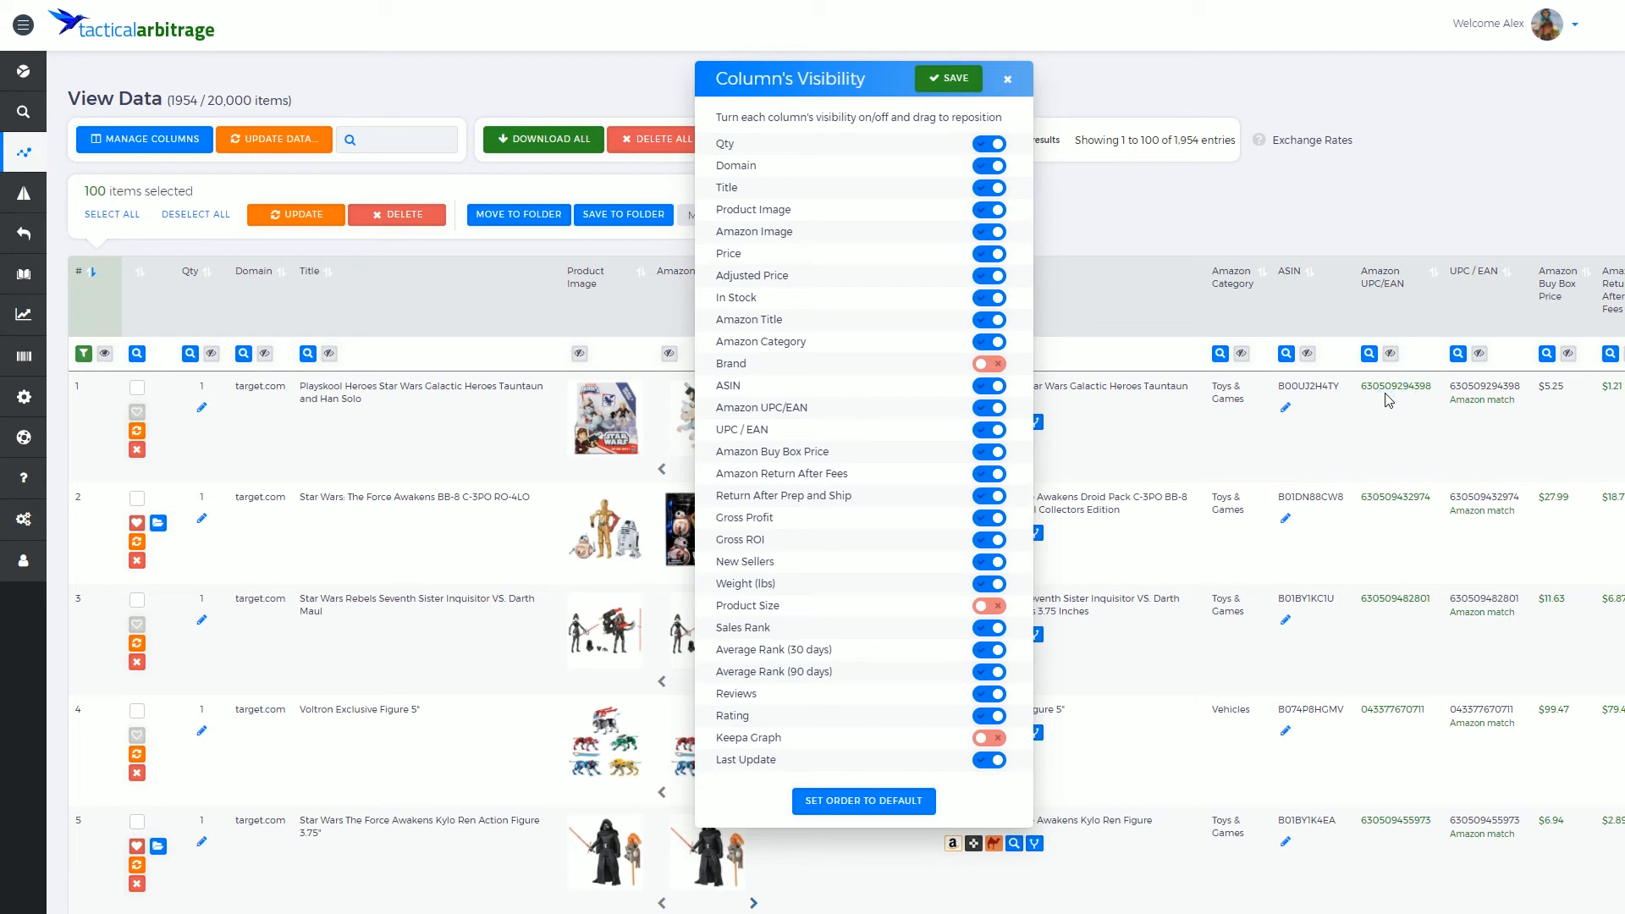
mouse_move(1421, 430)
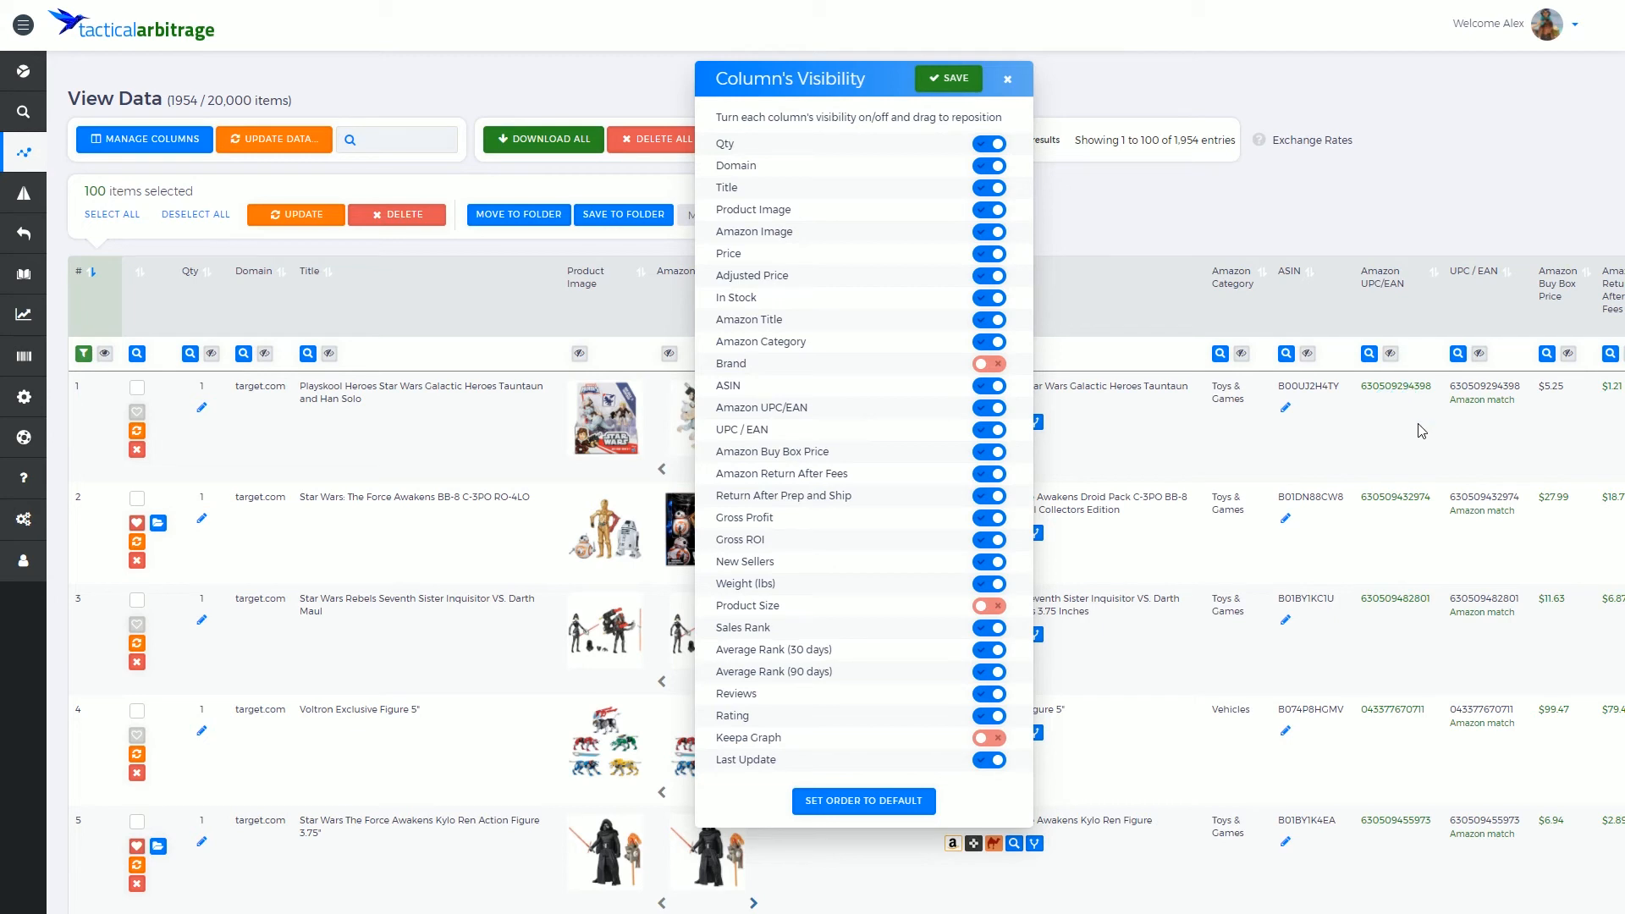
mouse_move(1467, 285)
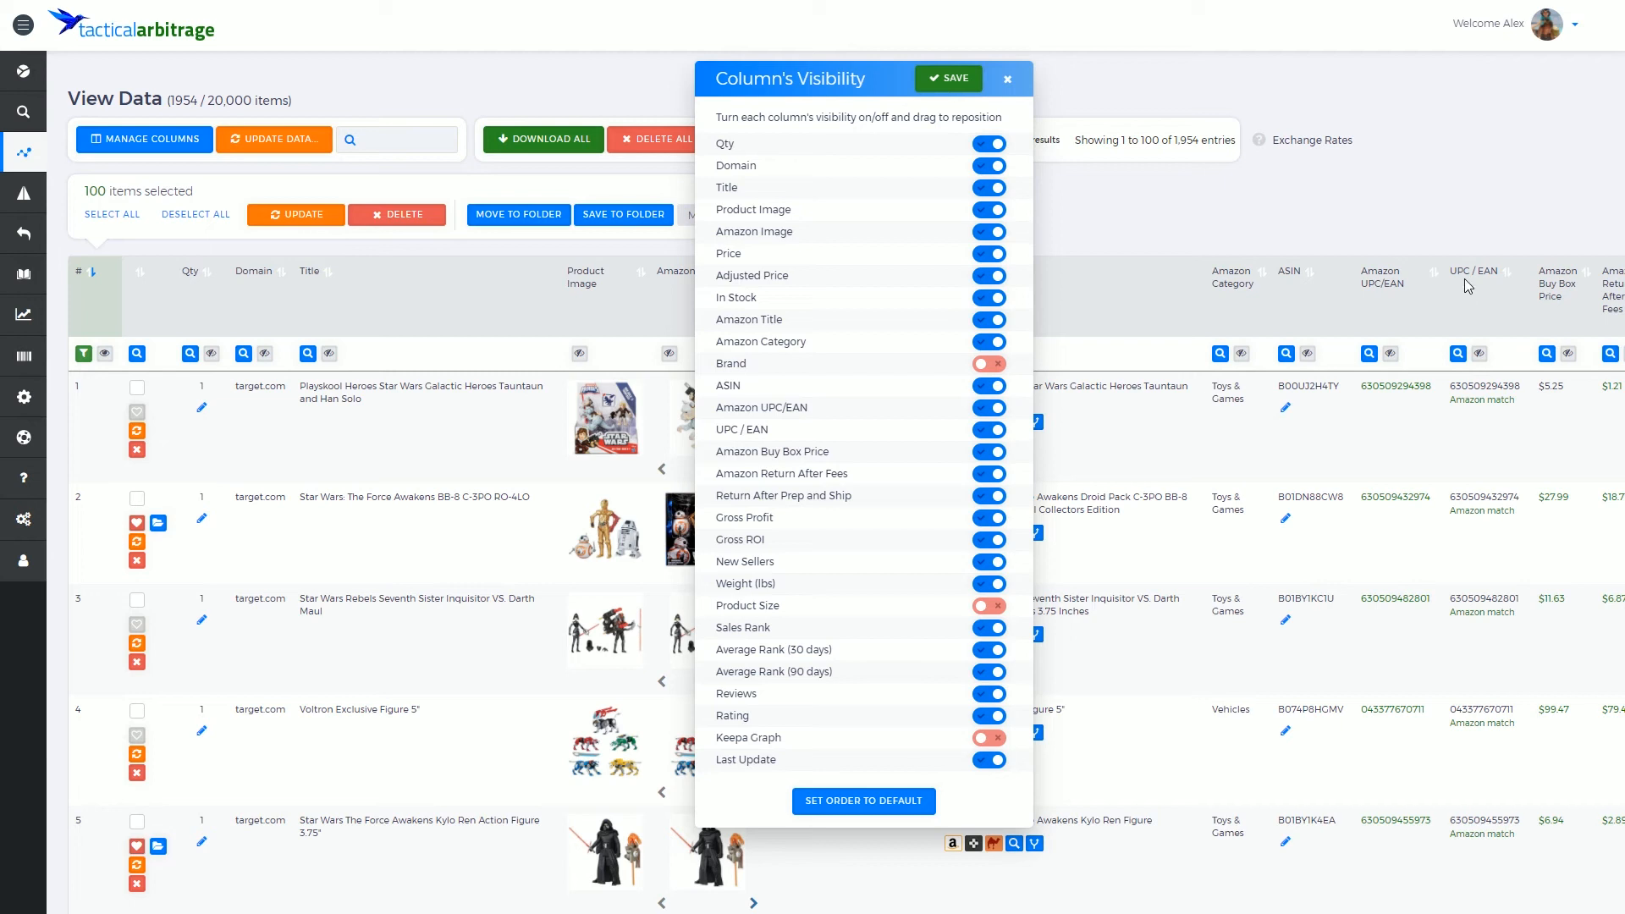
mouse_move(1477, 283)
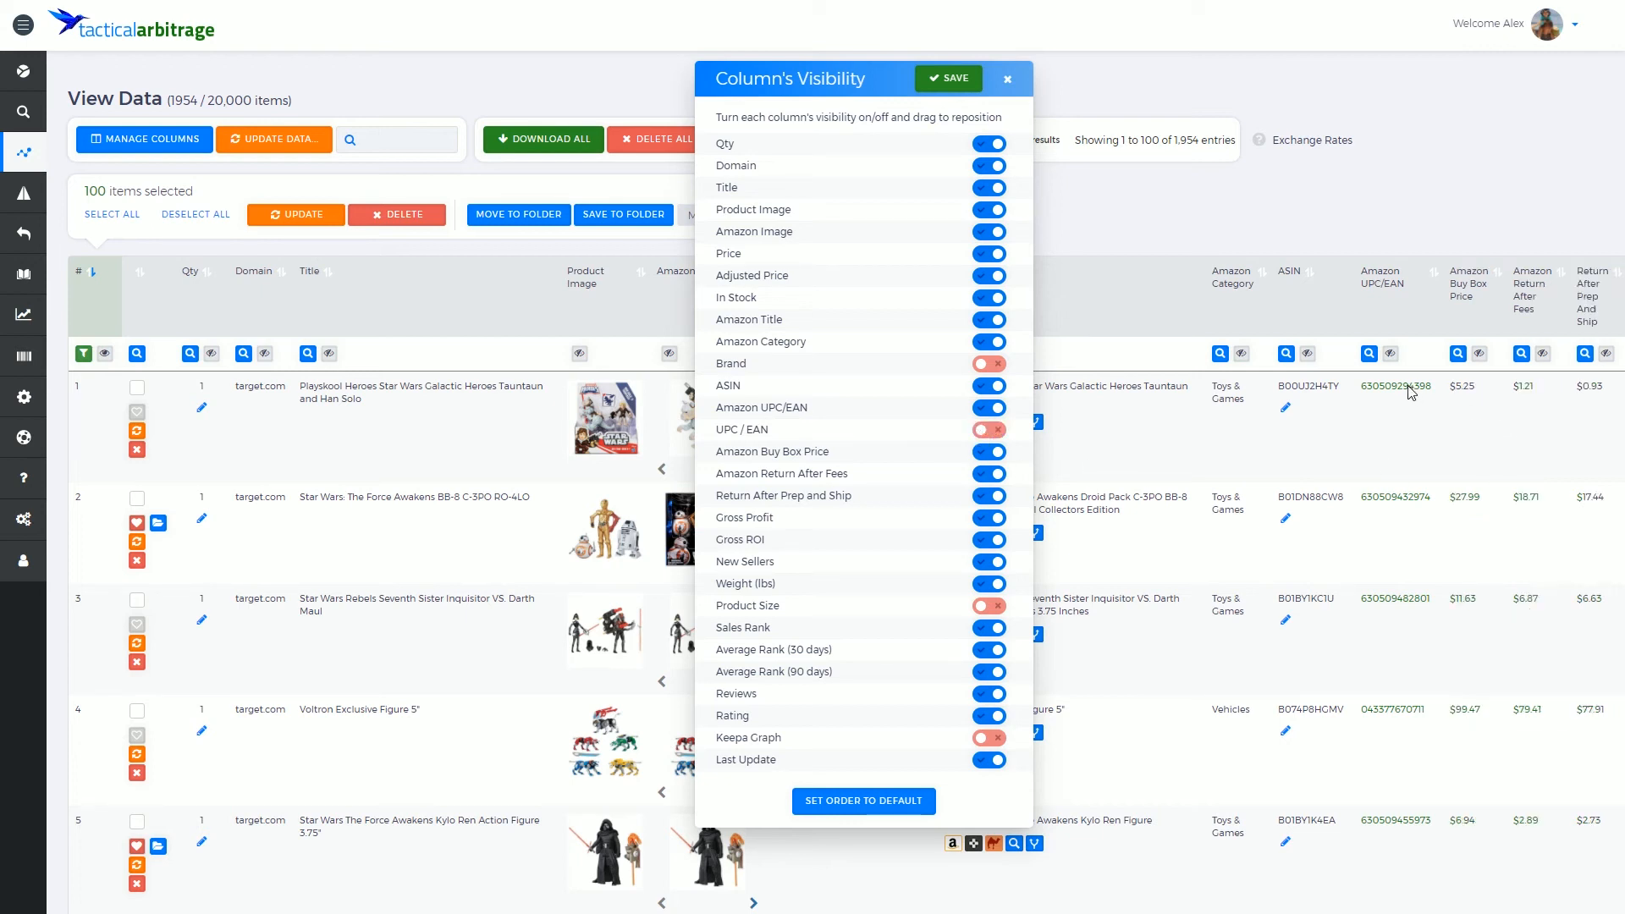
mouse_move(1398, 387)
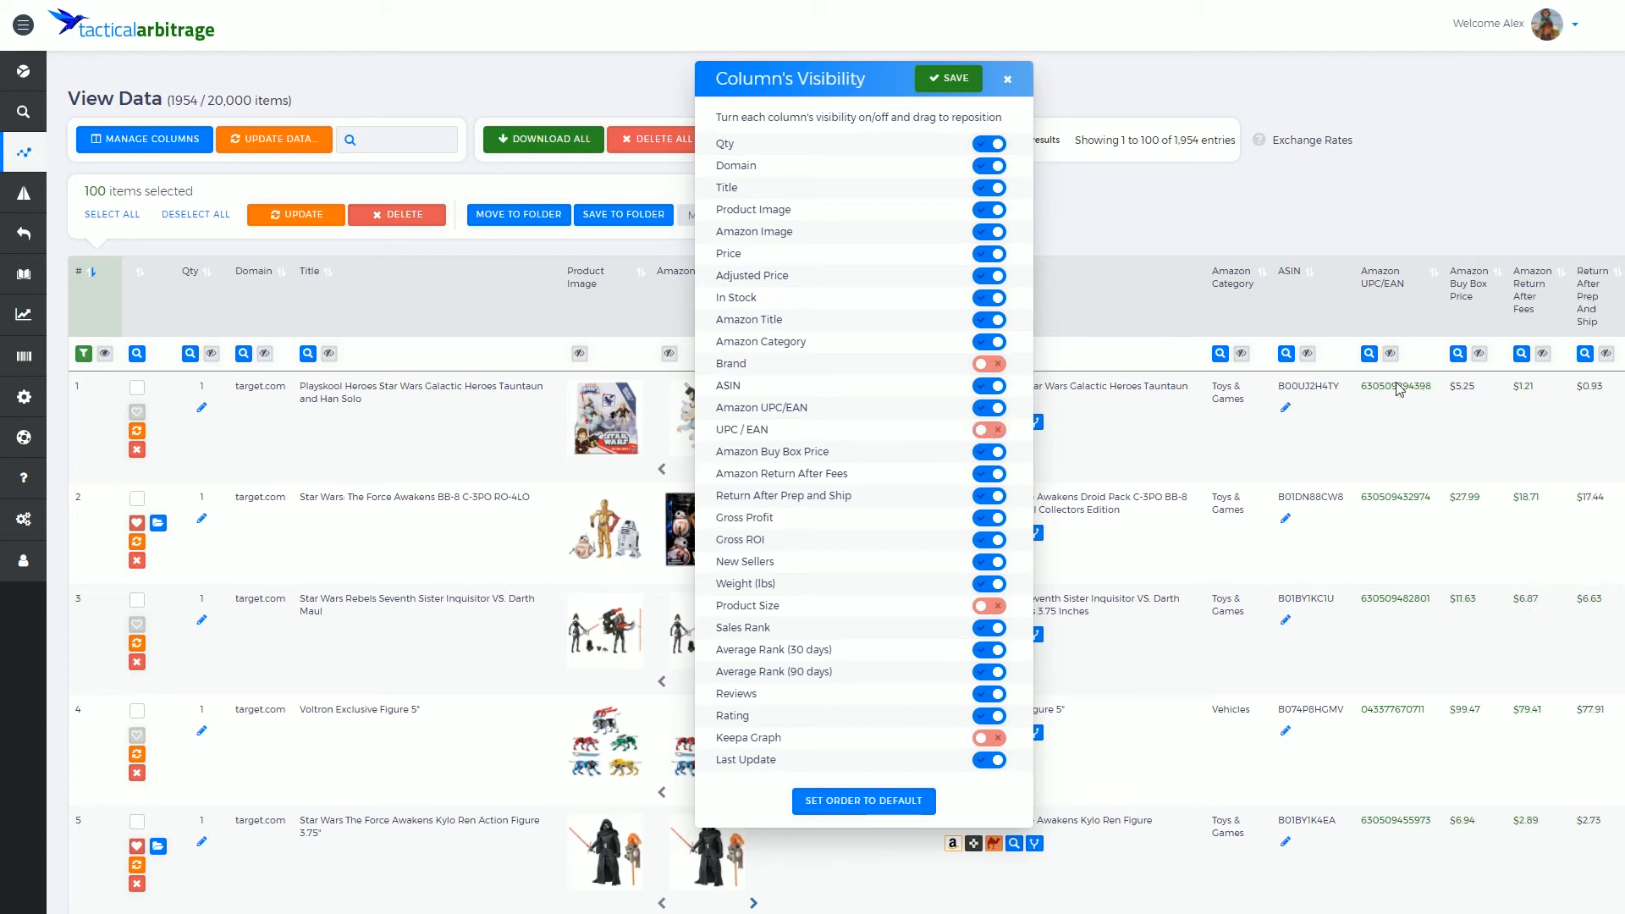
mouse_move(1326, 421)
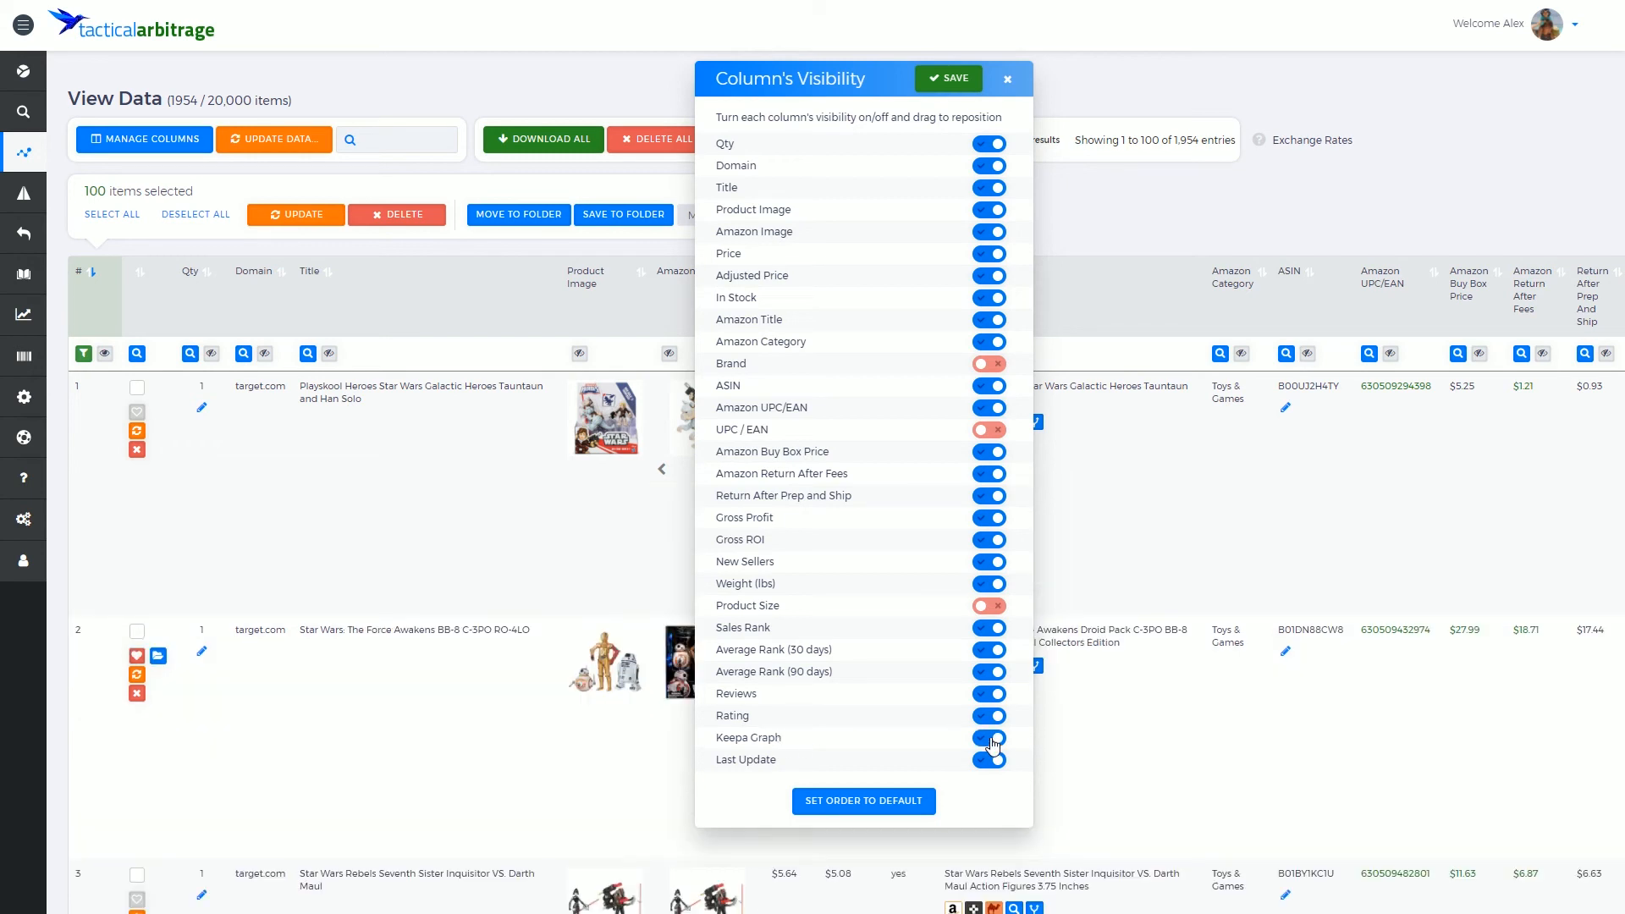
mouse_move(532, 450)
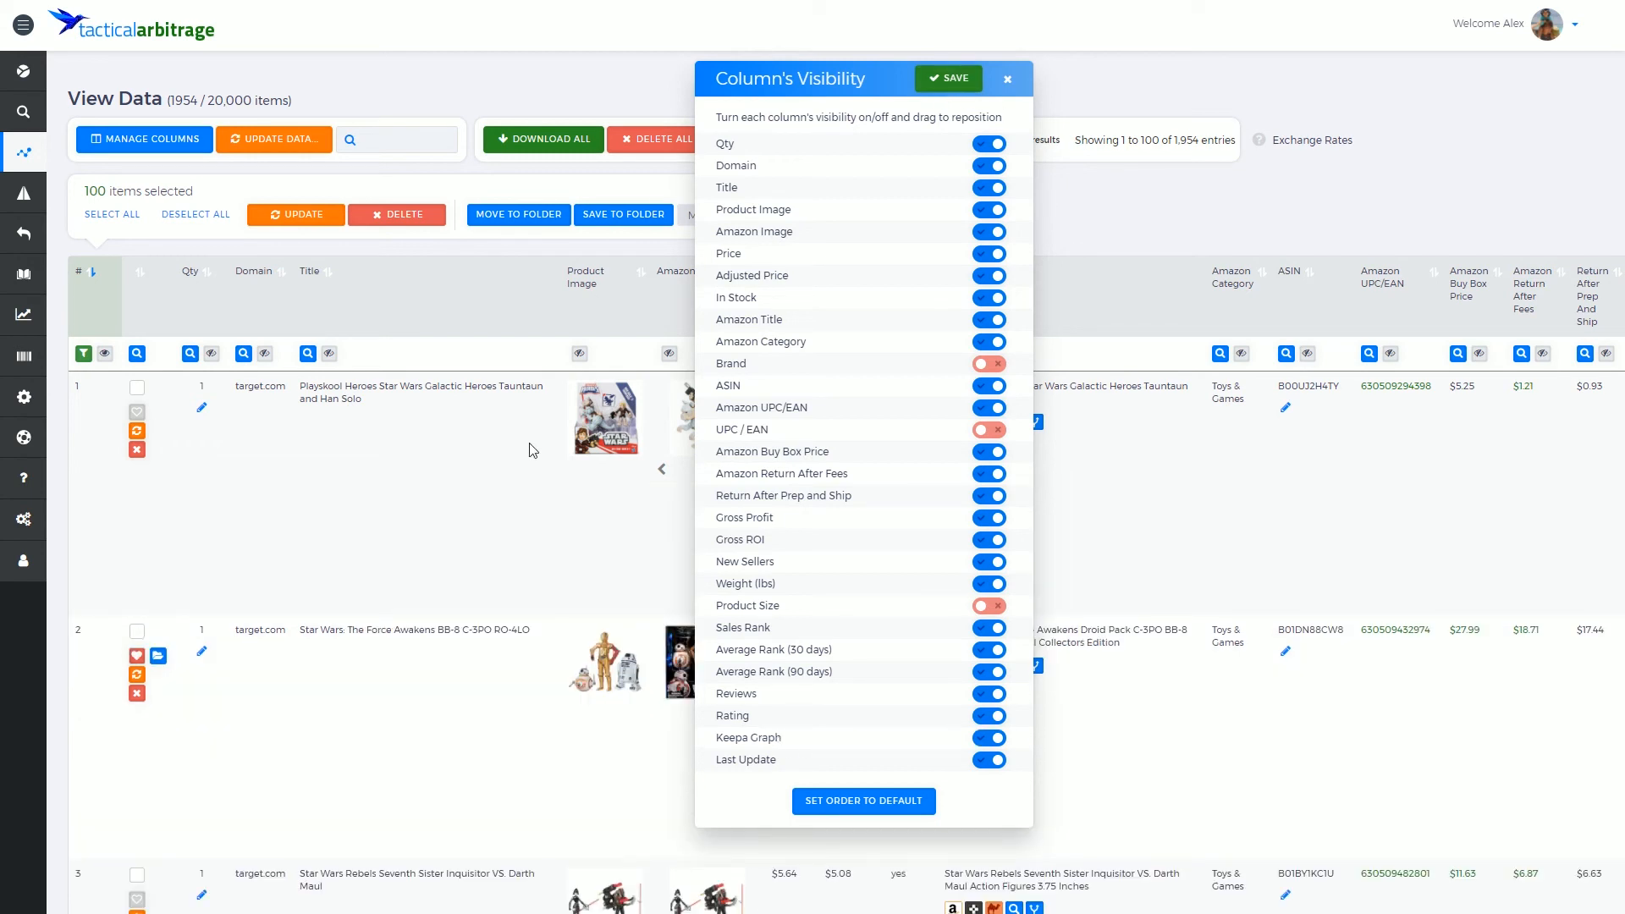
mouse_move(503, 605)
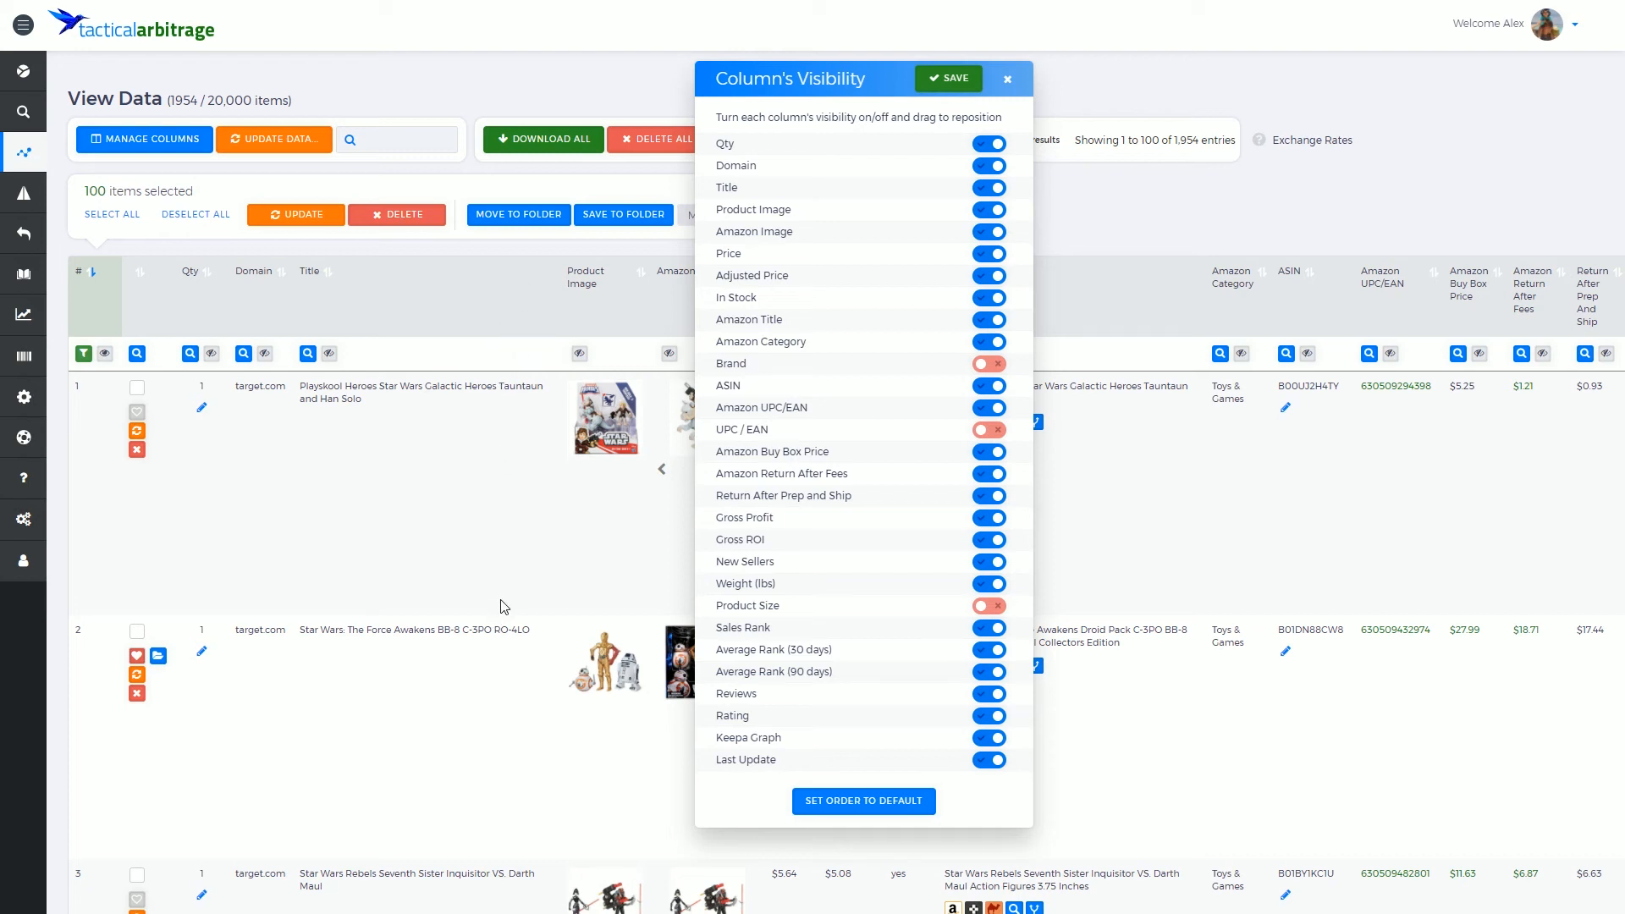
mouse_move(296, 344)
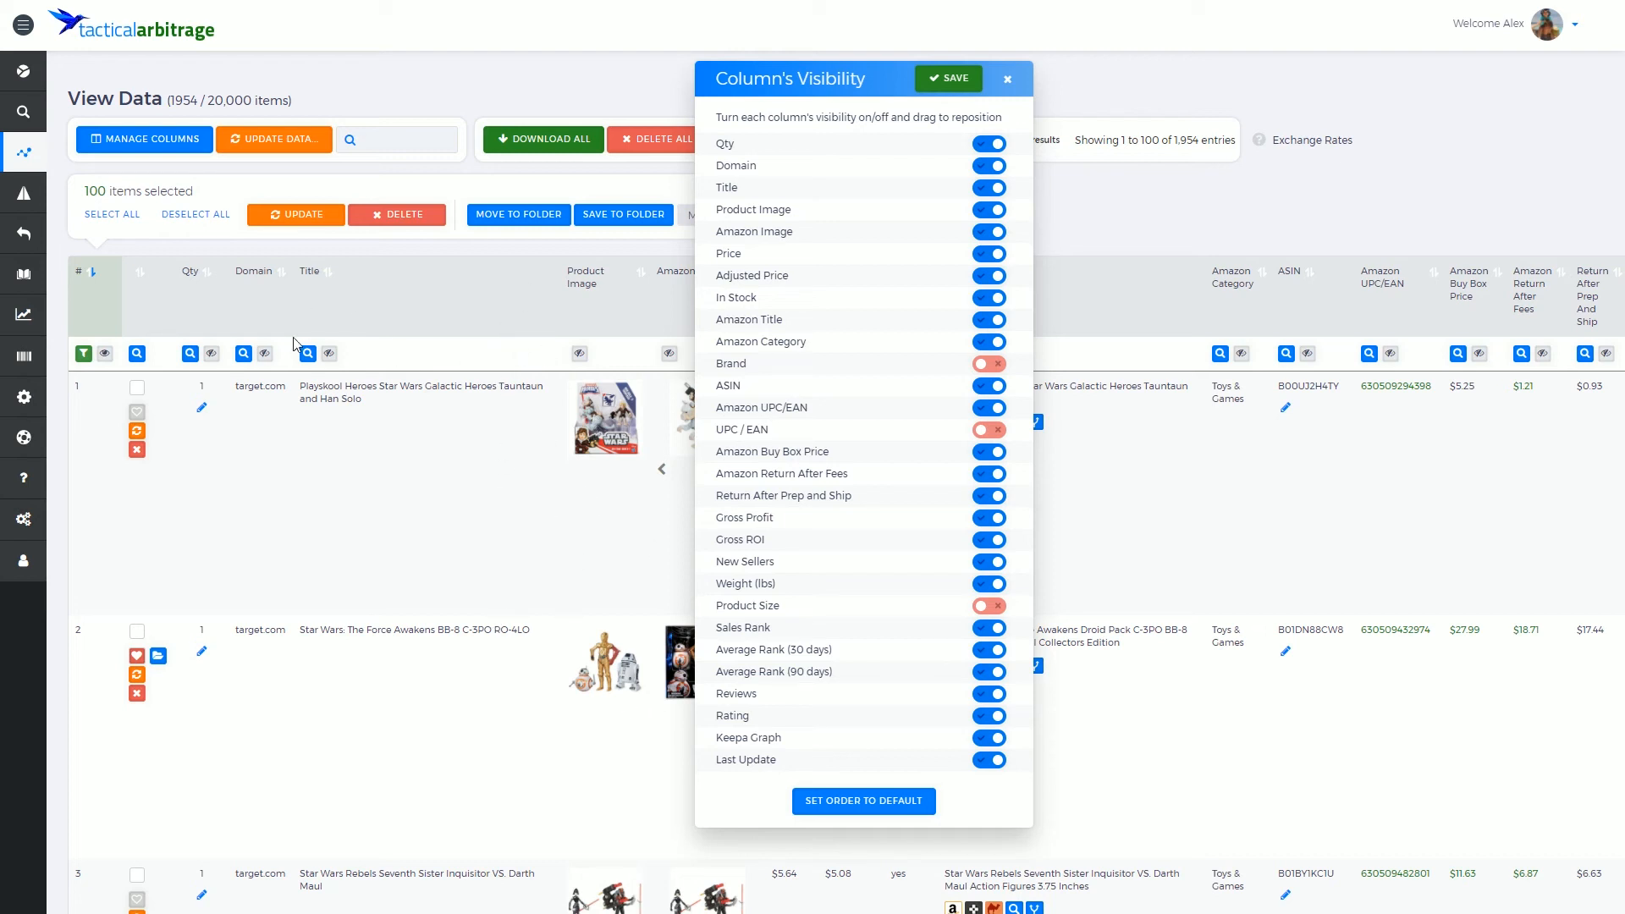
mouse_move(947, 87)
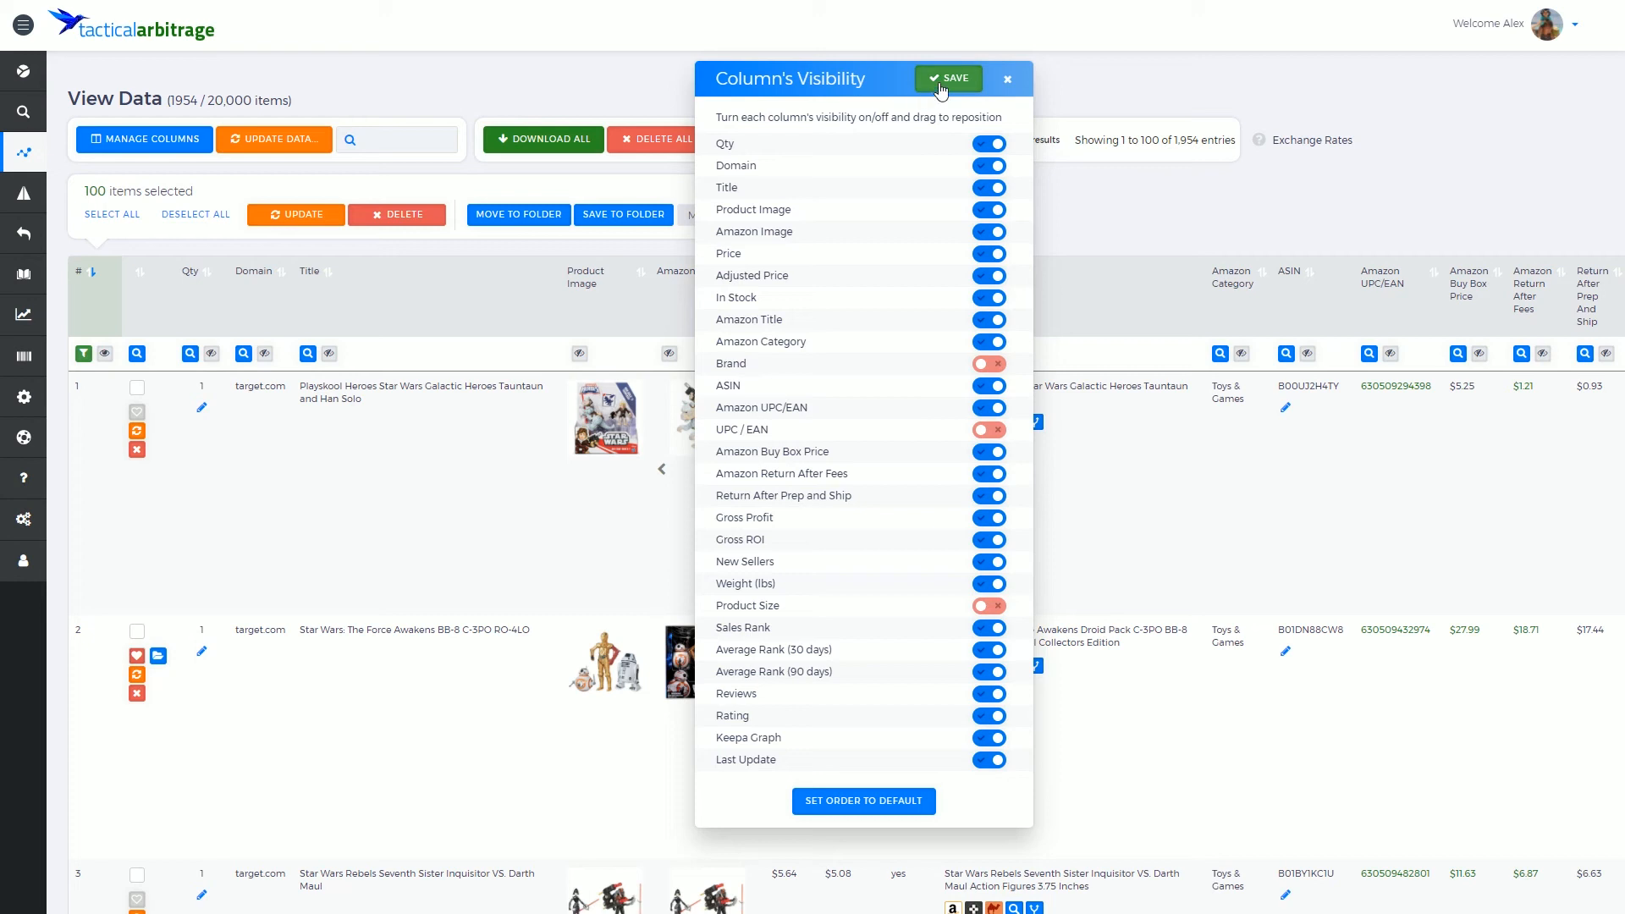
click(948, 78)
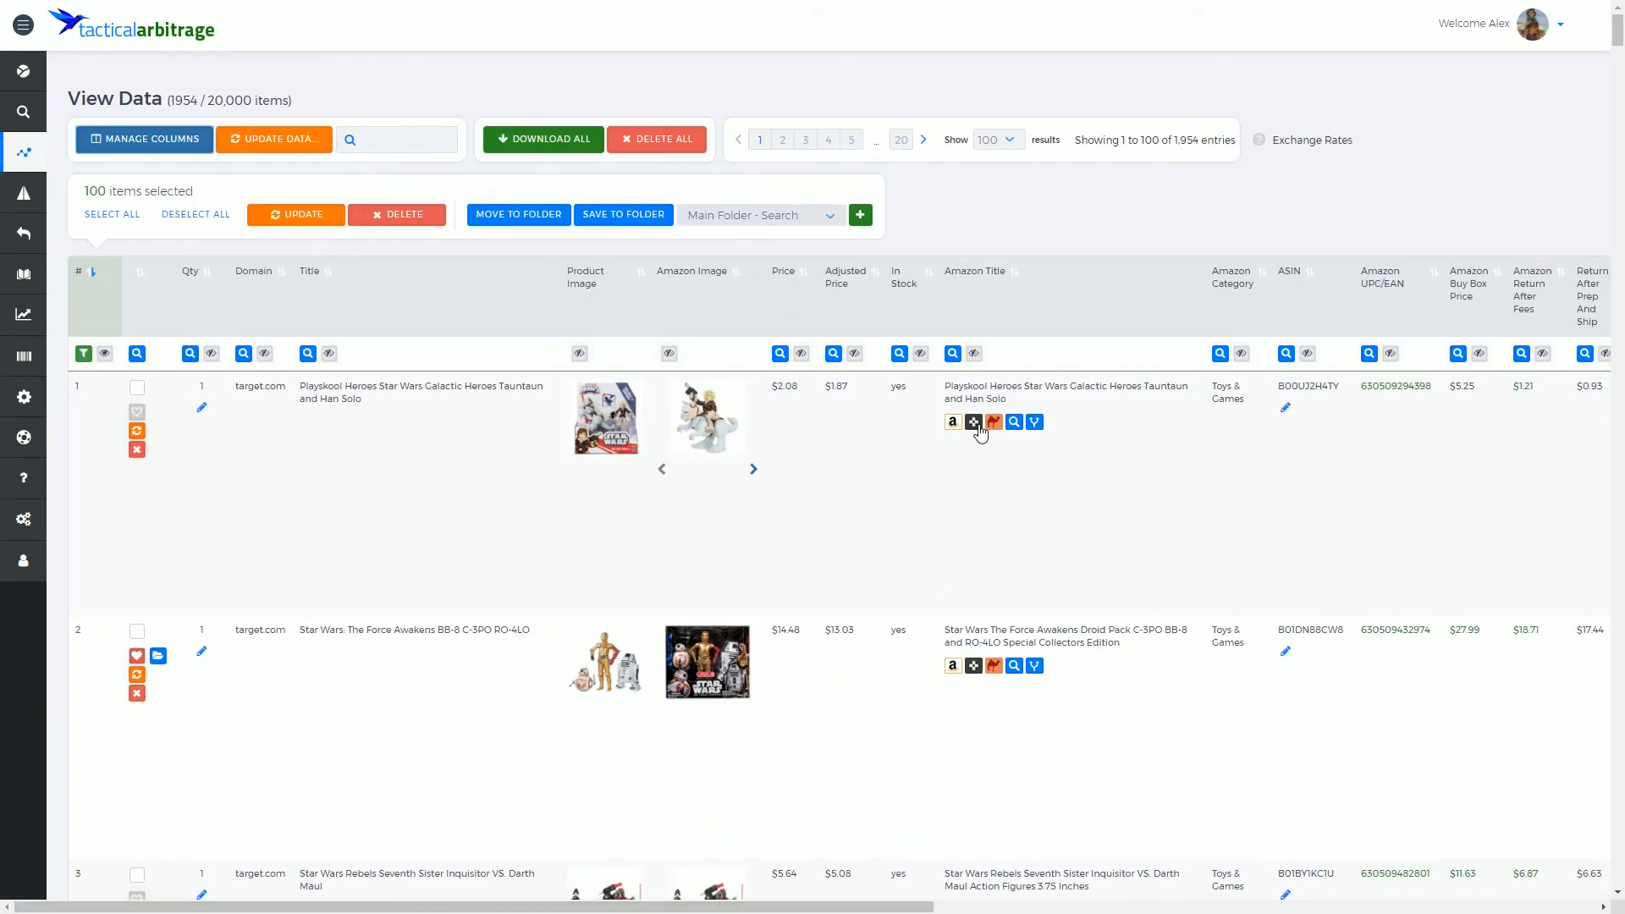
click(973, 422)
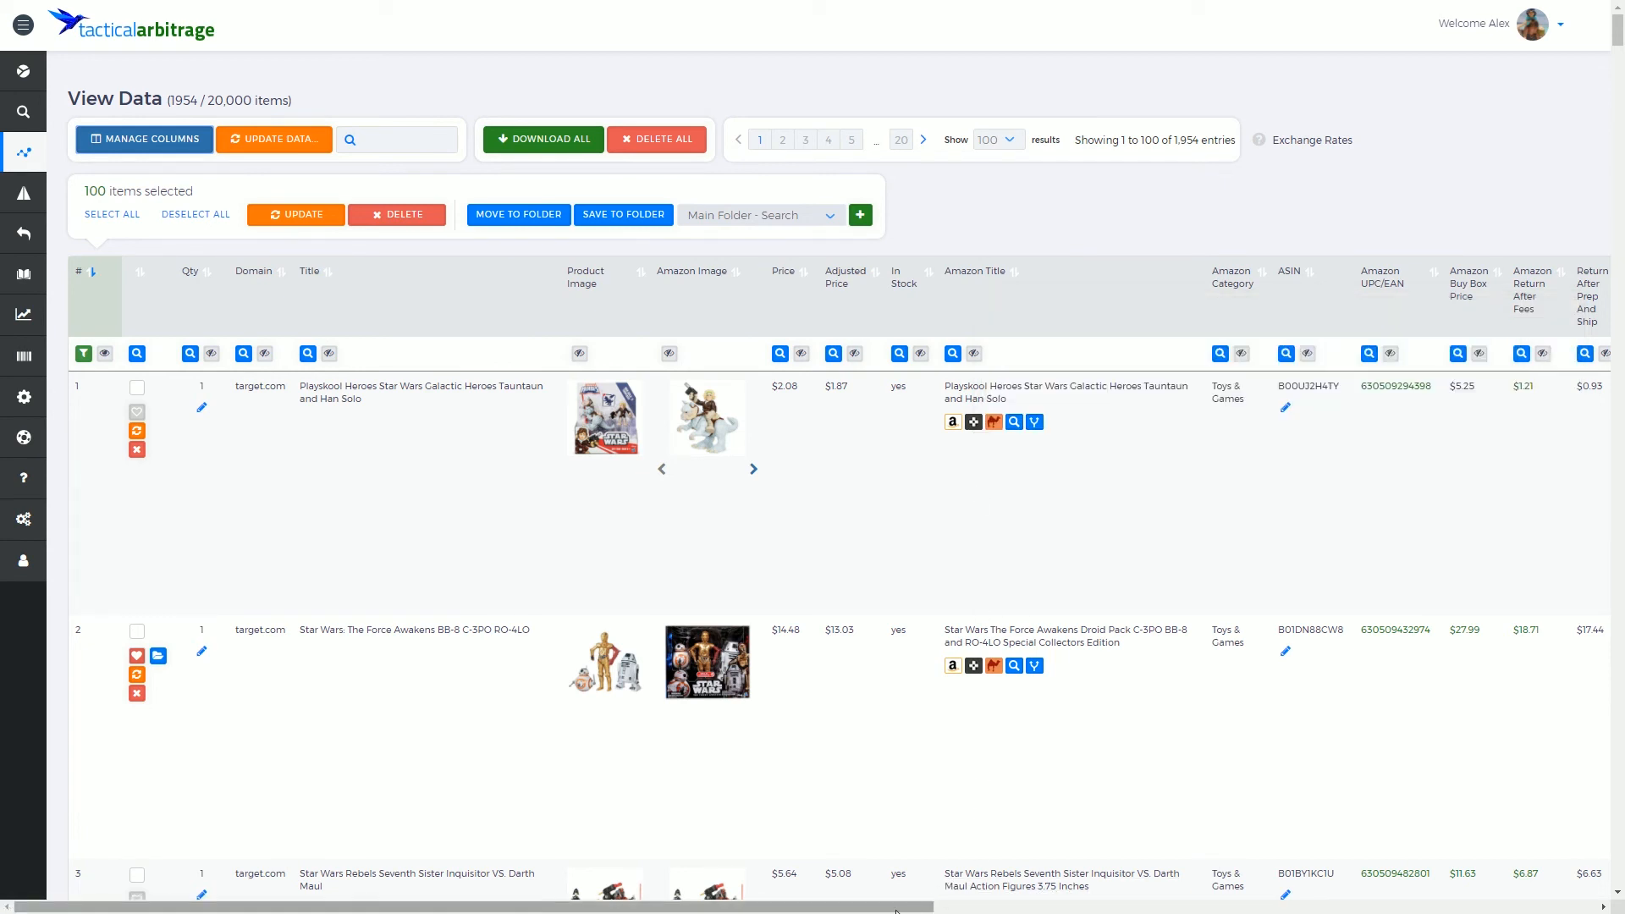
scroll(right, 3)
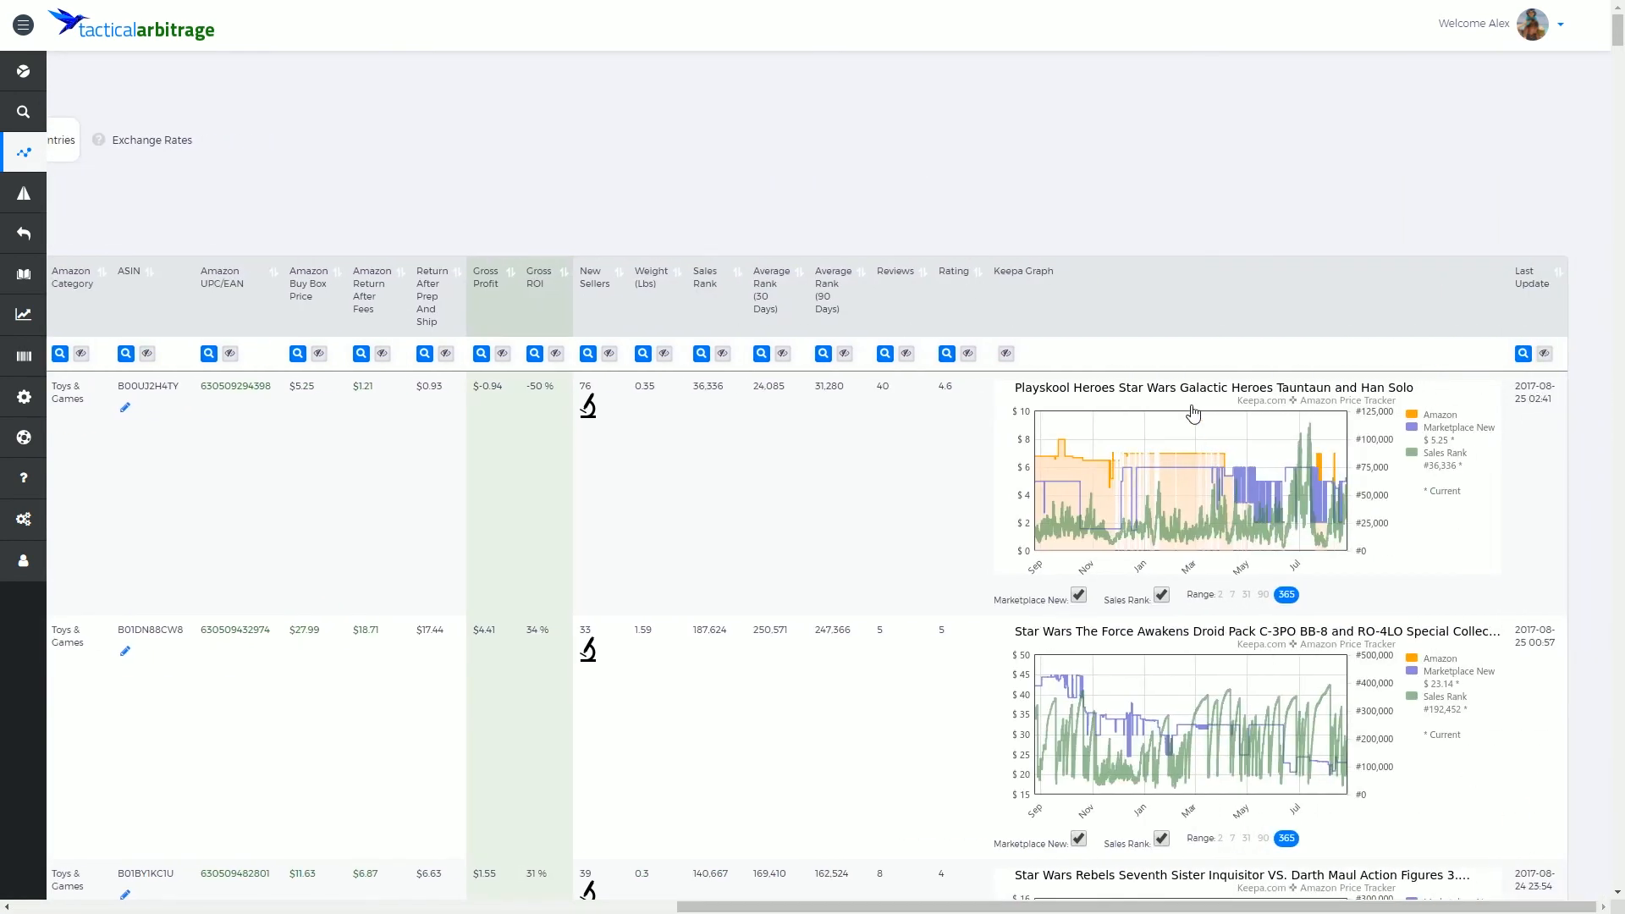
mouse_move(1178, 440)
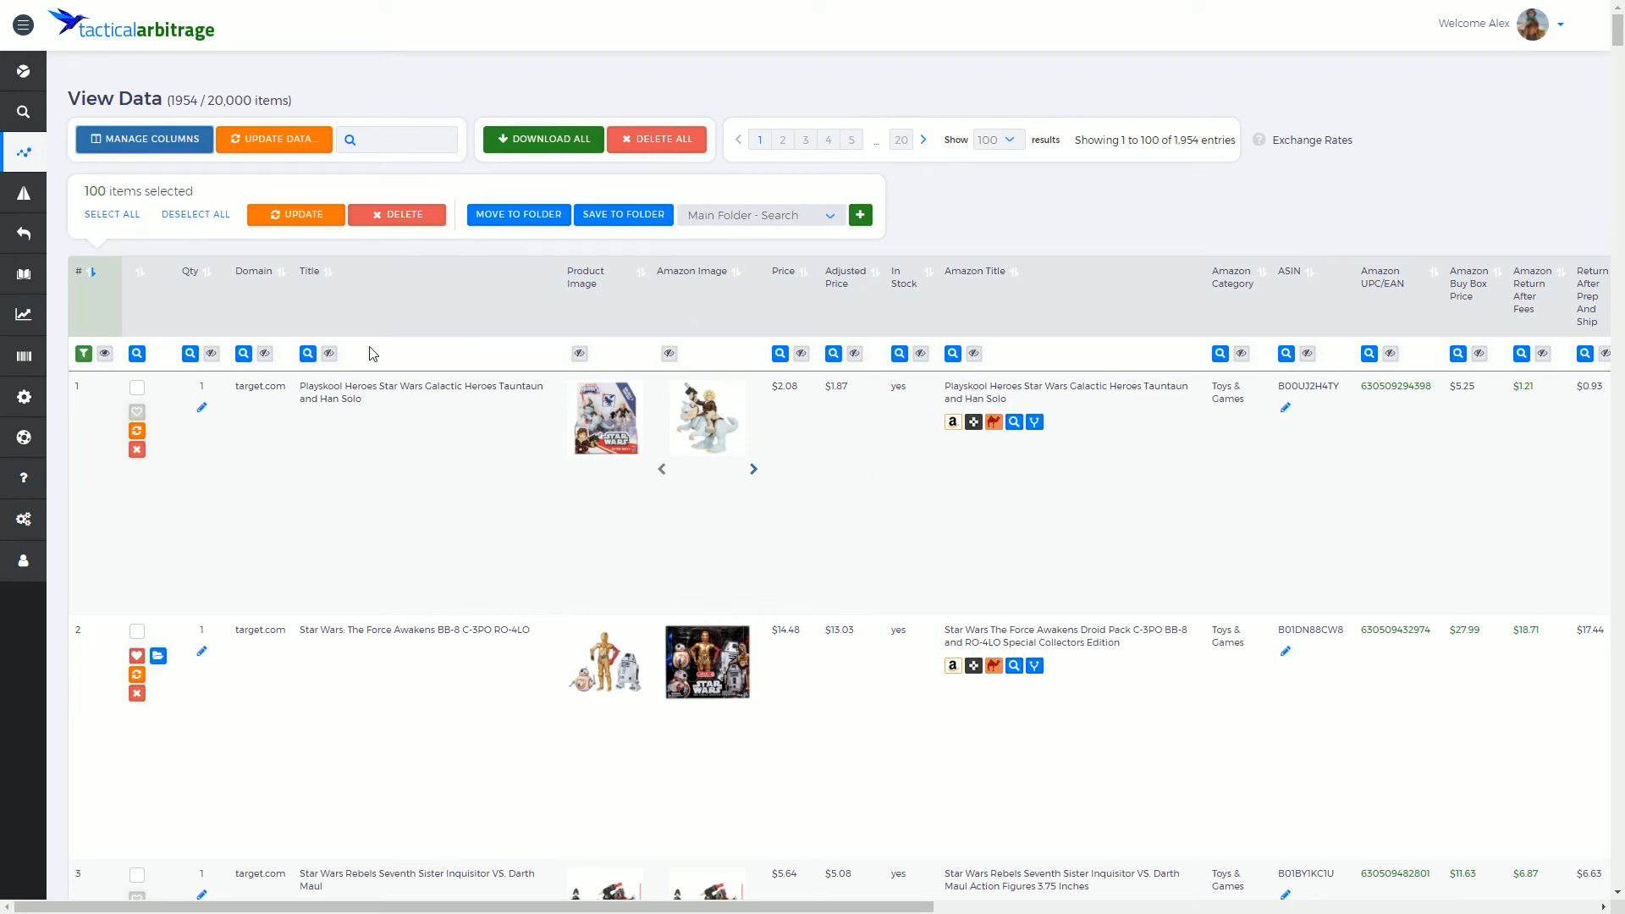
Move Domain above Qty in Manage Columns and save the new order
click(144, 139)
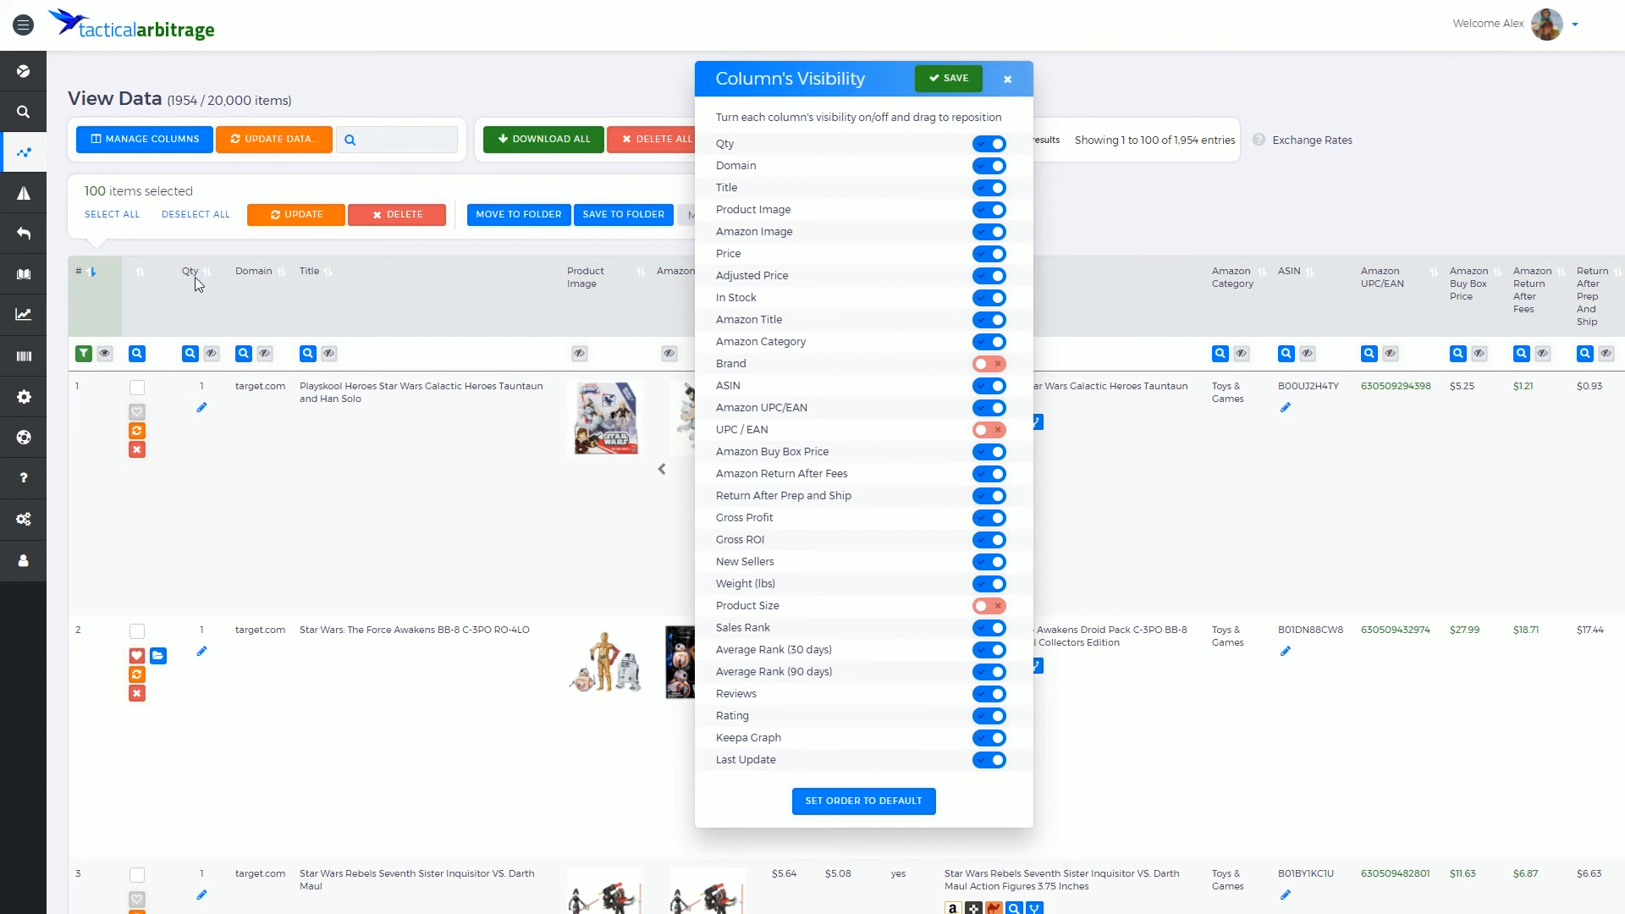
mouse_move(371, 298)
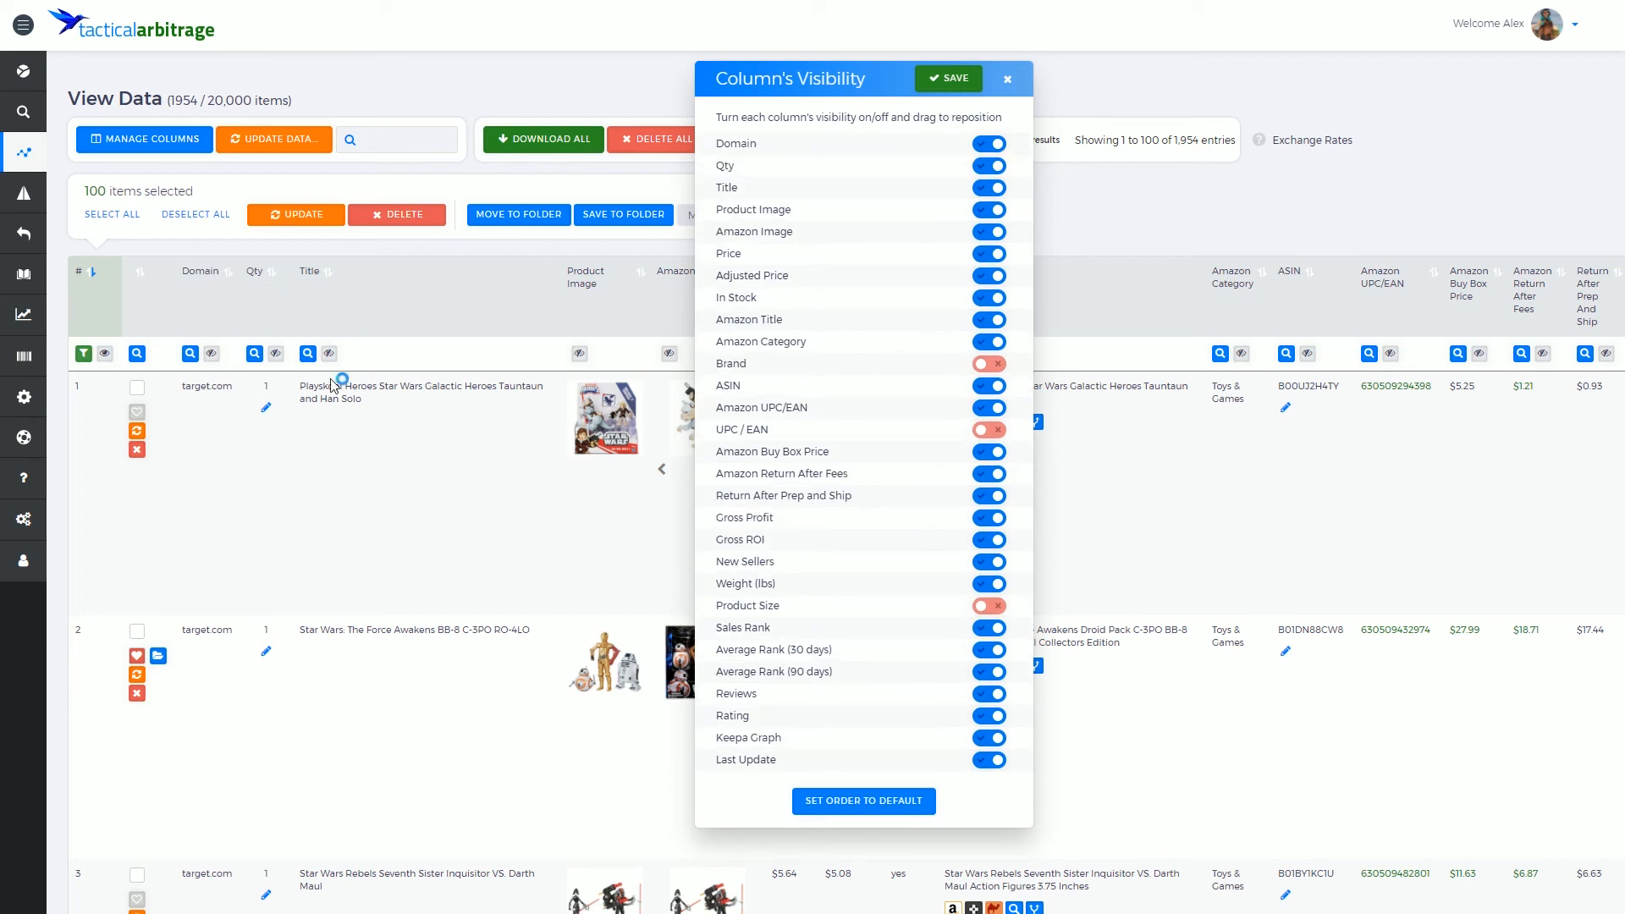
click(948, 78)
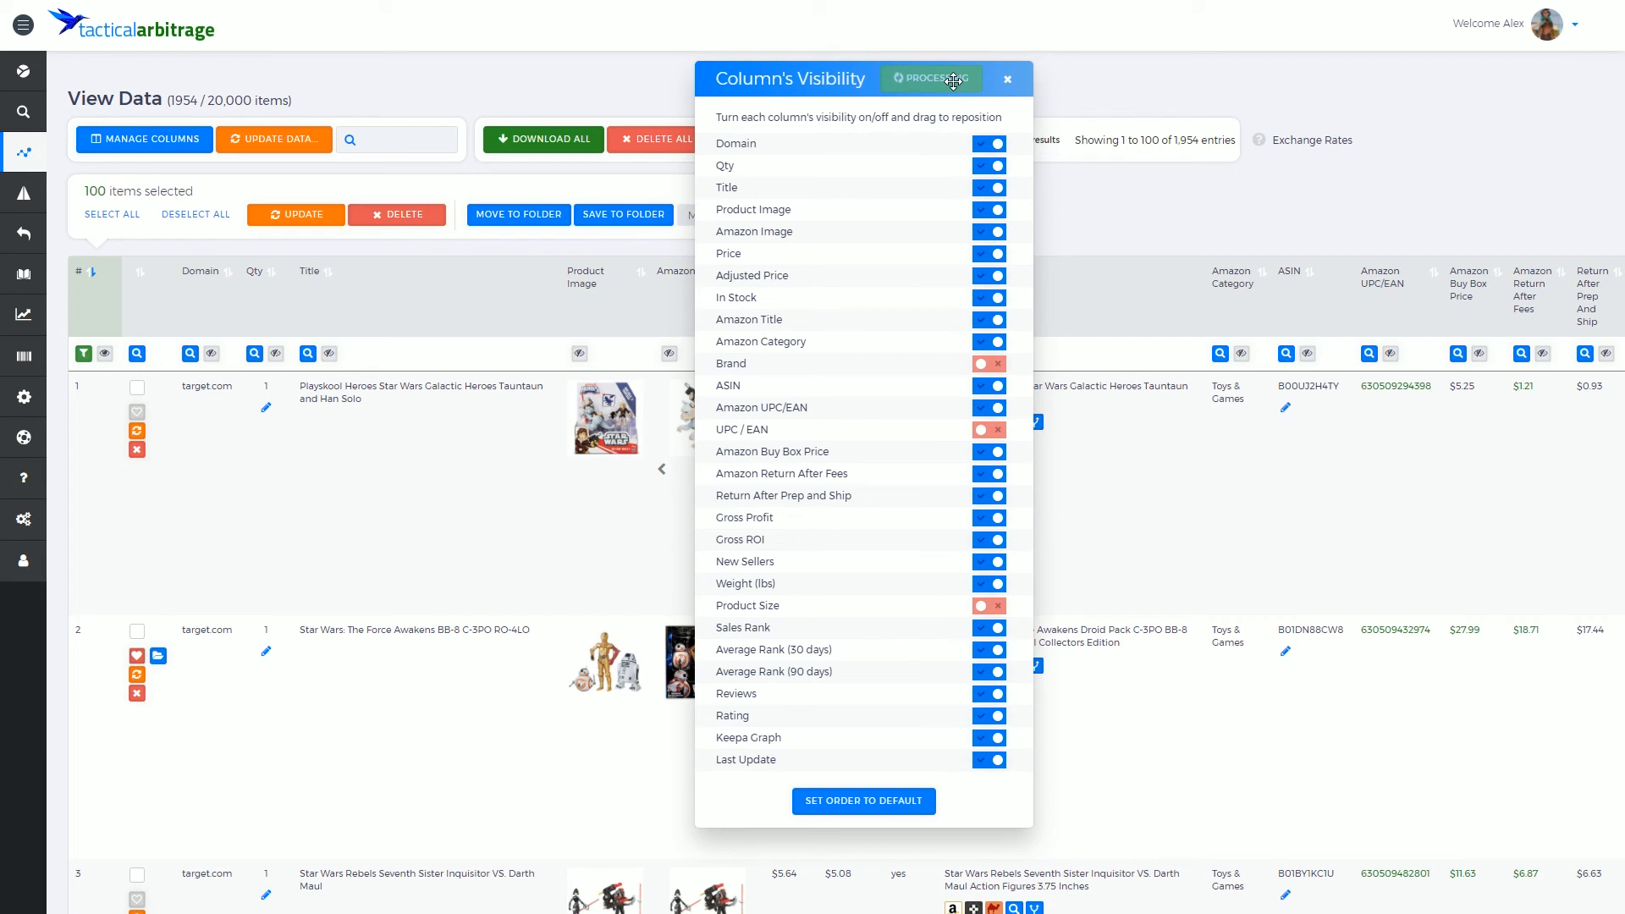
click(1008, 79)
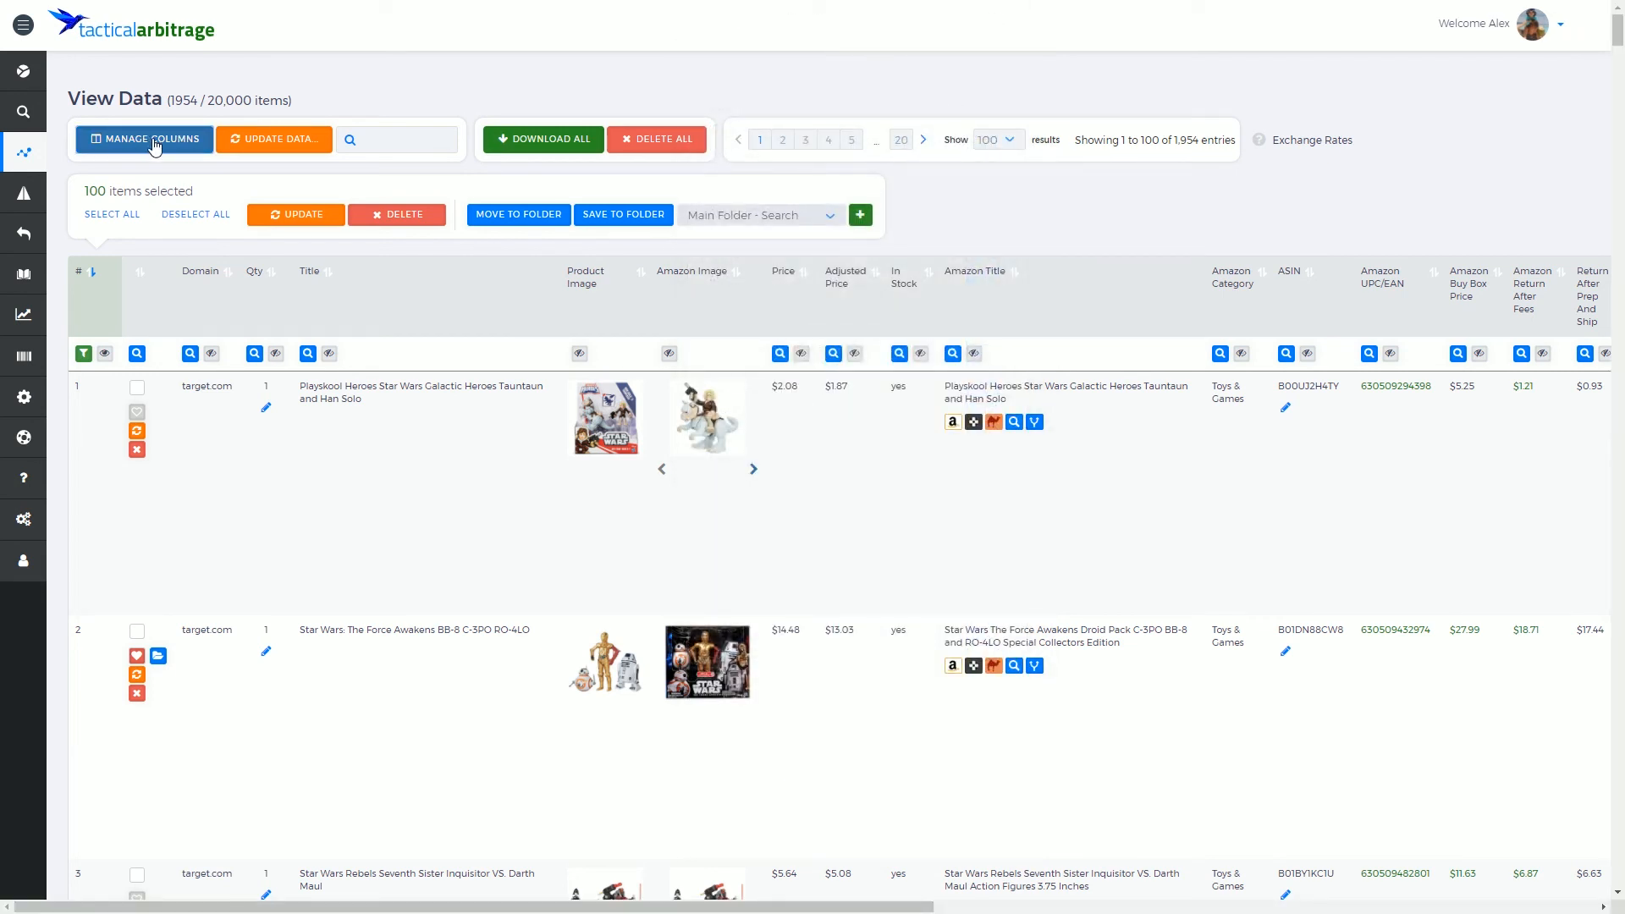
Reopen the Column's Visibility dialog through Manage Columns
click(144, 139)
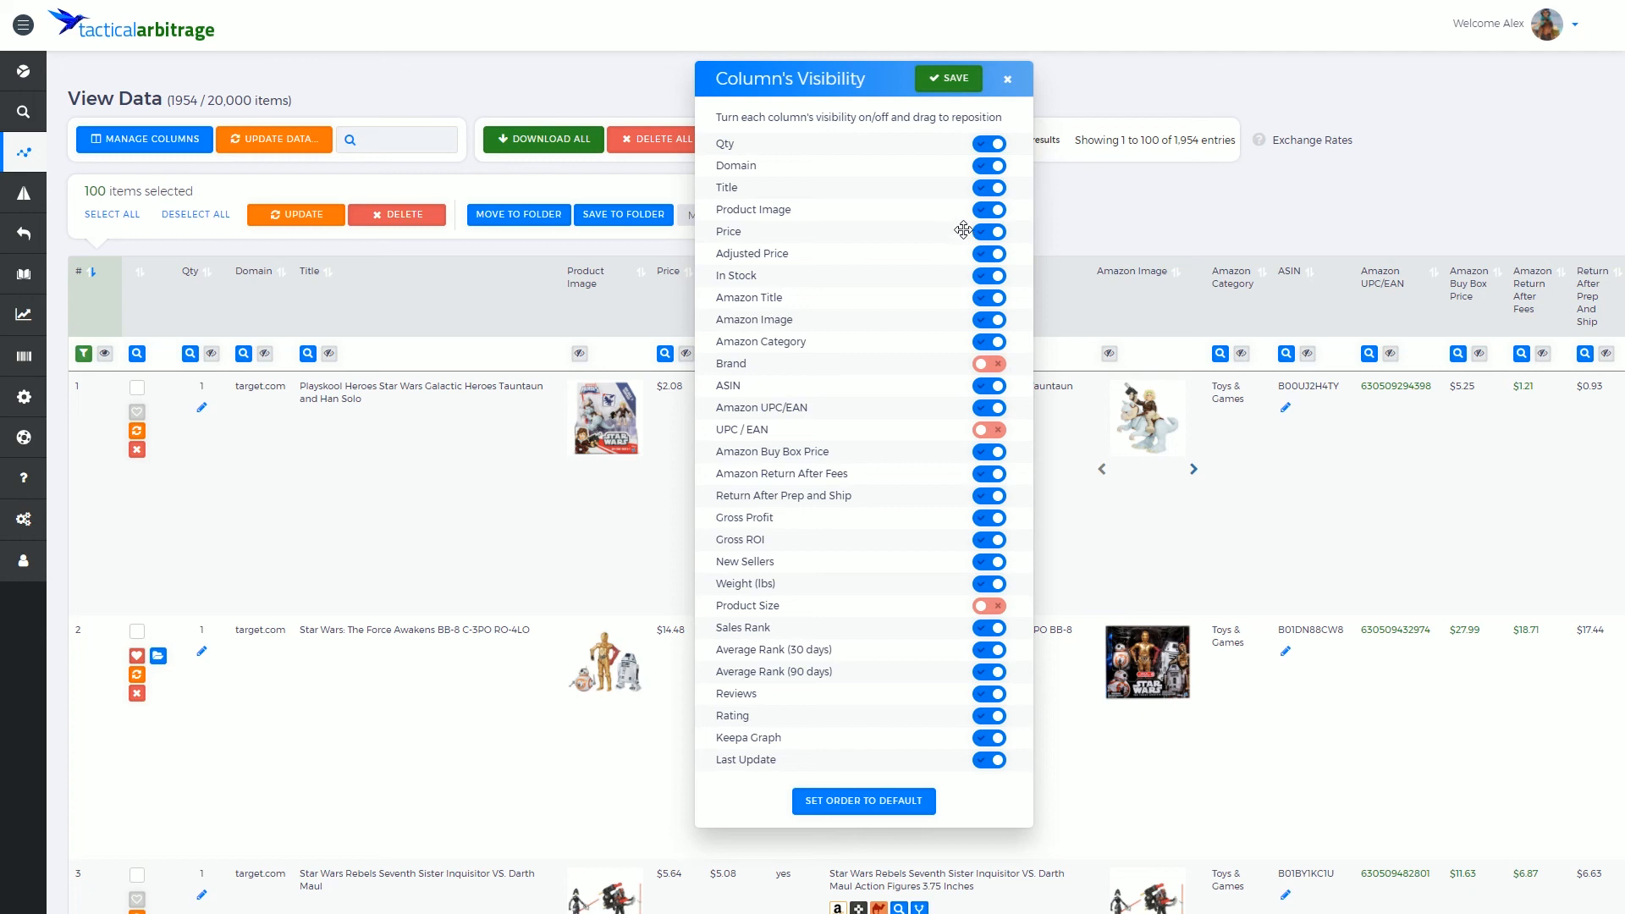
mouse_move(798, 360)
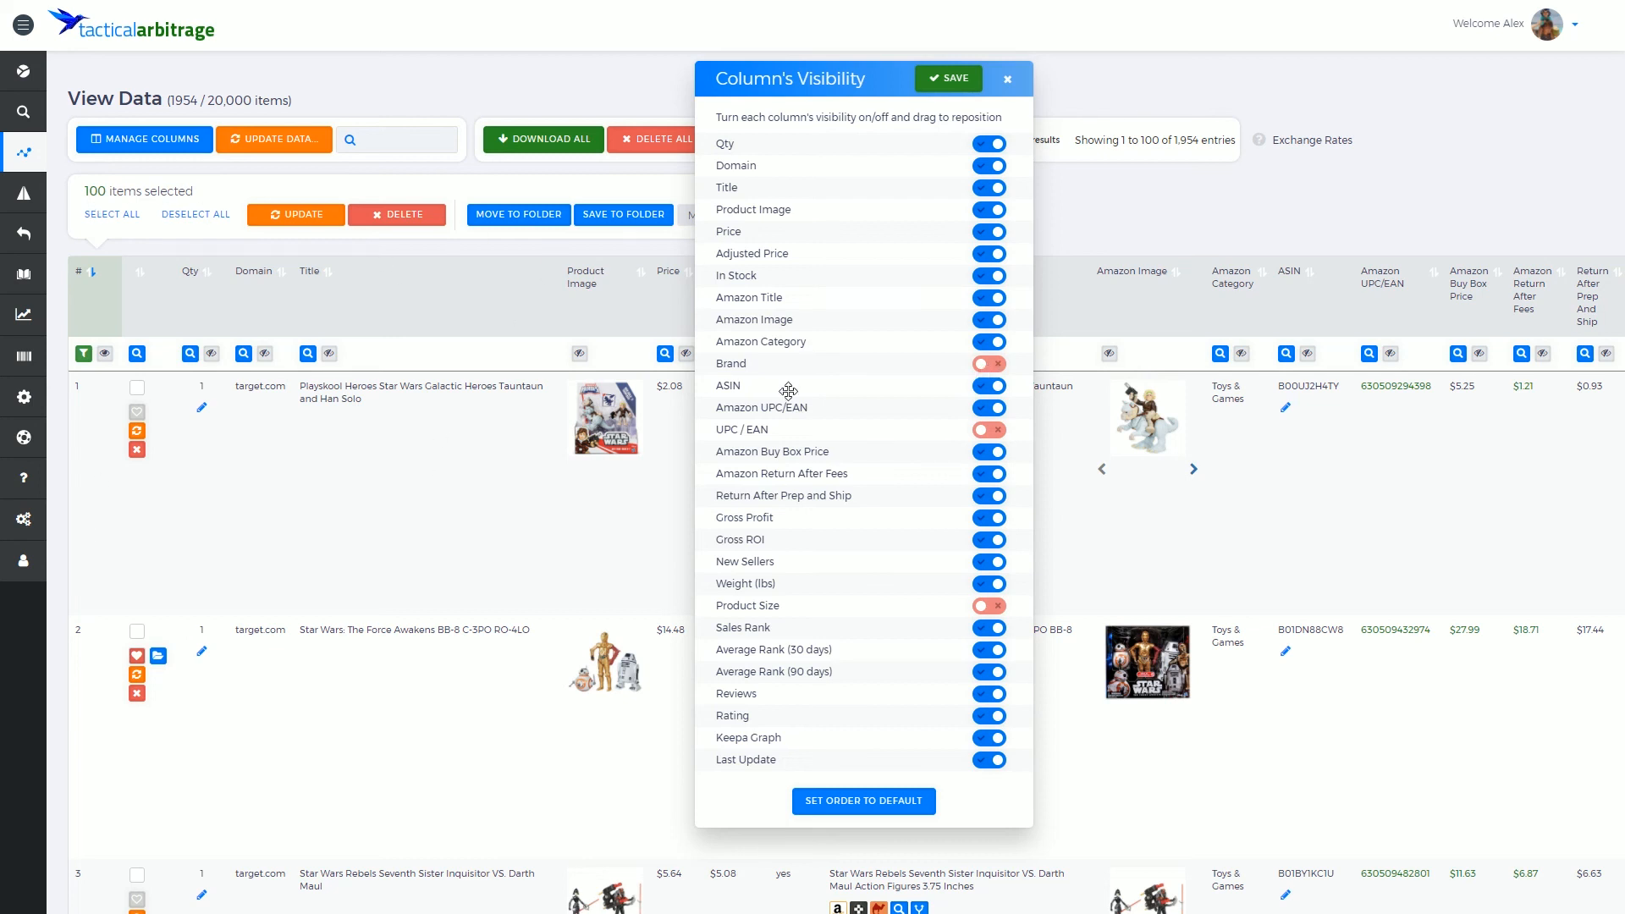
mouse_move(1085, 291)
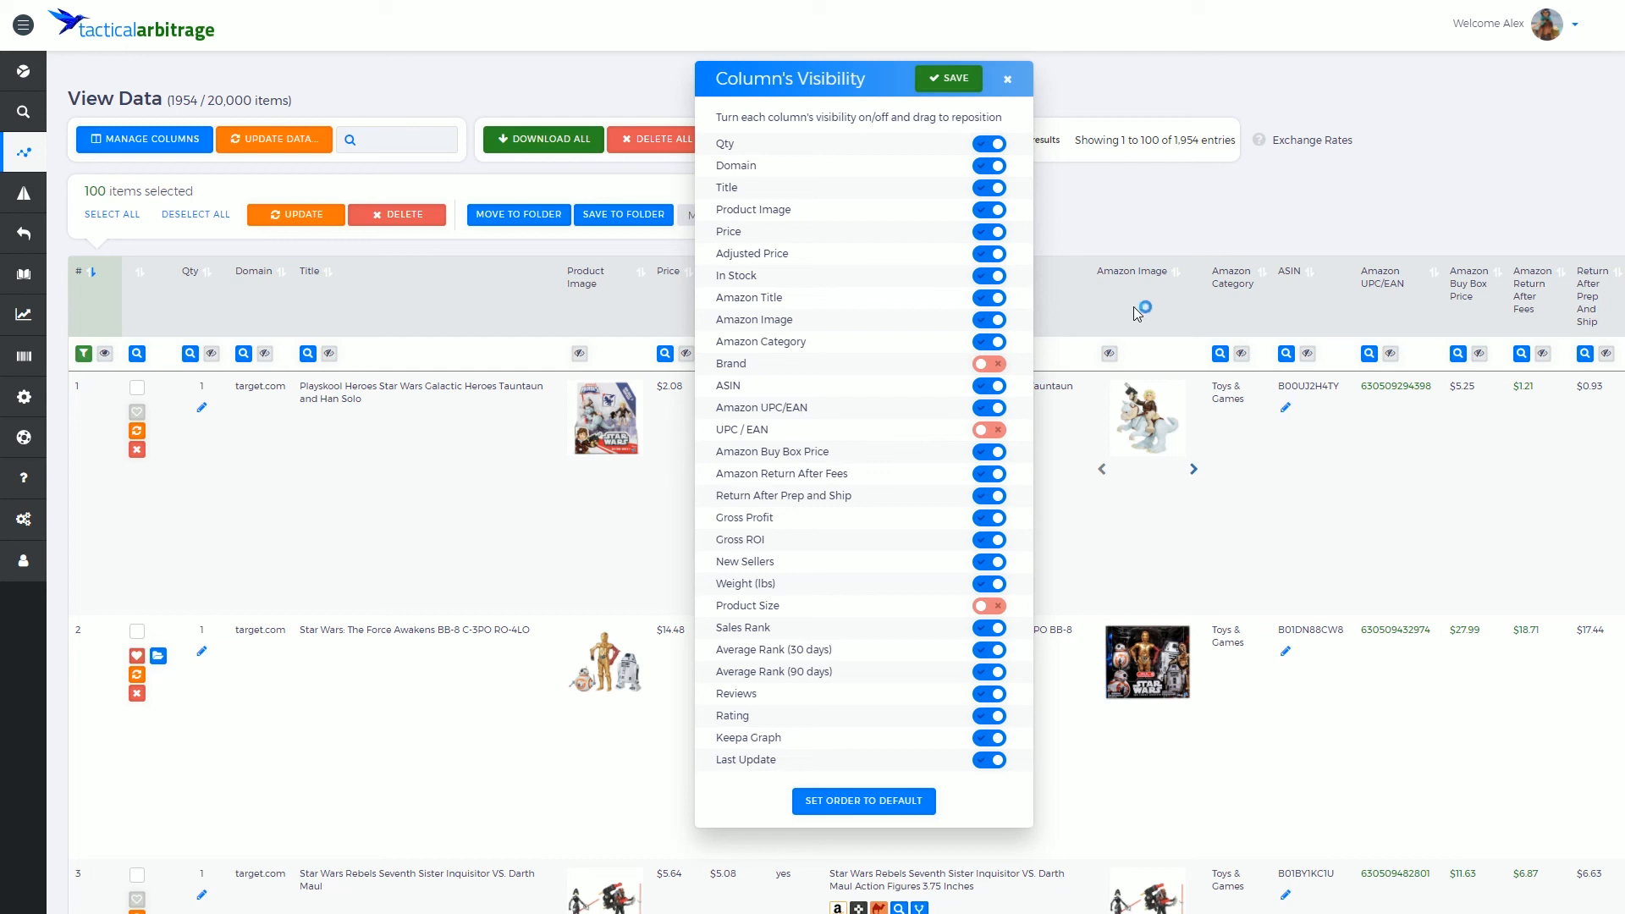
mouse_move(1221, 176)
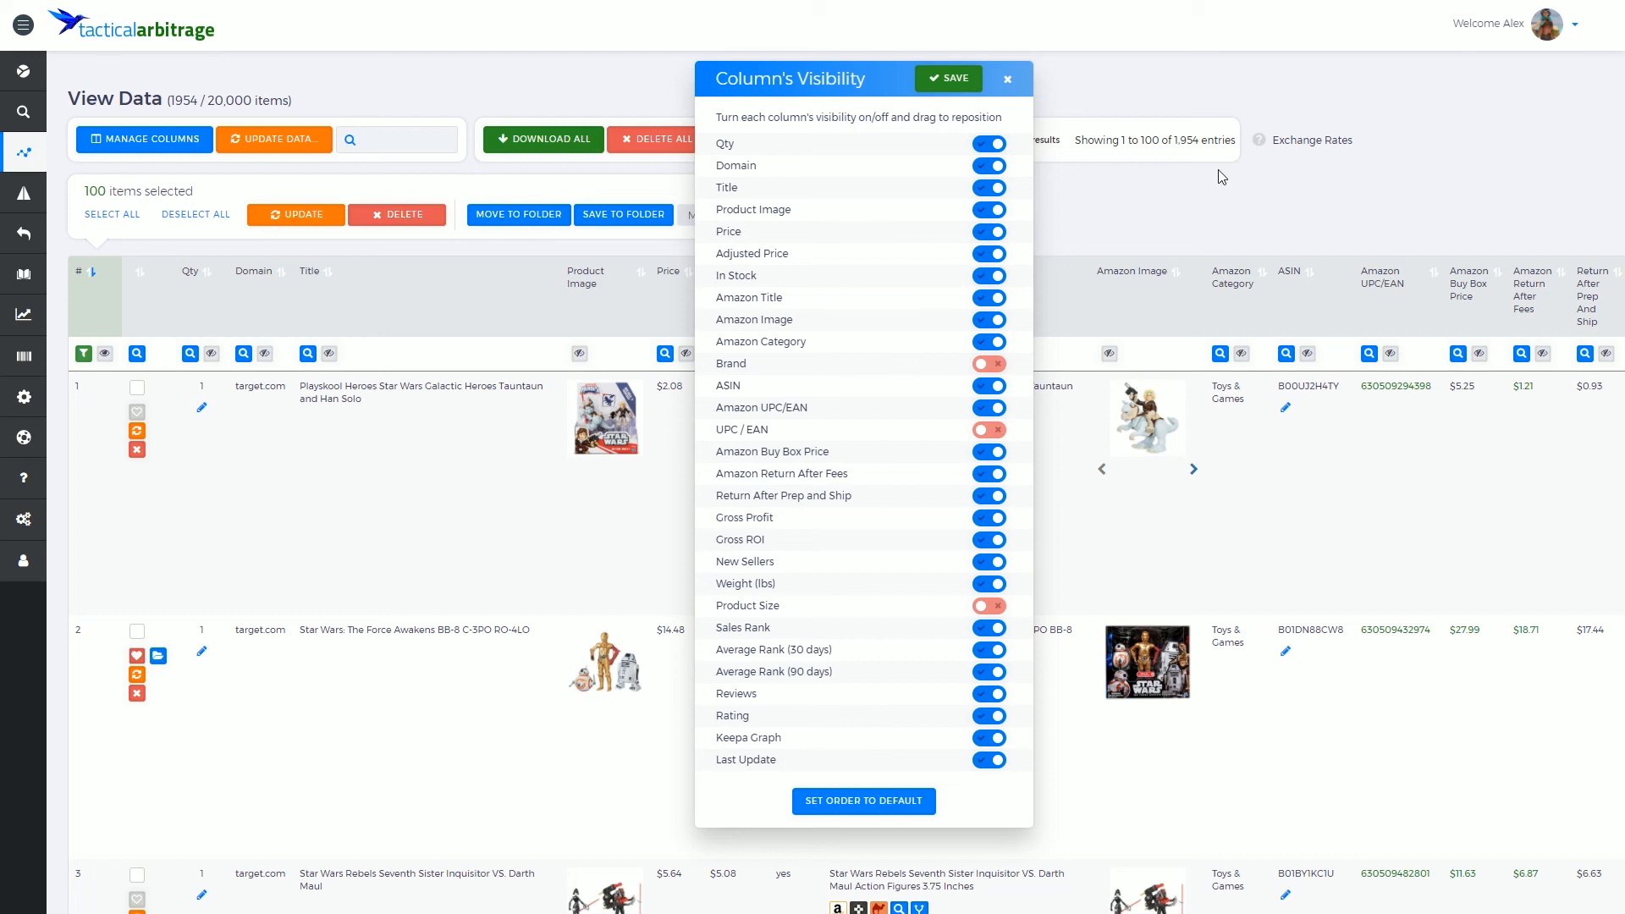
mouse_move(1094, 105)
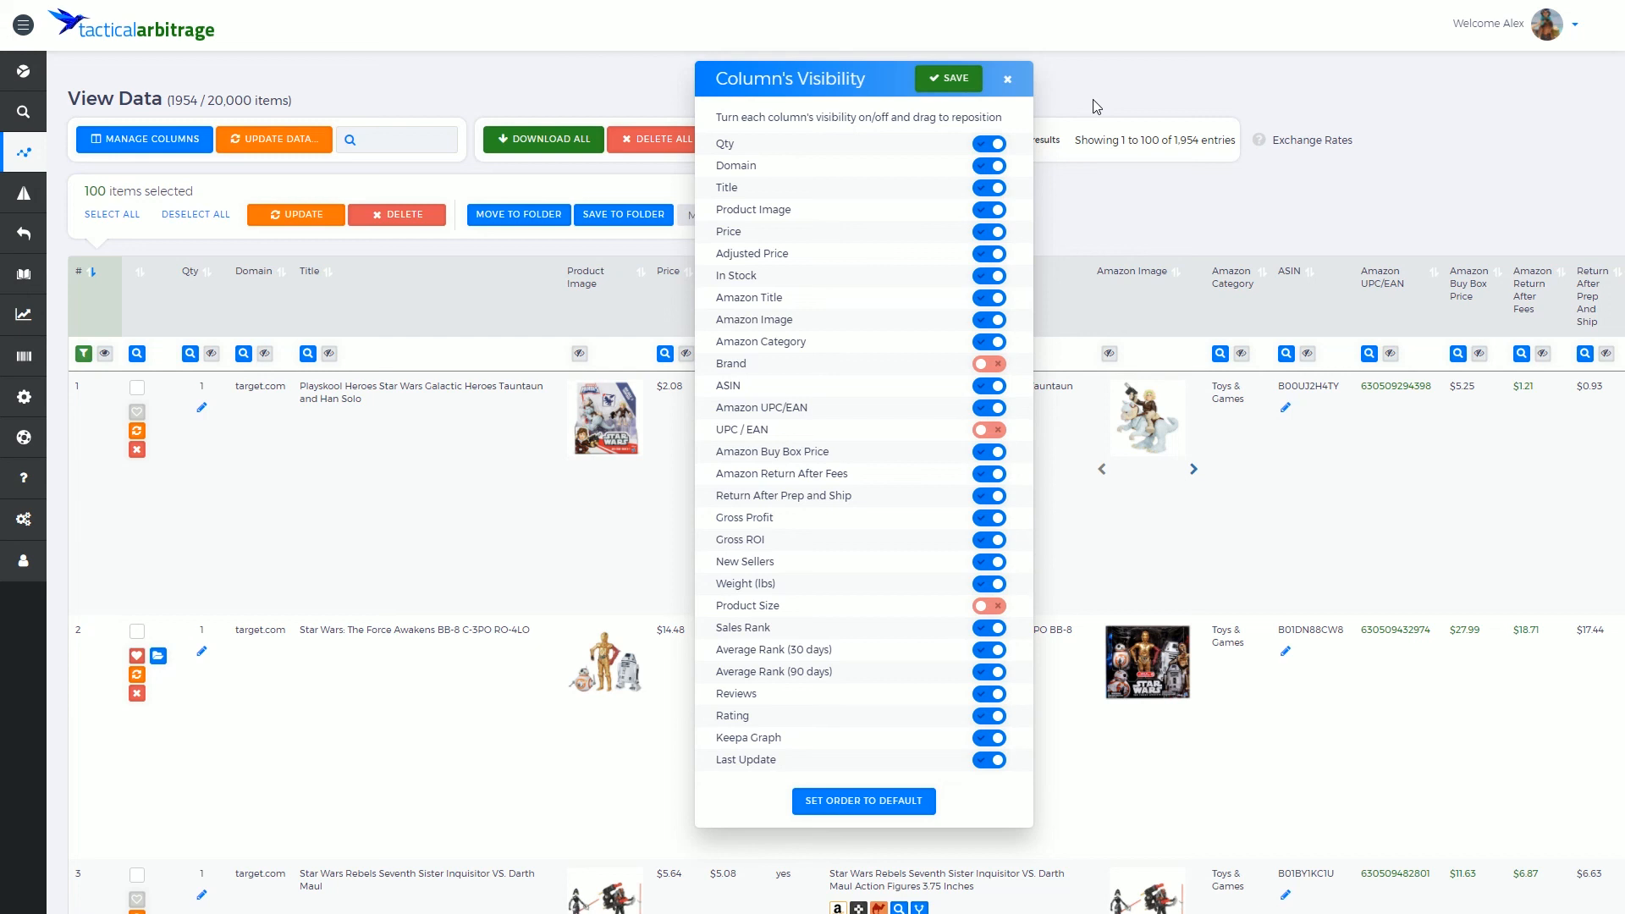
mouse_move(1095, 105)
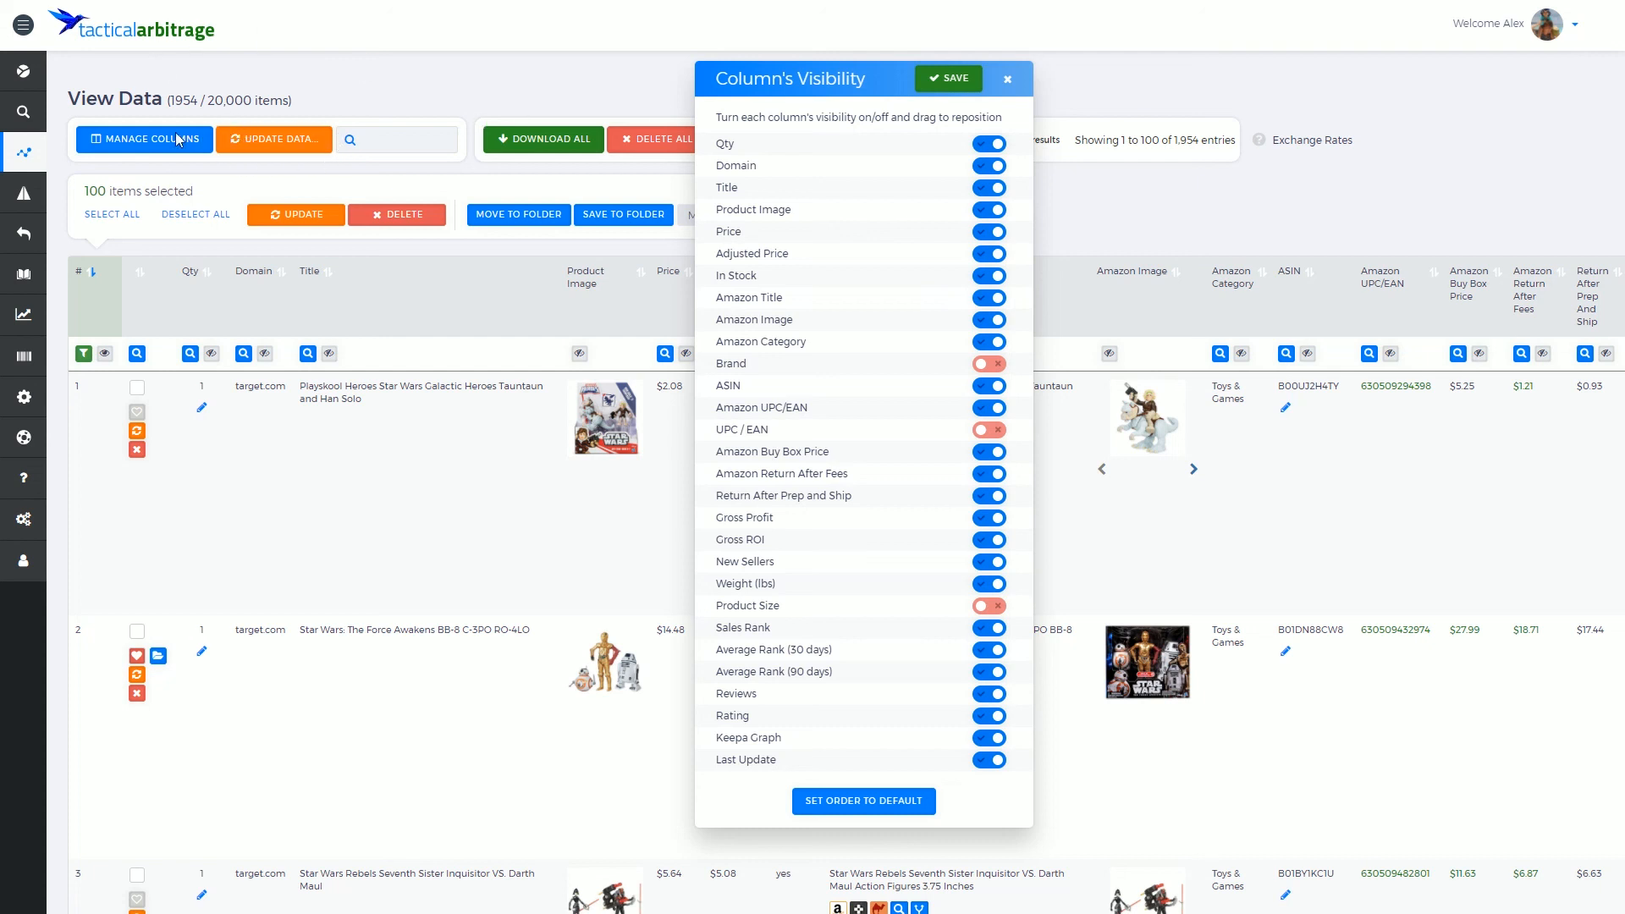
mouse_move(314, 112)
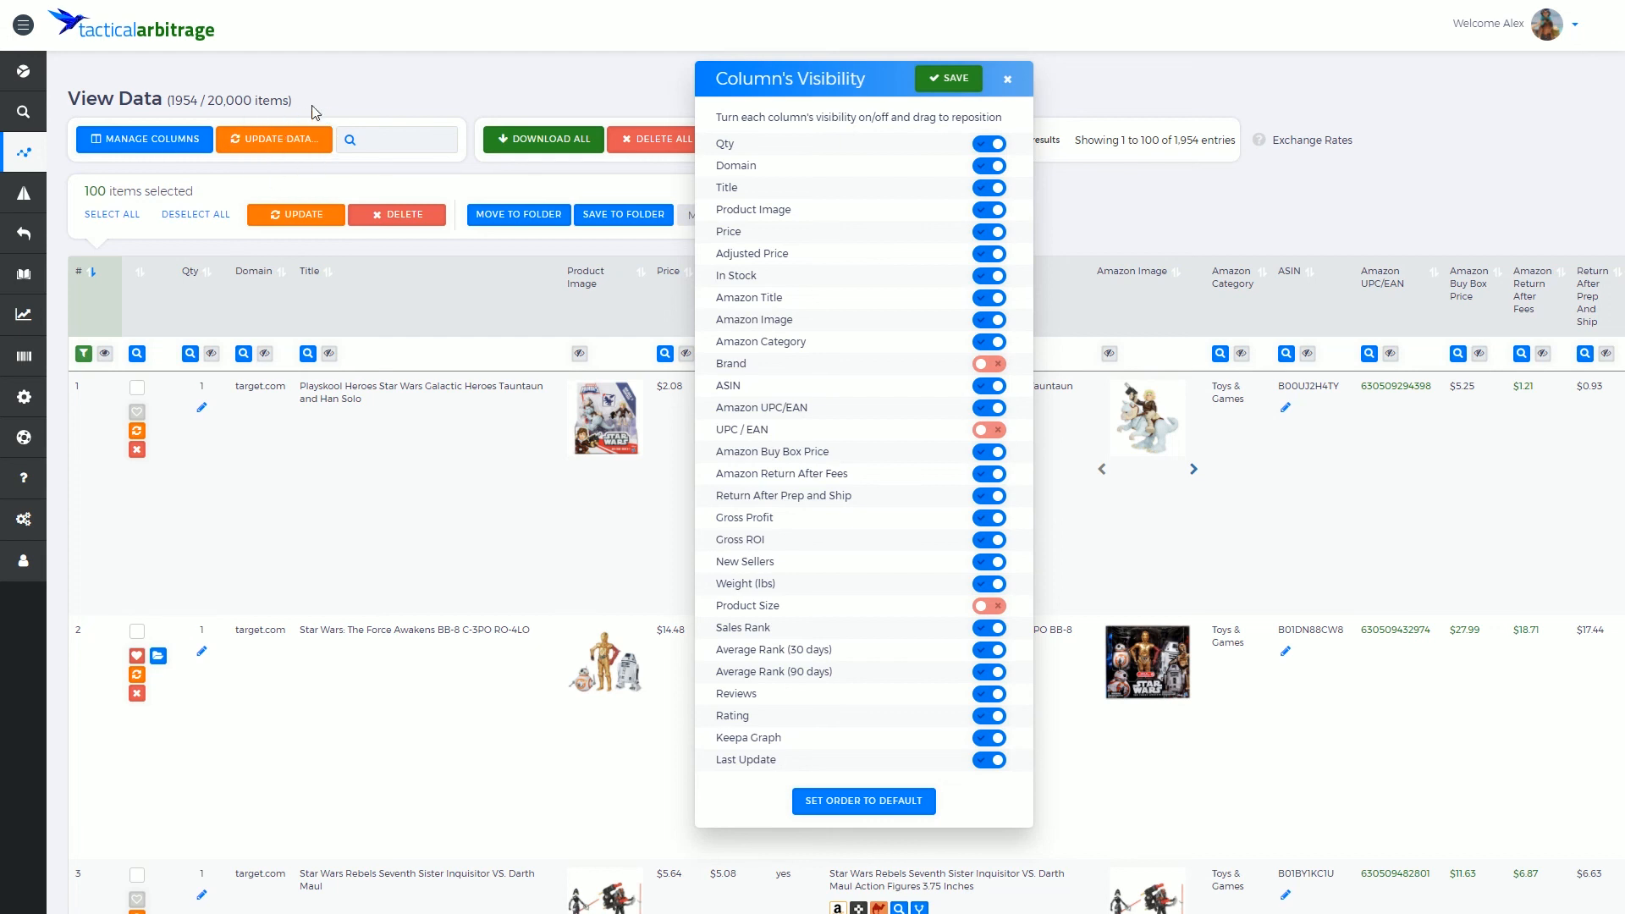
mouse_move(353, 140)
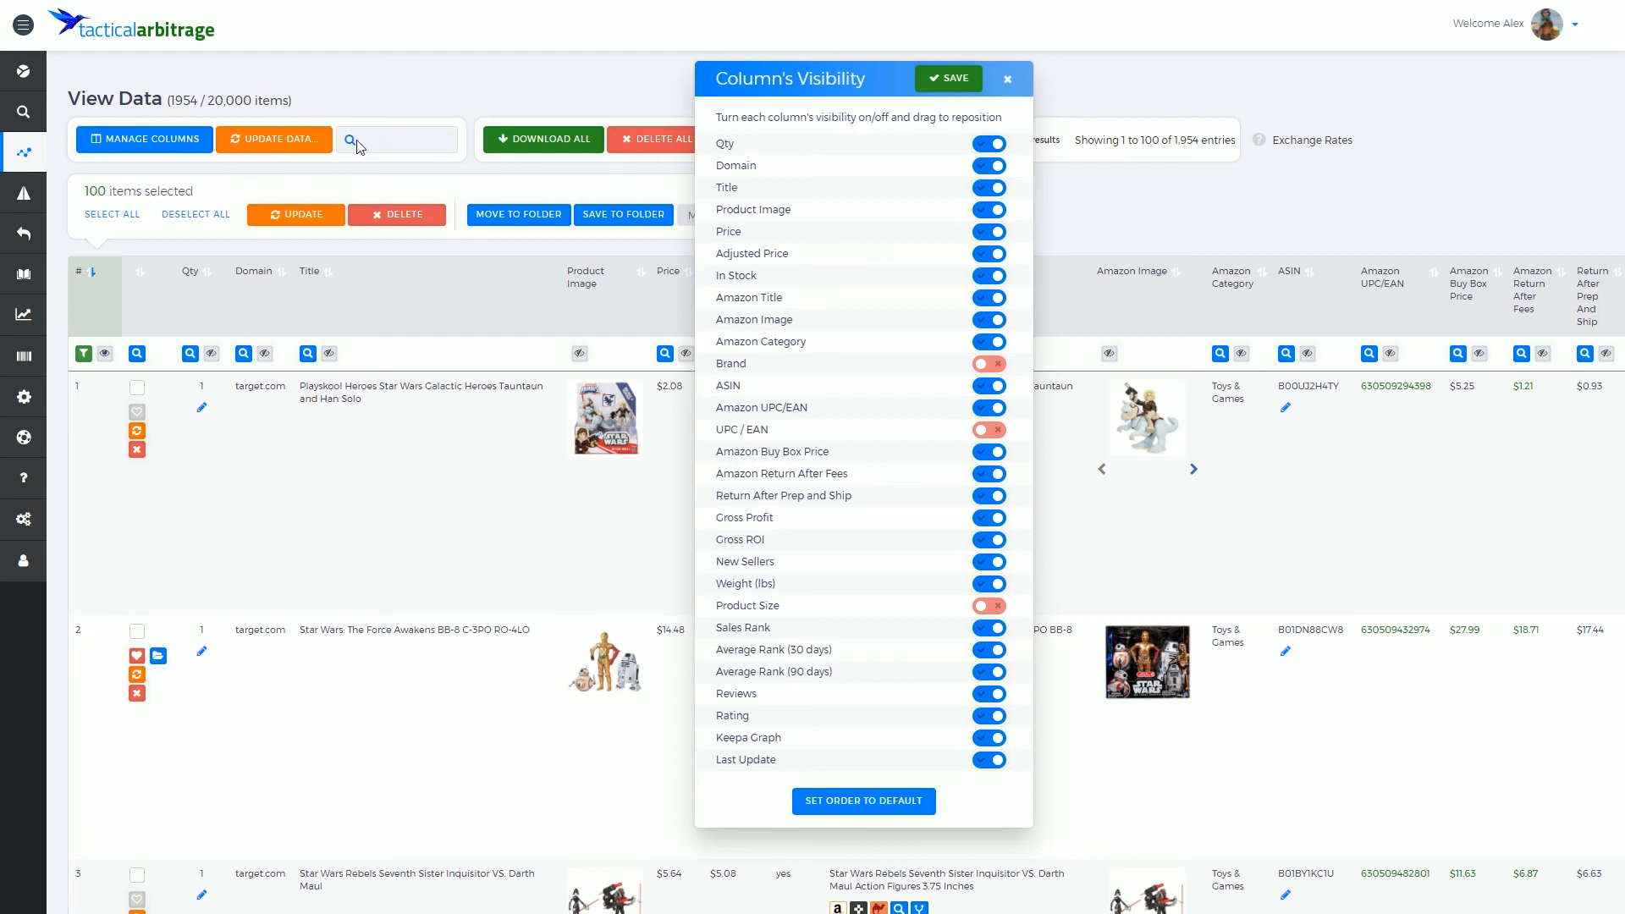
mouse_move(1267, 636)
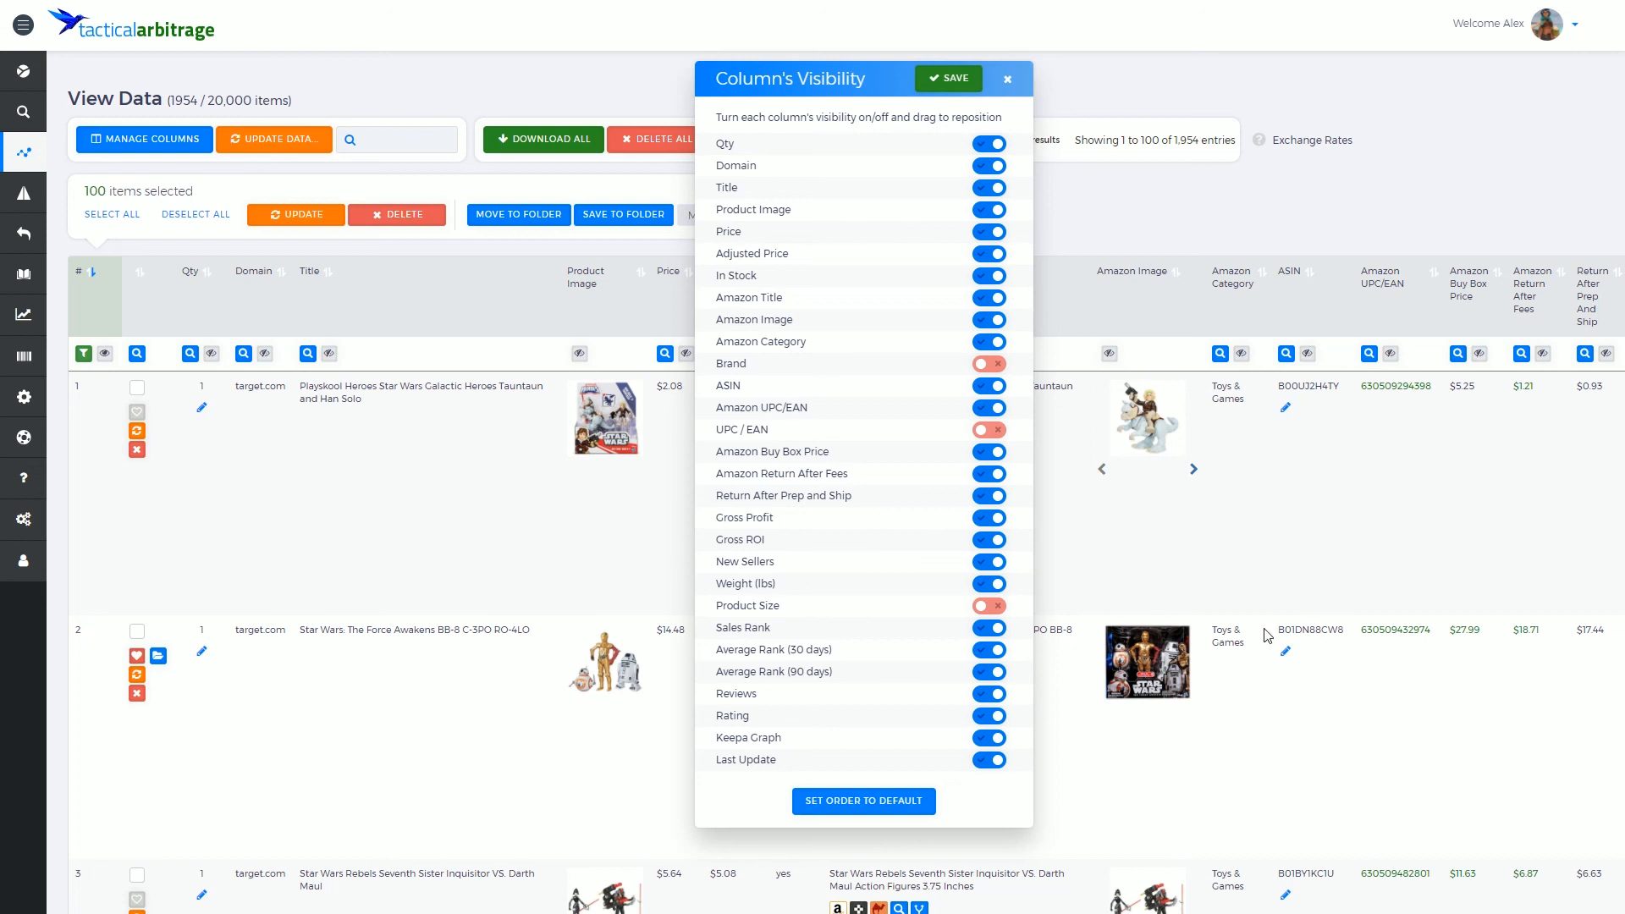
mouse_move(1007, 81)
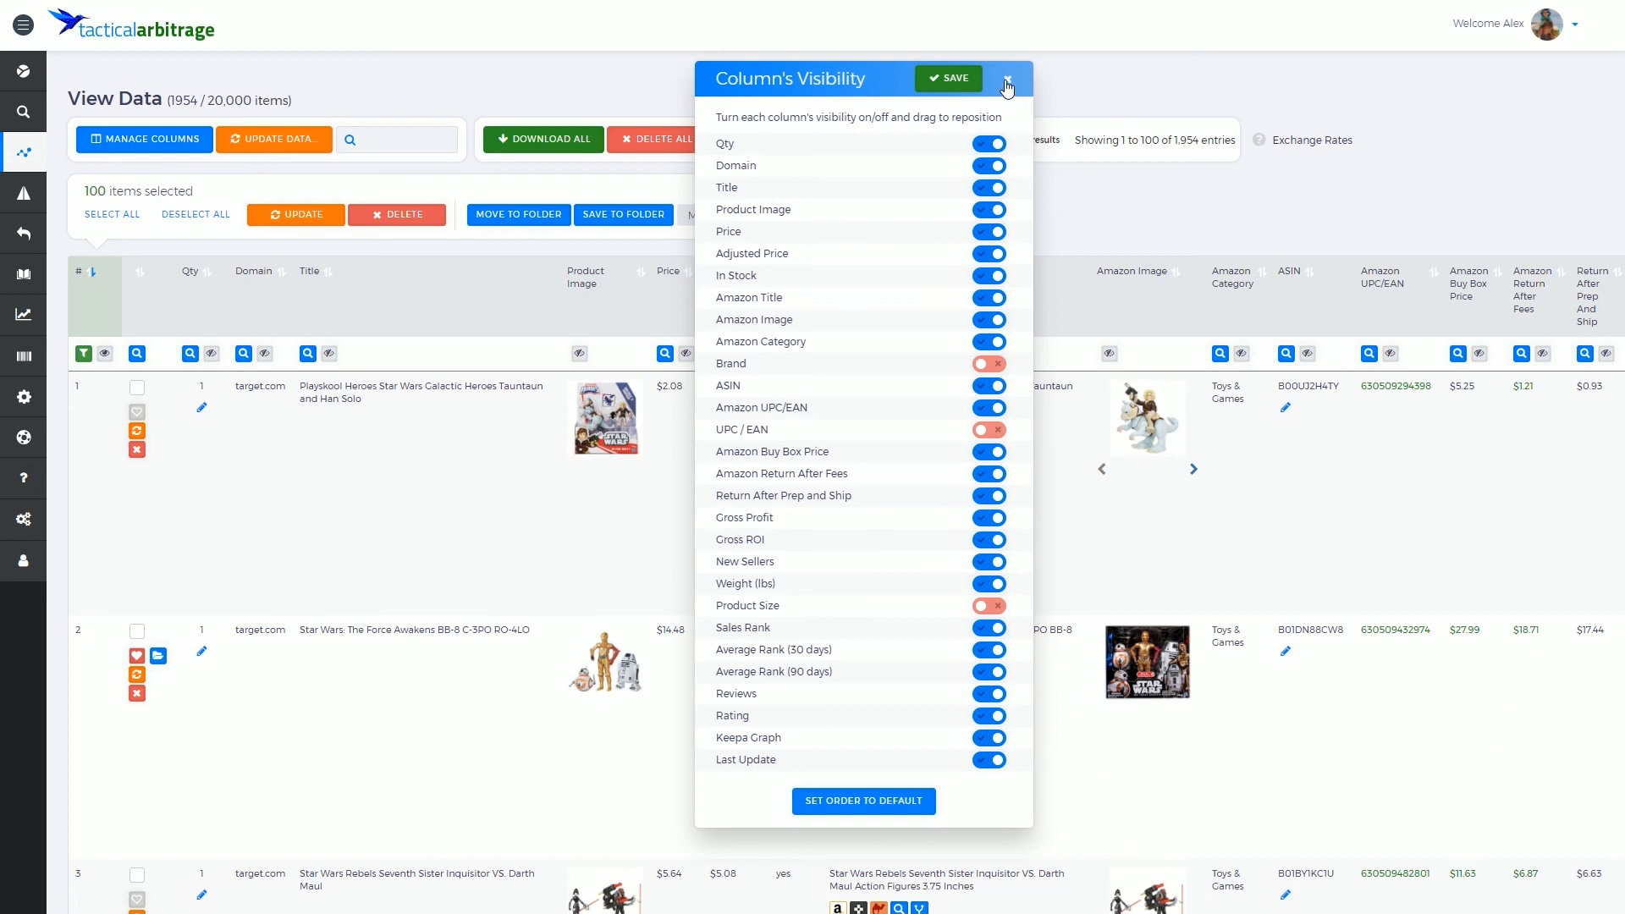
Reopen Manage Columns, show Brand, UPC / EAN and Product Size, hide Keepa Graph, and save
click(1005, 78)
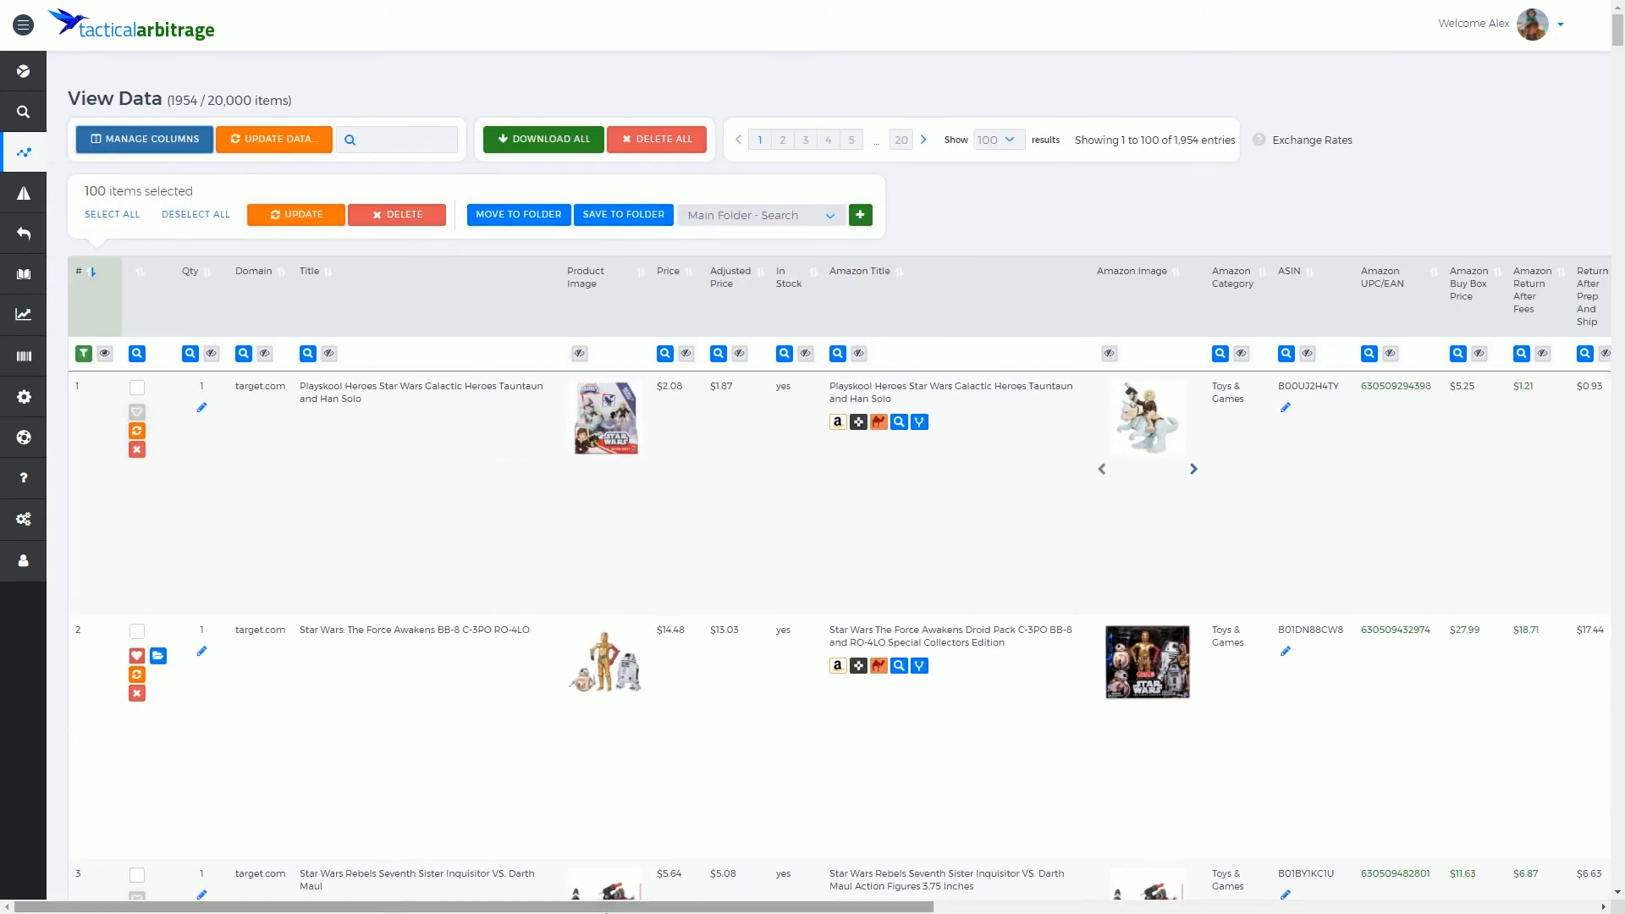
mouse_move(442, 289)
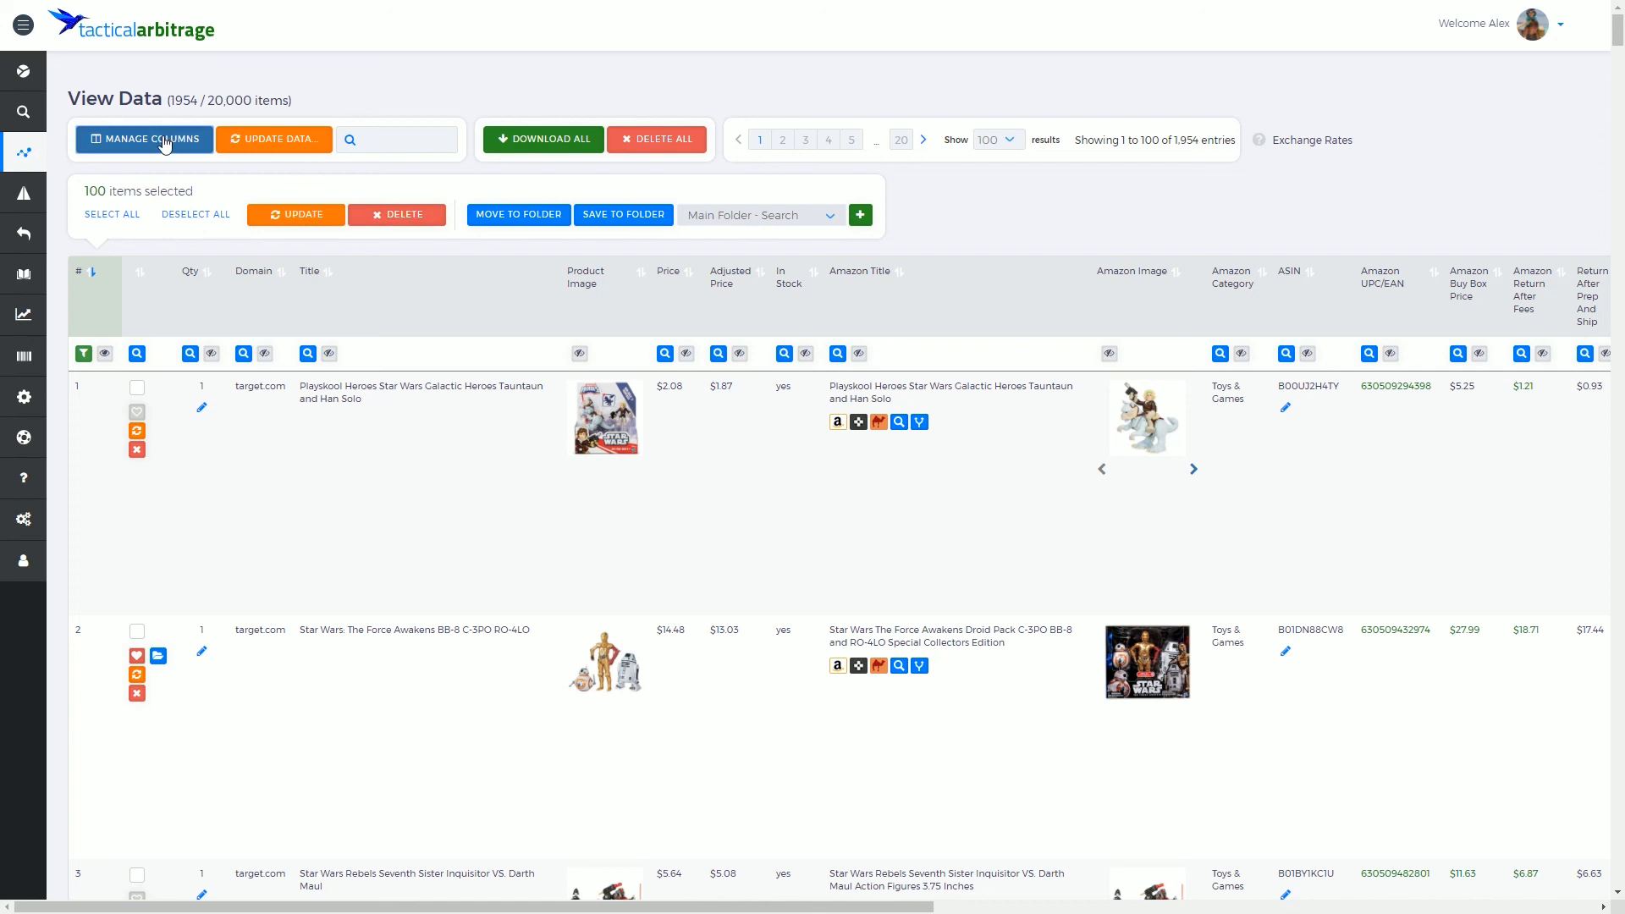
click(144, 139)
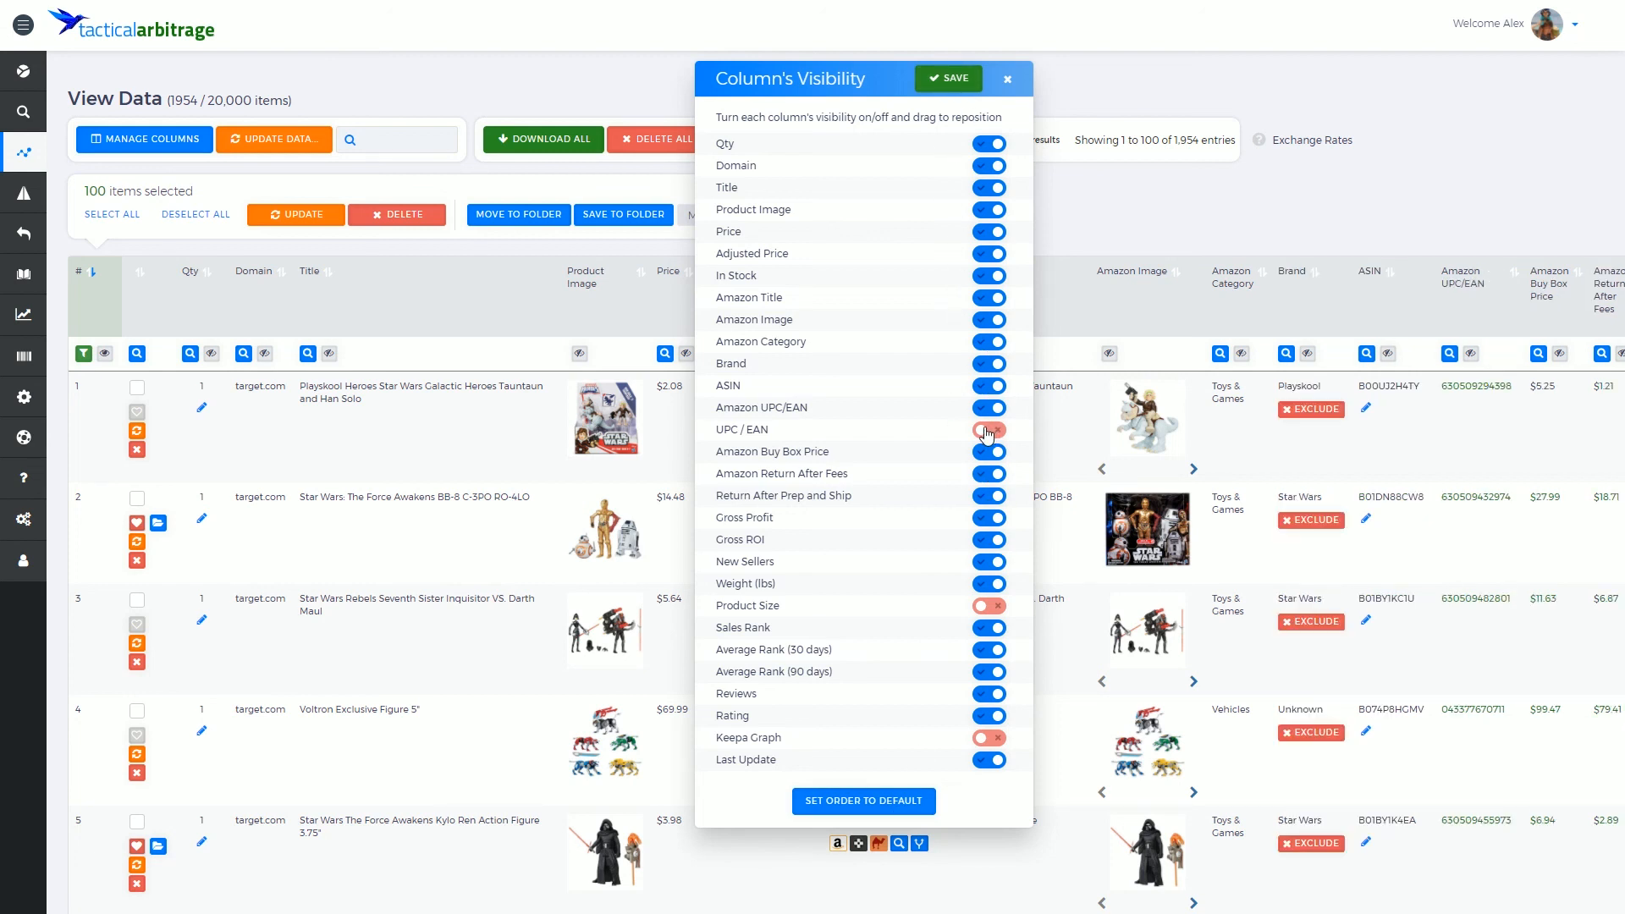
click(988, 429)
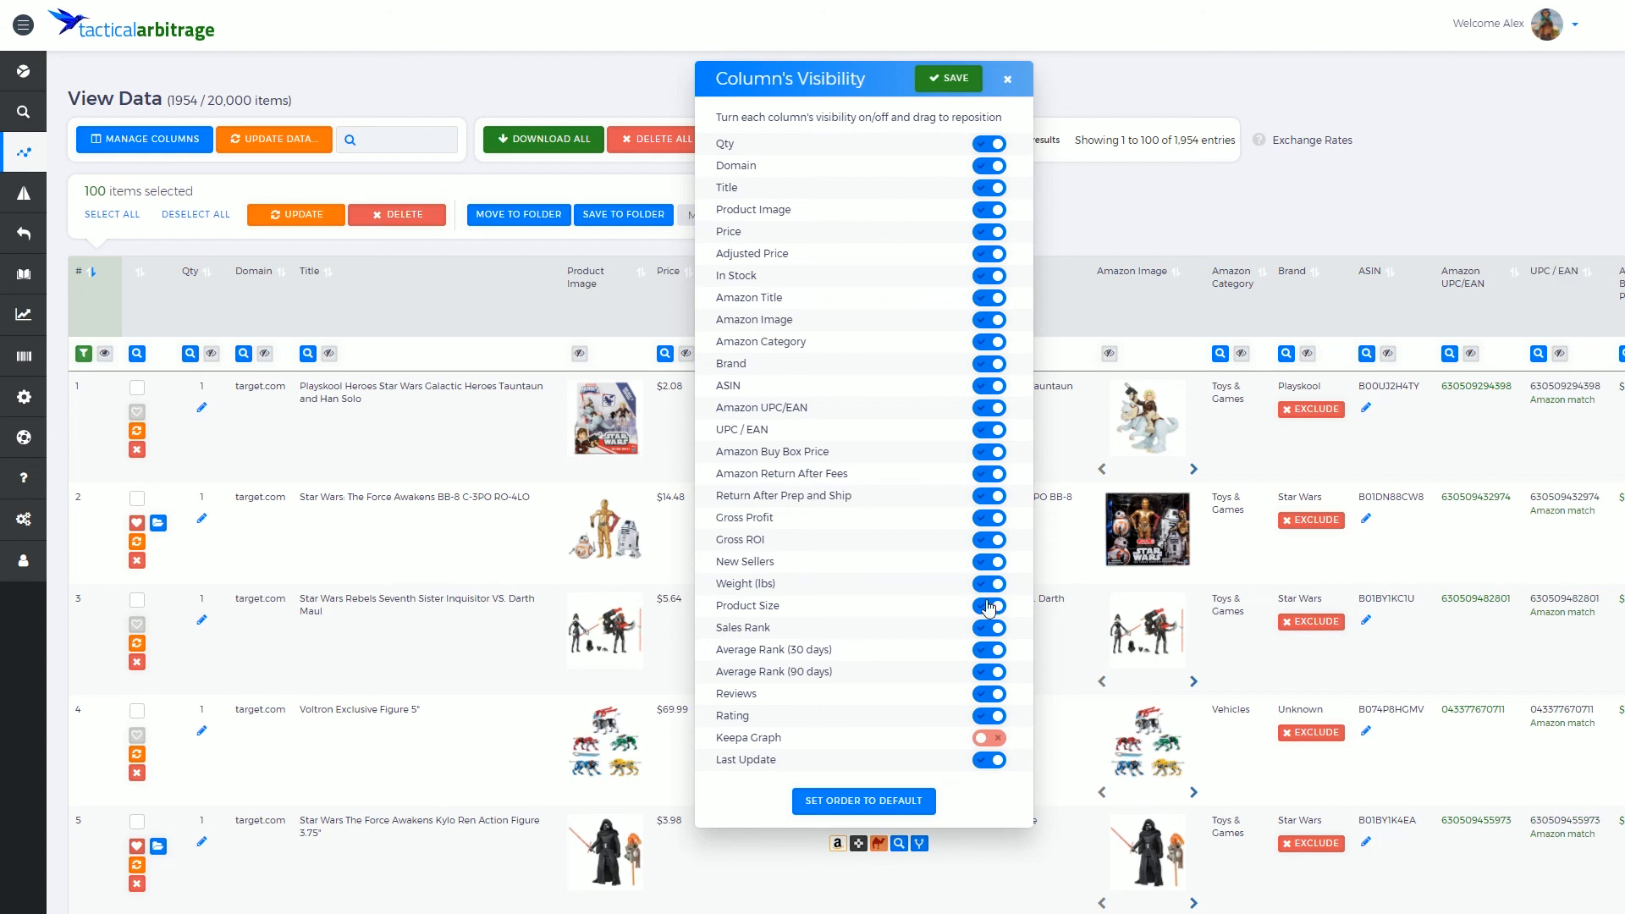
click(948, 78)
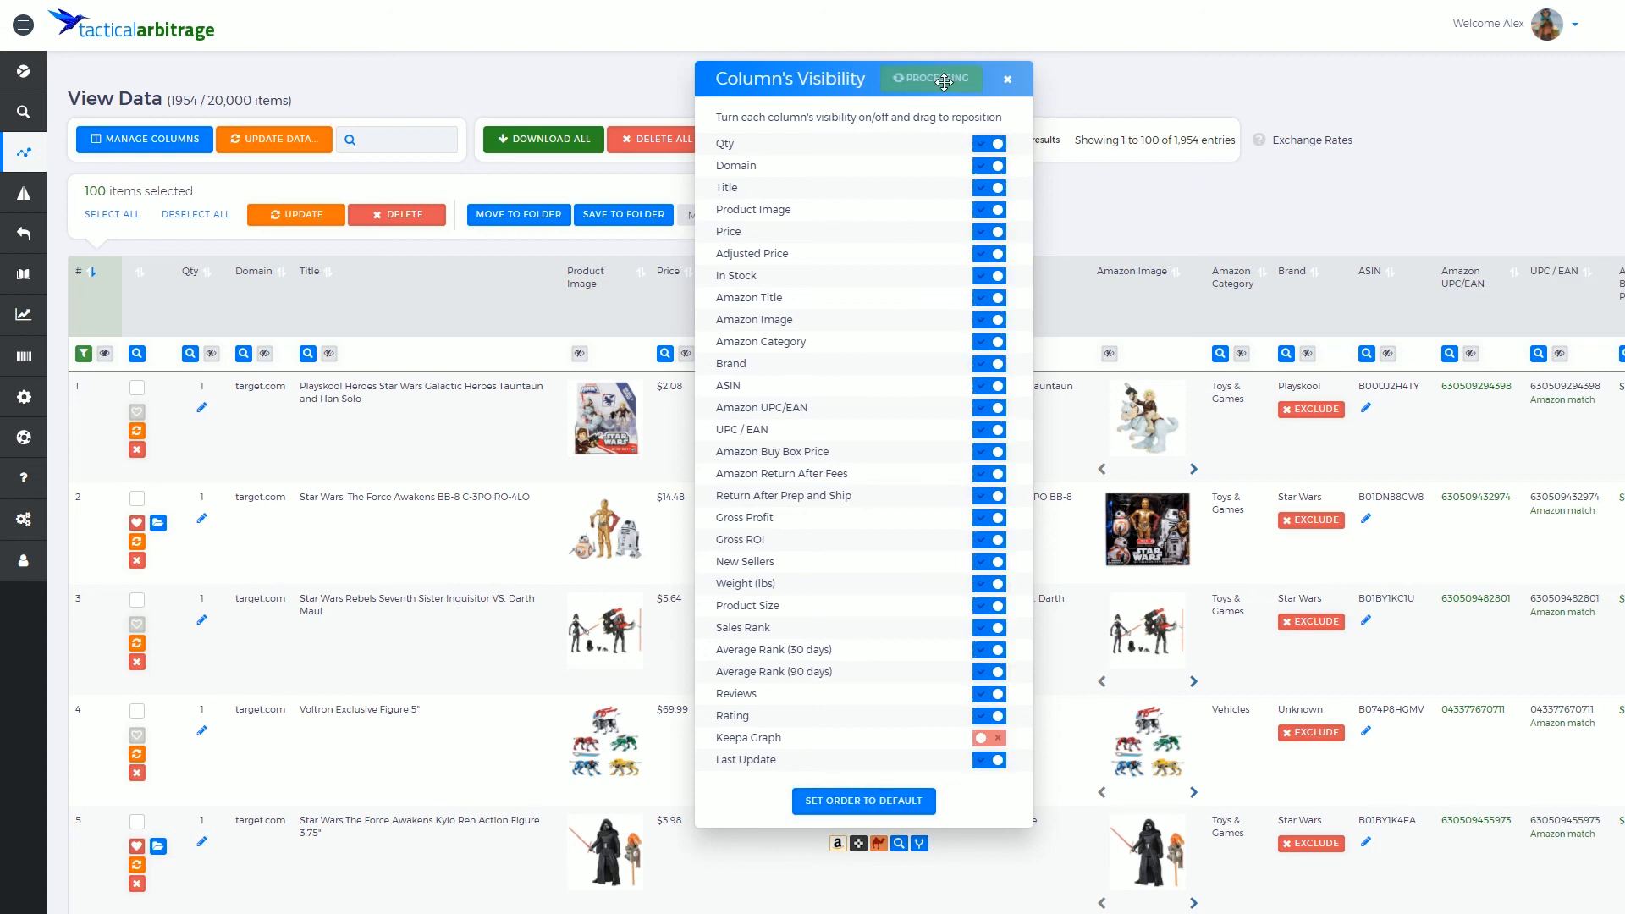
click(1008, 79)
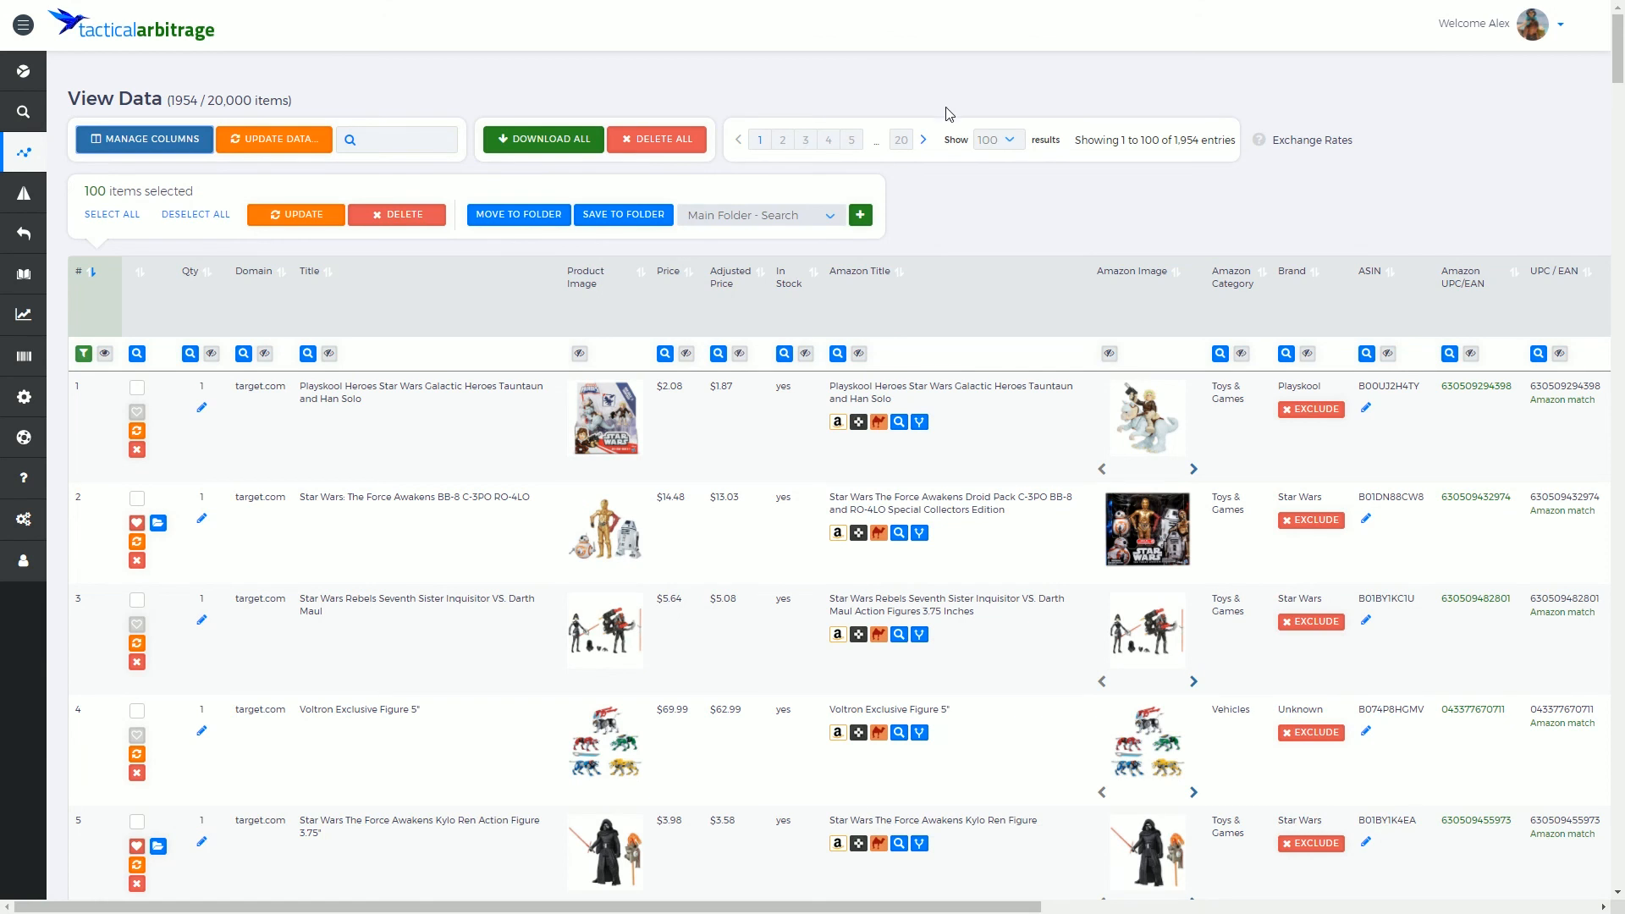
mouse_move(1117, 177)
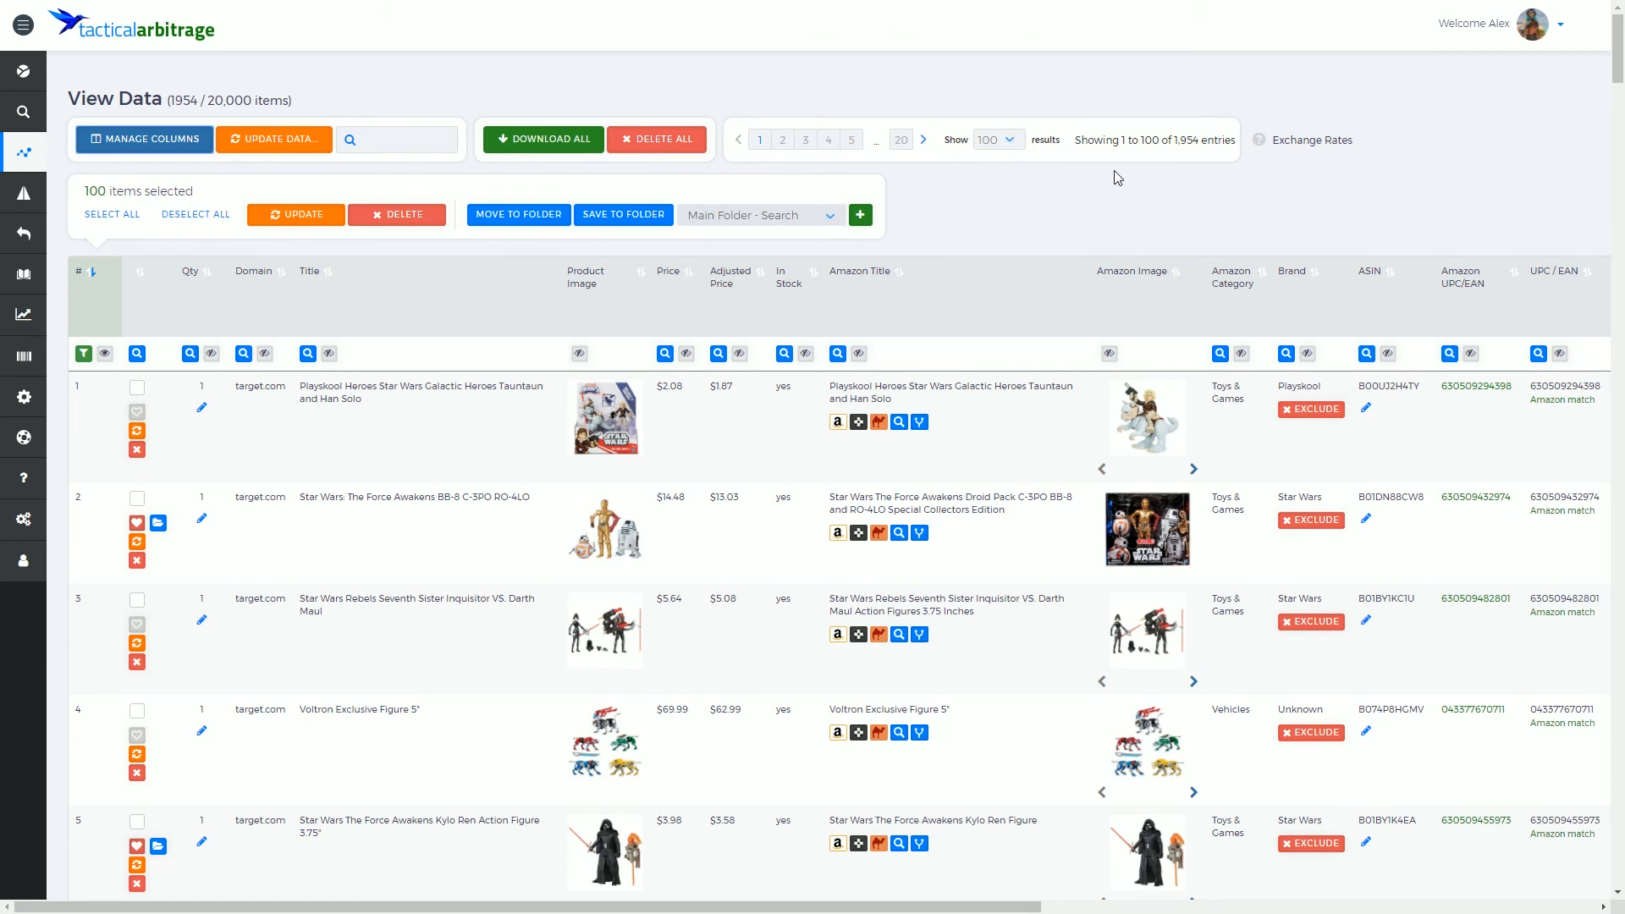